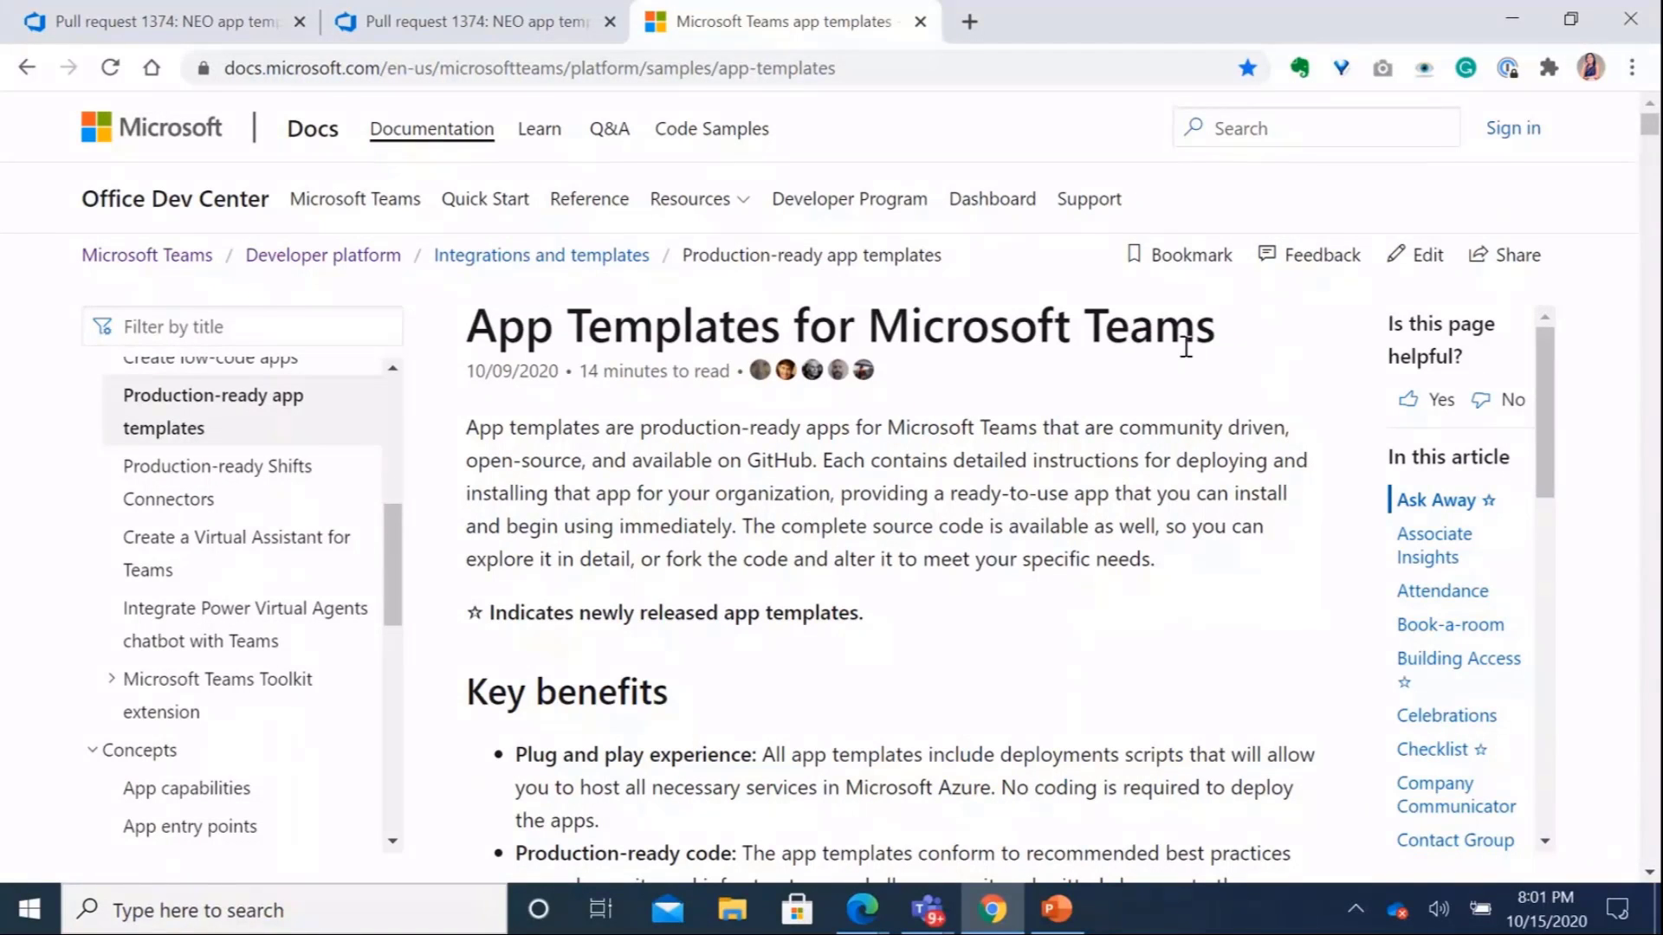
mouse_move(1194, 395)
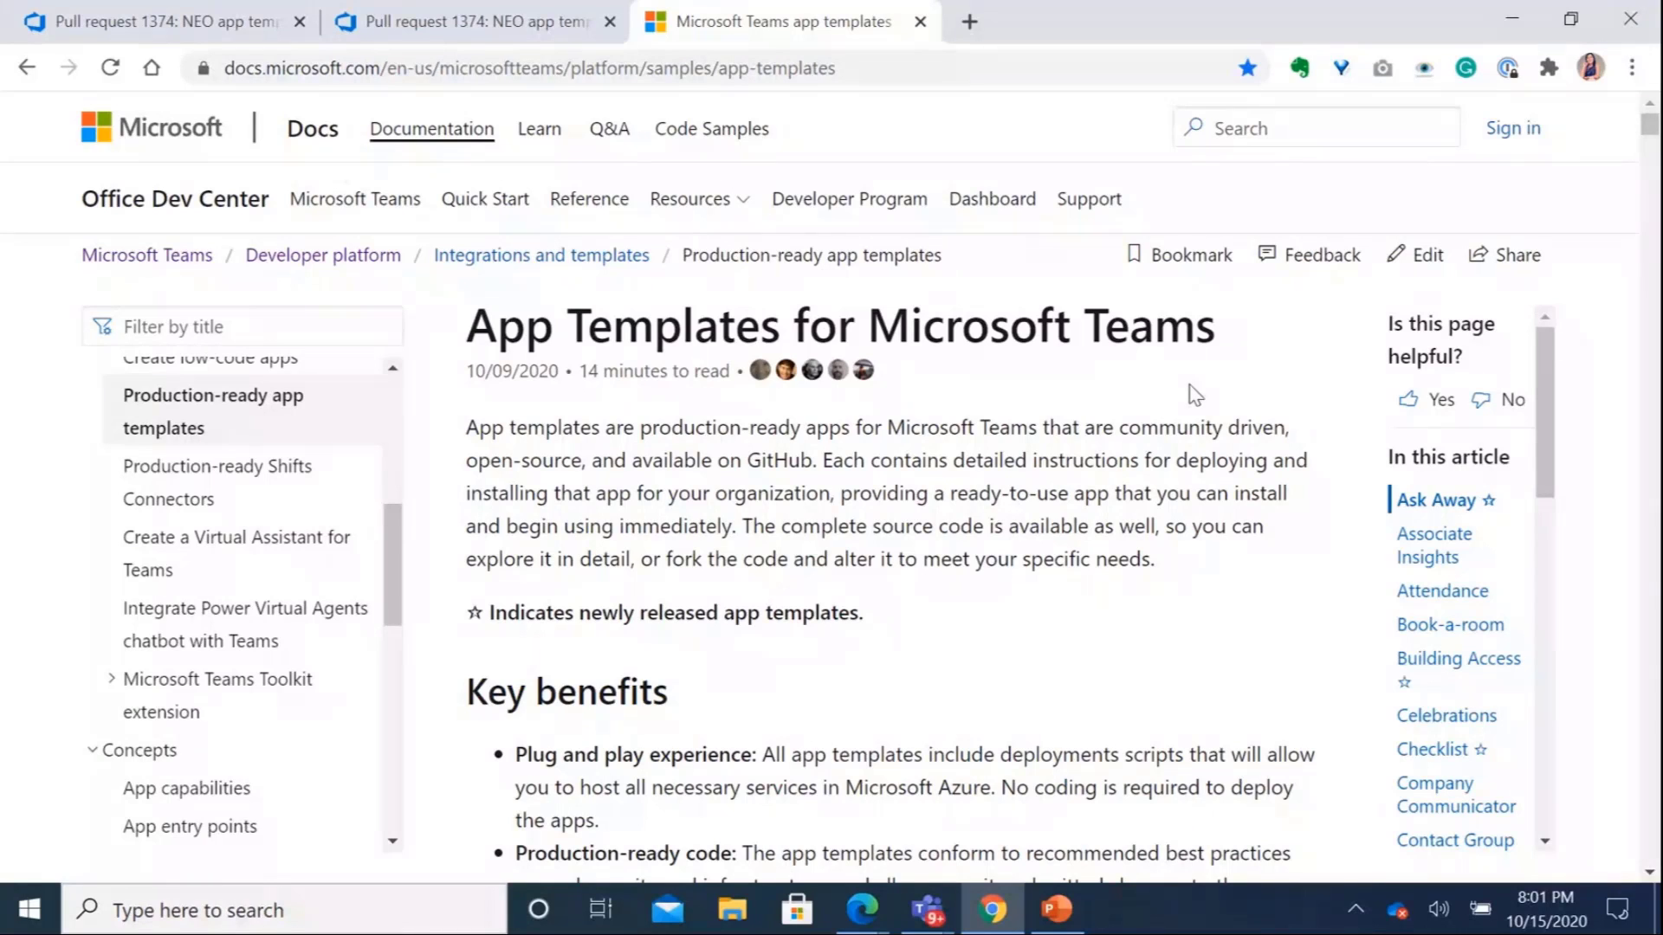
mouse_move(735, 457)
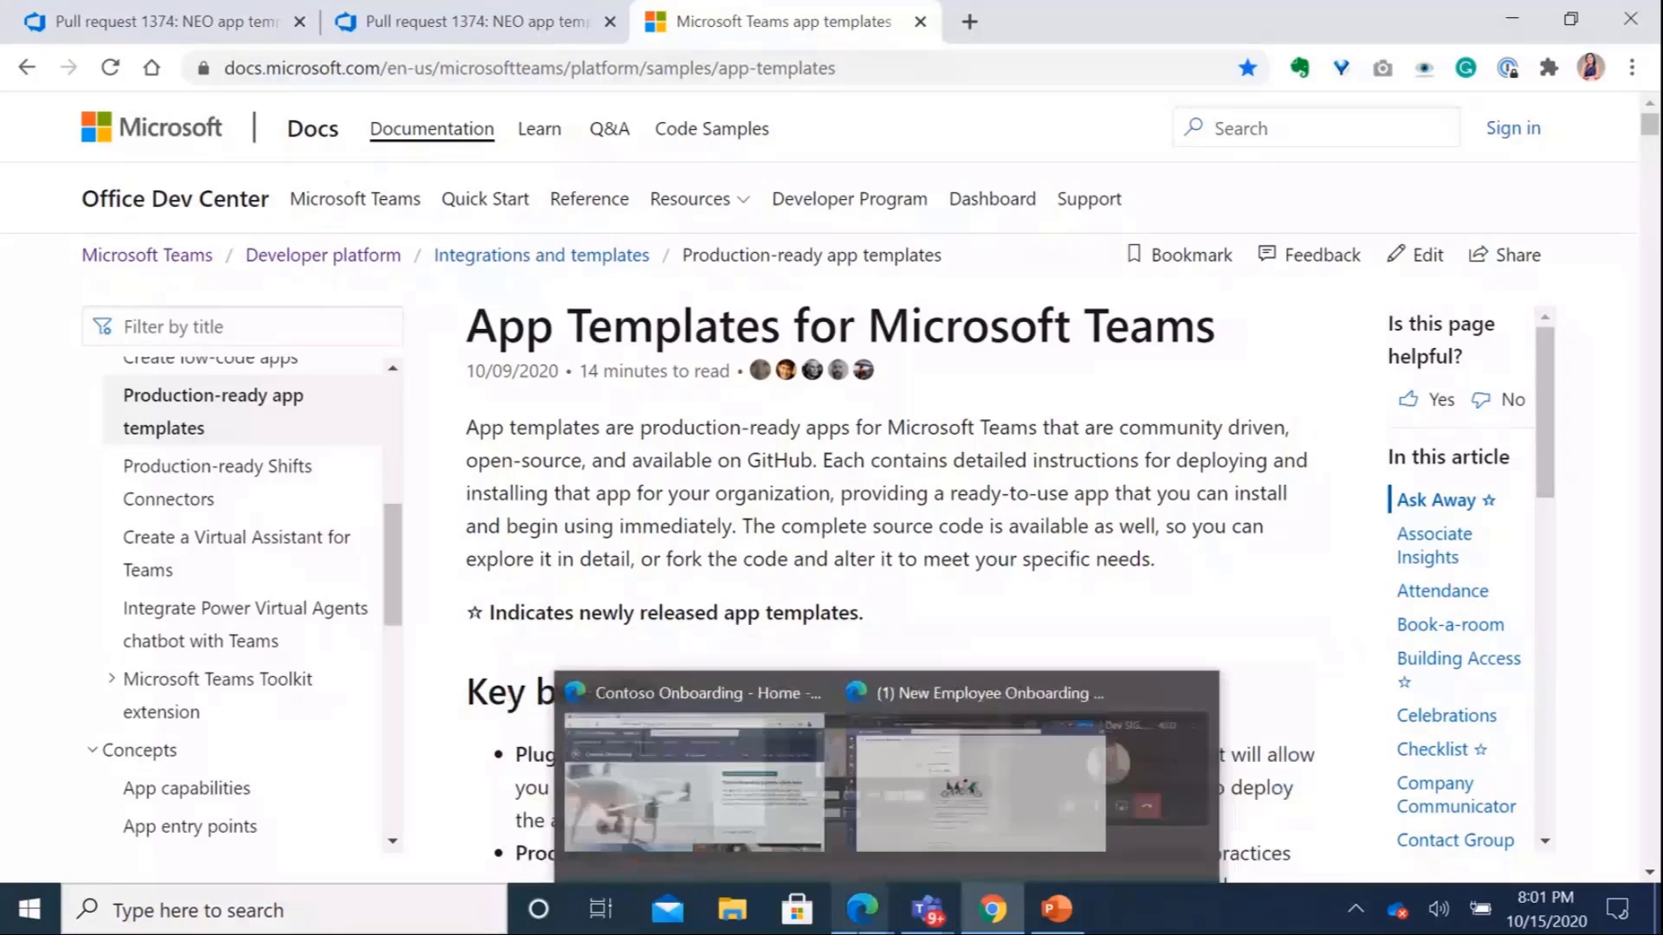
Switch to the Contoso Onboarding Edge window showing 'Your onboarding journey starts here'
left_click(690, 752)
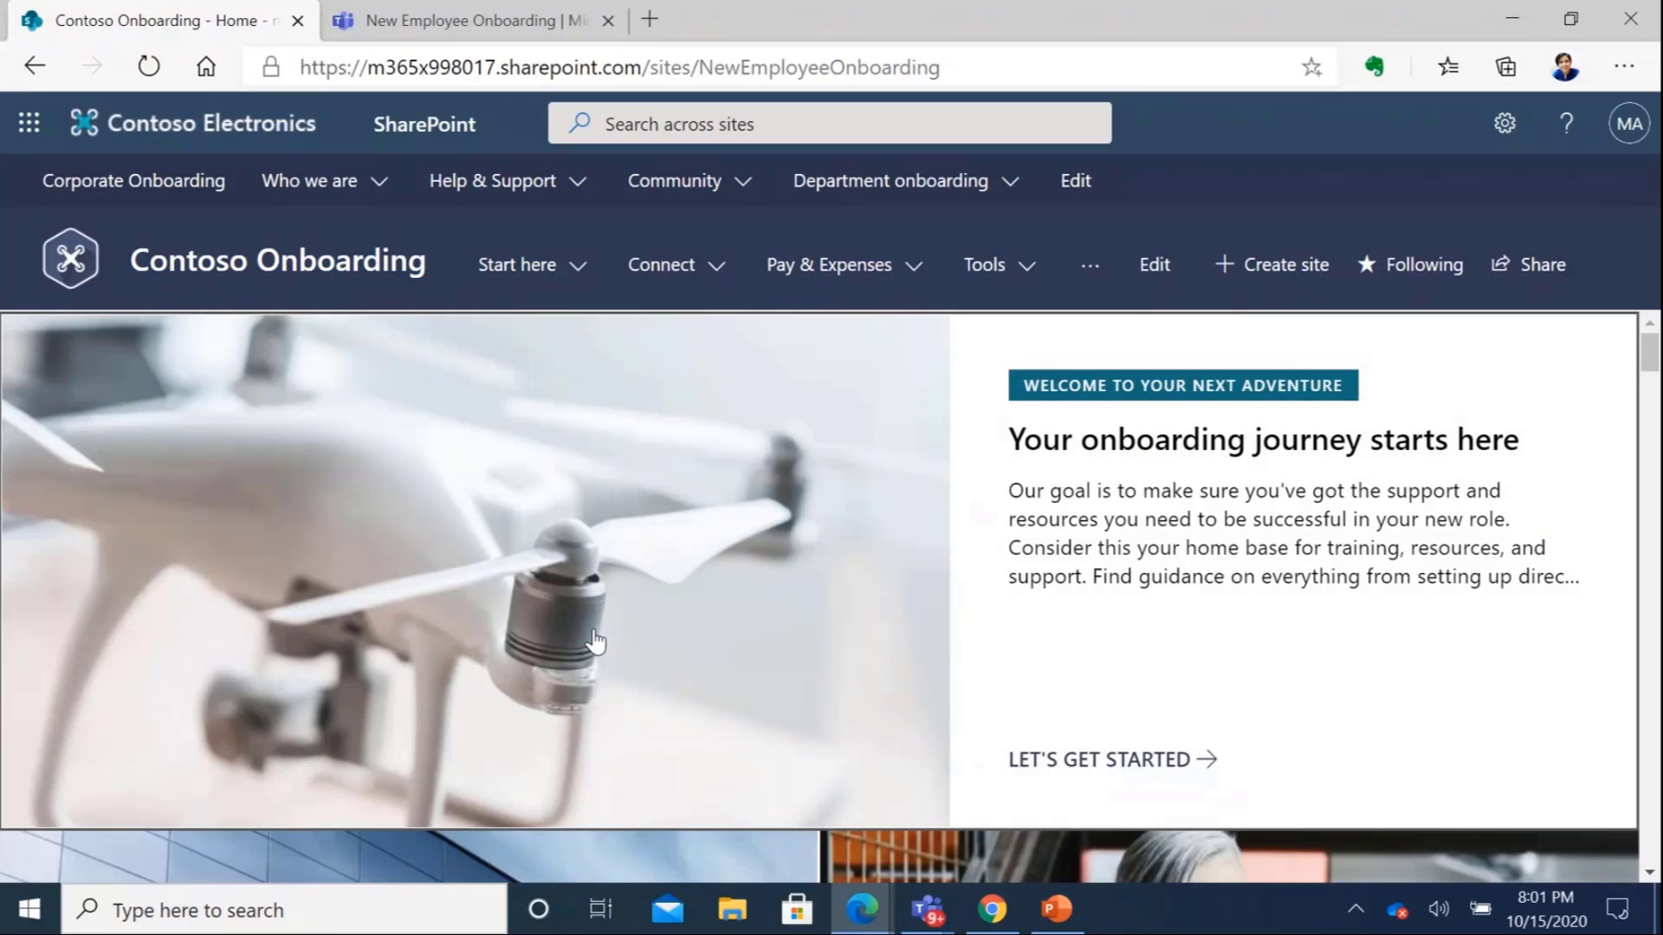
mouse_move(599, 620)
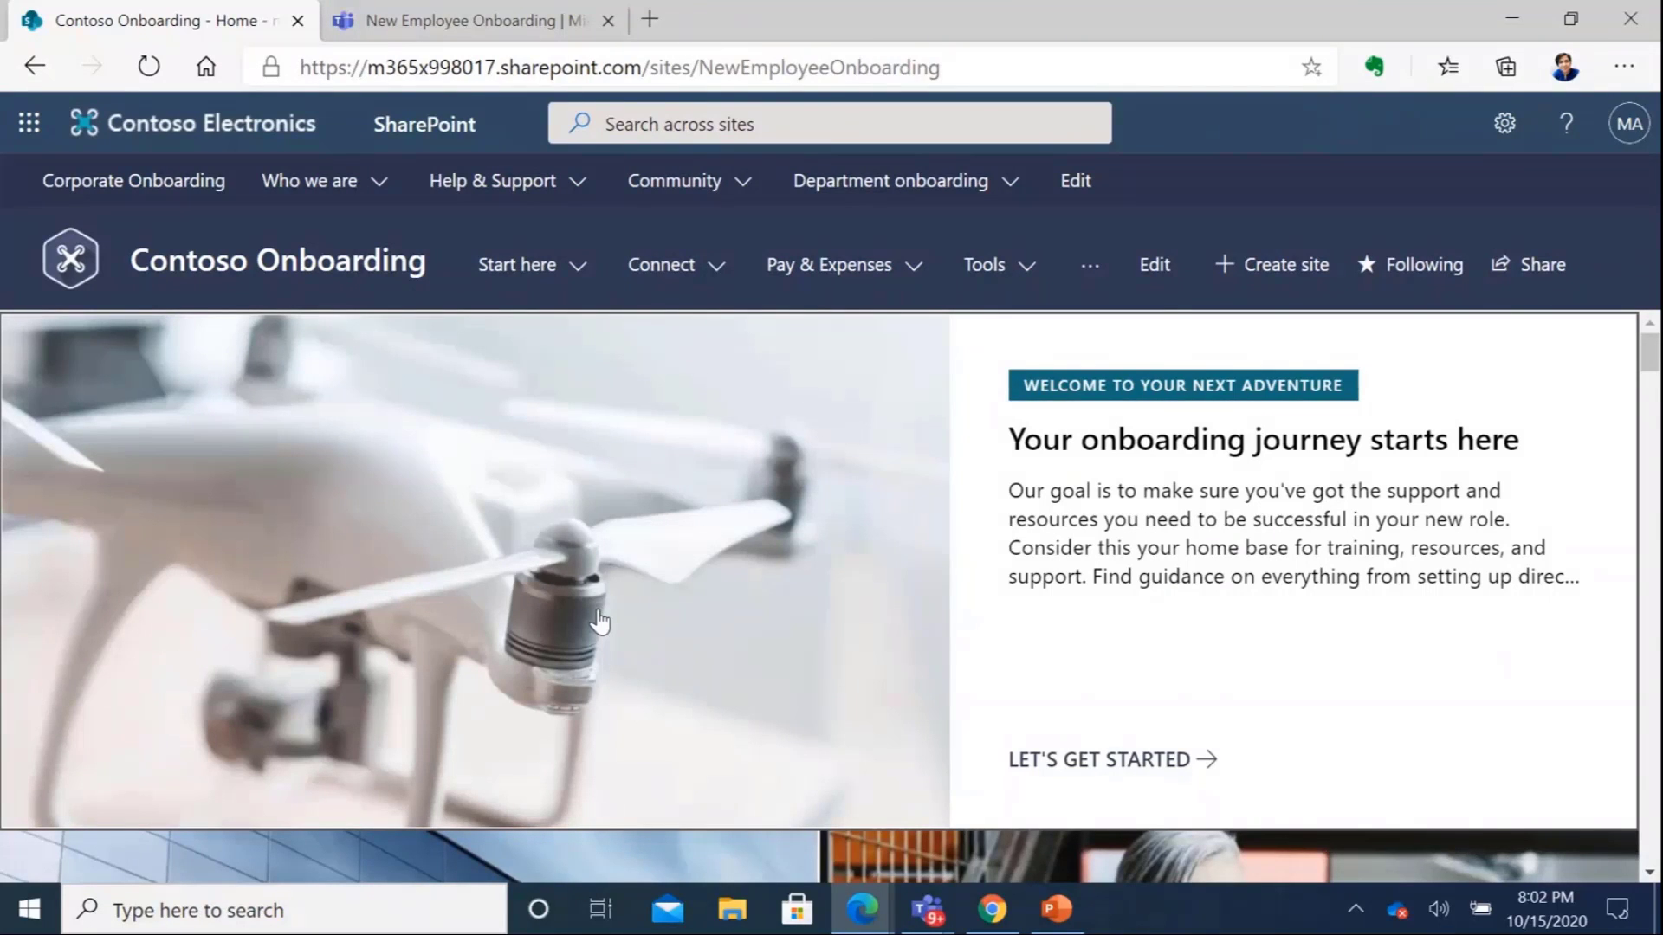
mouse_move(605, 421)
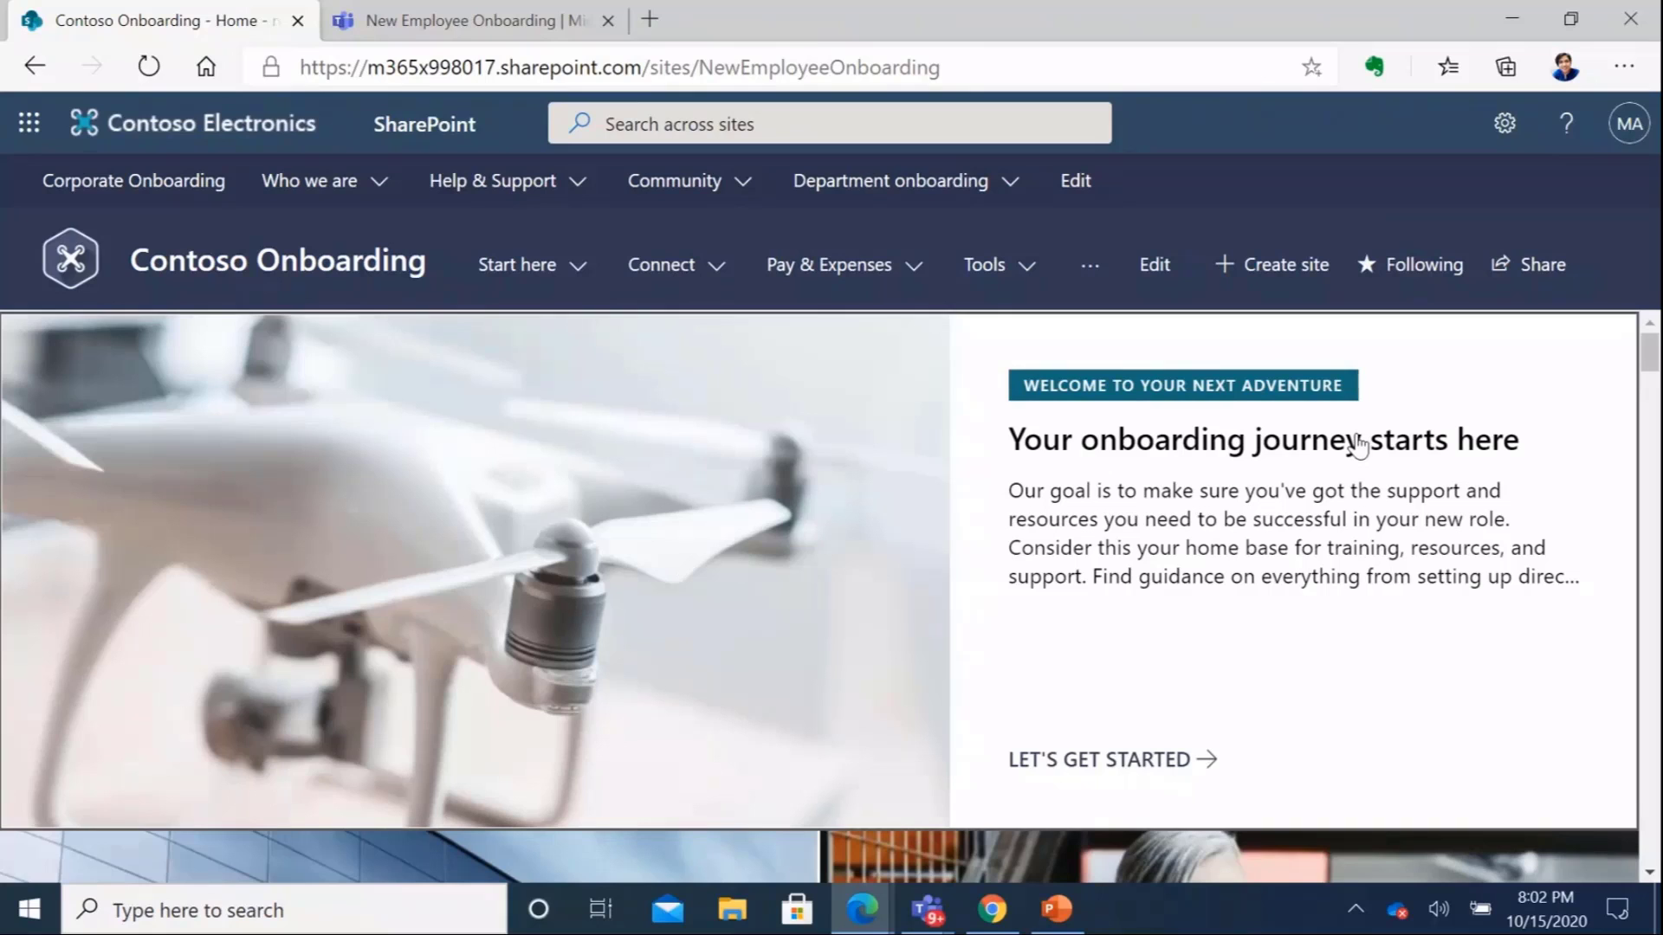
Go through Start your journey here to NEW HIRE CHECKLIST and open the full list
left_click(518, 264)
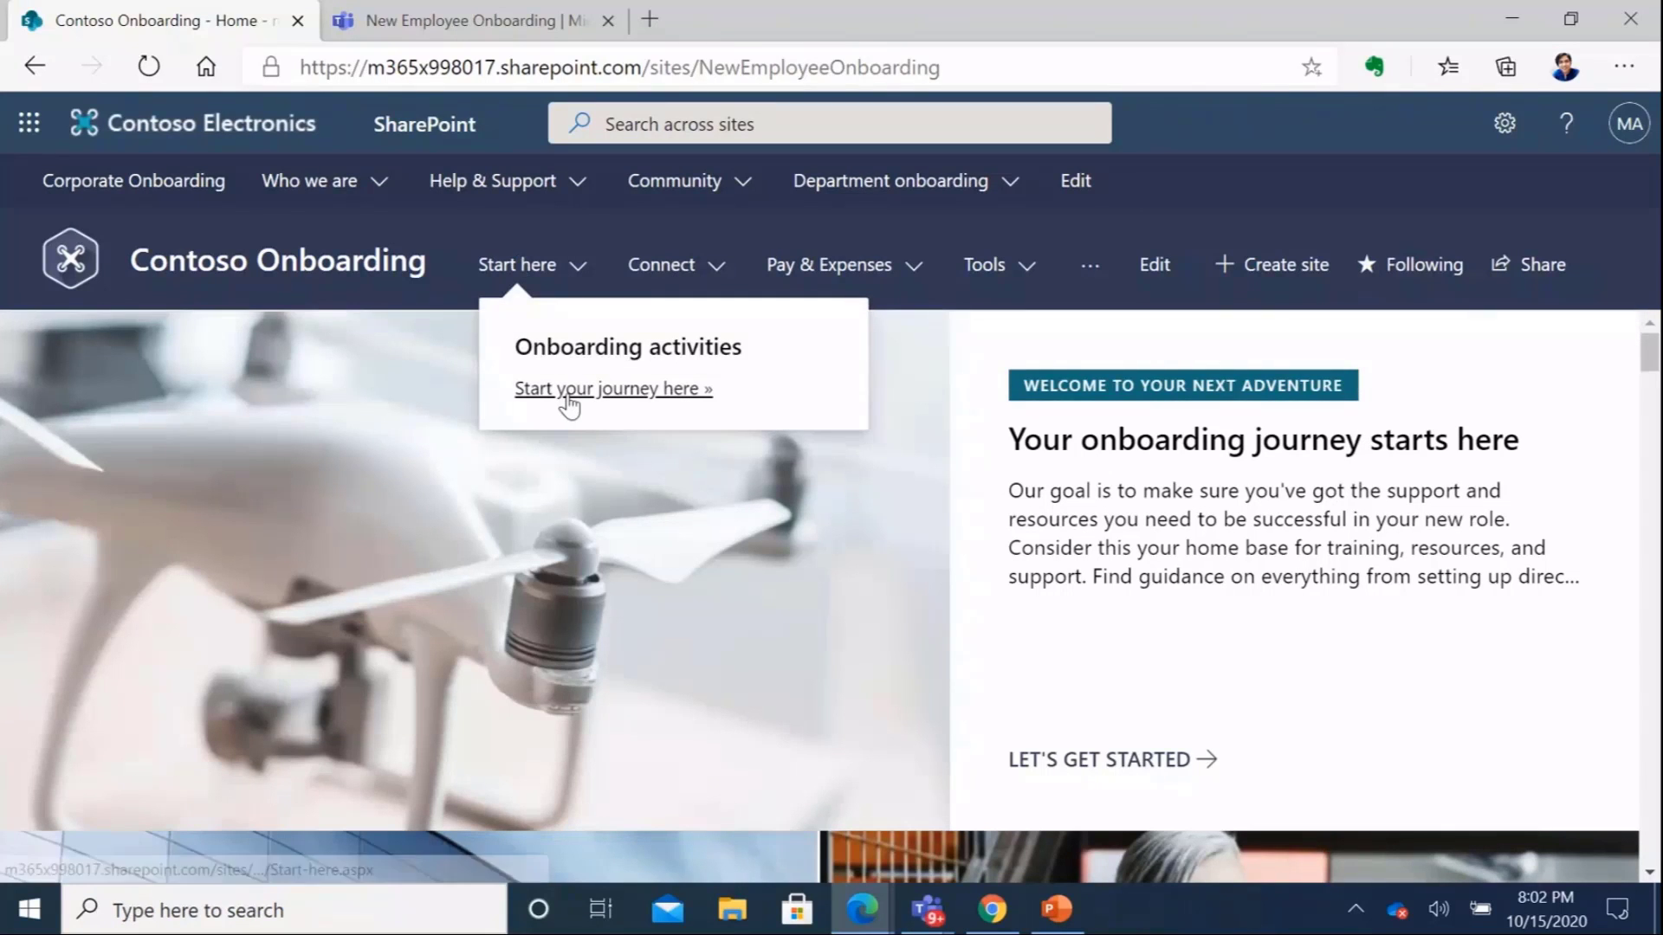
left_click(612, 388)
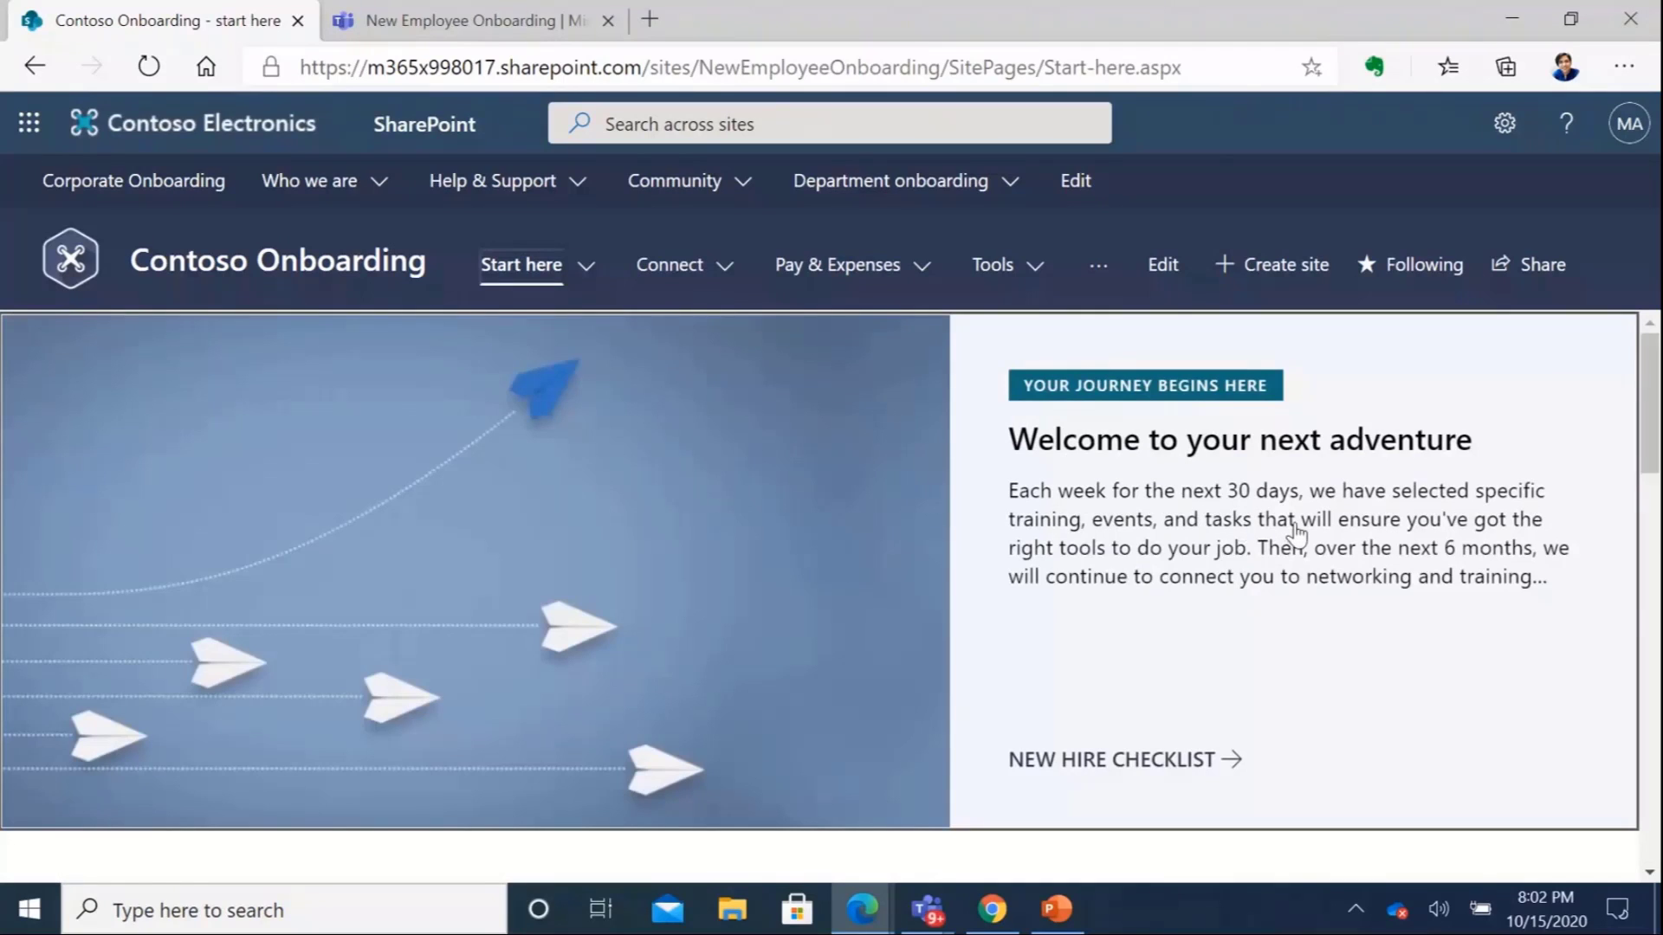
left_click(1109, 760)
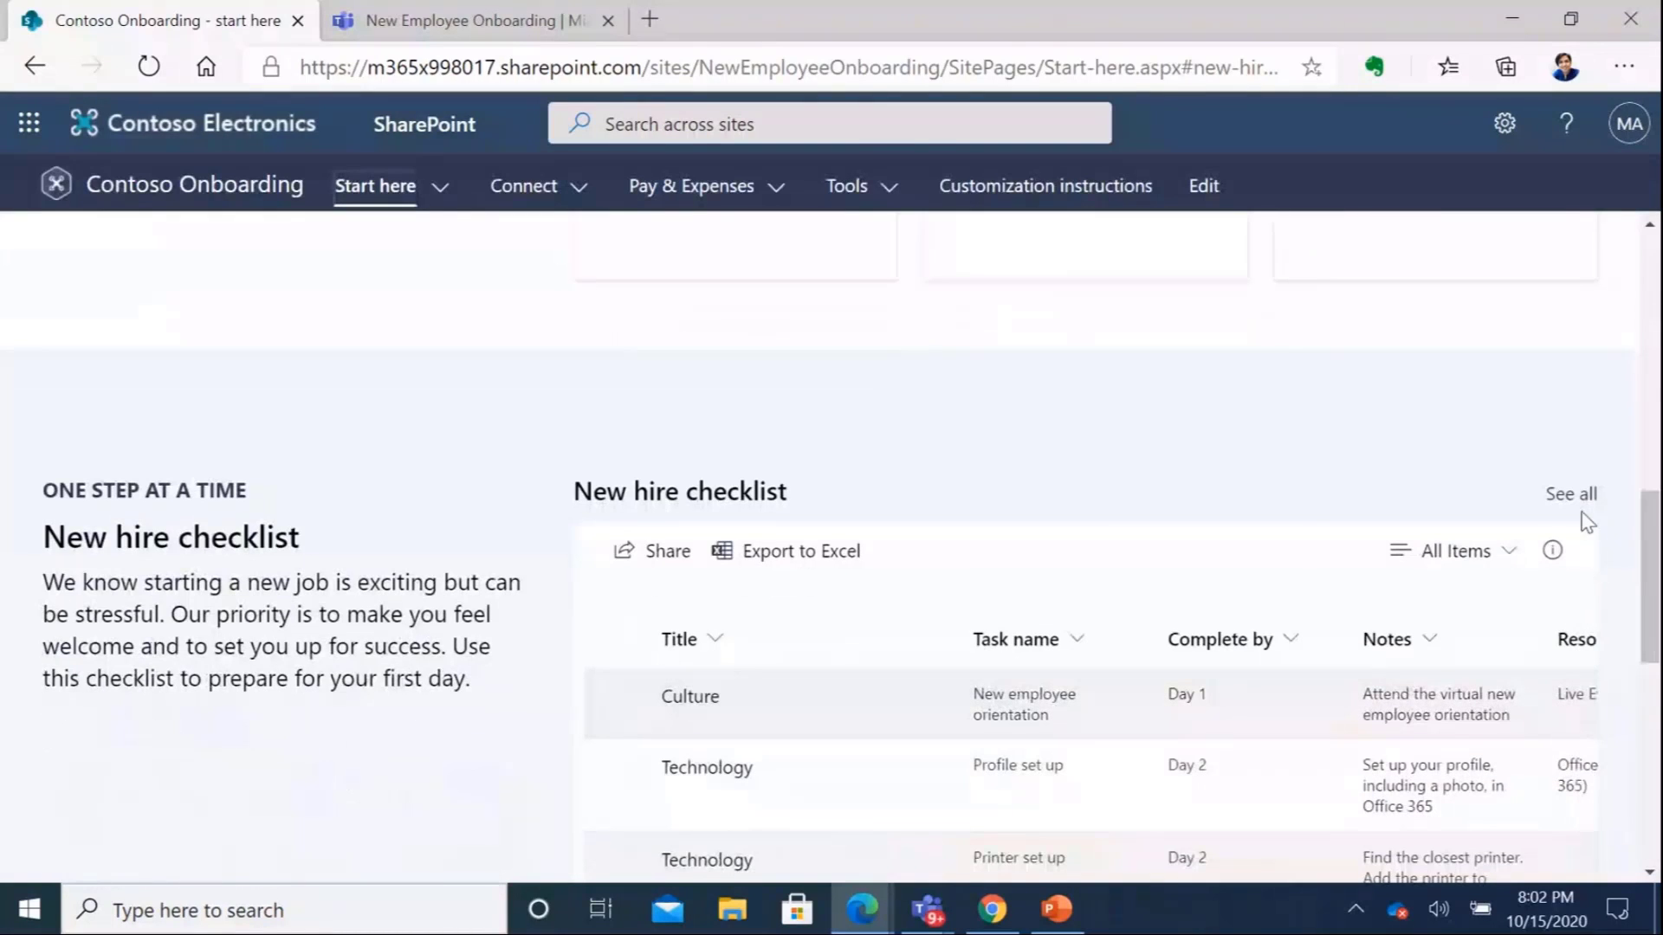
left_click(1571, 493)
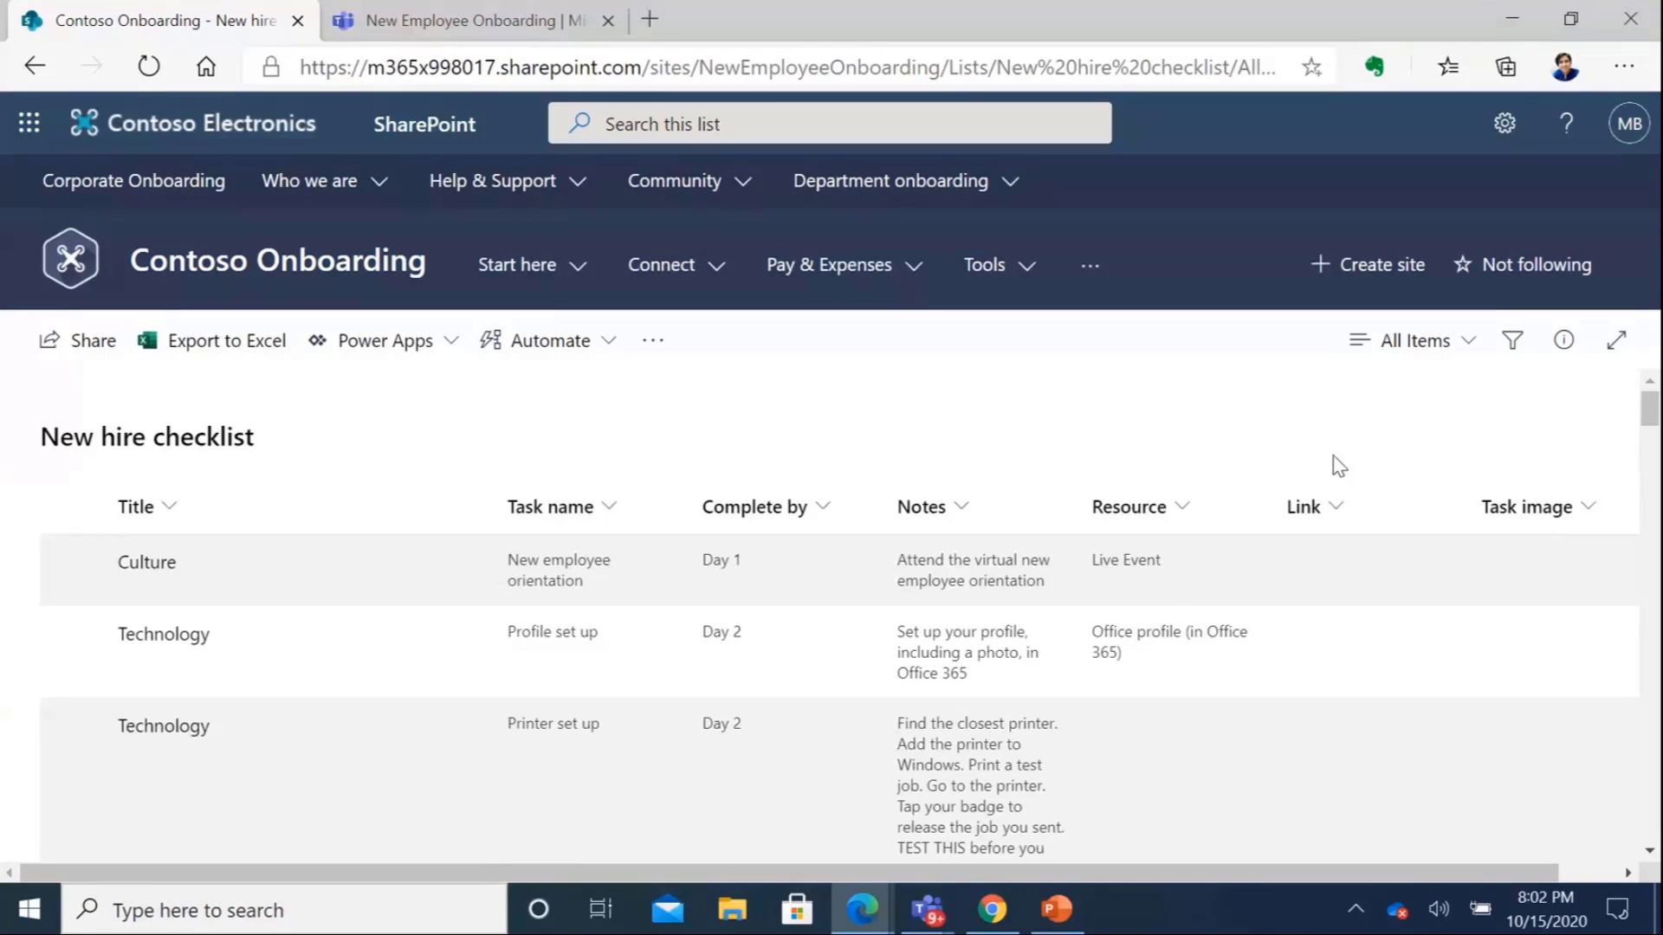
scroll("down", 3)
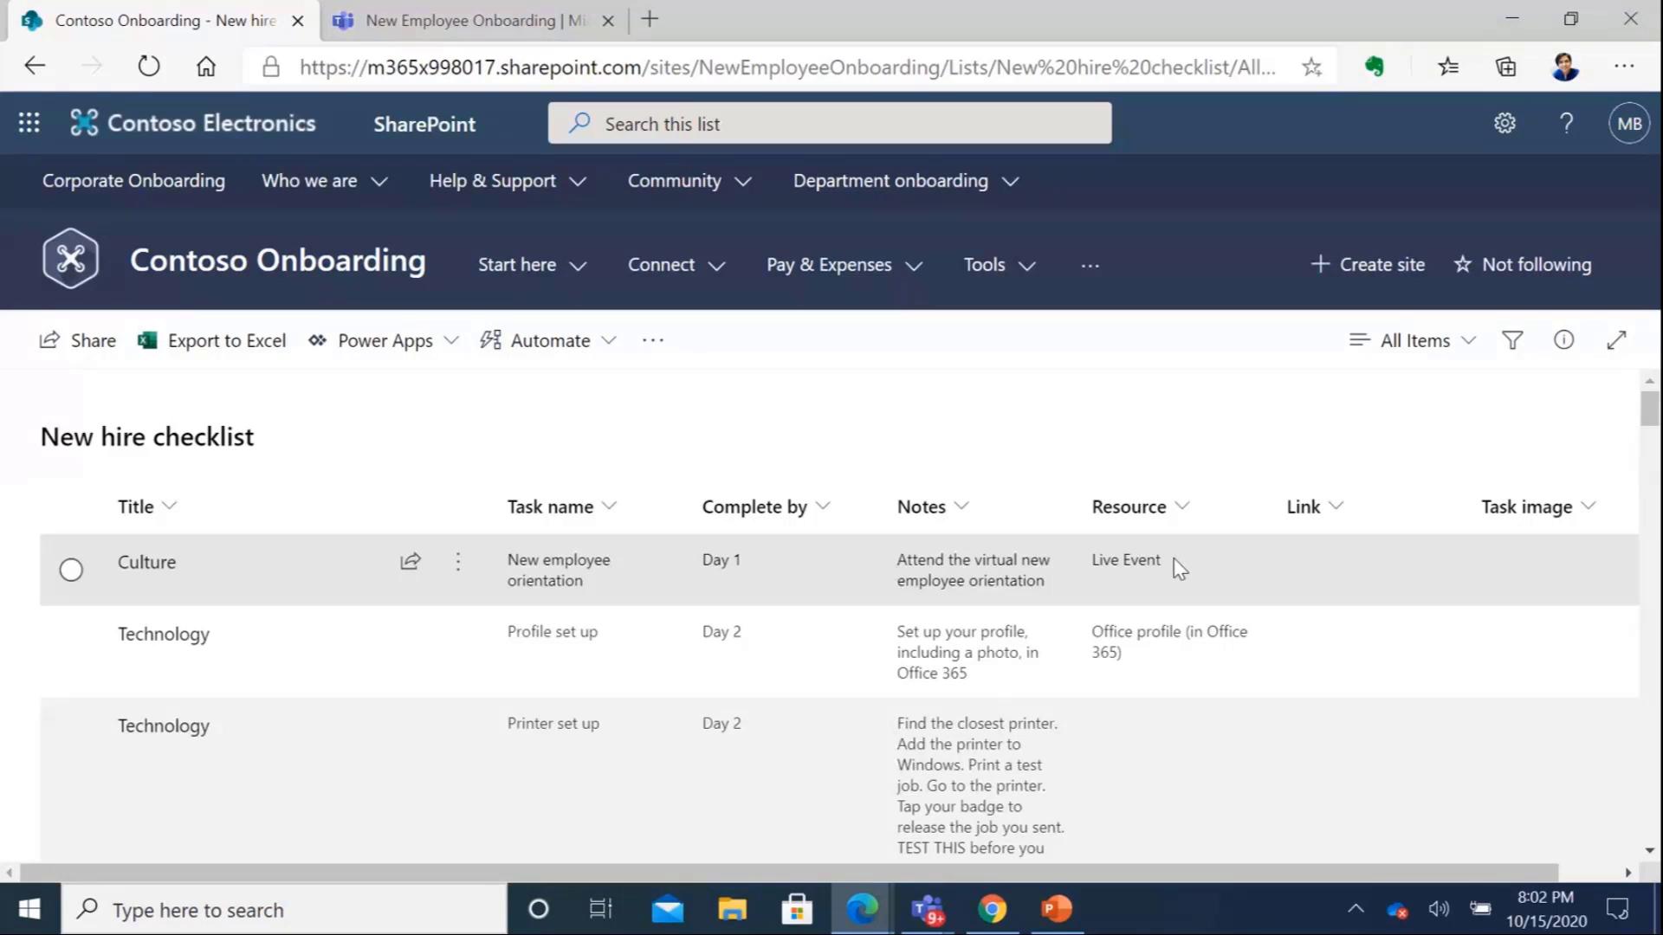
mouse_move(1262, 557)
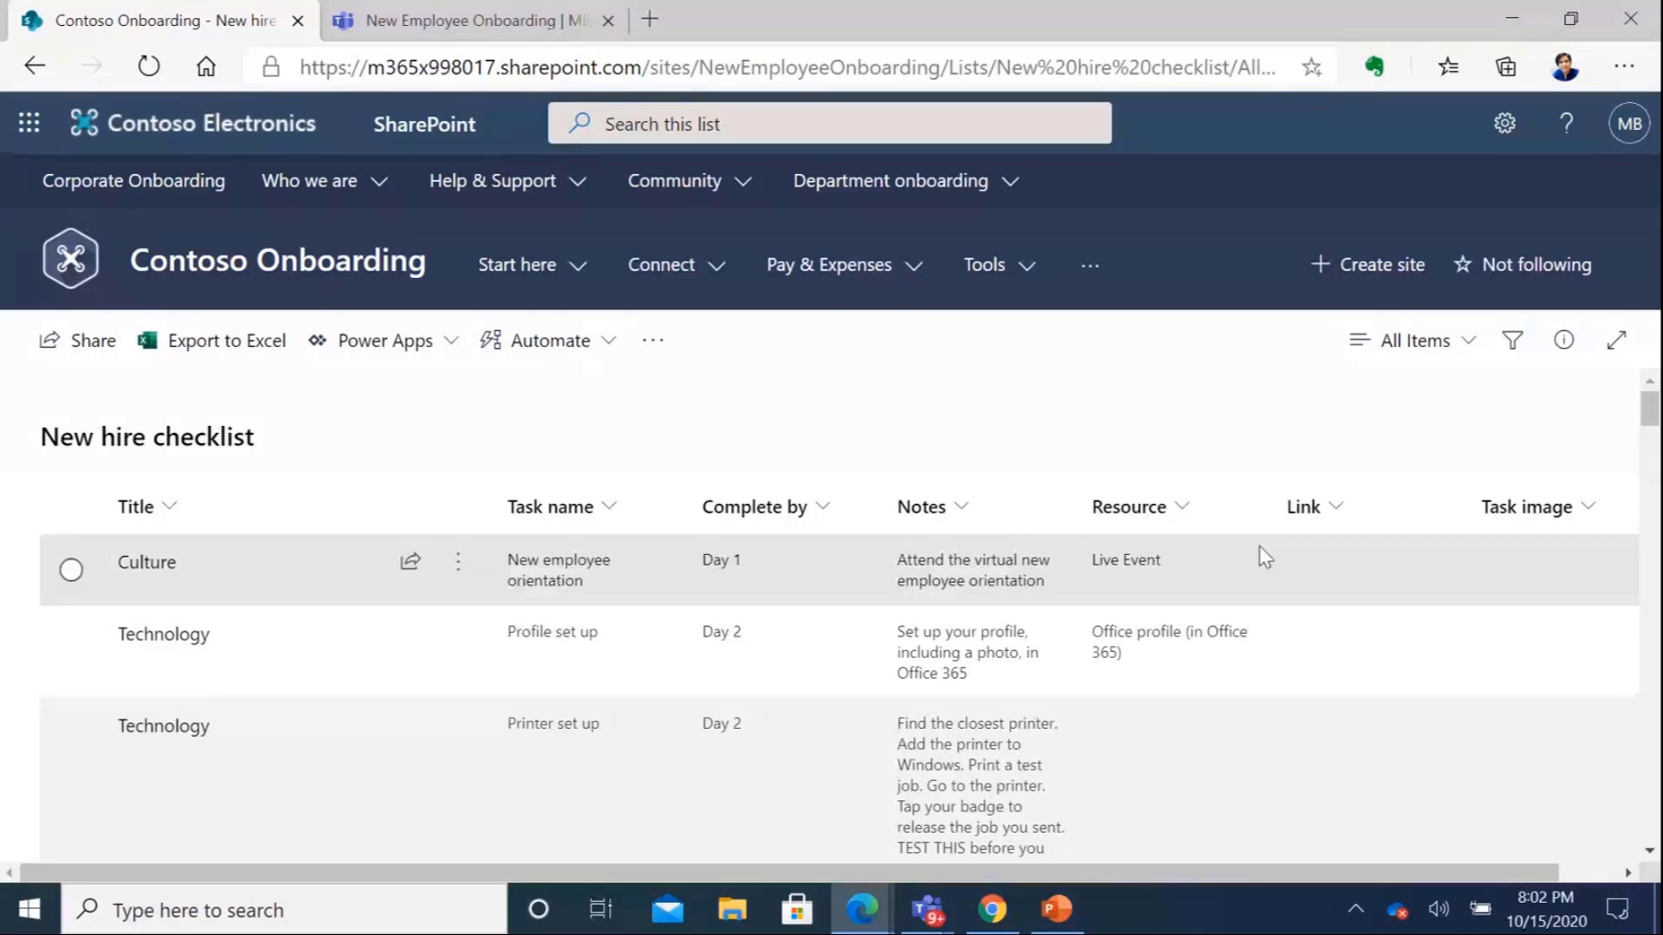
mouse_move(1544, 610)
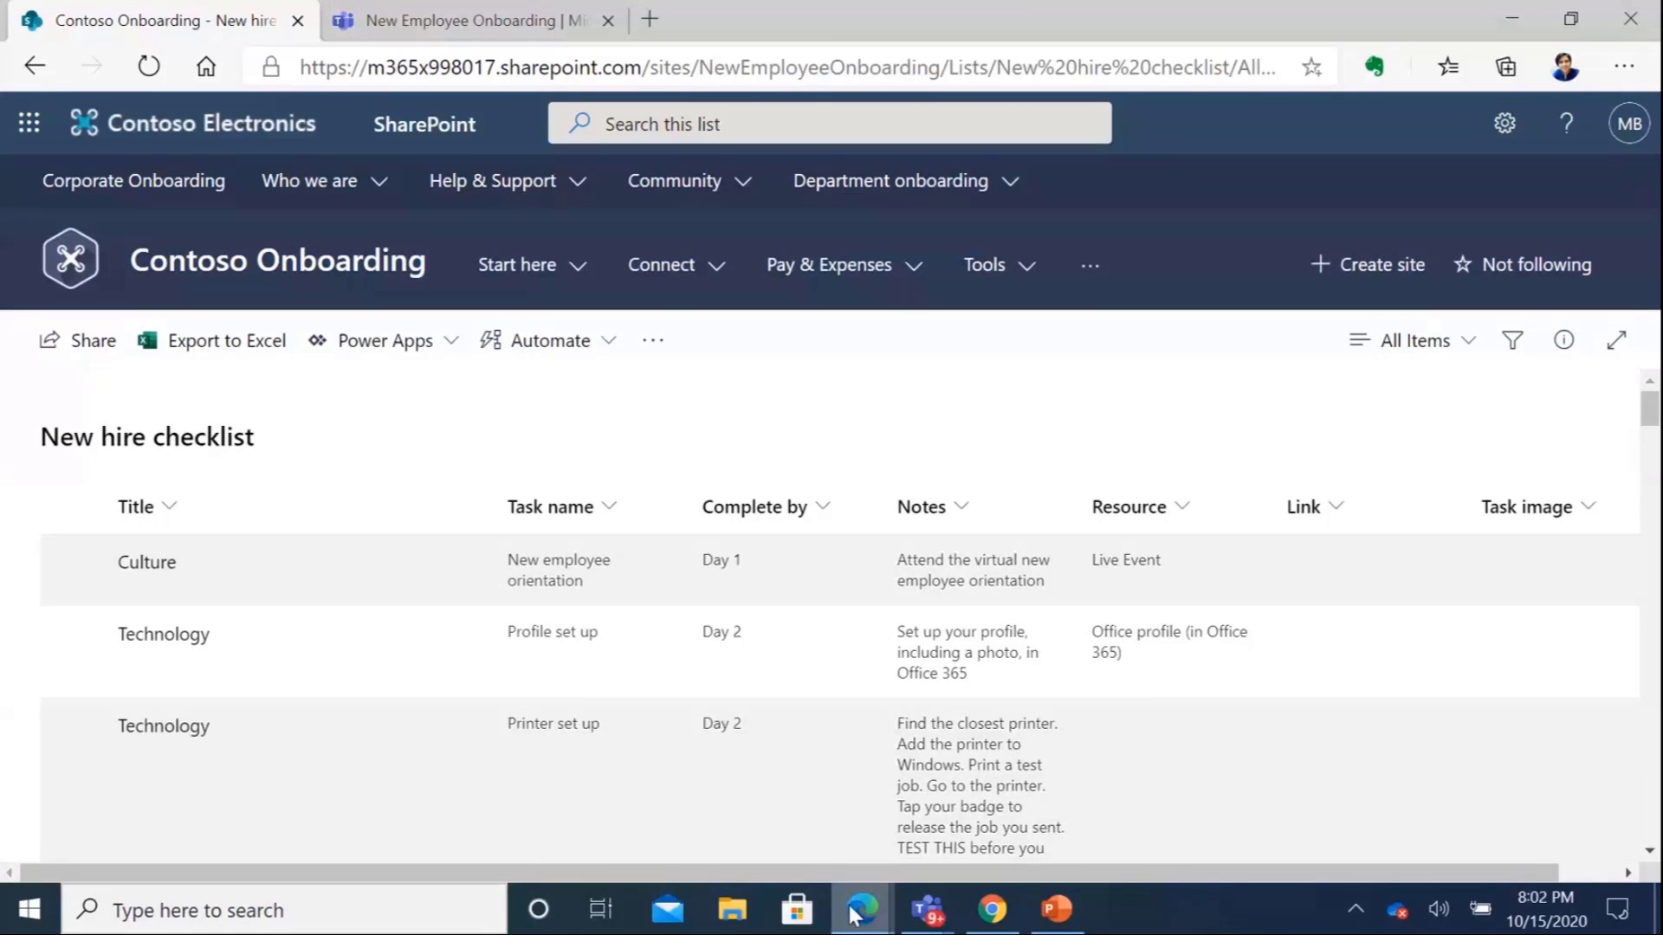
mouse_move(859, 910)
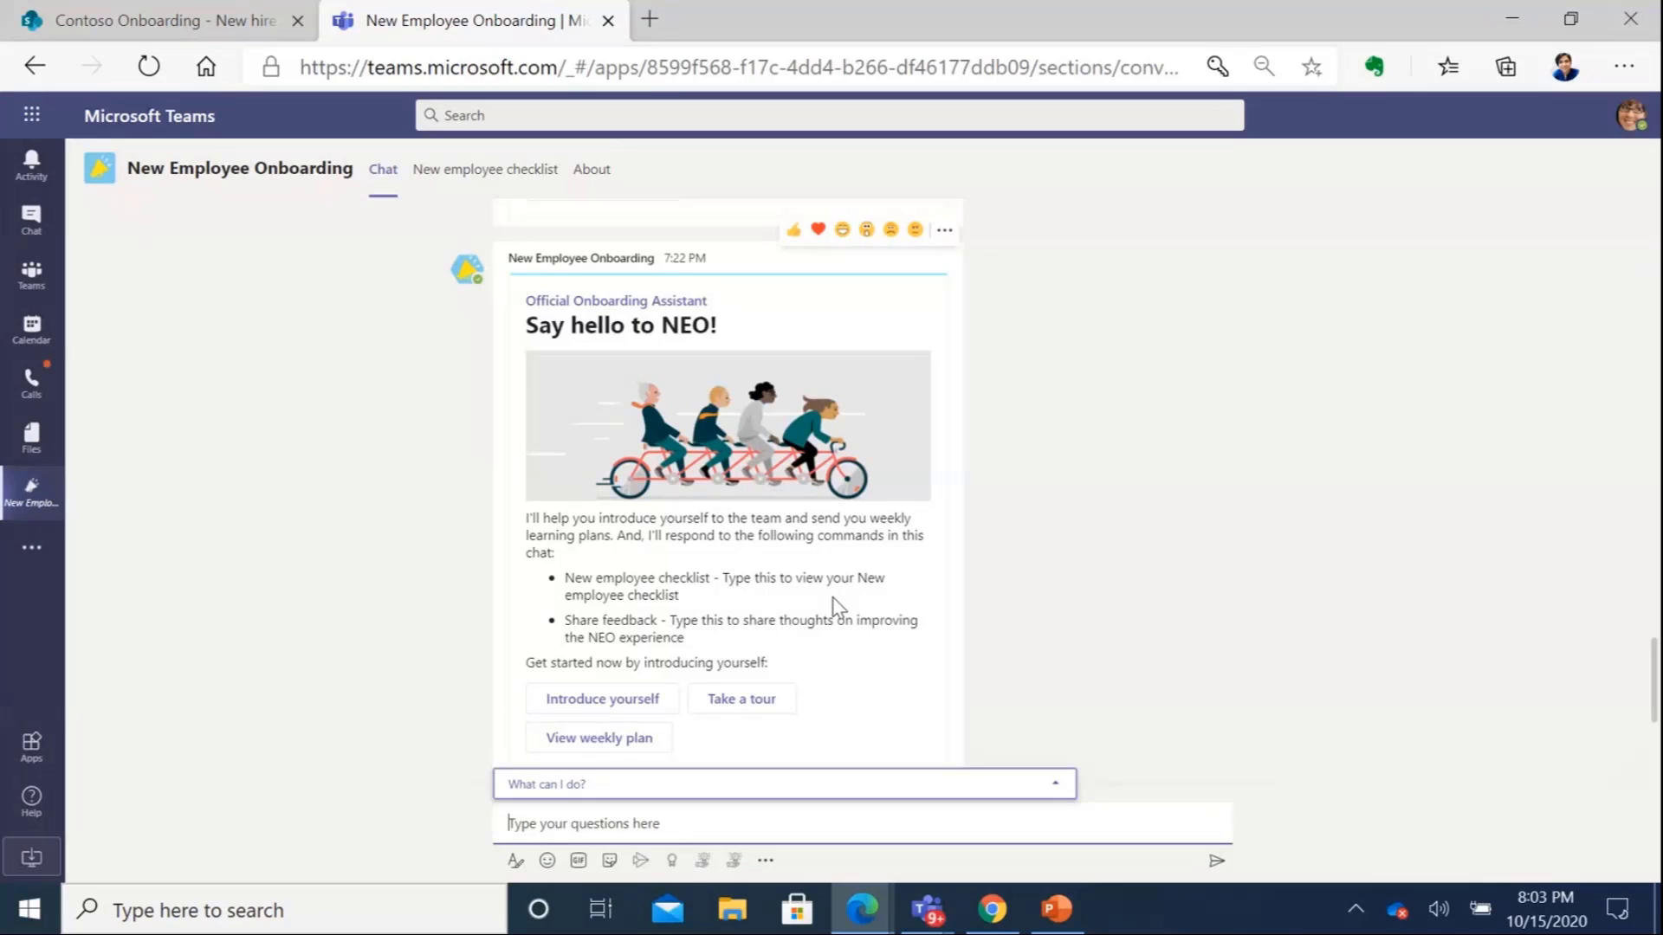
mouse_move(489, 361)
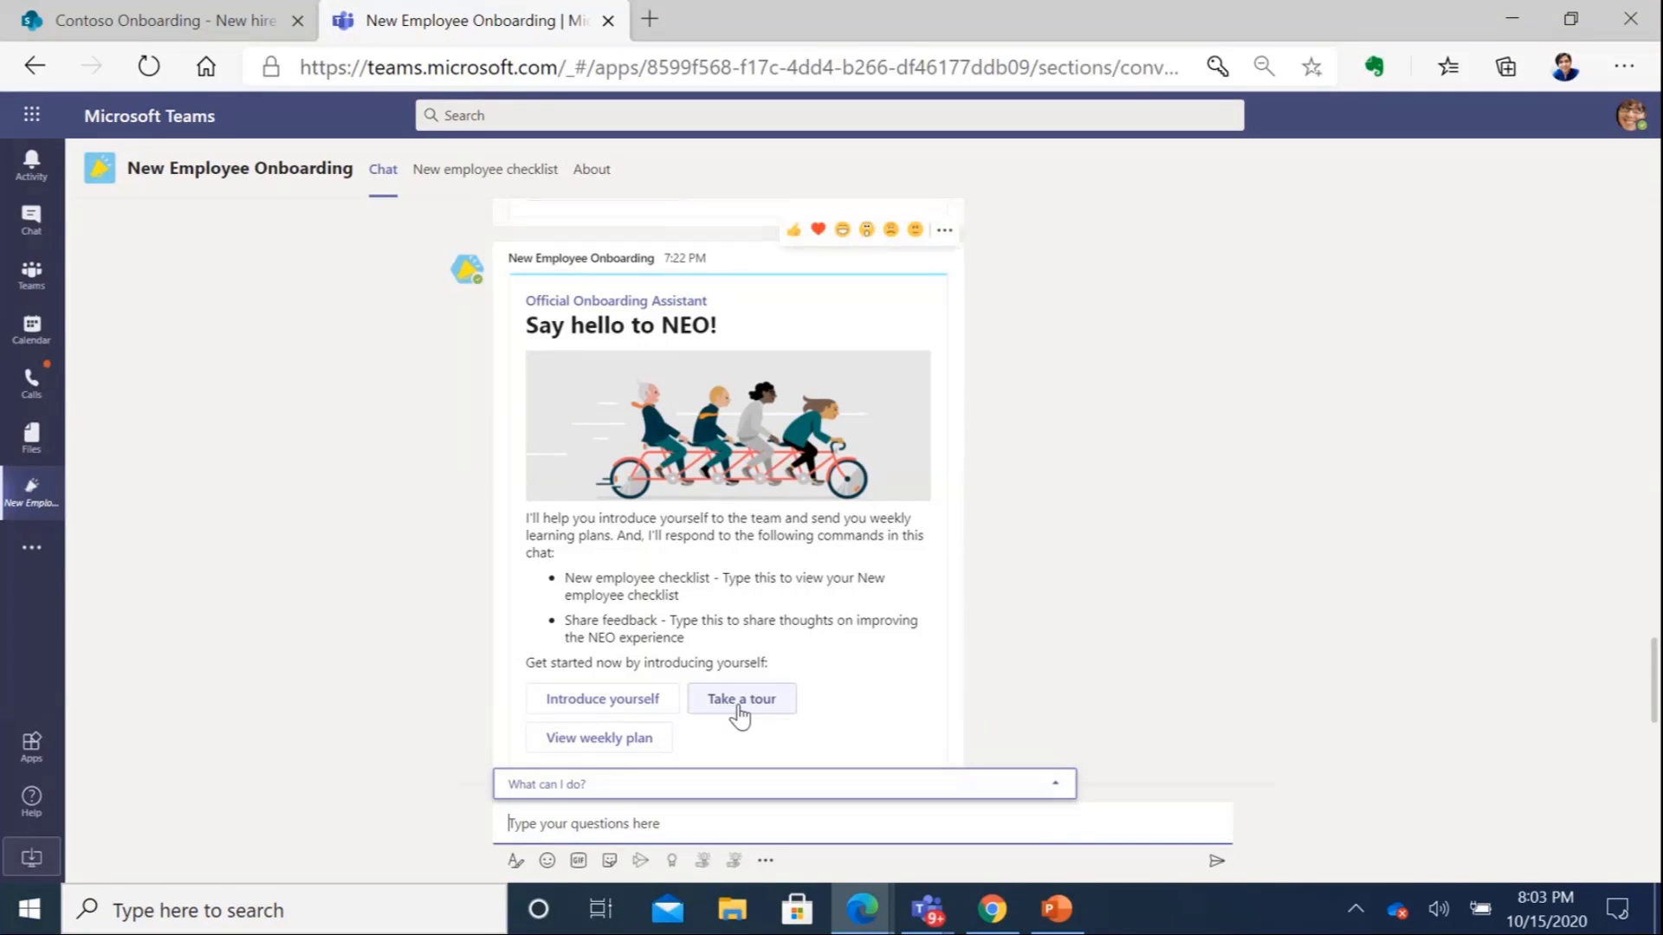
Take the NEO tour and advance the card carousel to the next slide
left_click(741, 698)
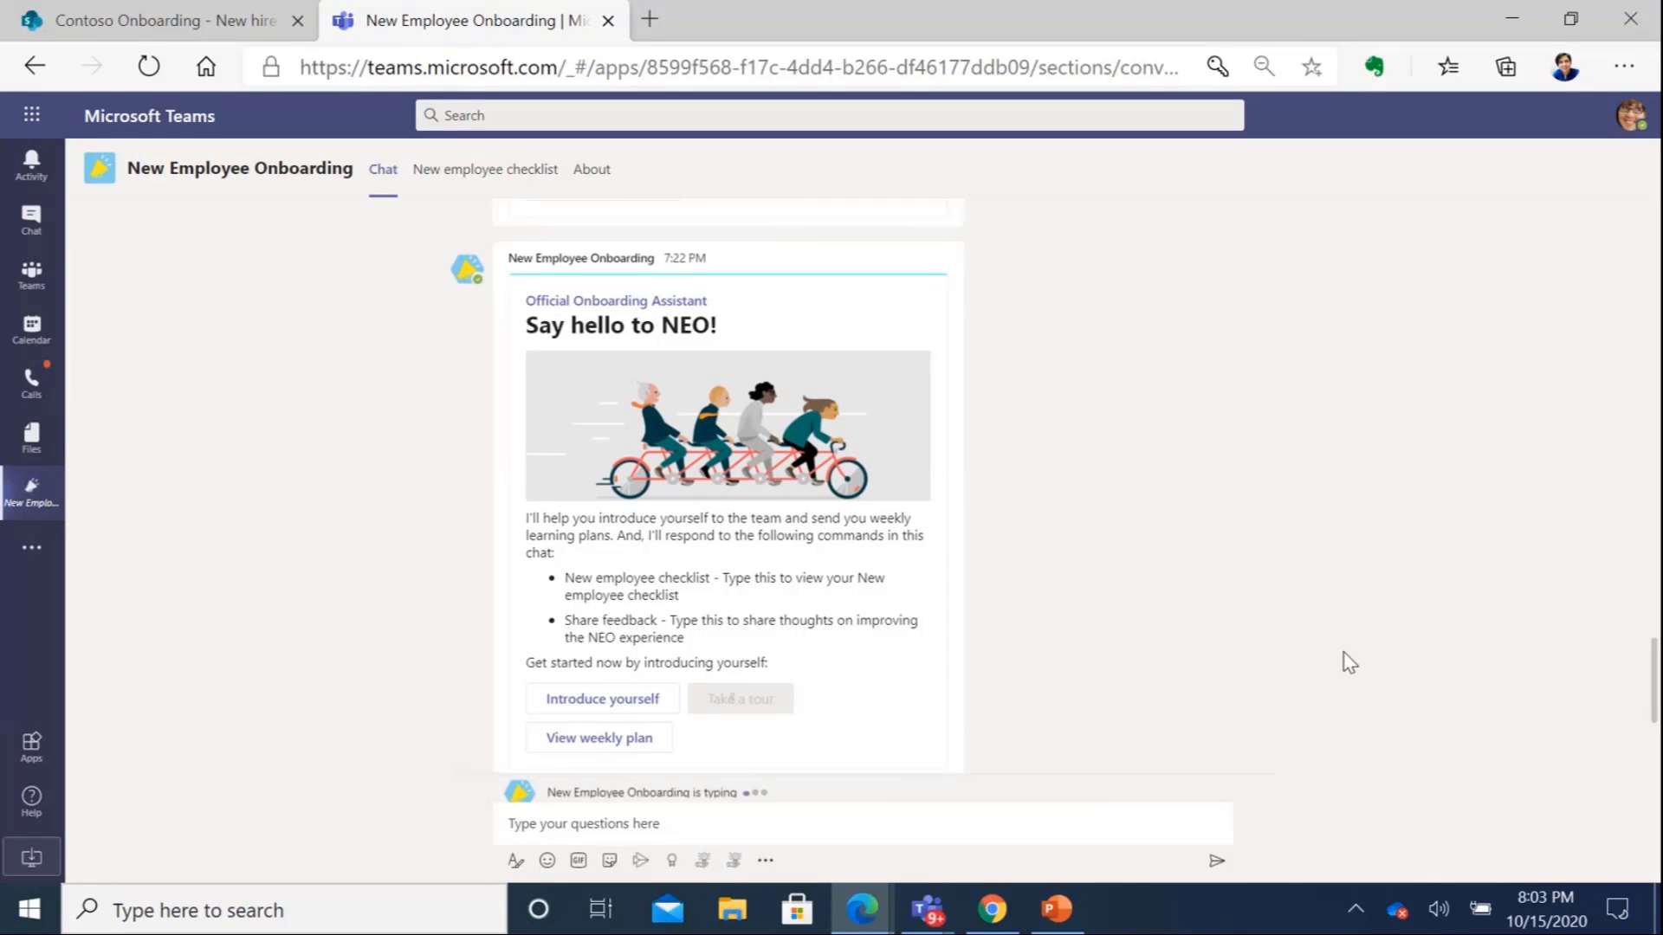
left_click(601, 698)
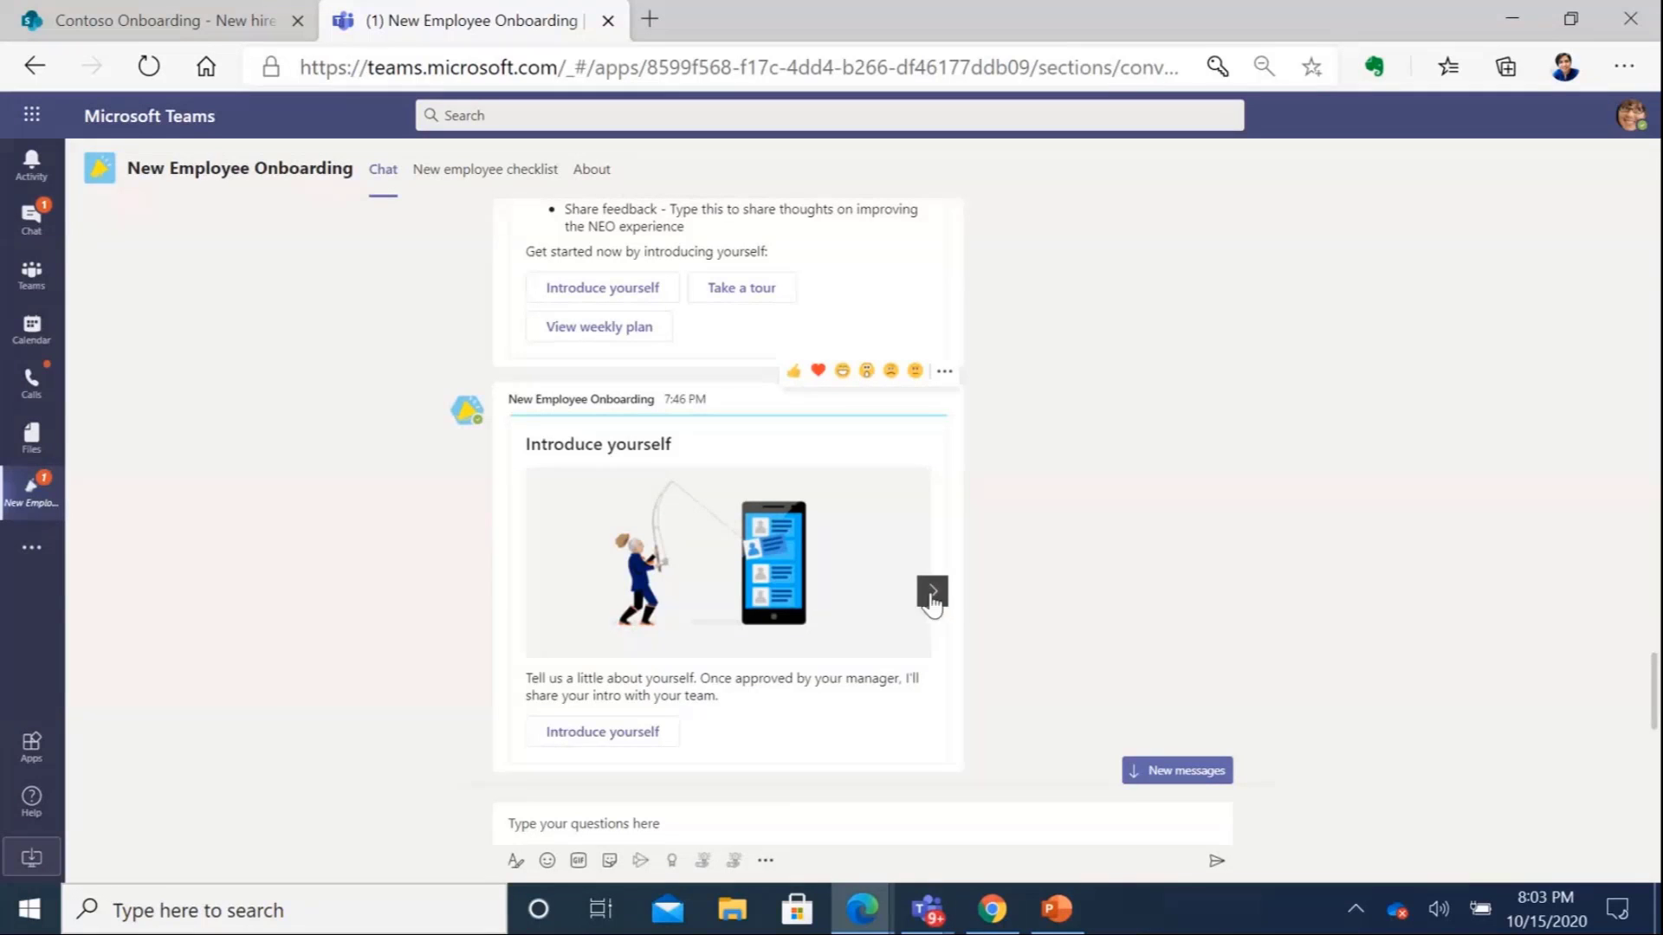
left_click(931, 591)
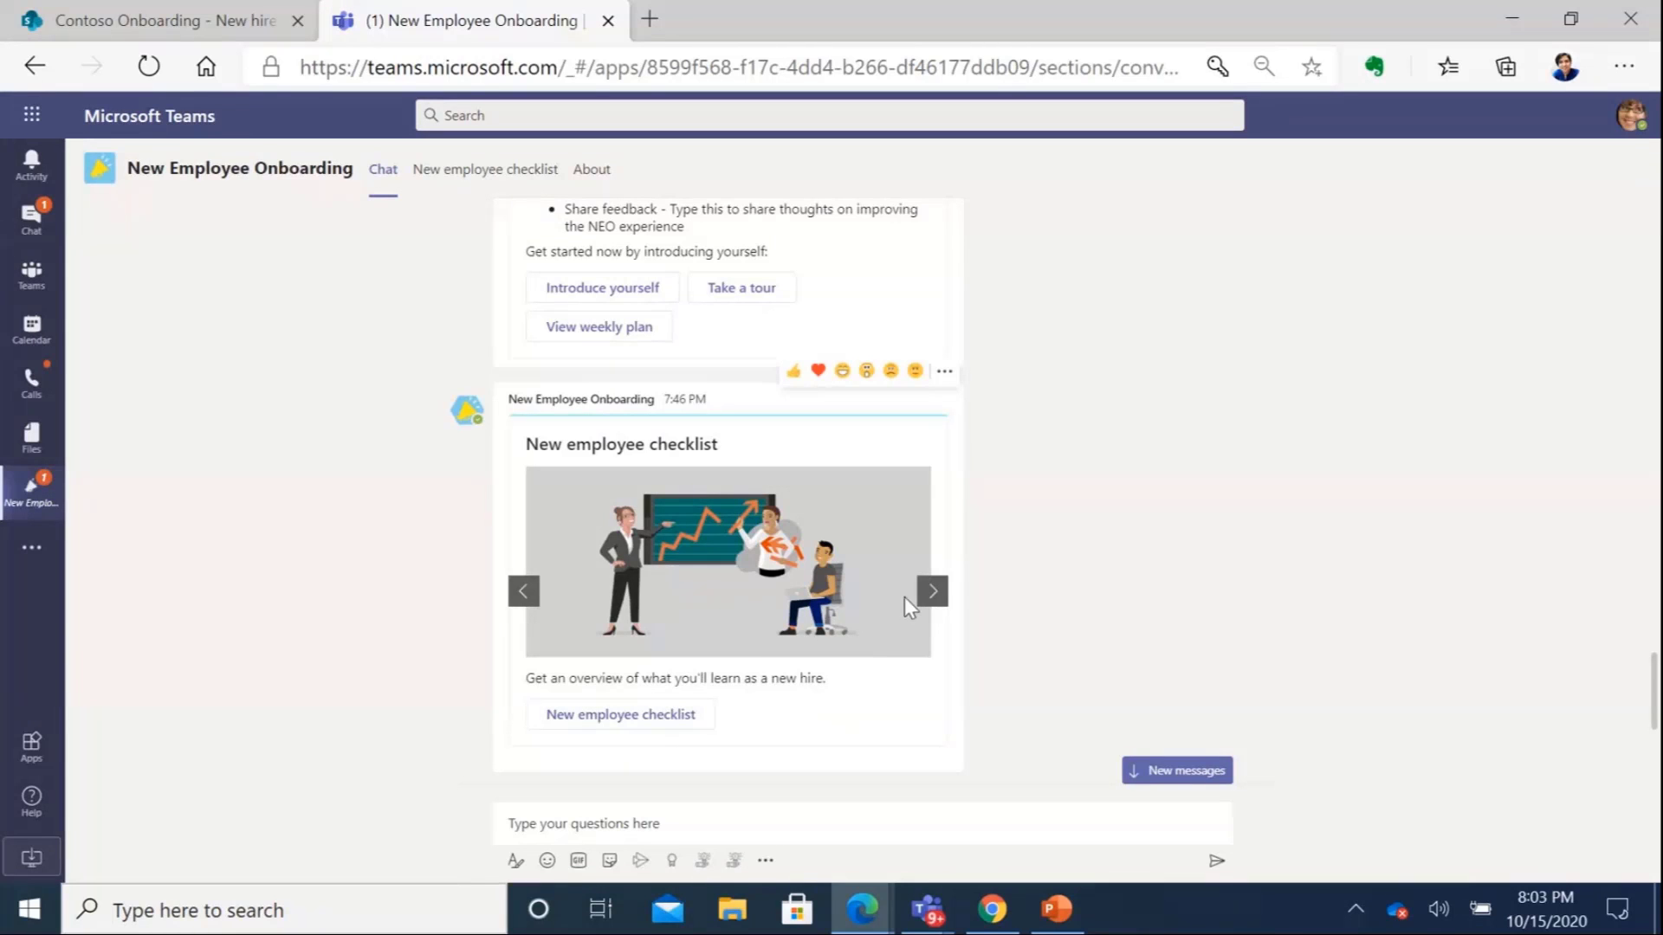
mouse_move(1003, 557)
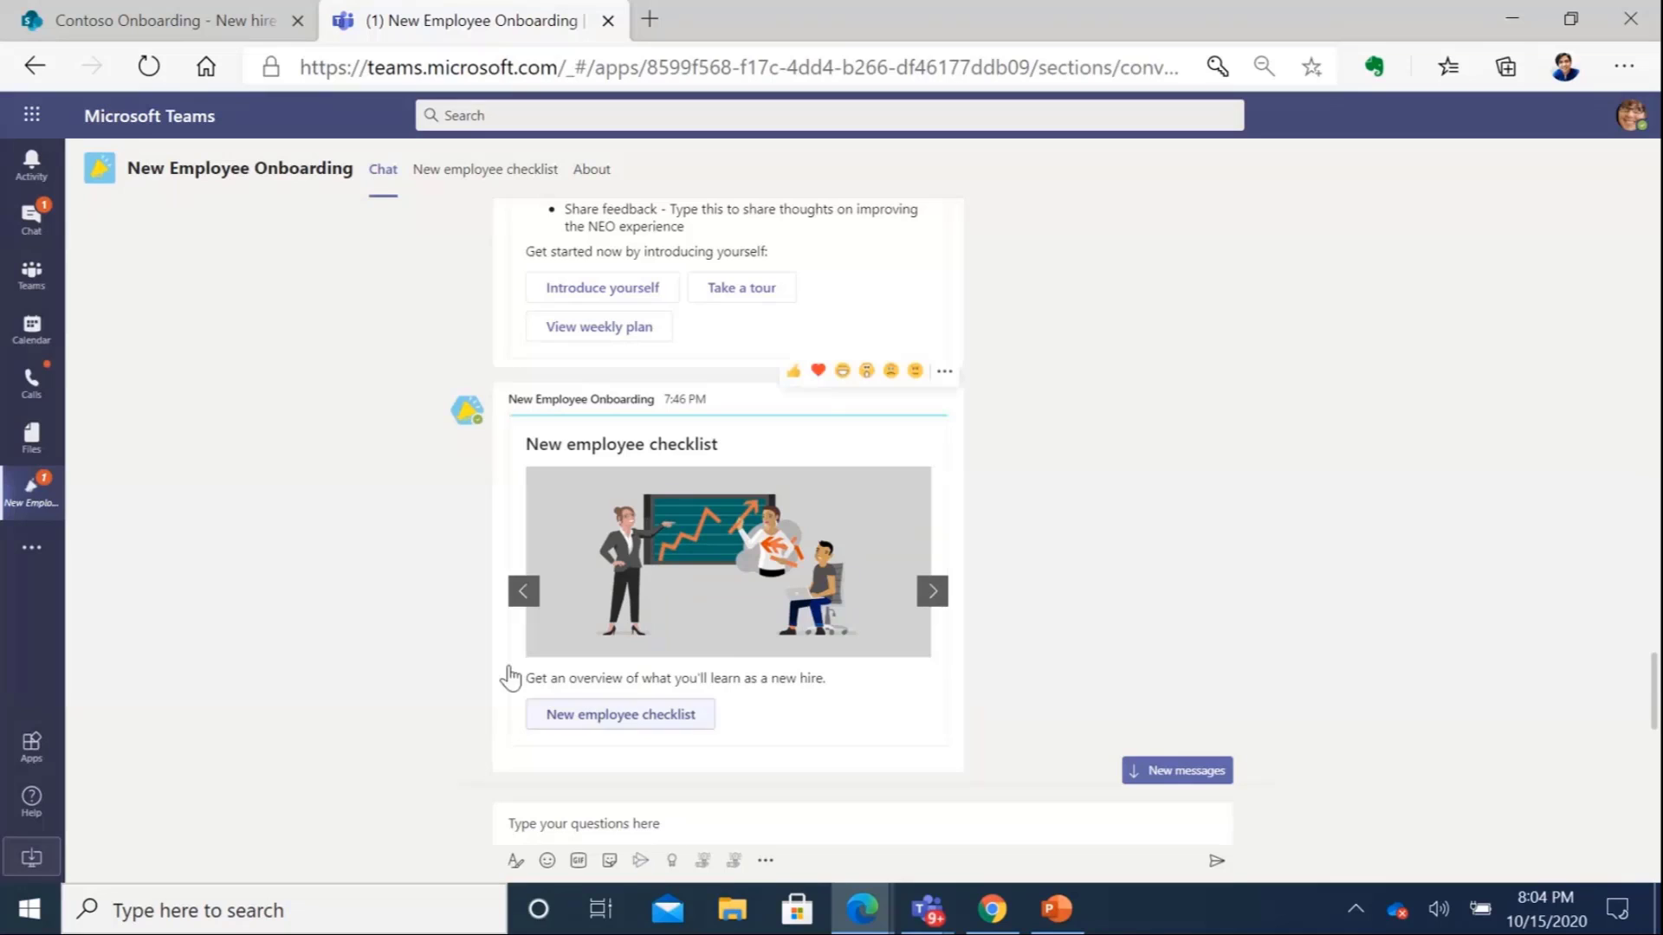
mouse_move(710, 624)
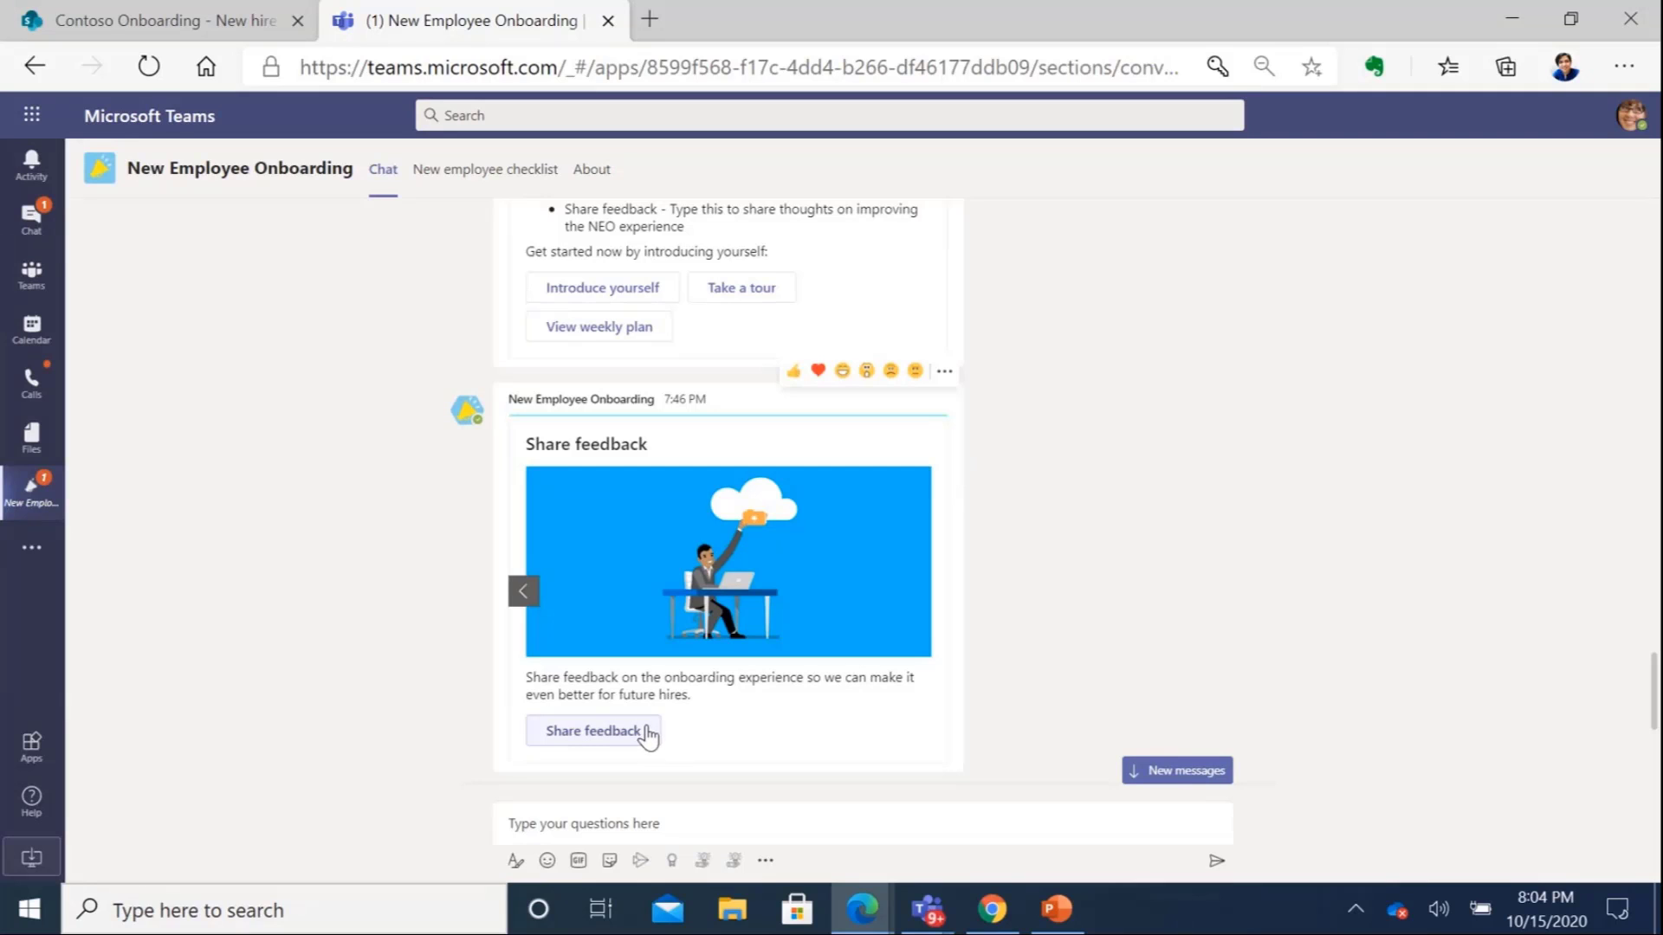
mouse_move(1537, 639)
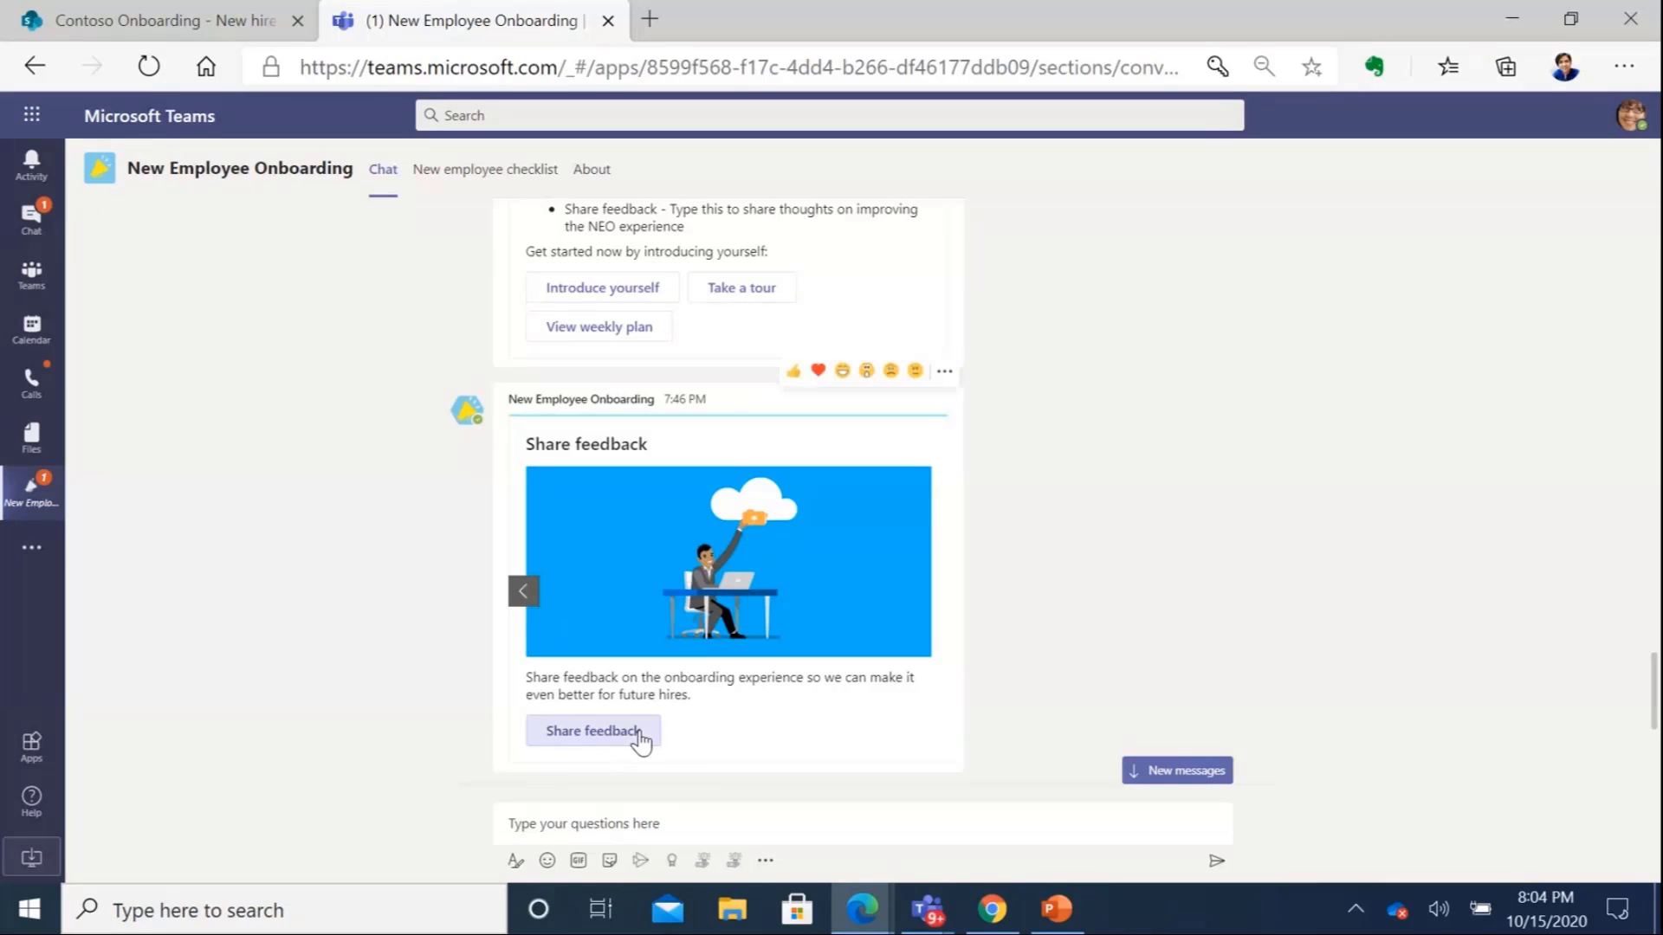
Send 'TB' as test feedback through NEO's Share feedback form
left_click(592, 731)
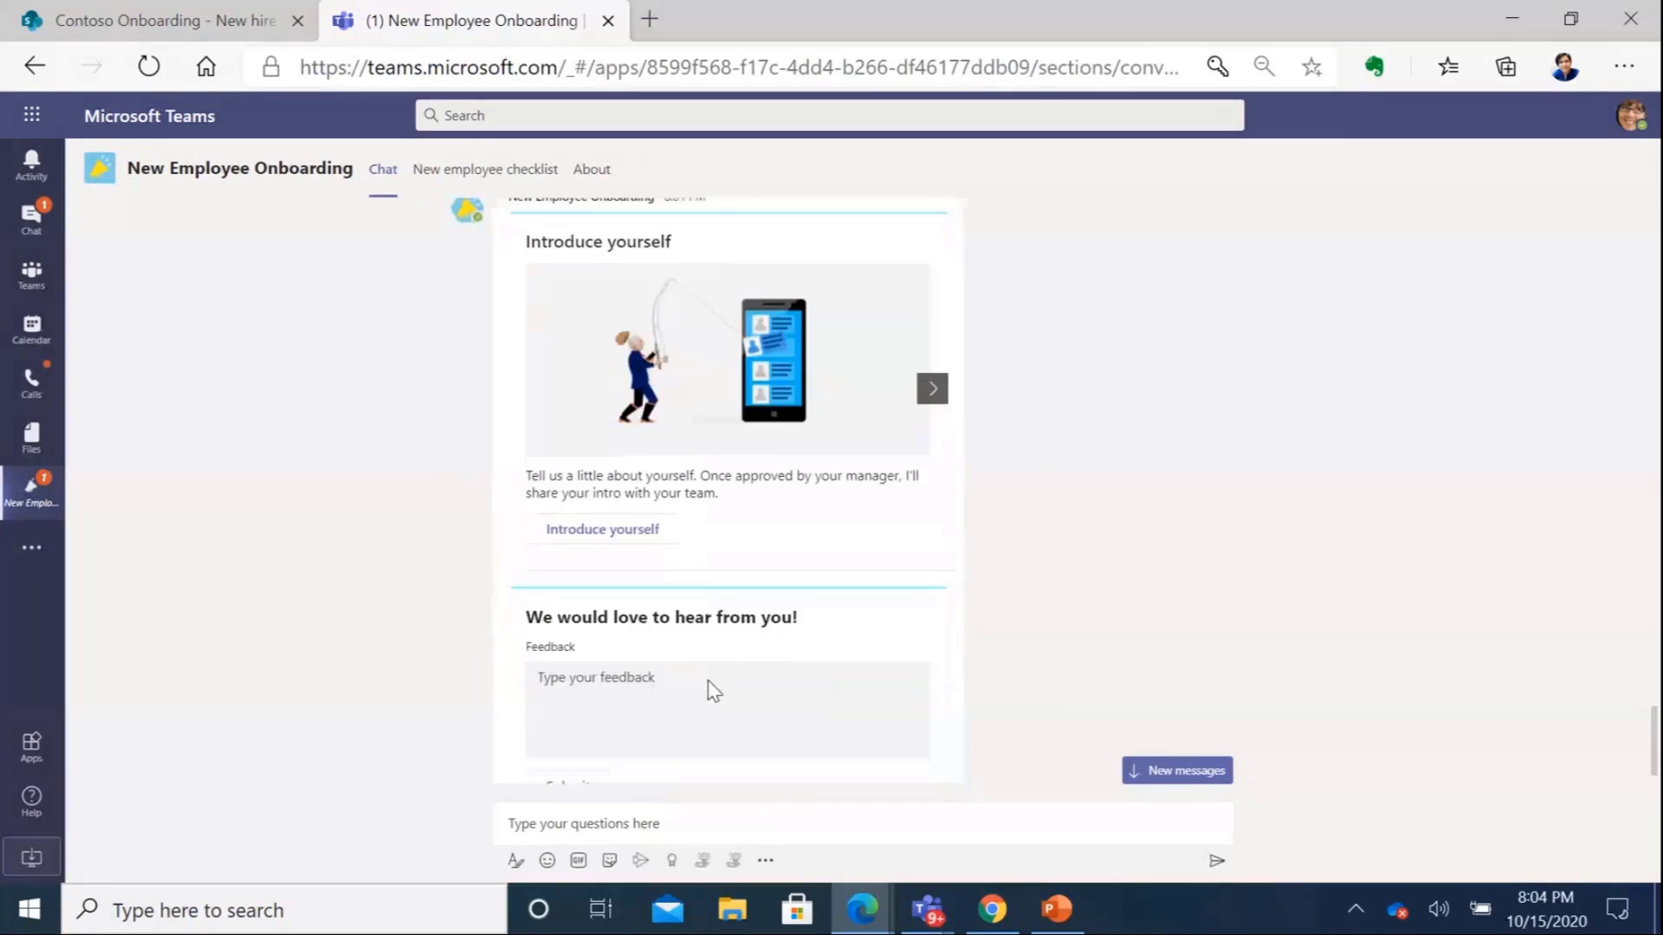
type("TB")
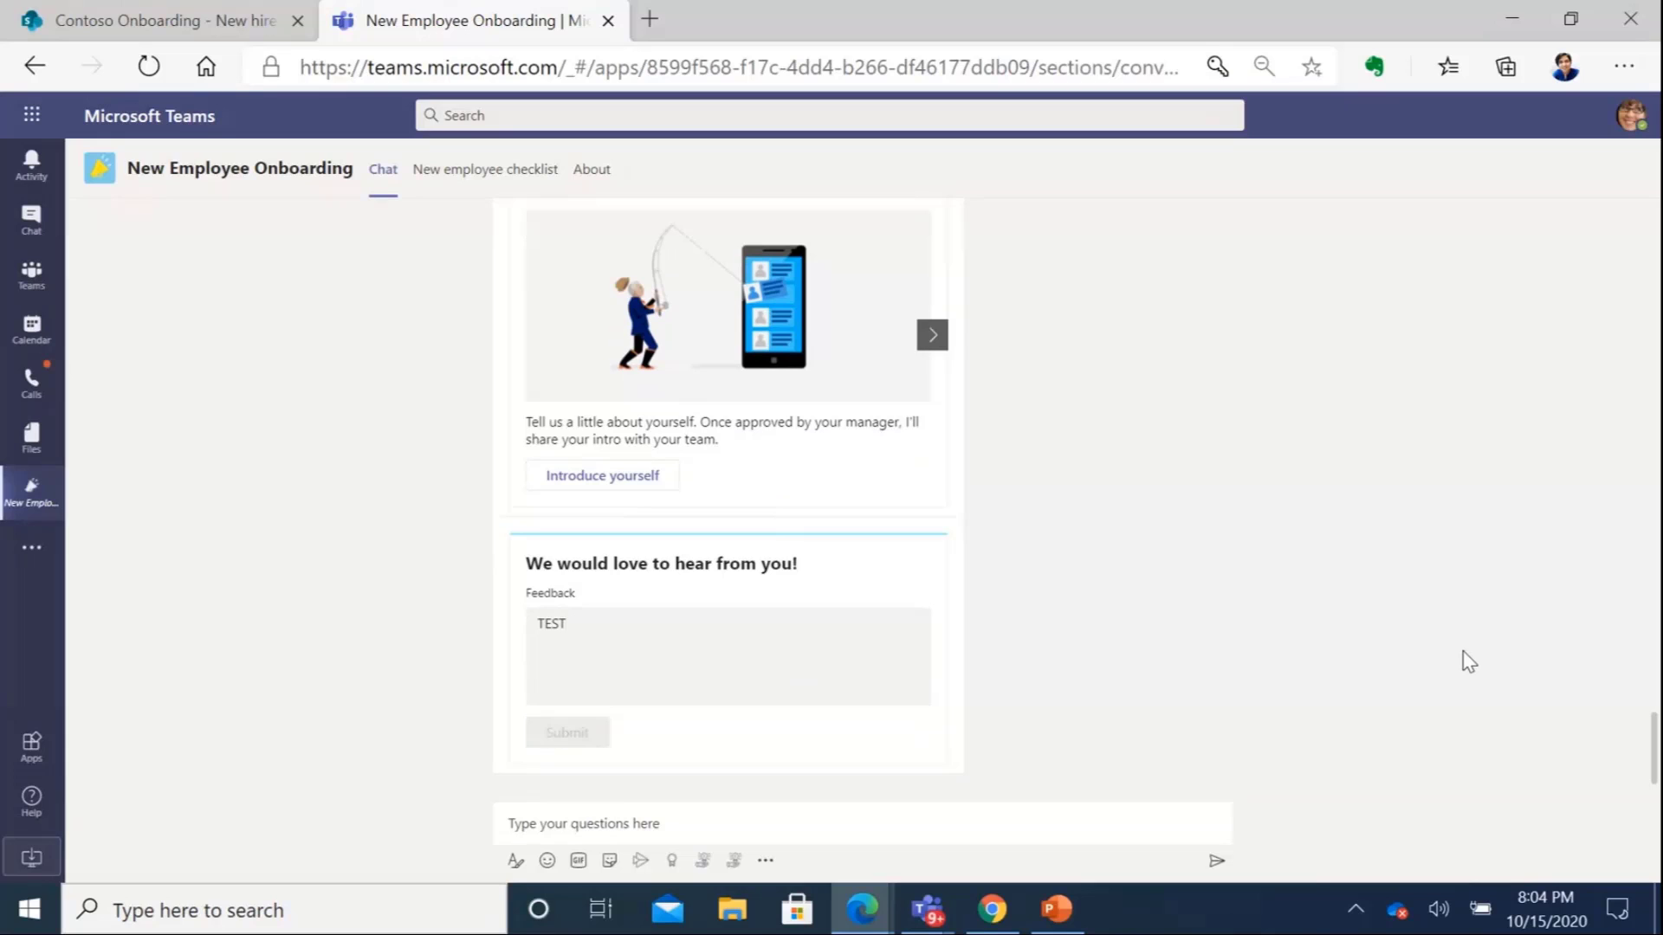
left_click(566, 732)
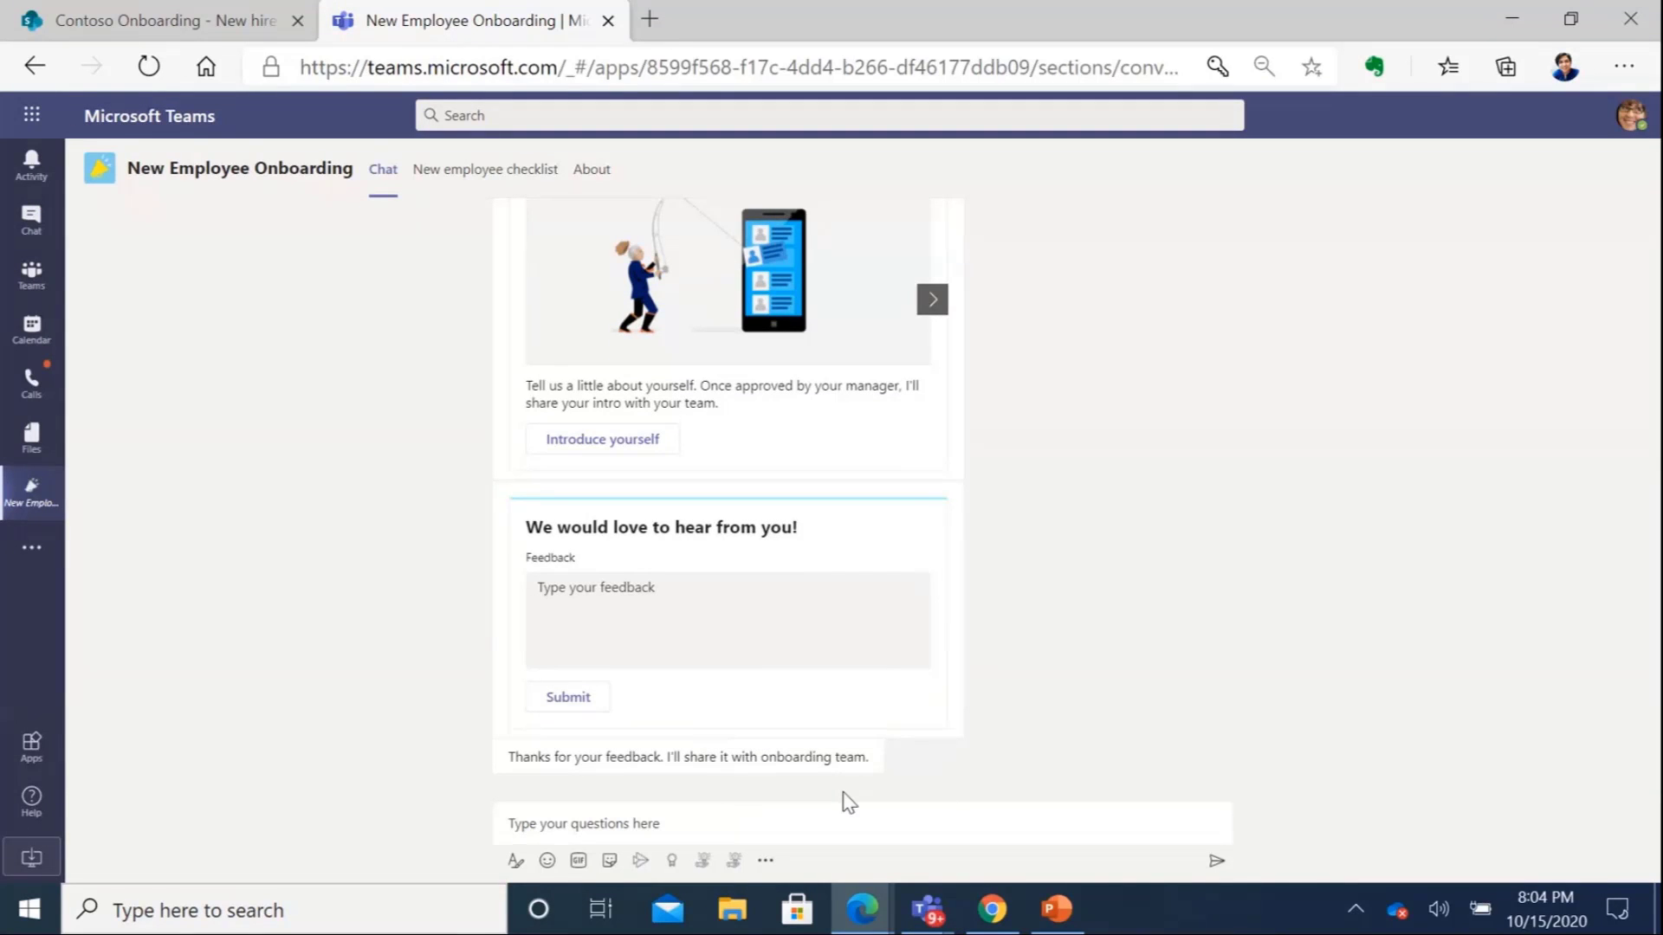
mouse_move(891, 769)
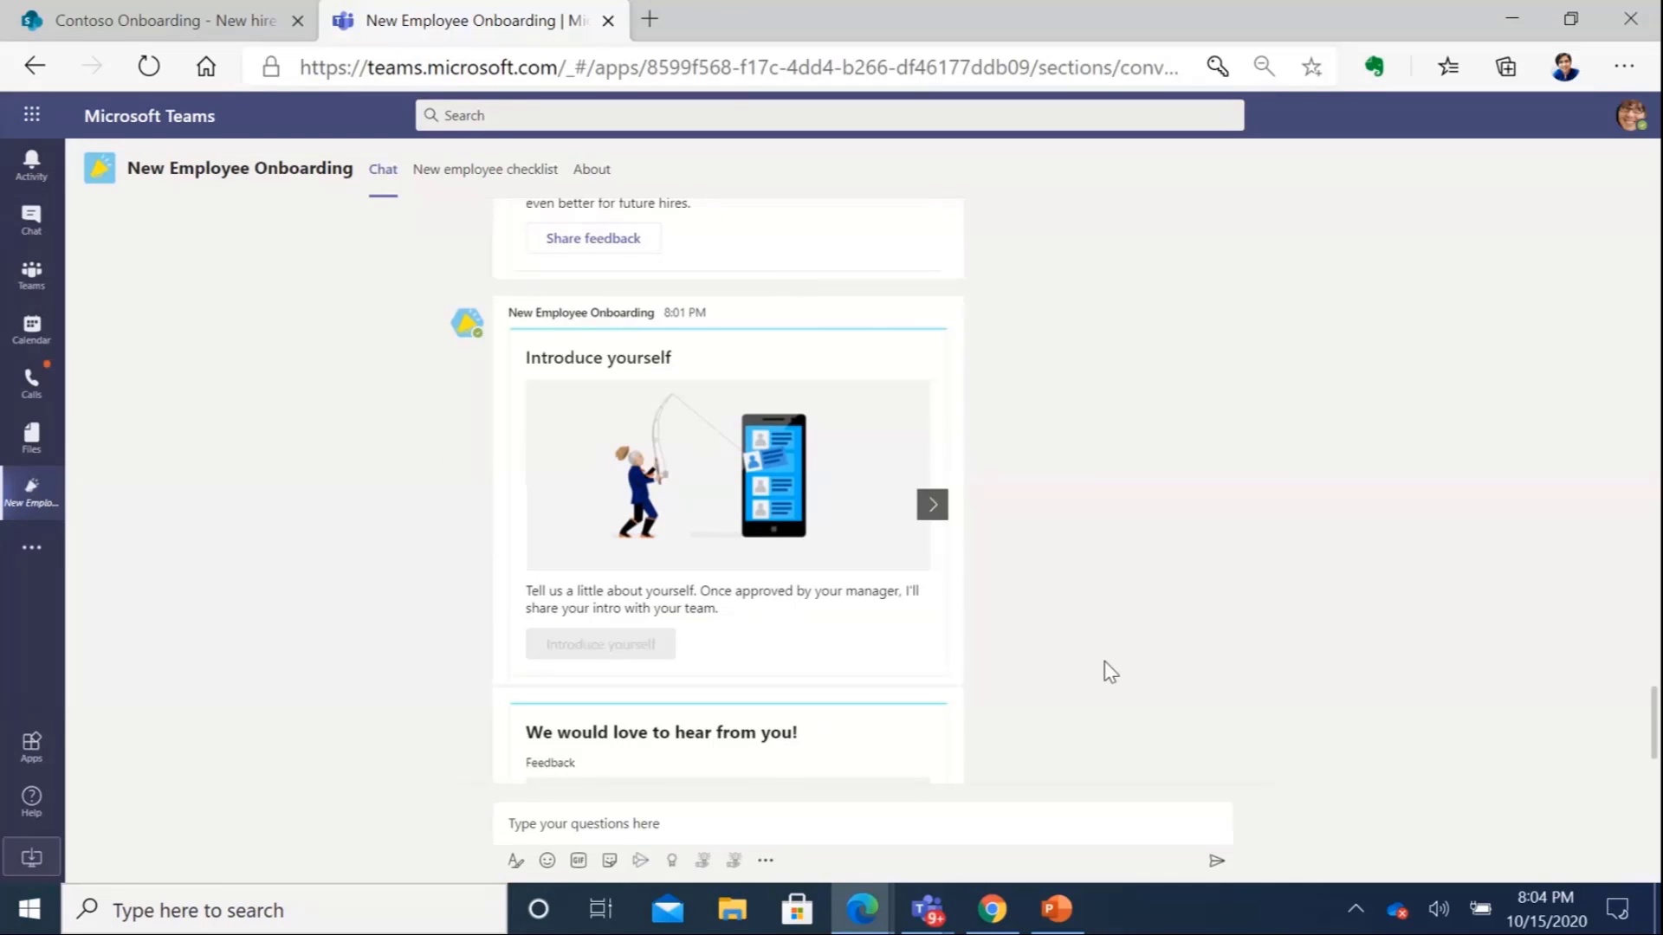
Open the Introduce yourself form and clear the pre-filled answer
left_click(599, 644)
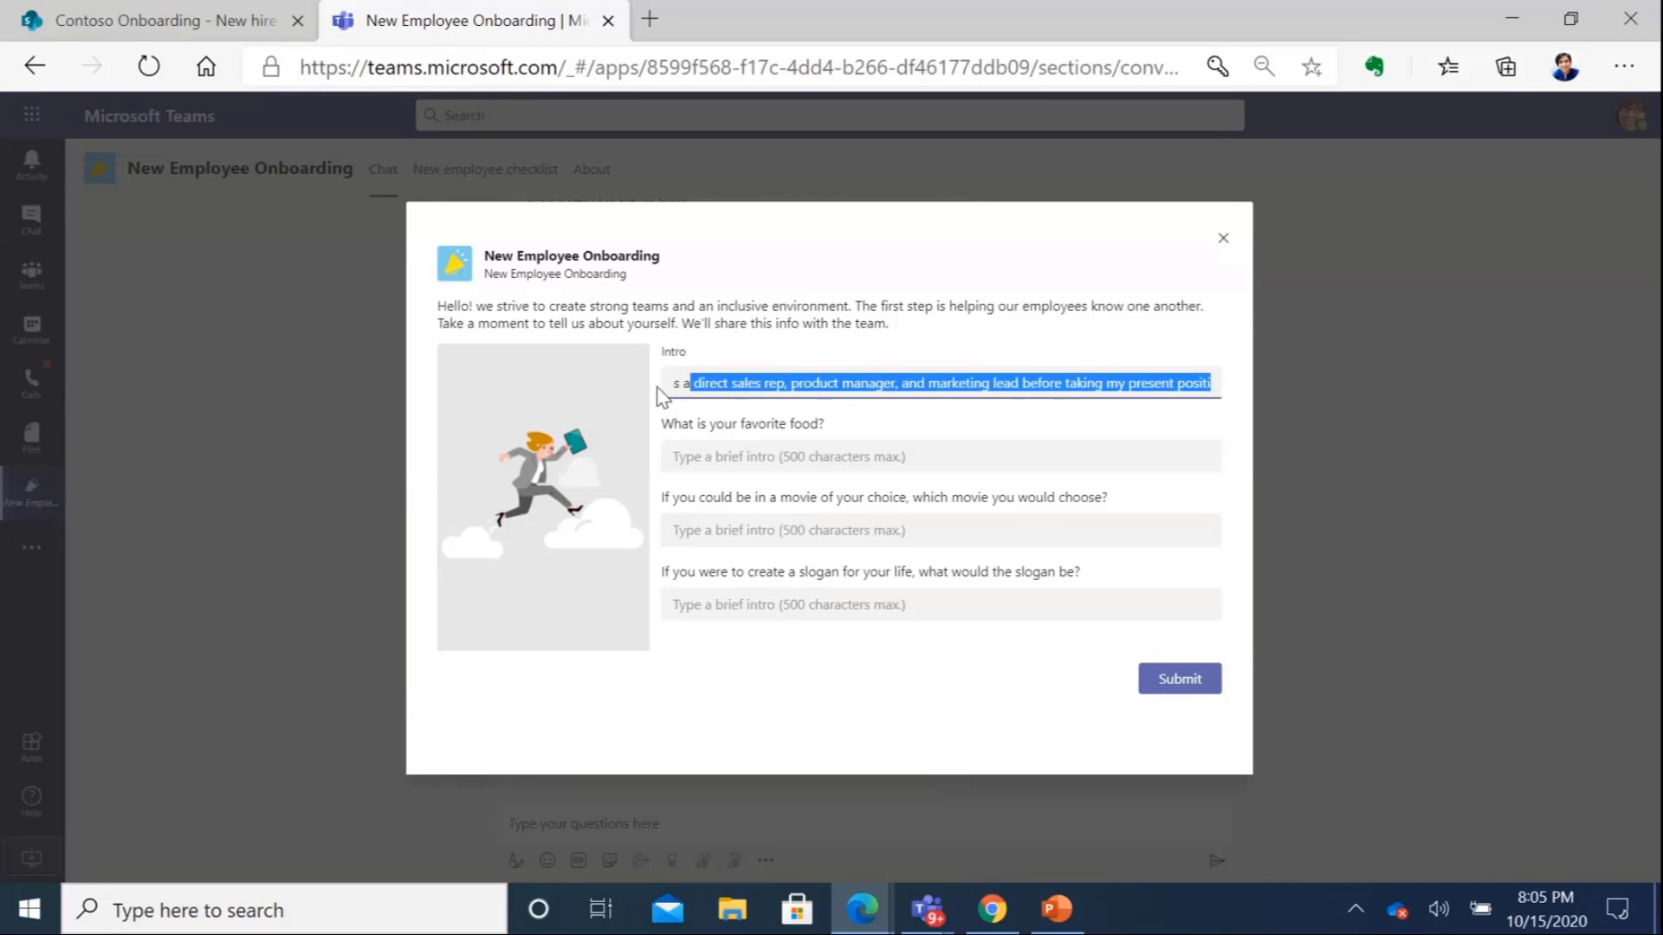
left_click(885, 382)
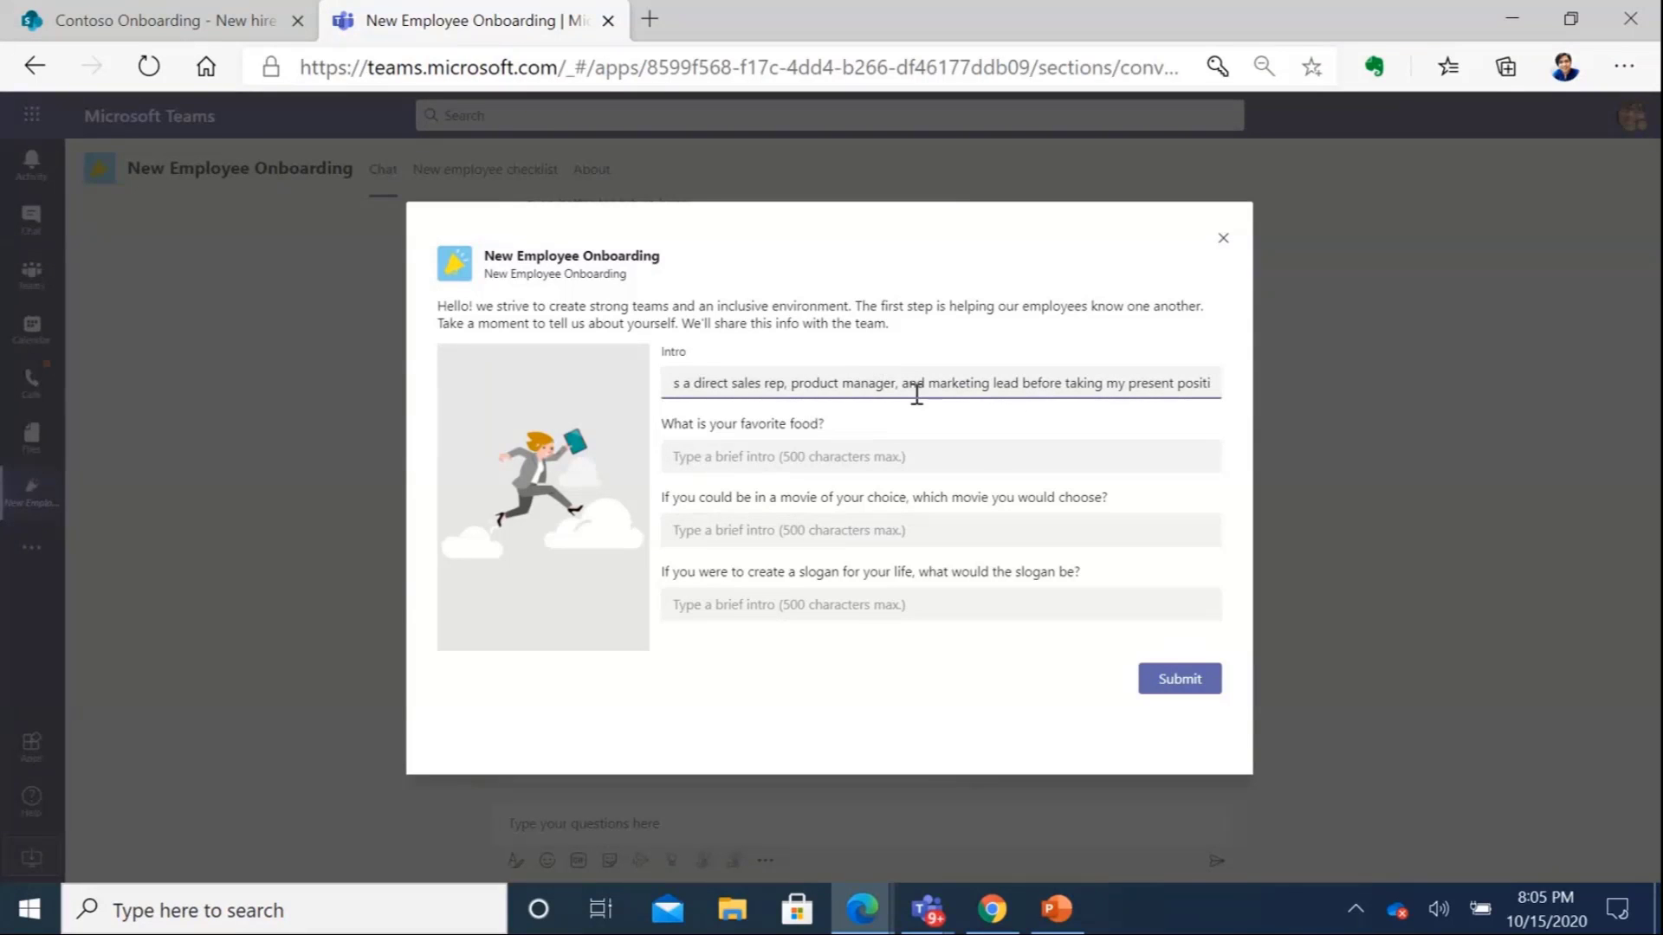
left_click(937, 457)
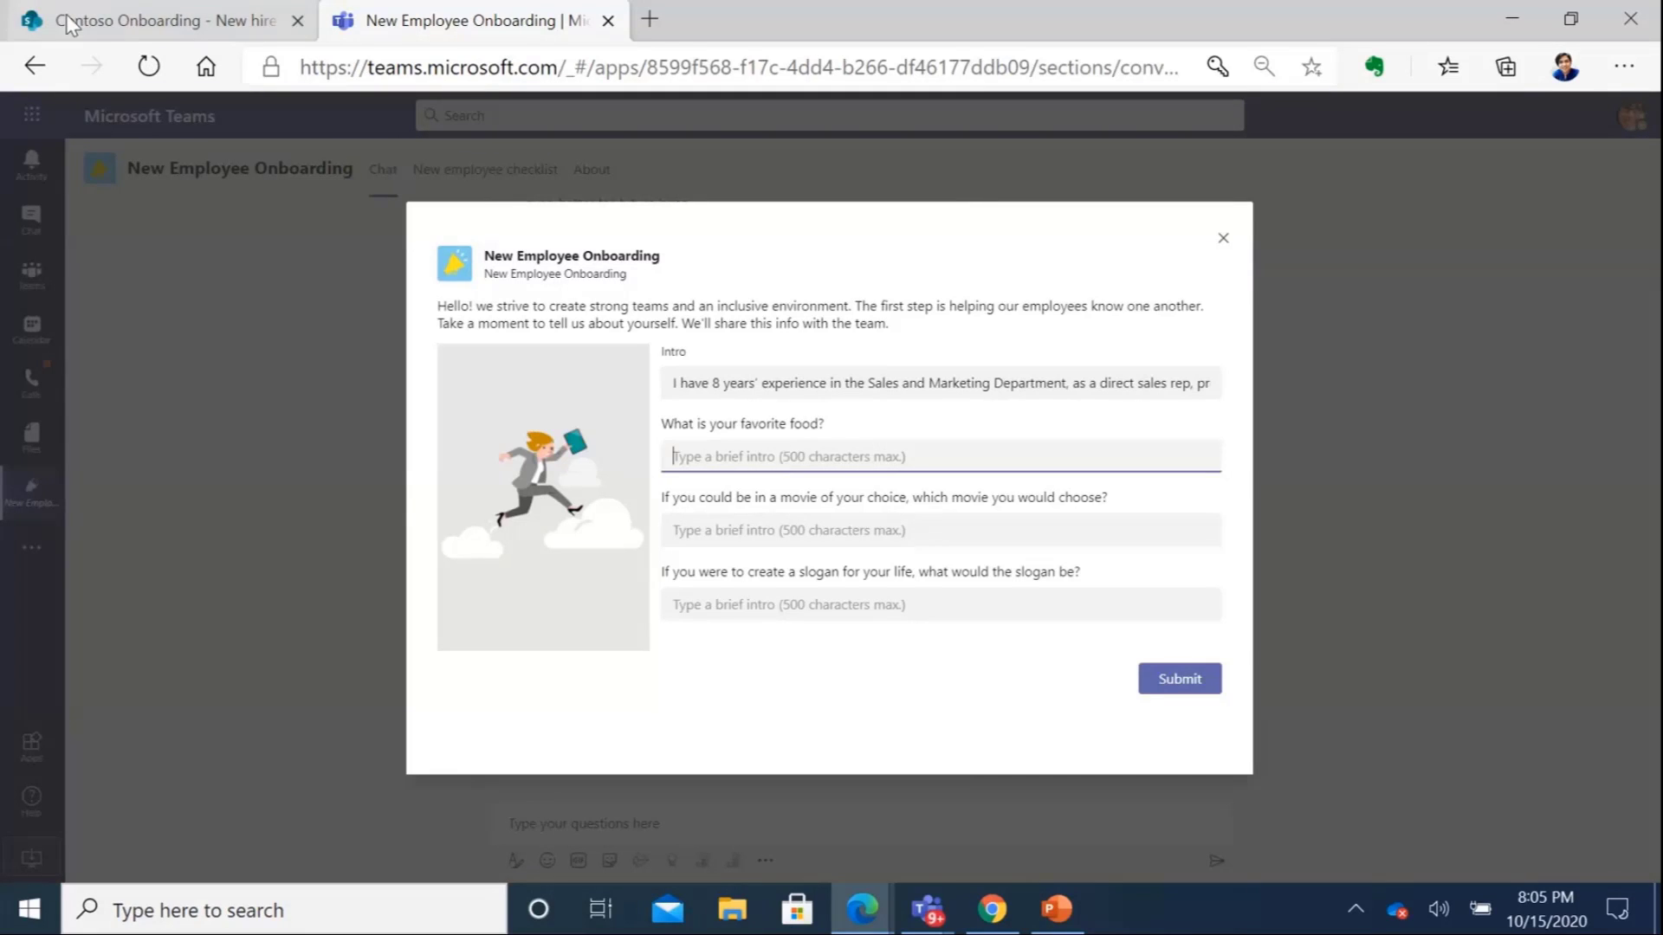
left_click(159, 20)
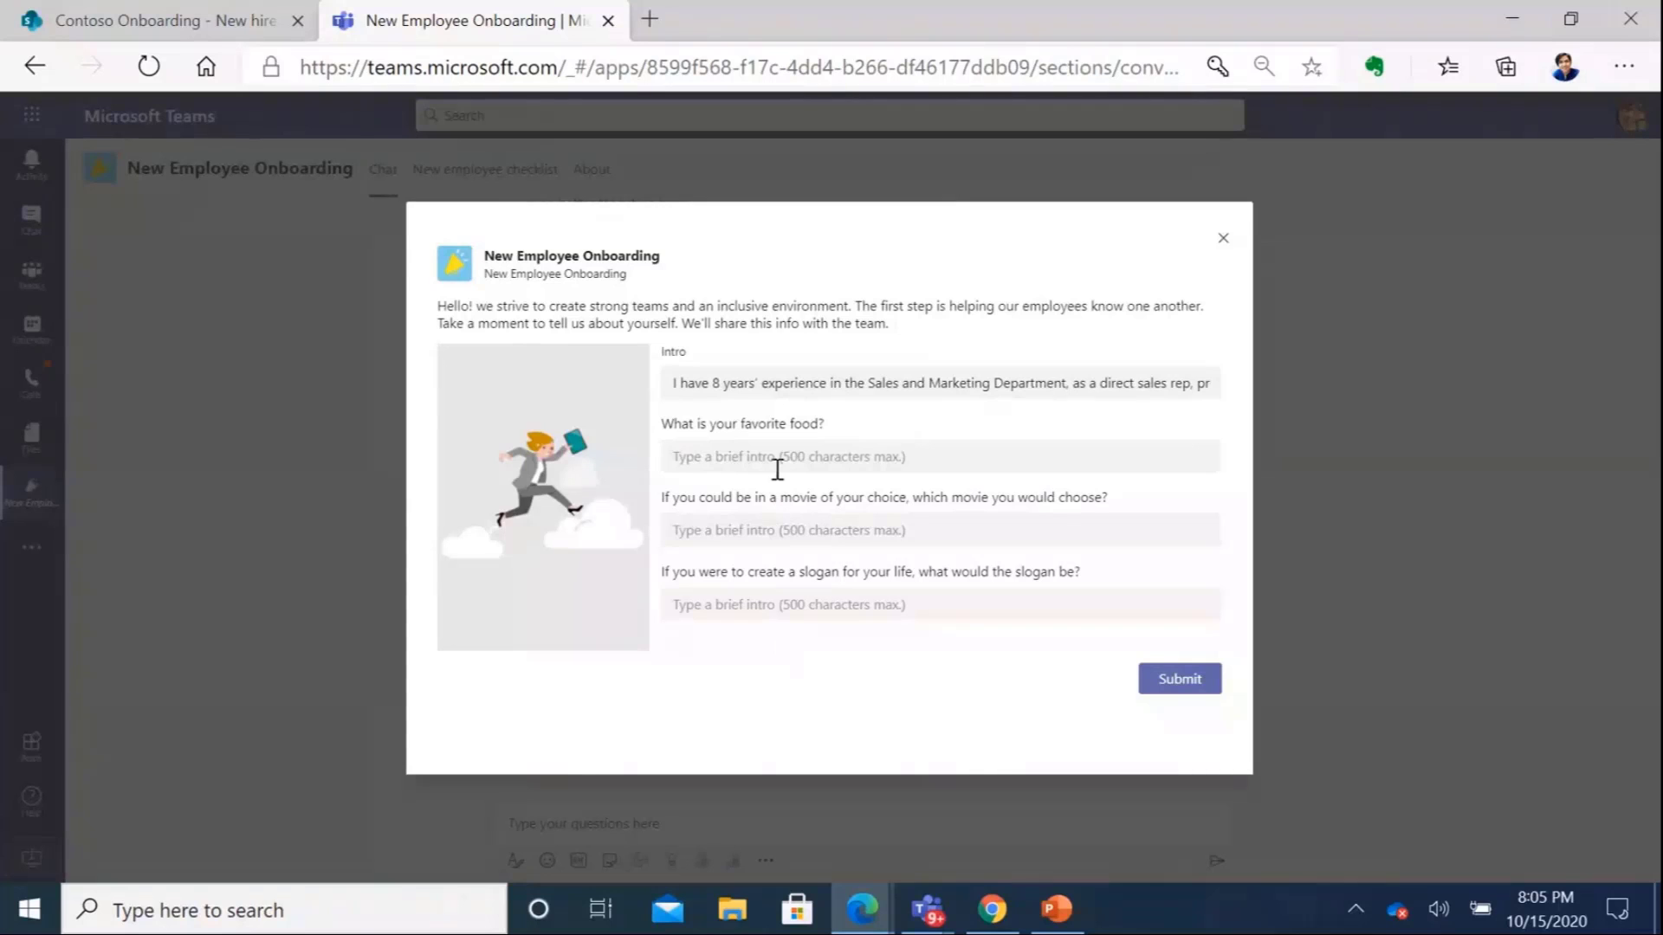
Enter Pizza as food, Inception as movie, 'always testing' as slogan, and submit
left_click(939, 456)
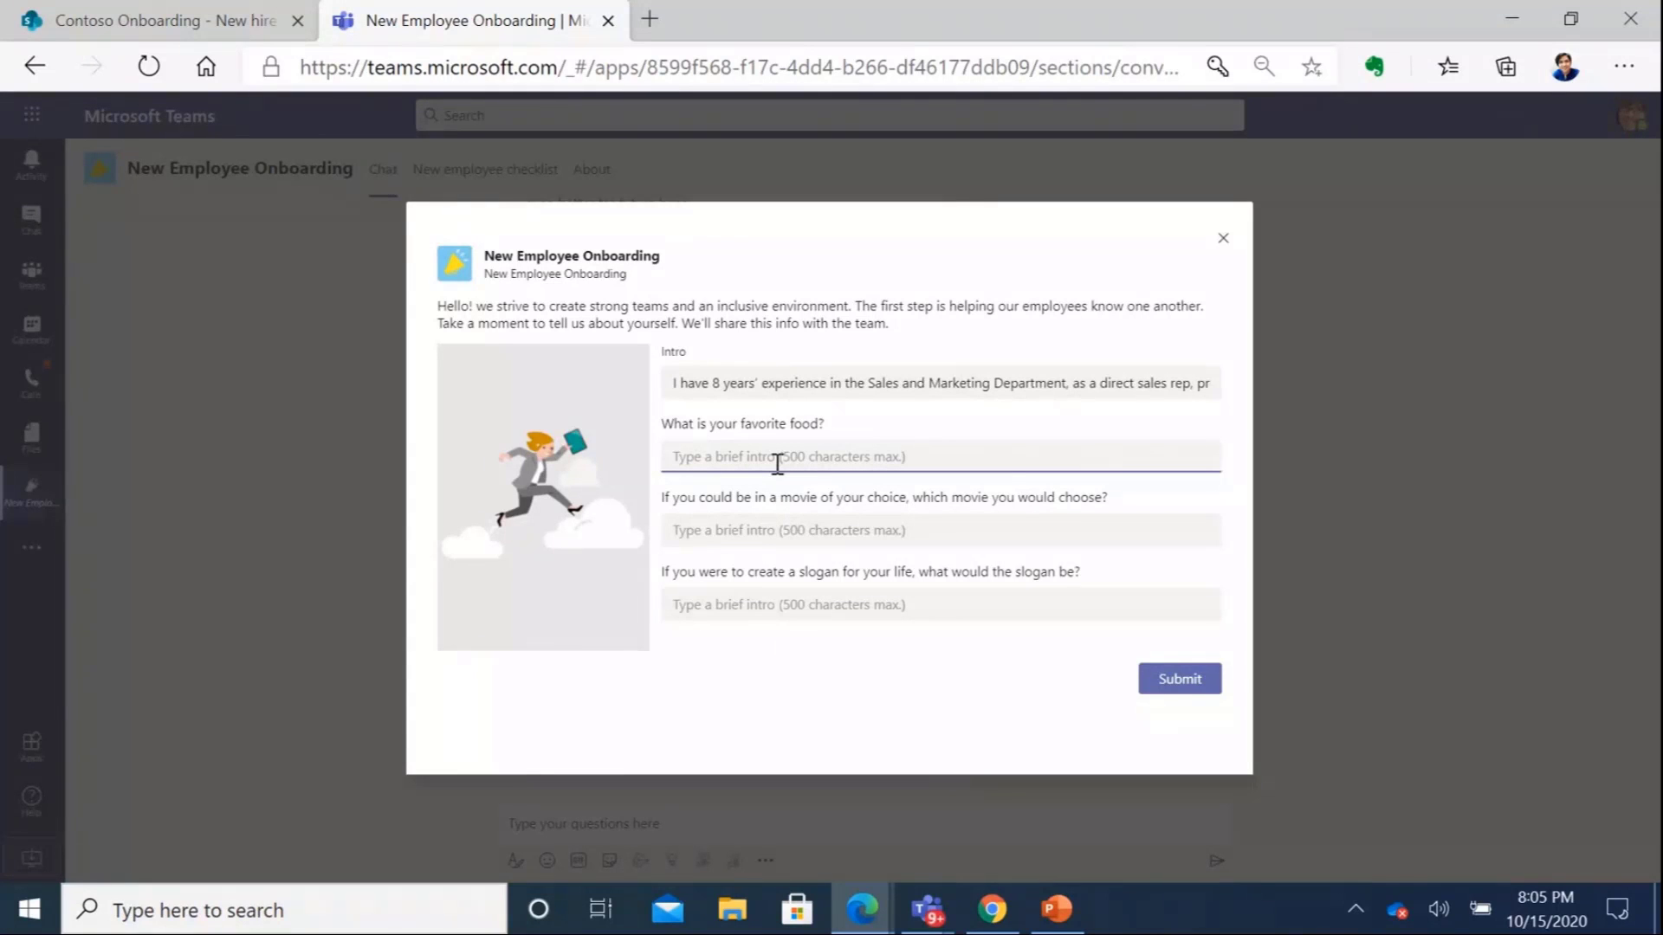
type("pIZZ")
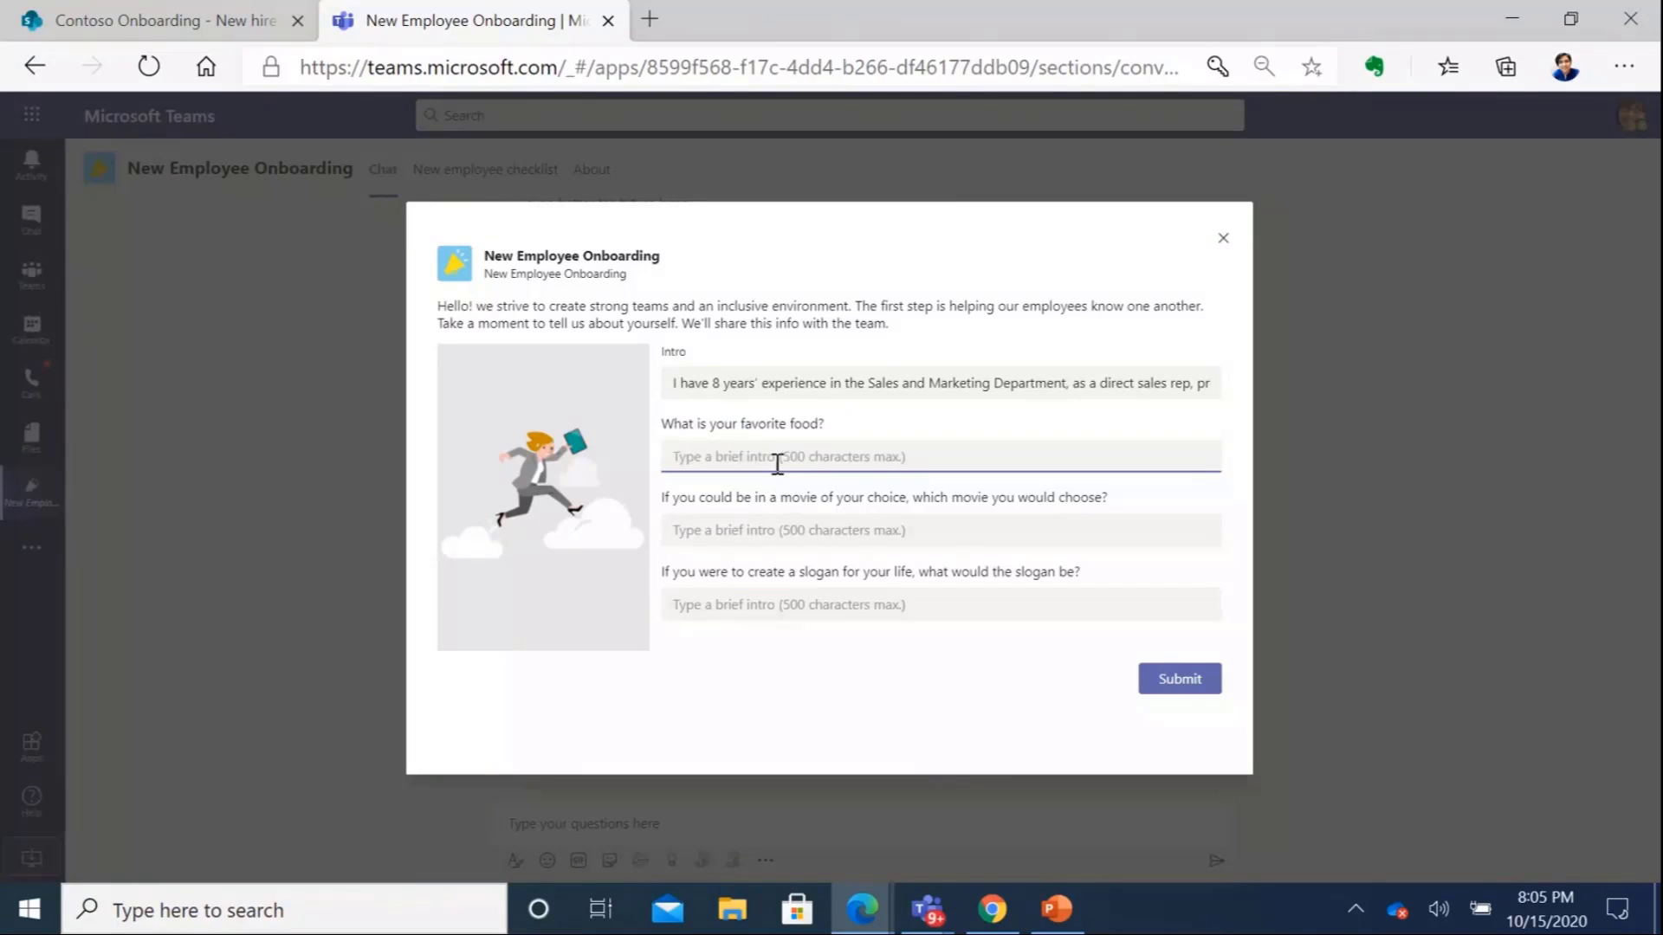
type("p")
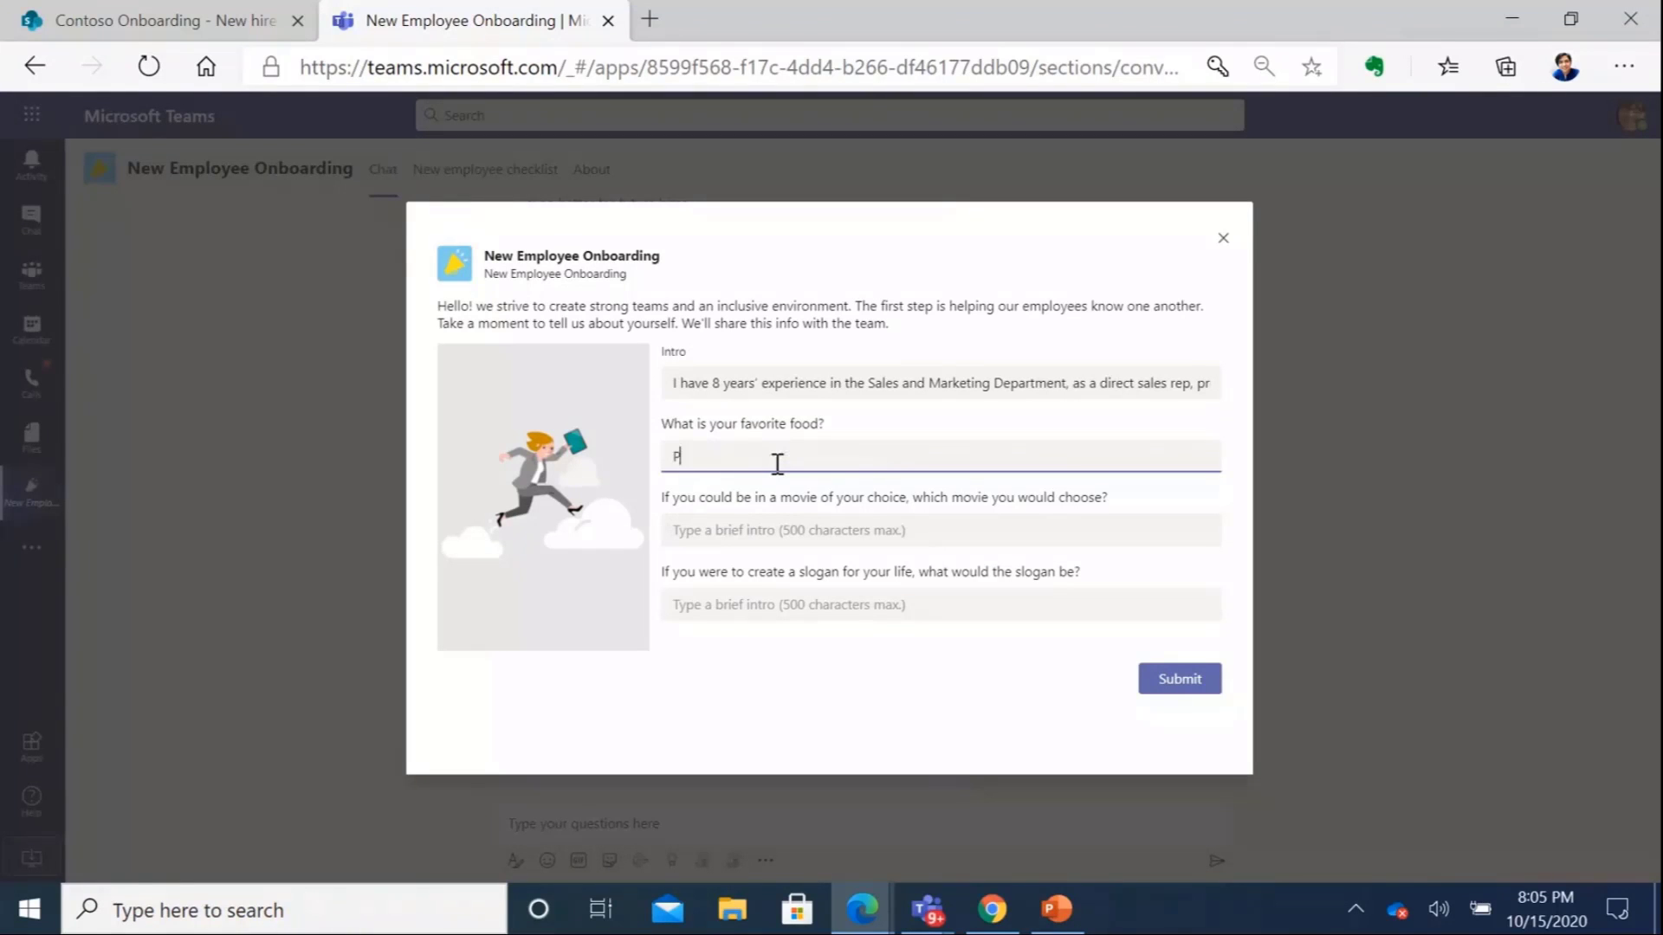
type("izza")
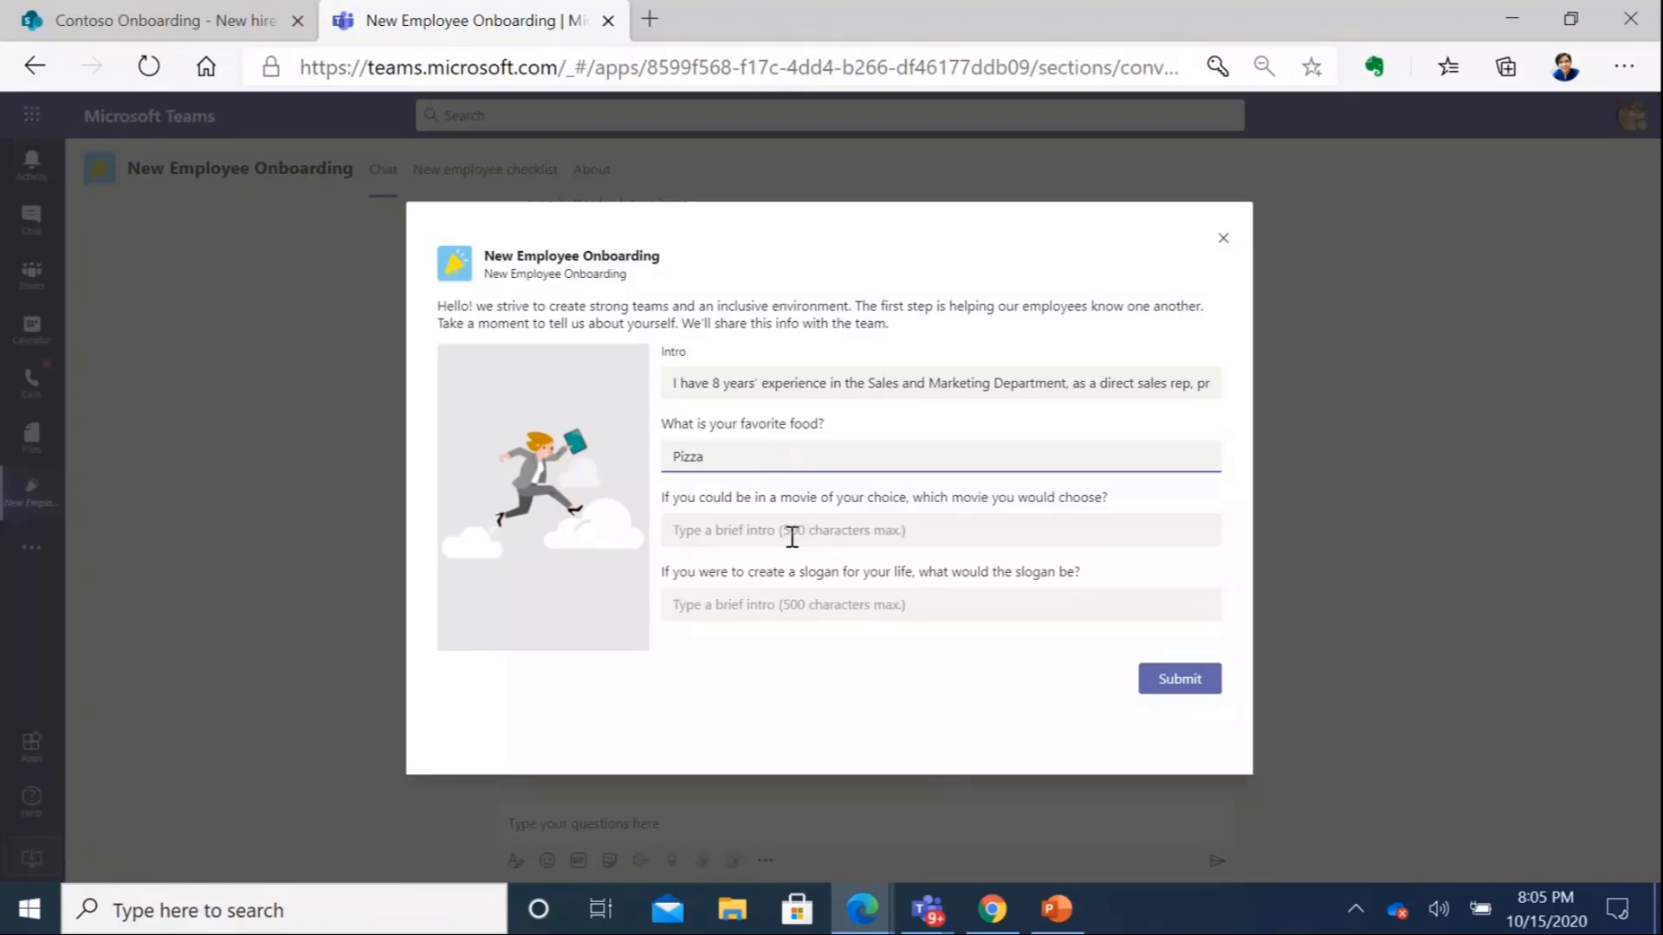
left_click(939, 530)
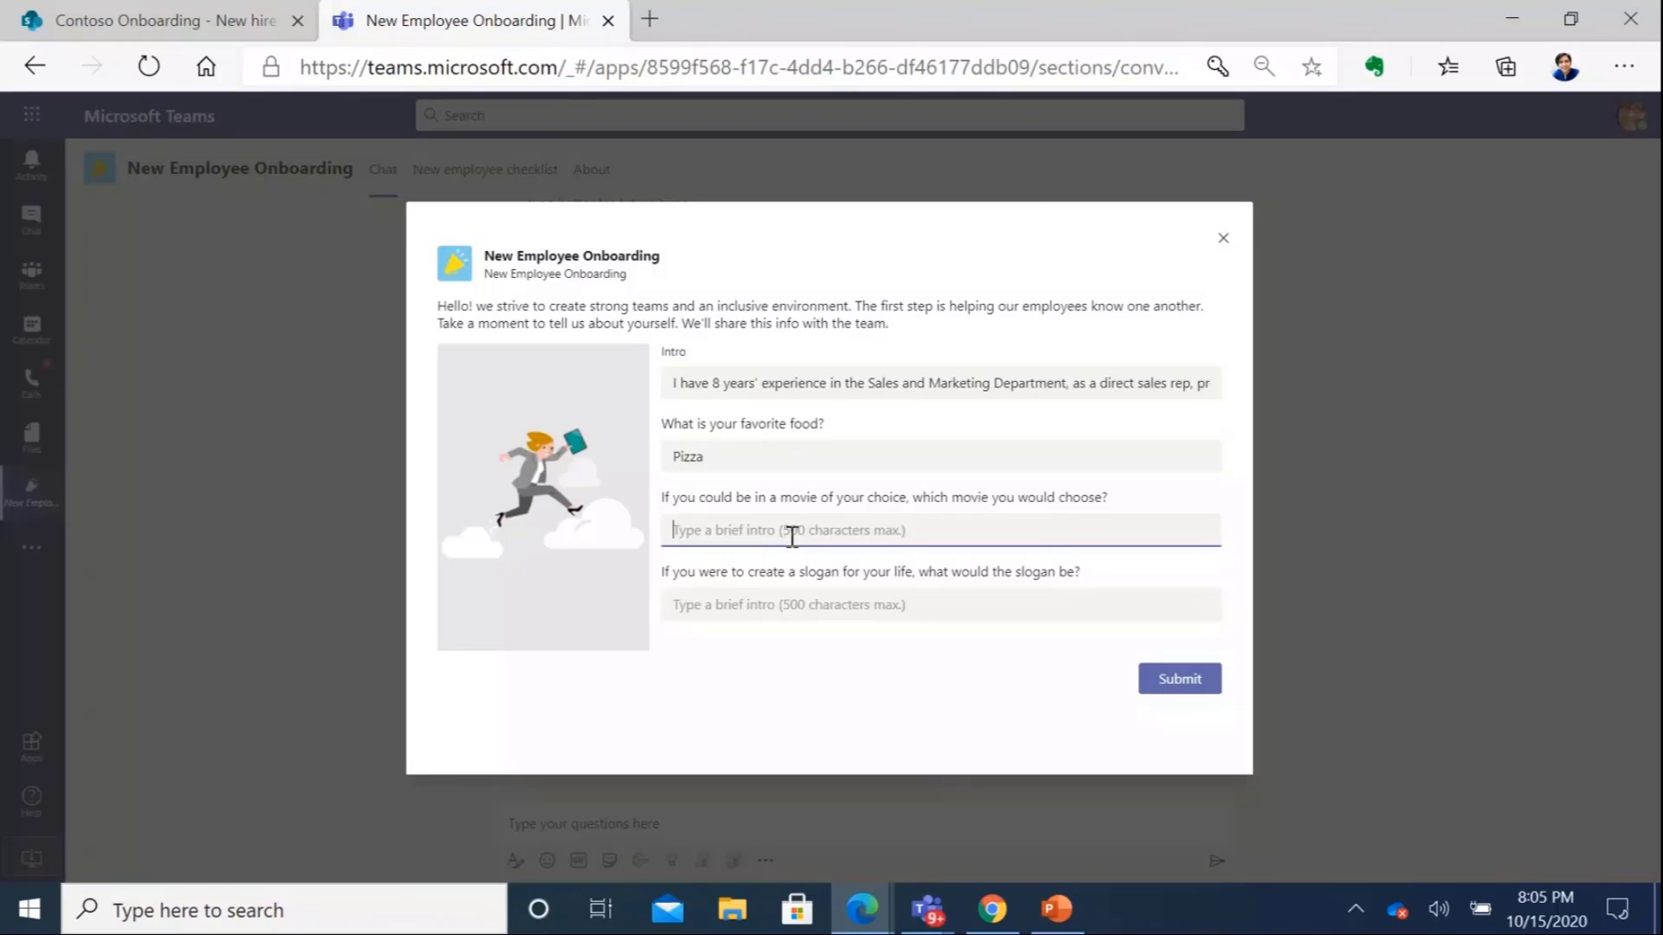
type("Inception")
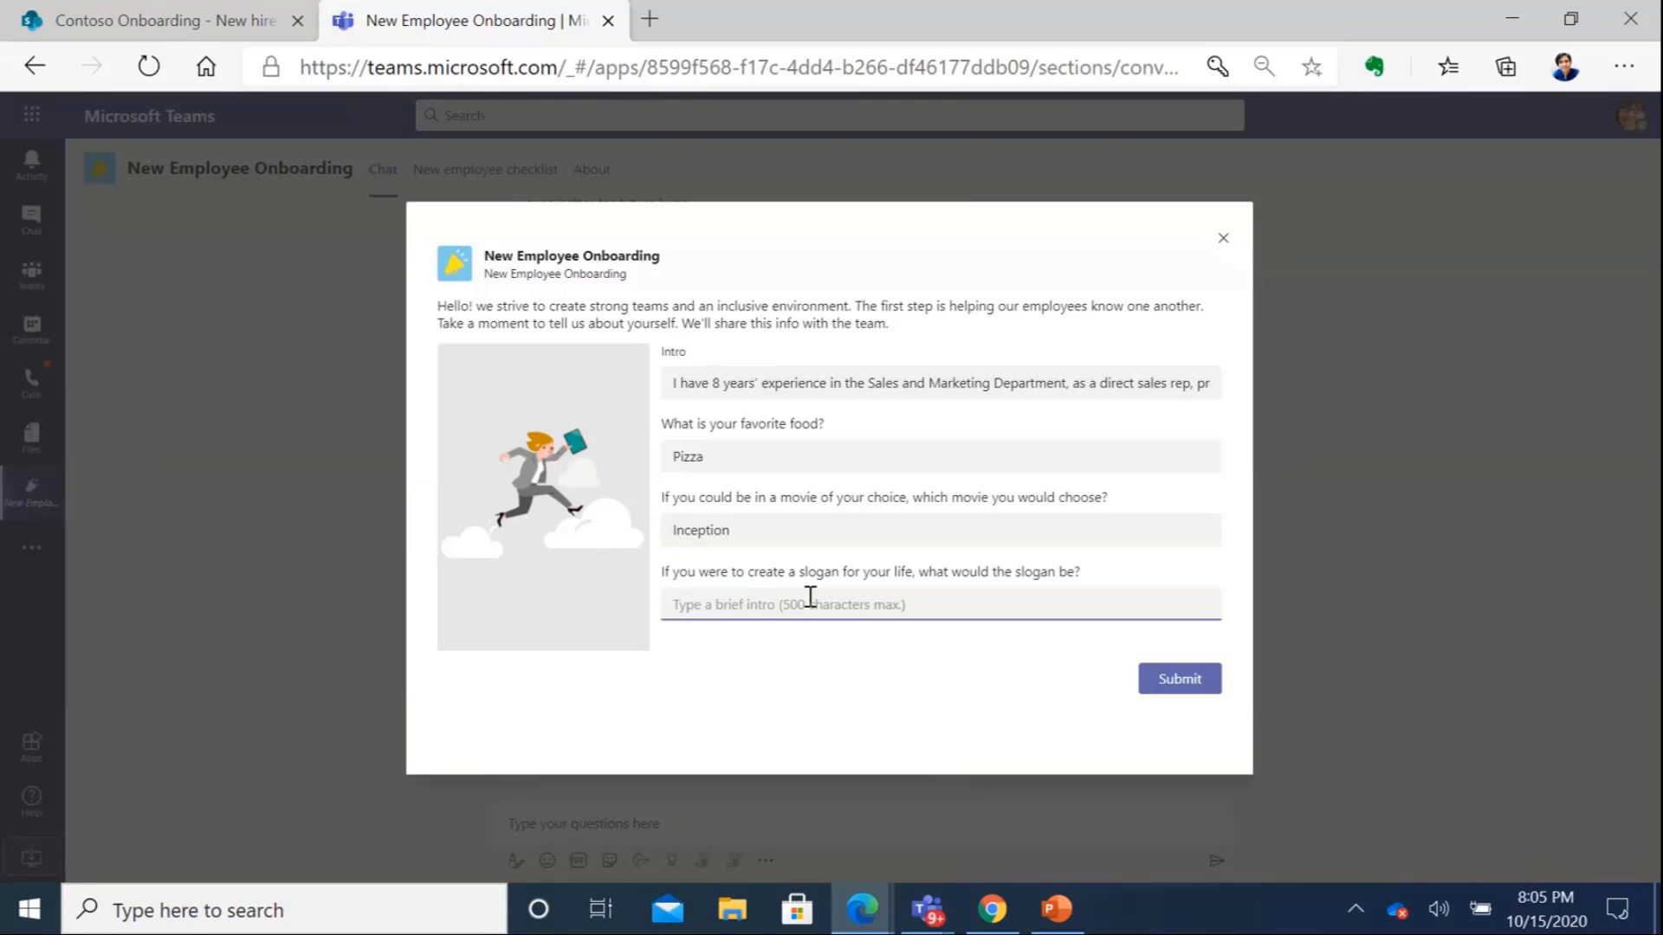
type("always testing")
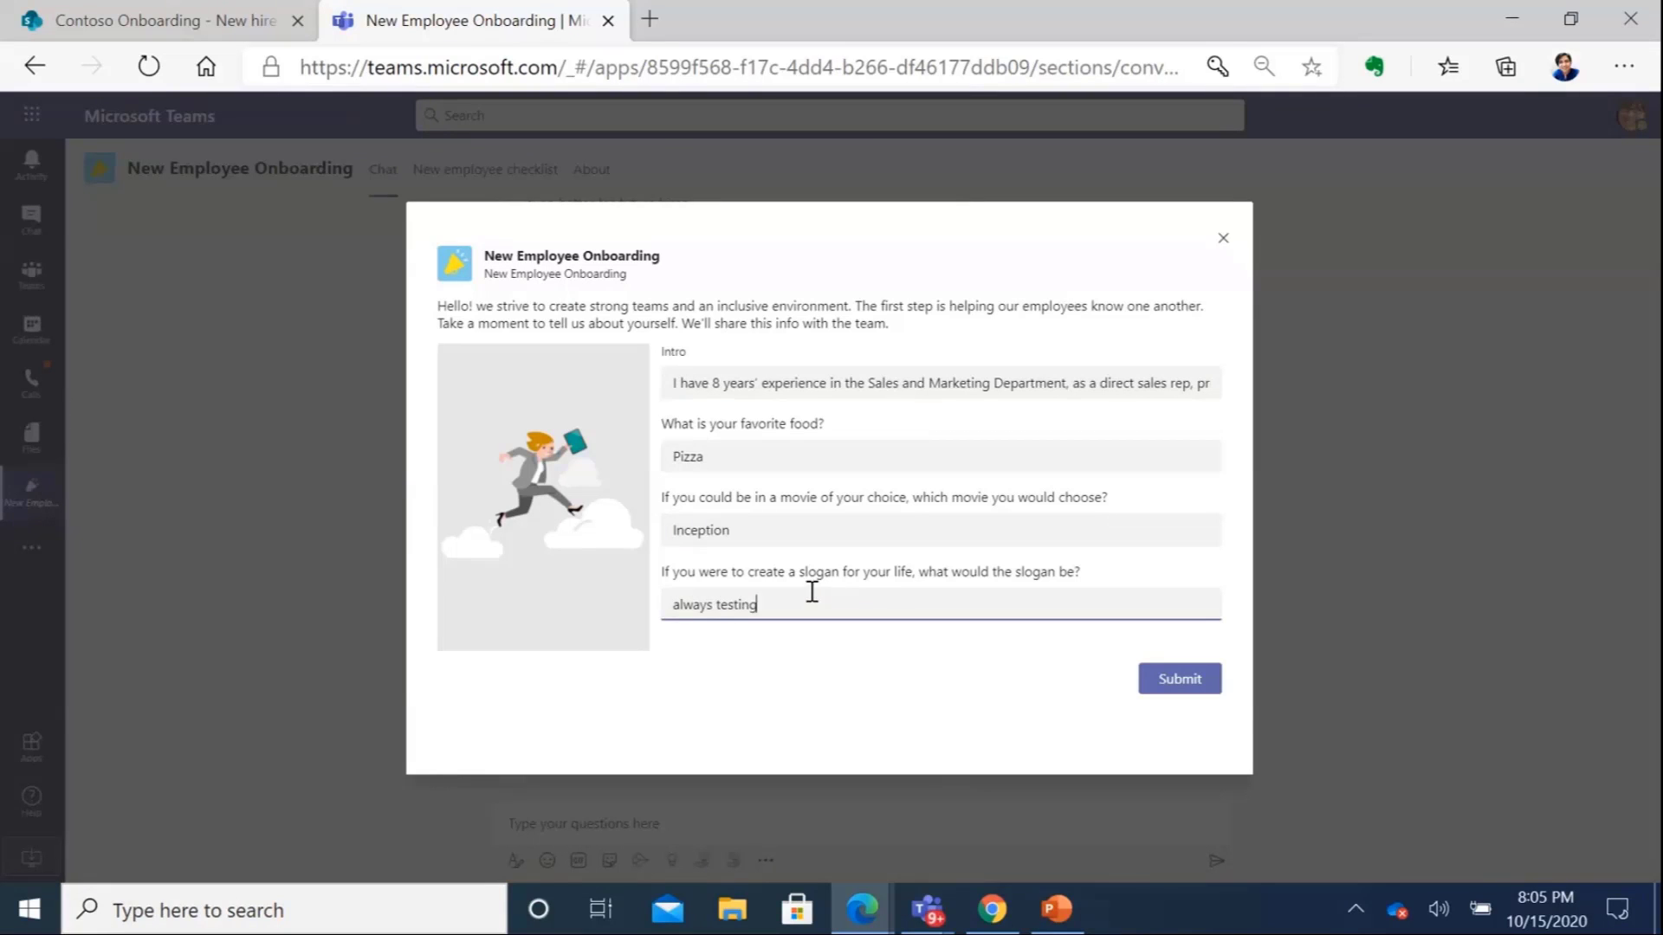
left_click(1178, 679)
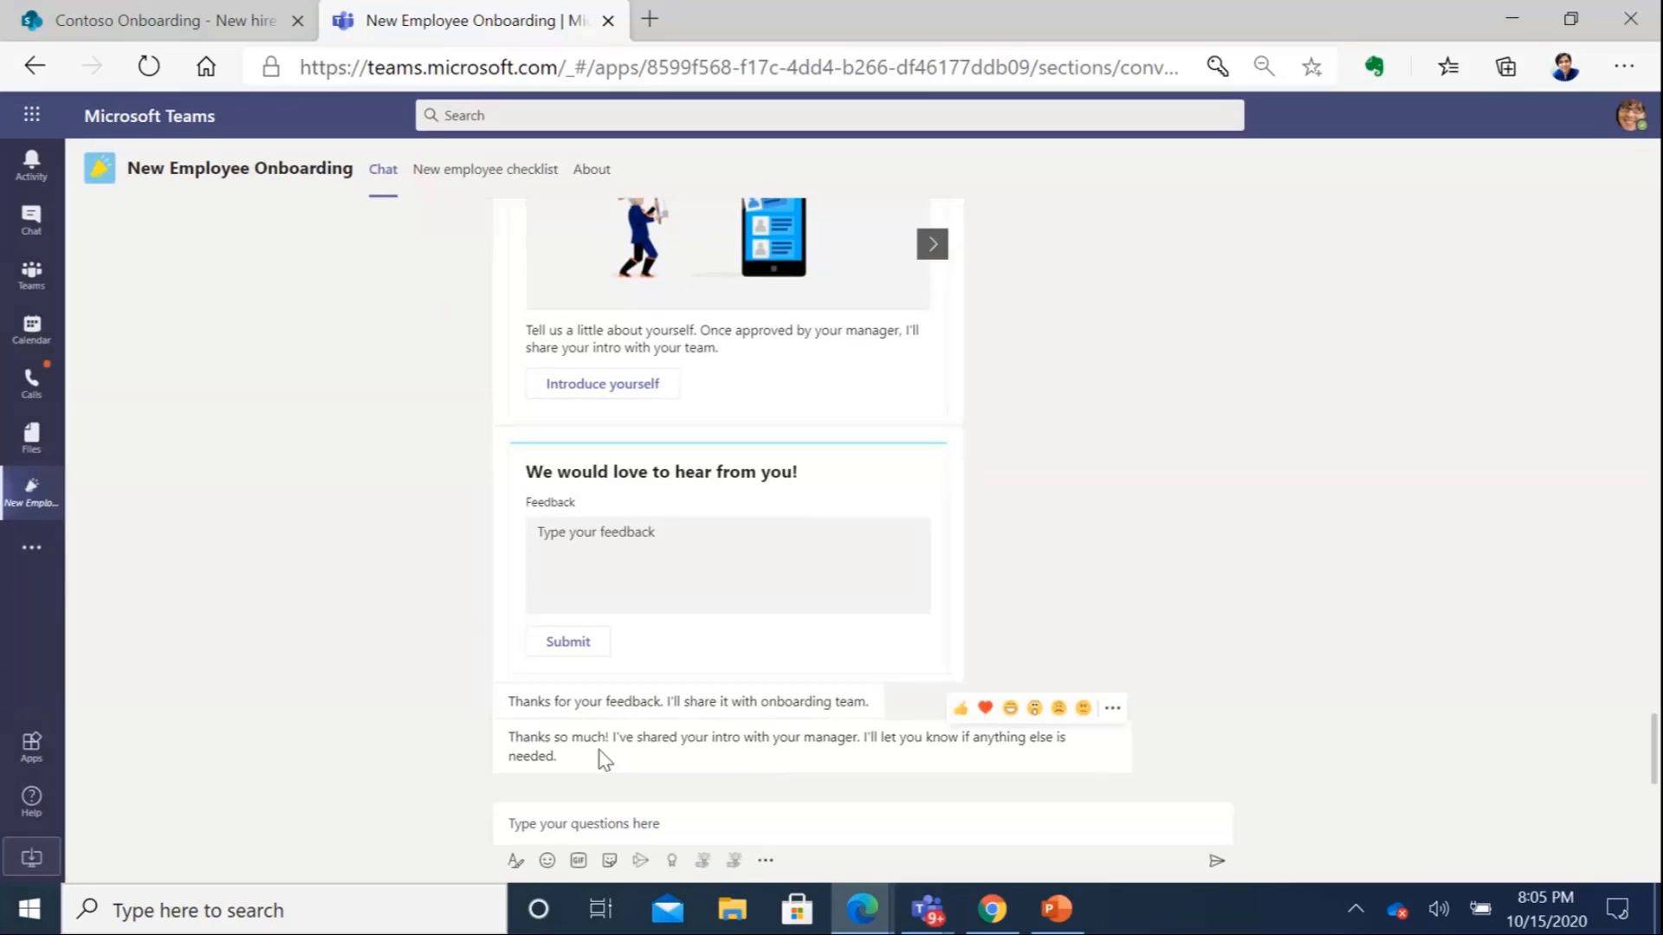
mouse_move(830, 772)
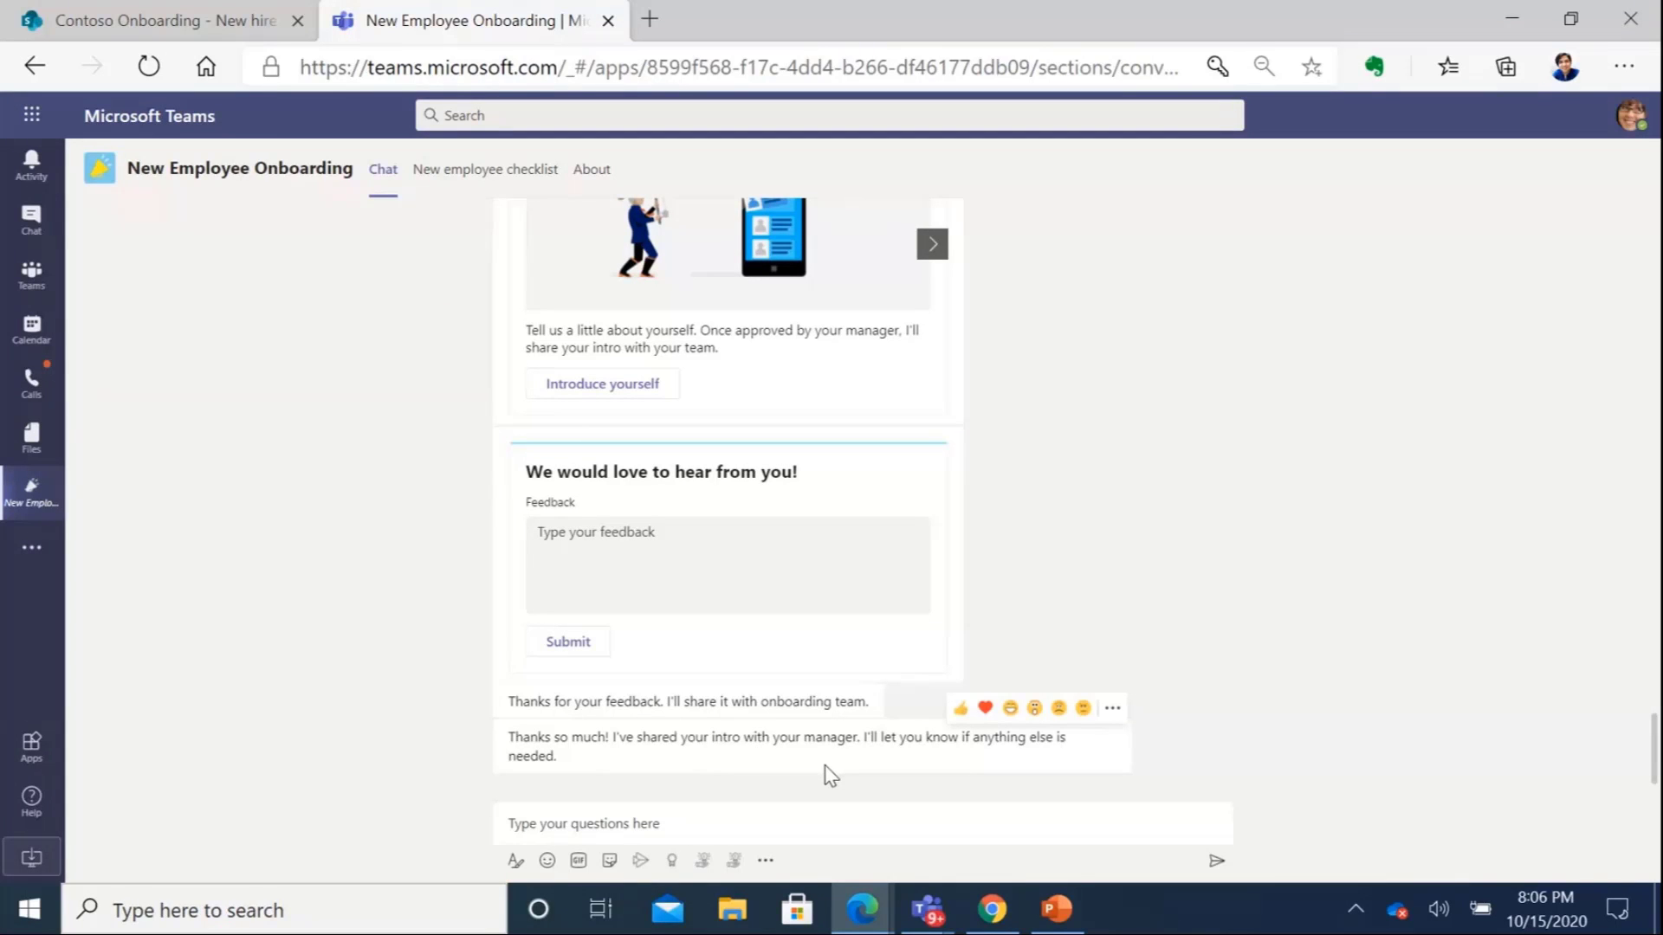
mouse_move(1223, 632)
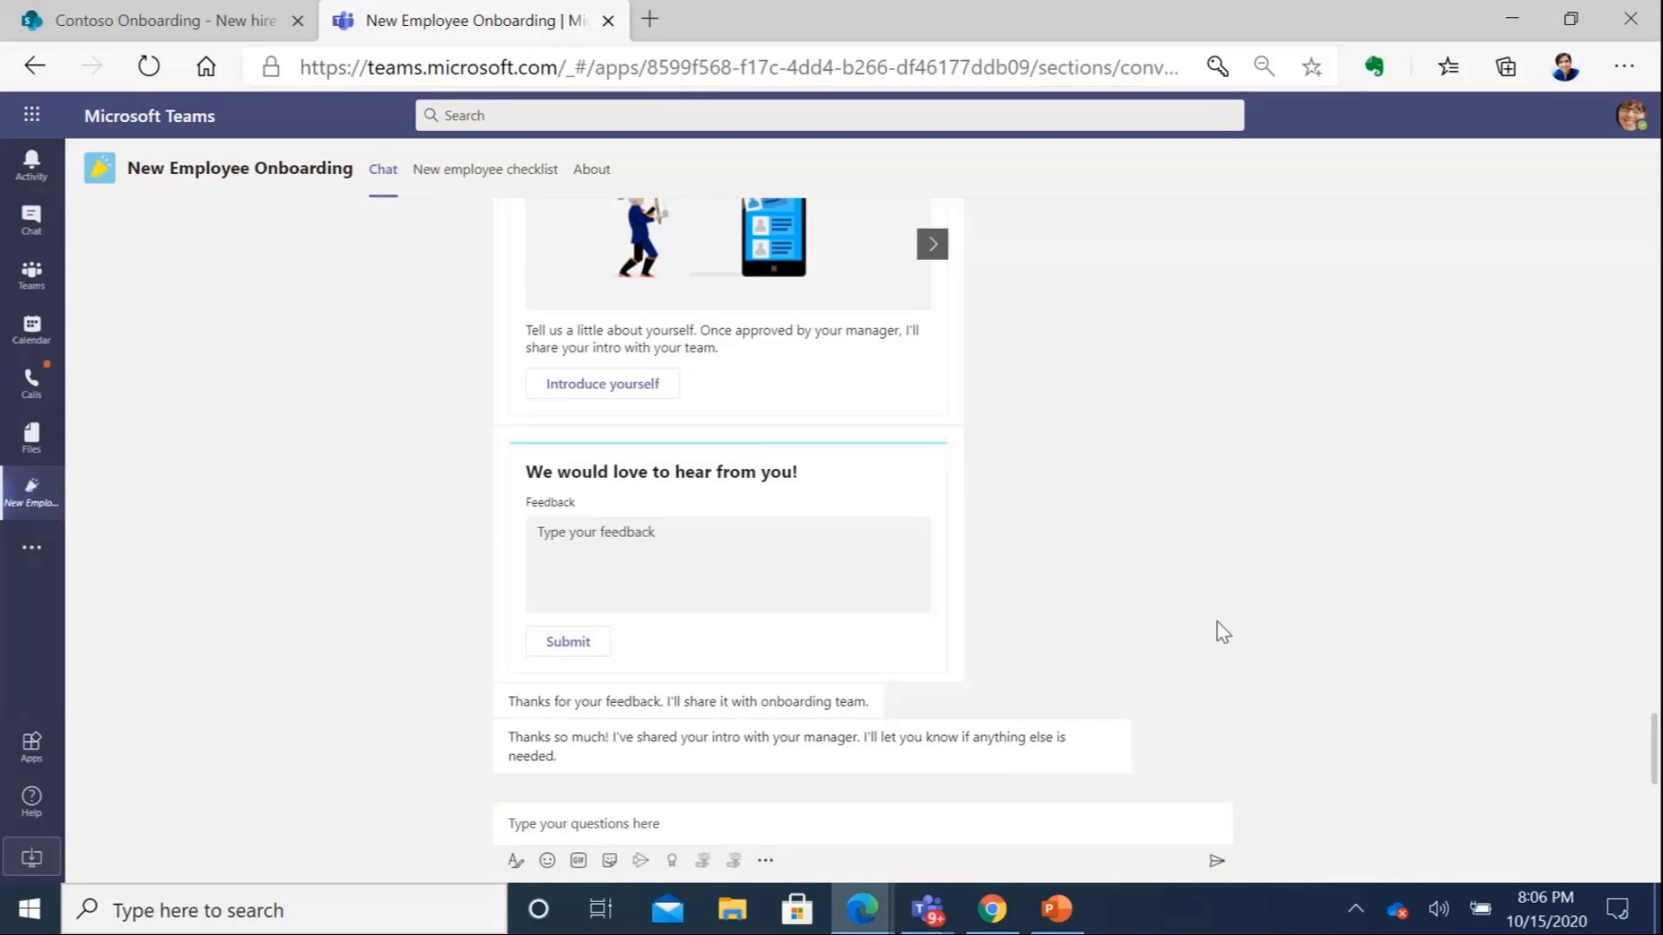
mouse_move(977, 739)
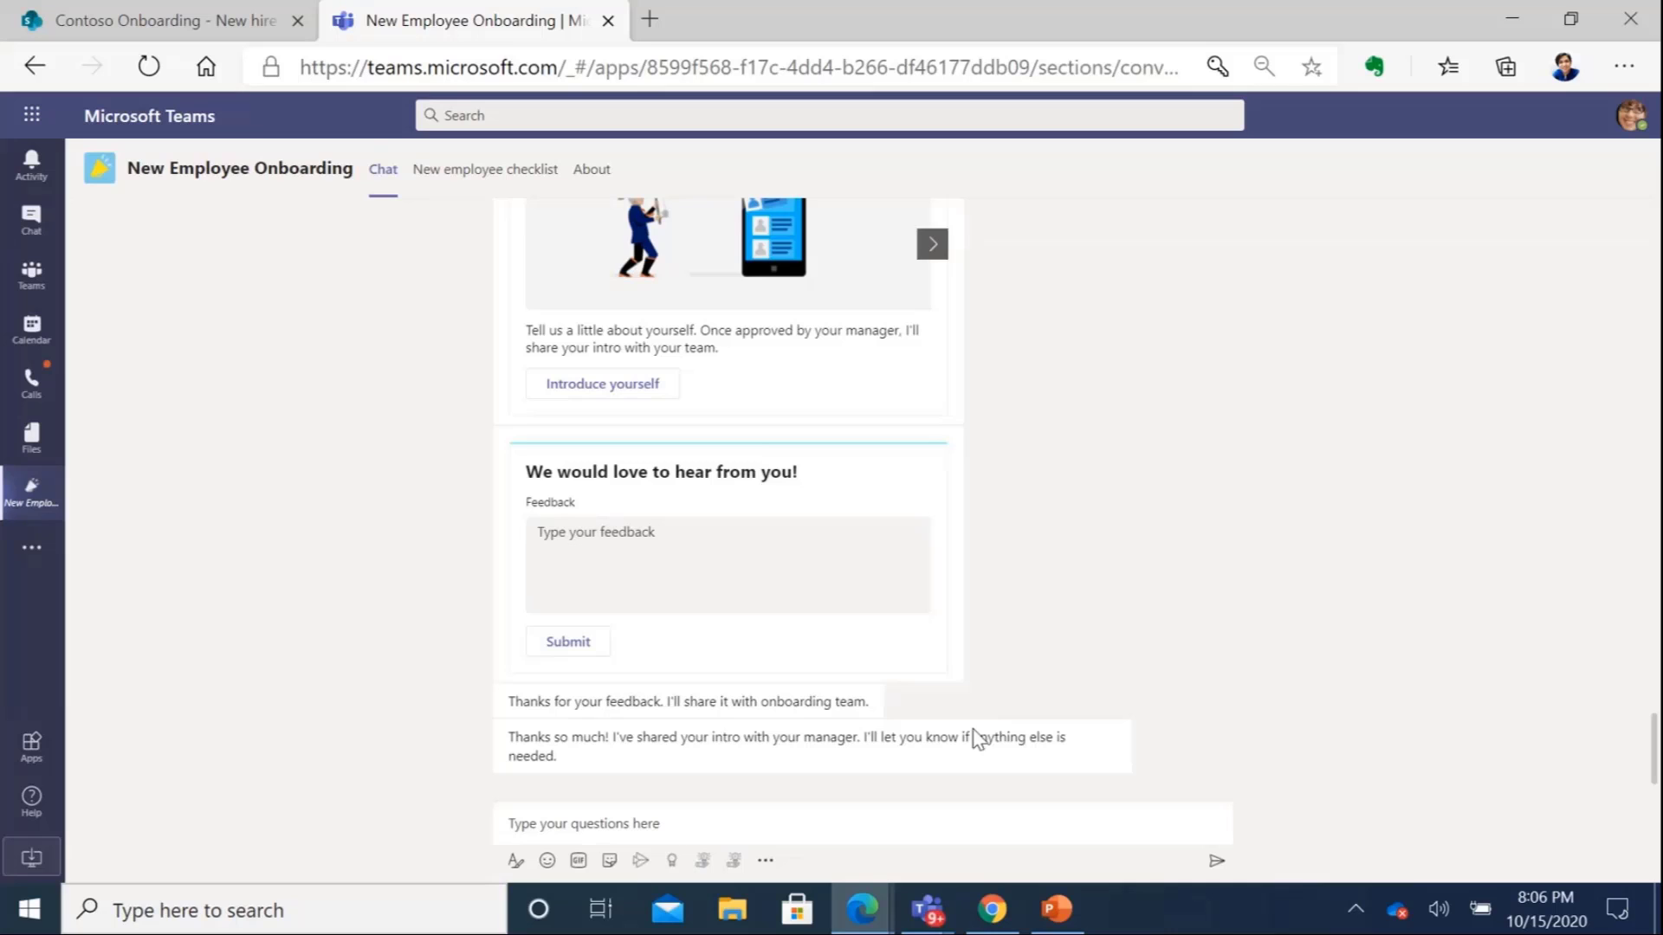
mouse_move(861, 909)
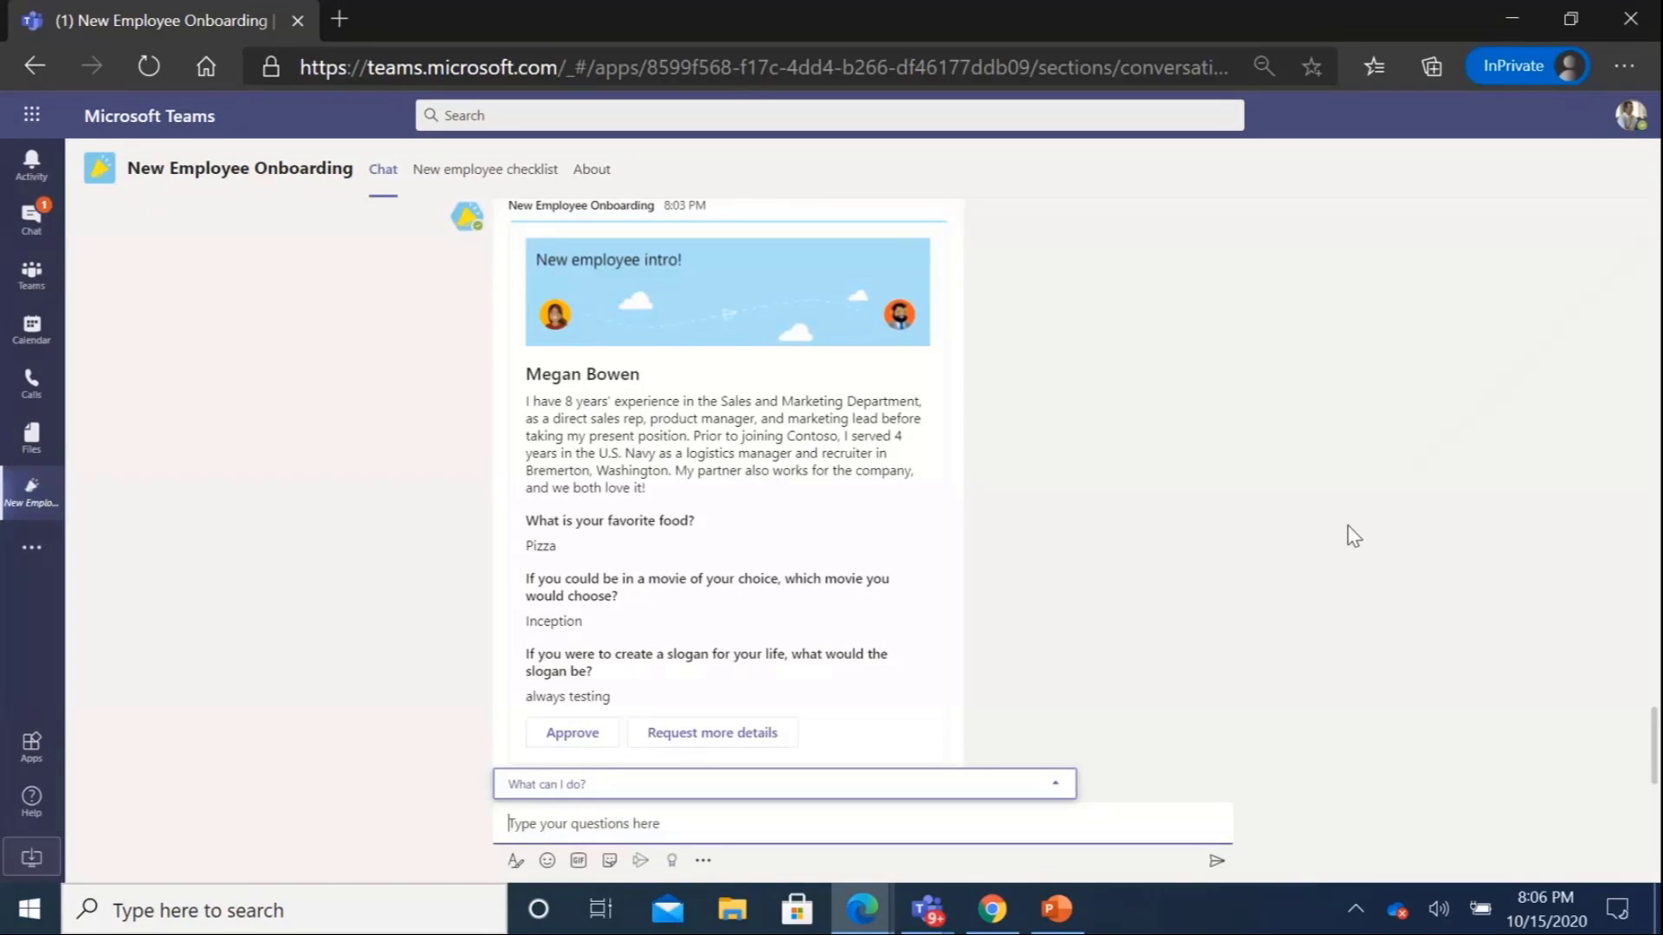
mouse_move(975, 479)
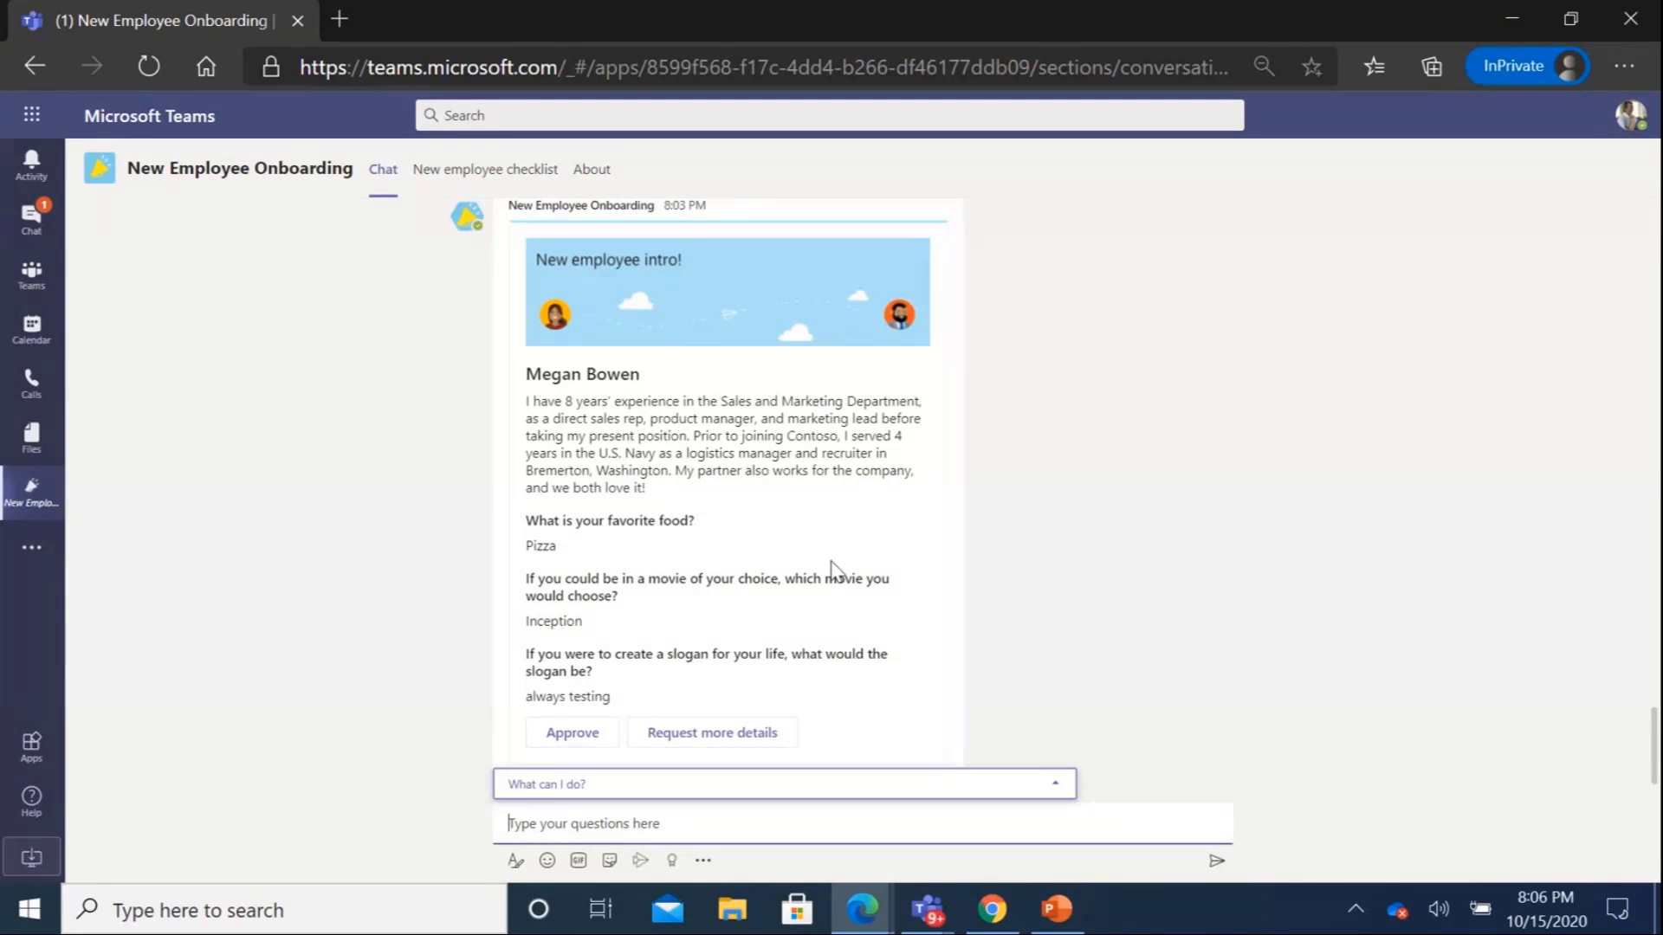
mouse_move(581, 571)
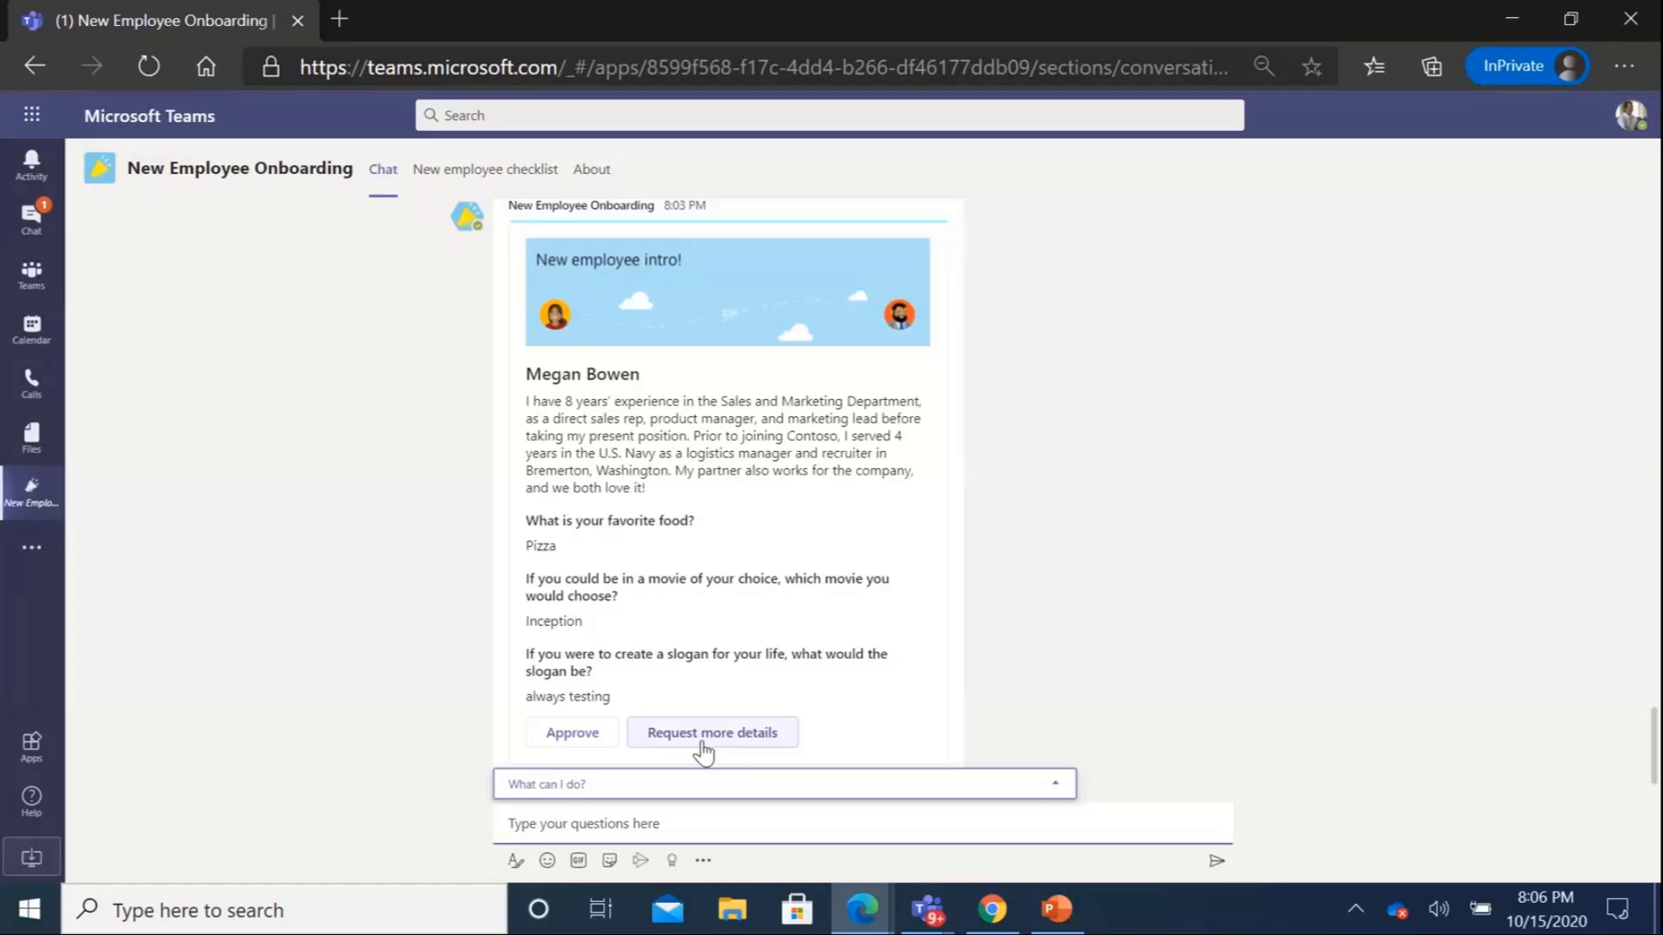
left_click(712, 732)
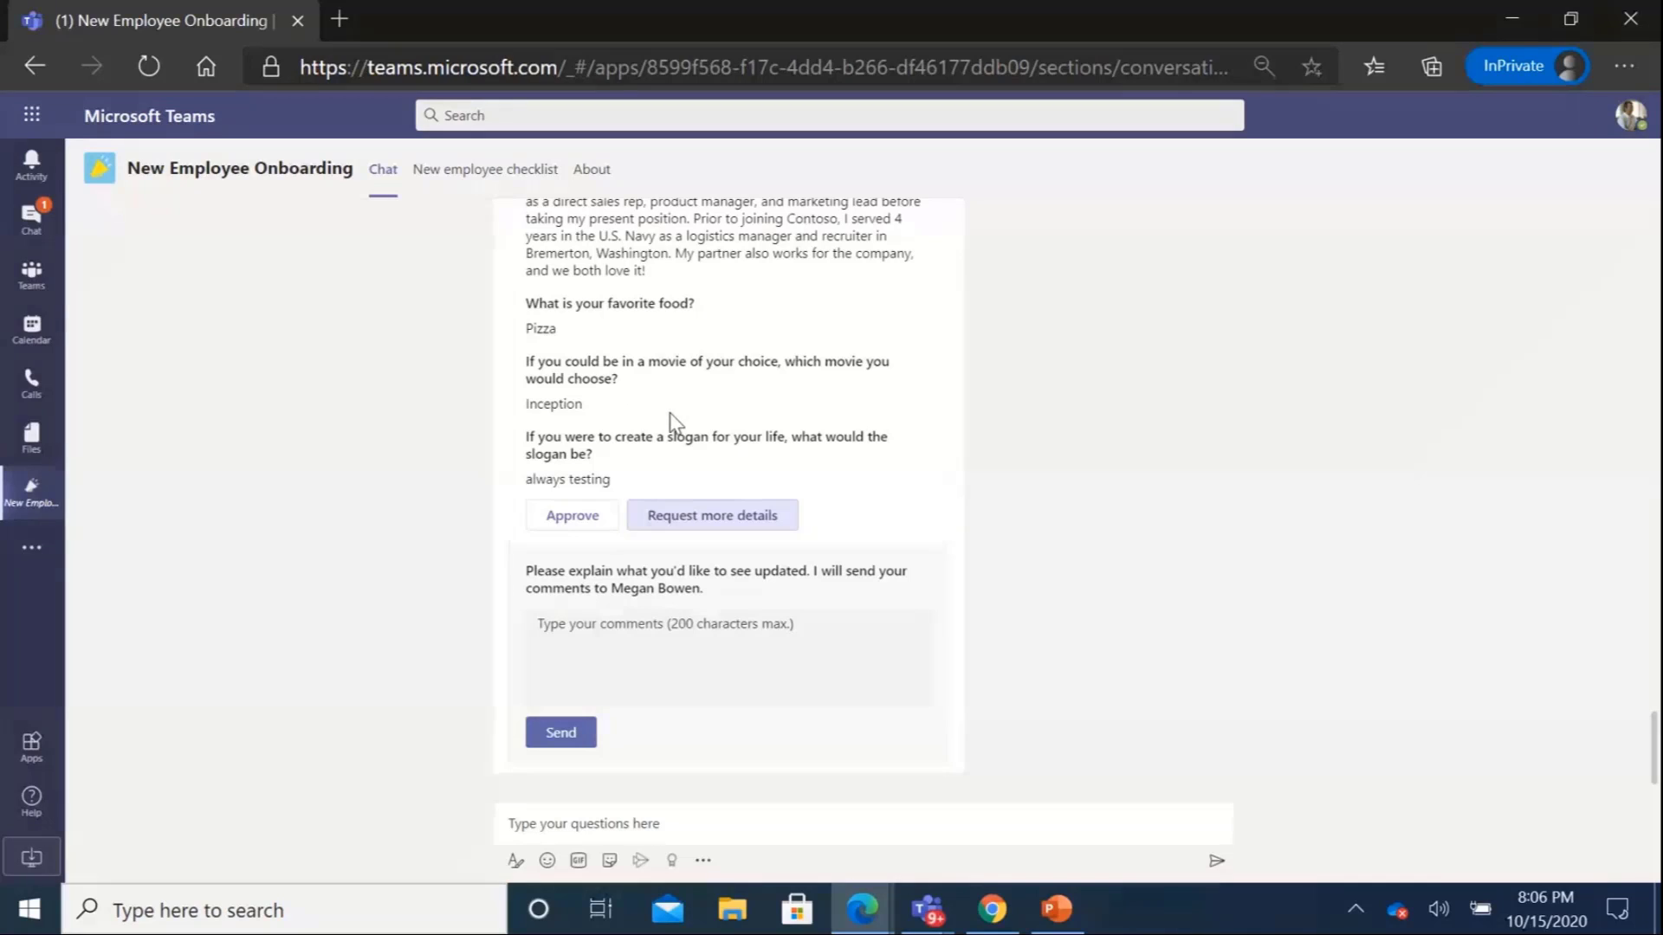
mouse_move(700, 391)
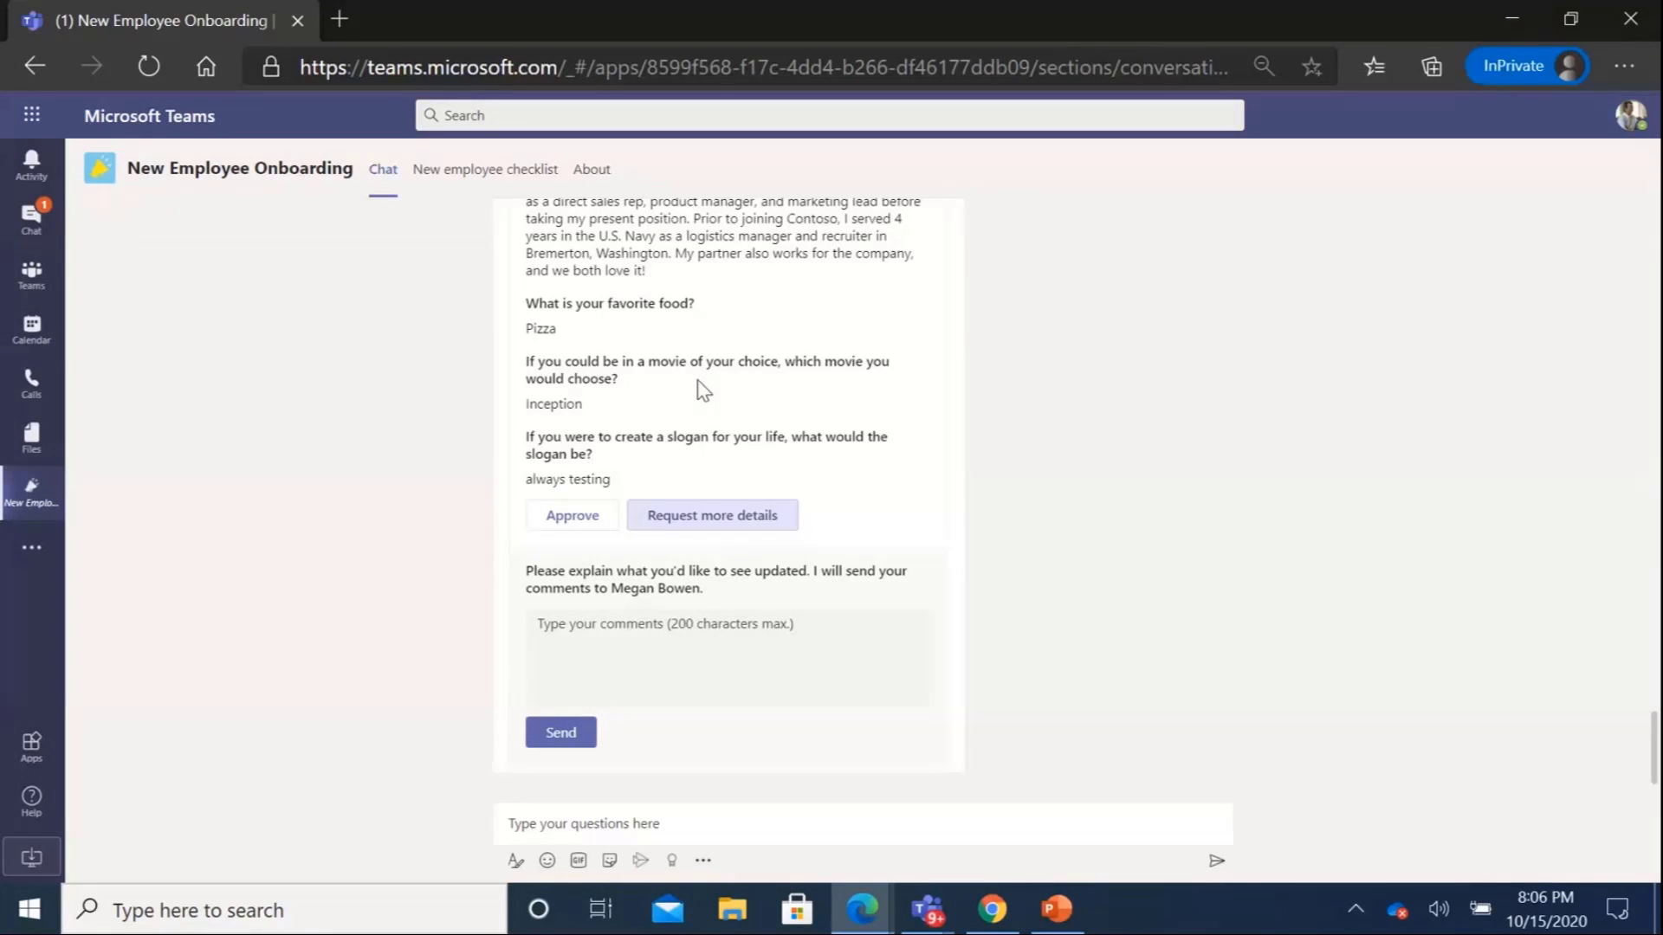
left_click(728, 653)
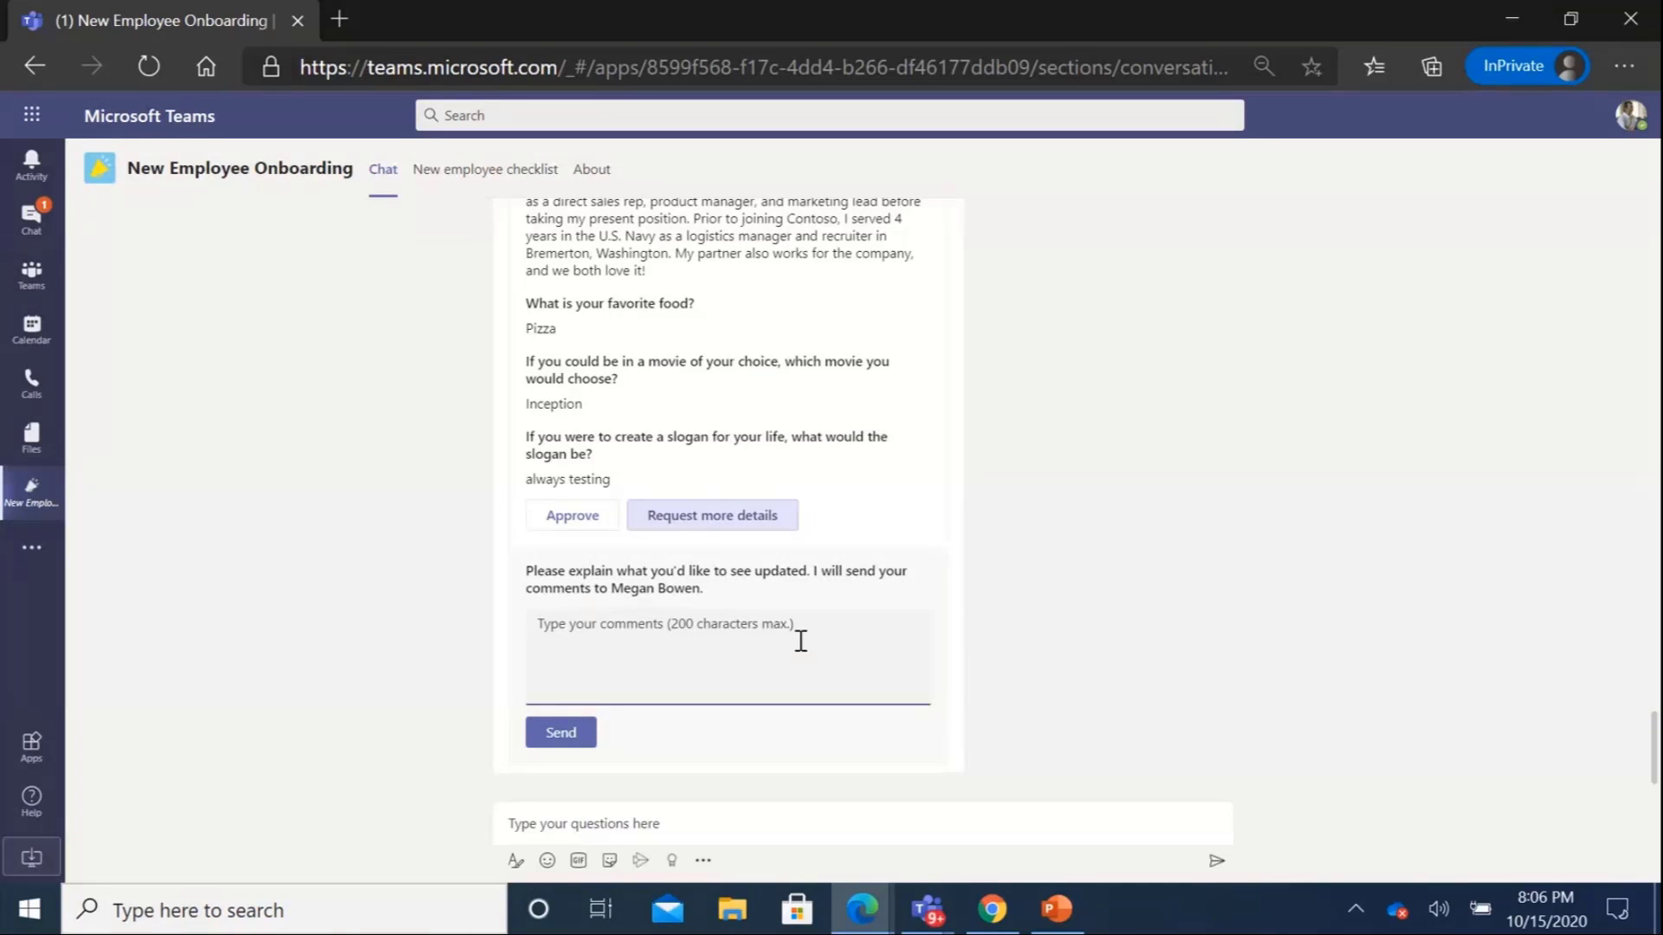
type("Test")
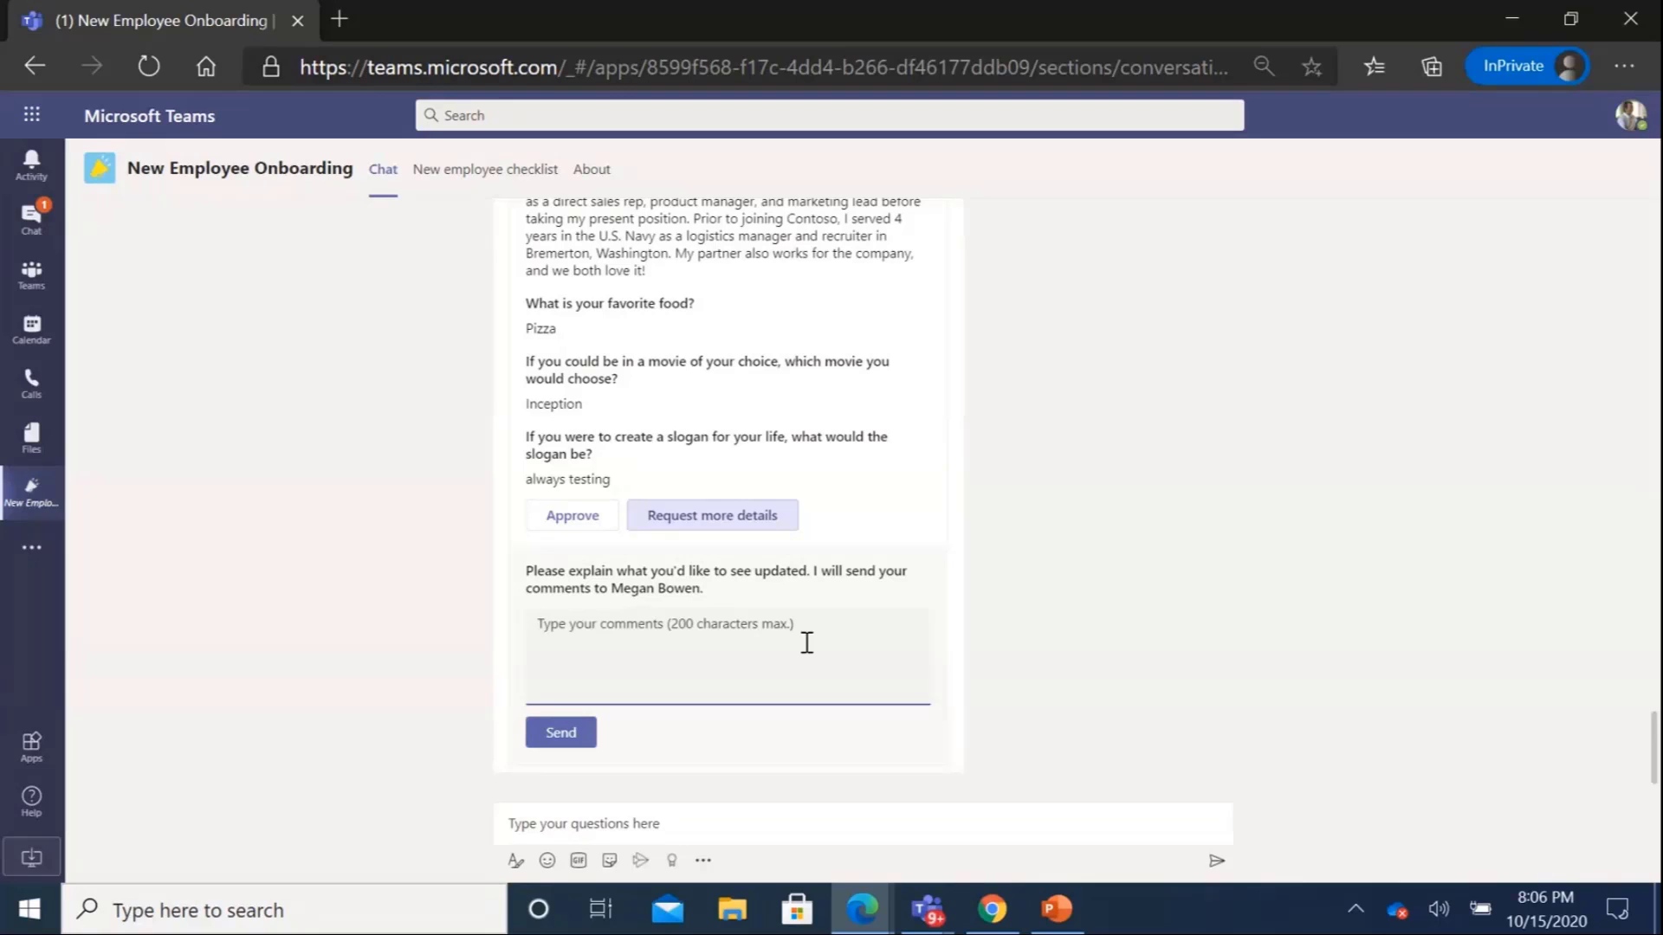
type("Please warite more foods")
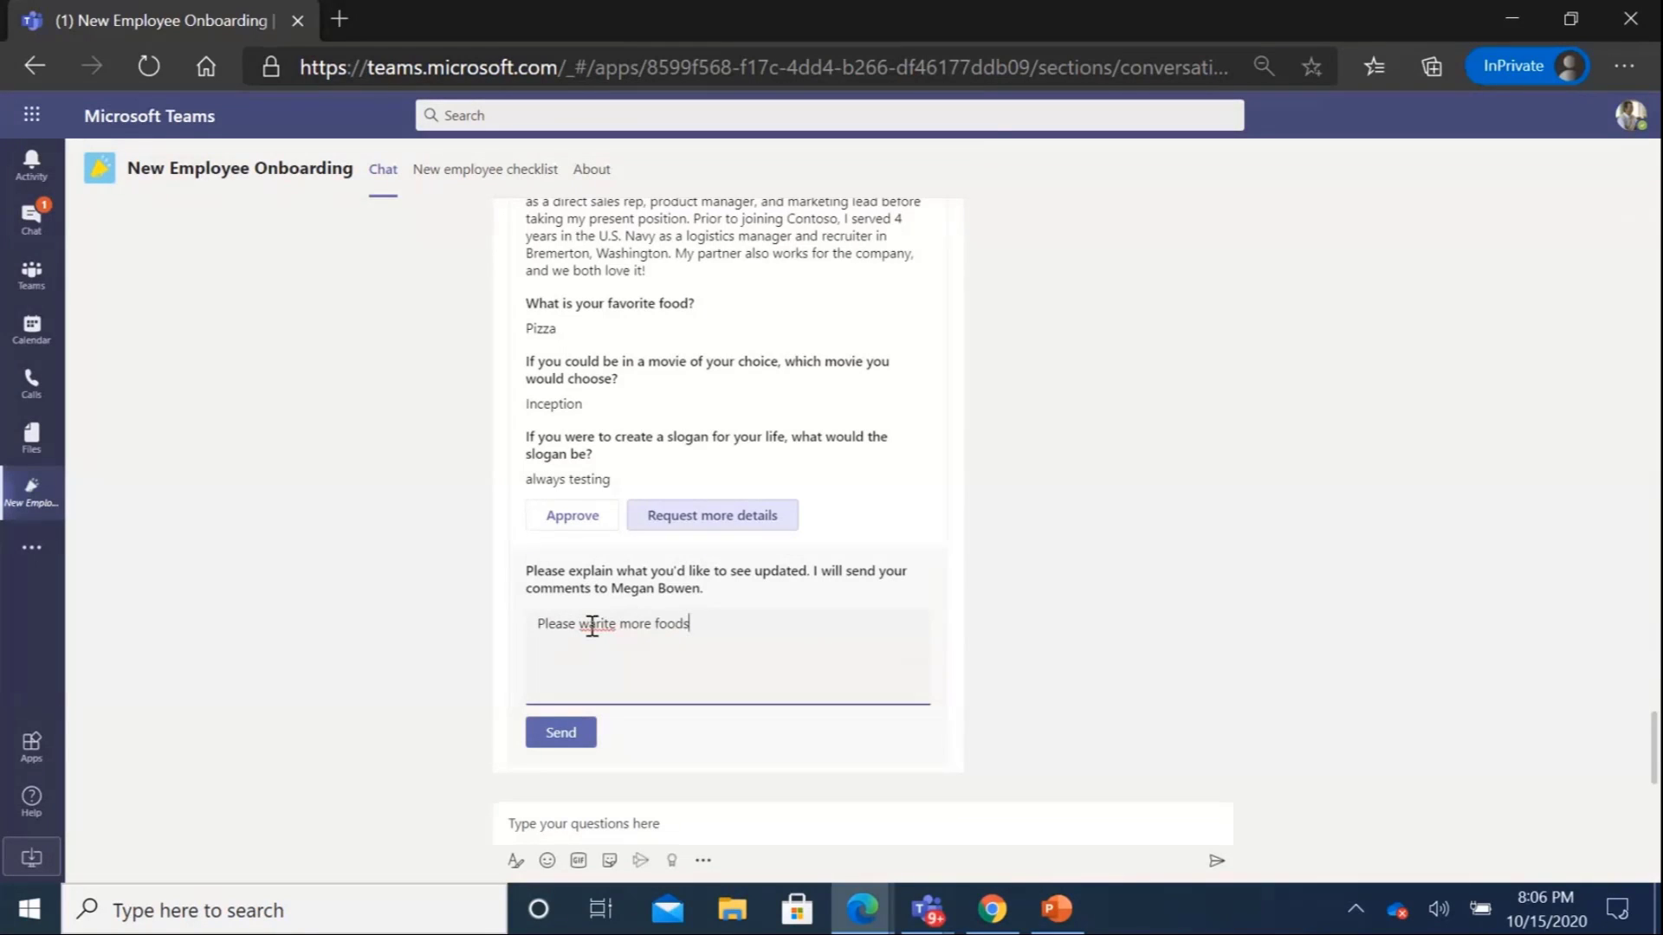
Send the request, then edit the employee's food answer to 'Pizza, Burger' and resubmit
left_click(560, 733)
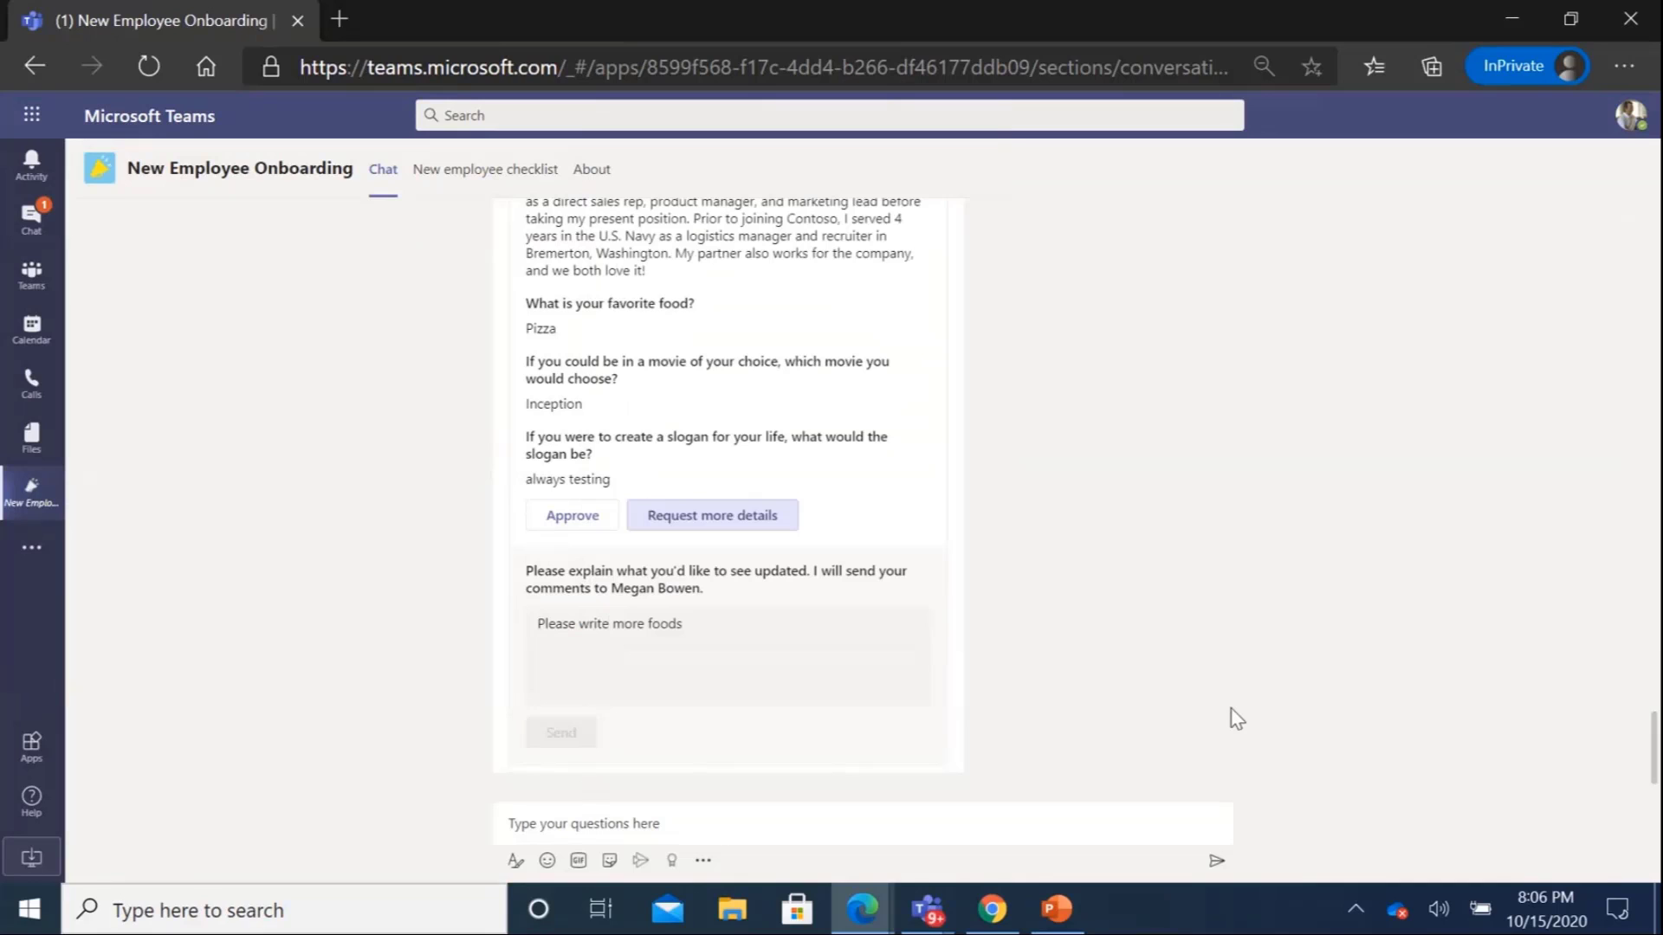
left_click(561, 732)
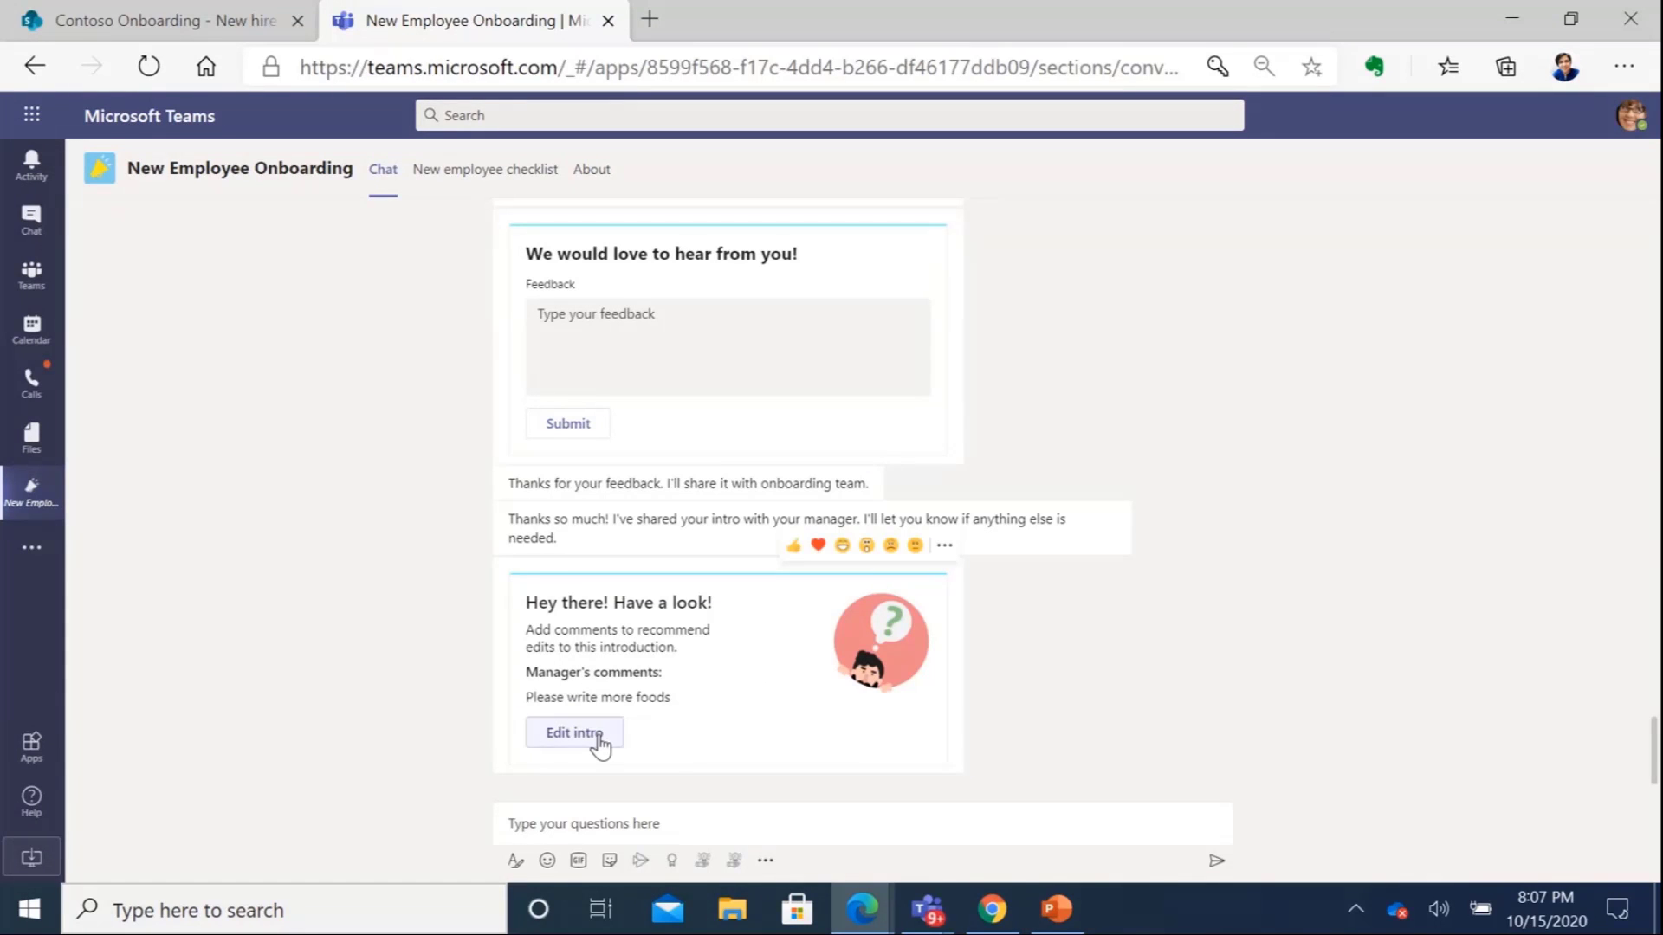
left_click(573, 733)
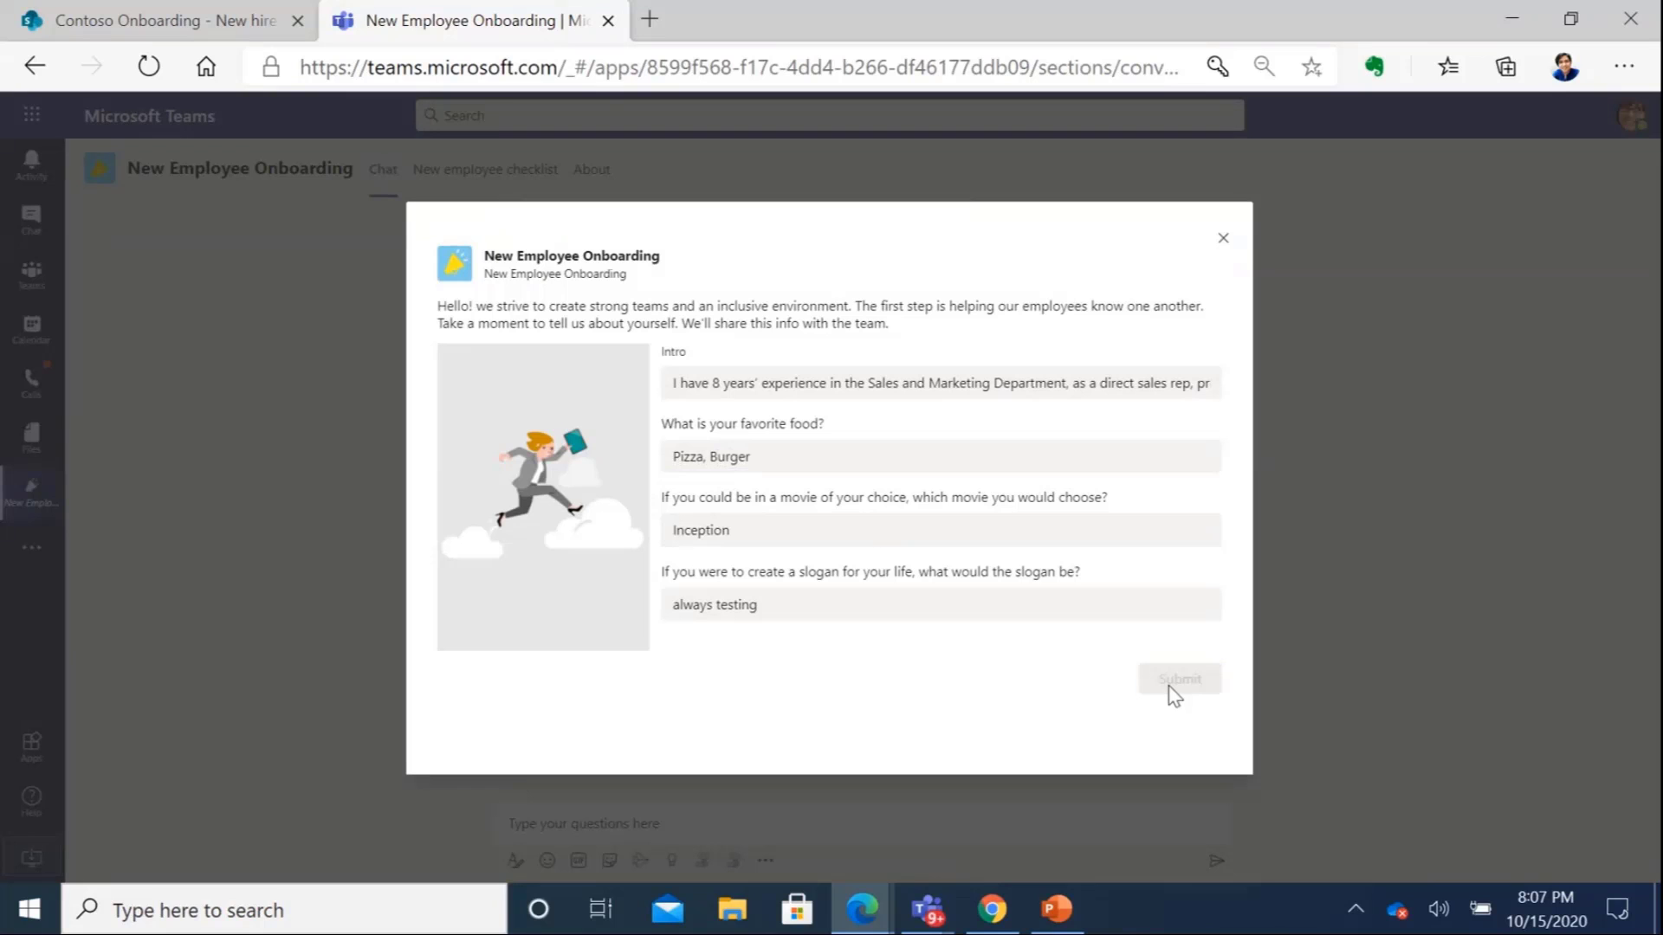
left_click(1178, 679)
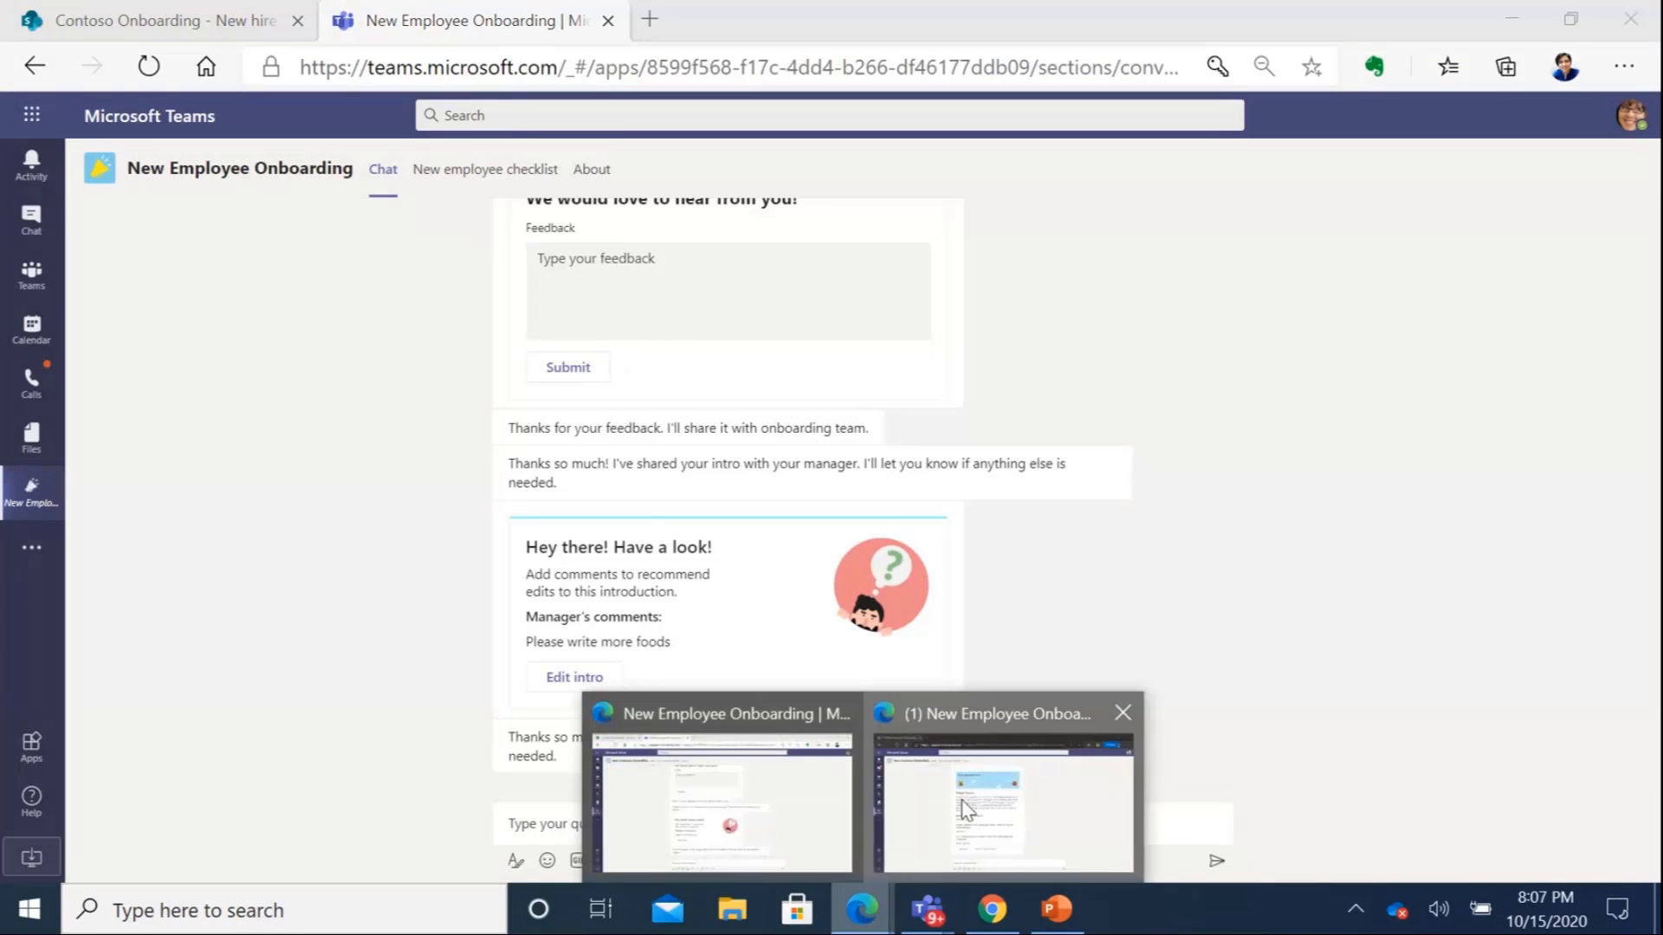
As manager, approve the revised intro and post it to New Employee Onboarding Team | General
left_click(1003, 807)
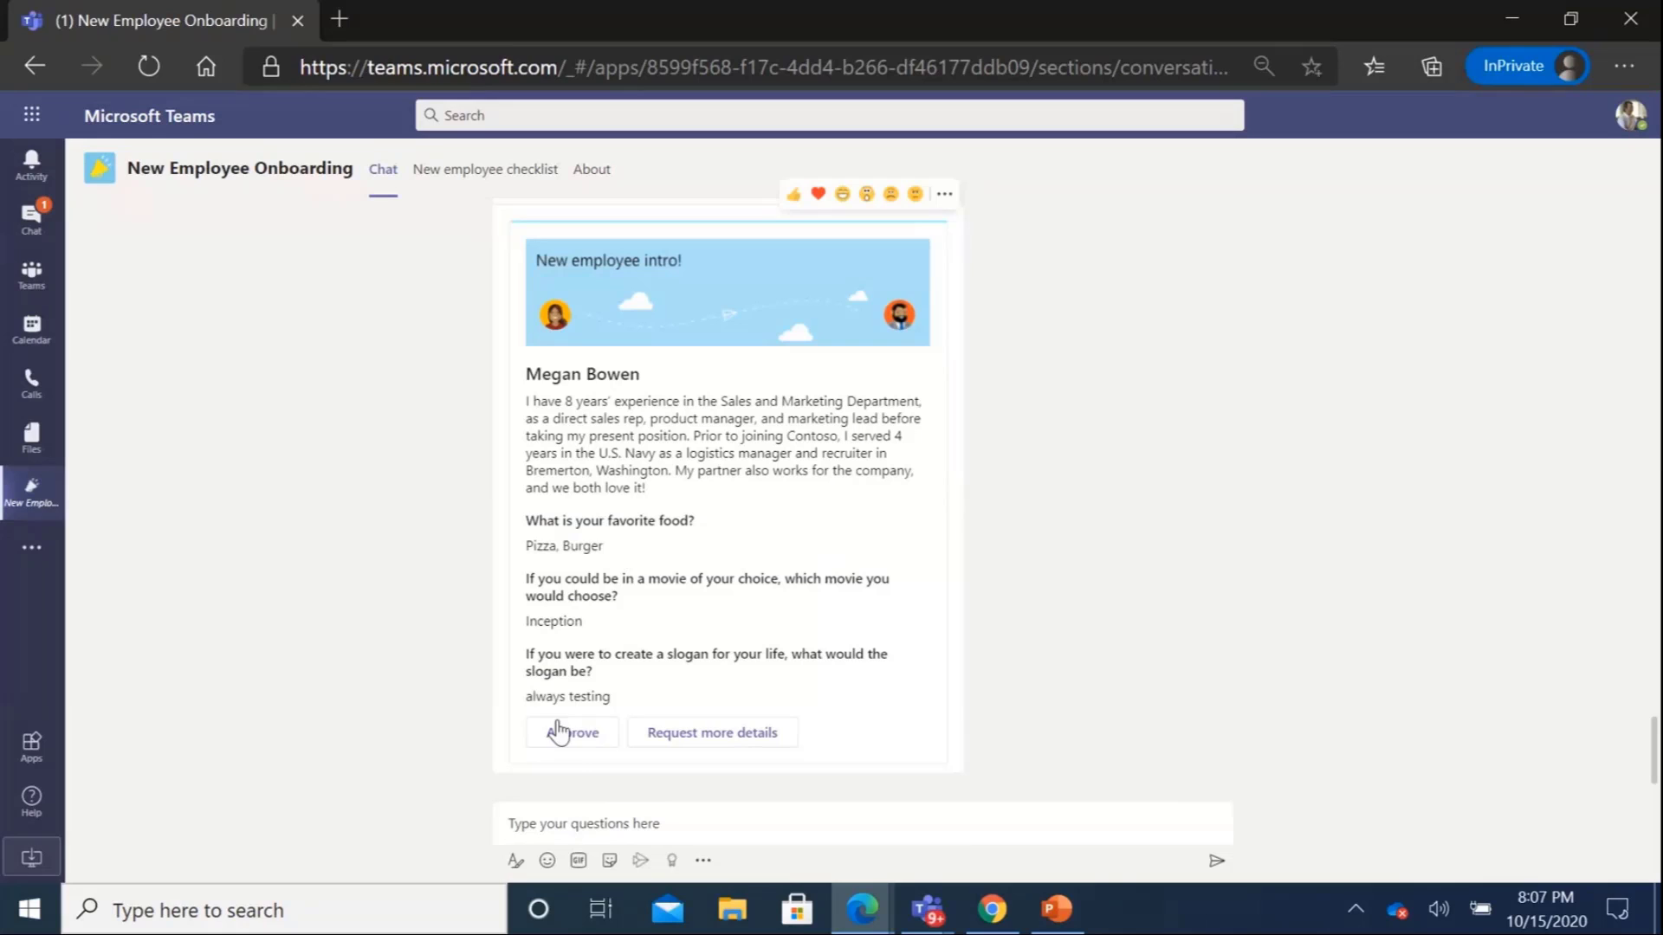
left_click(571, 733)
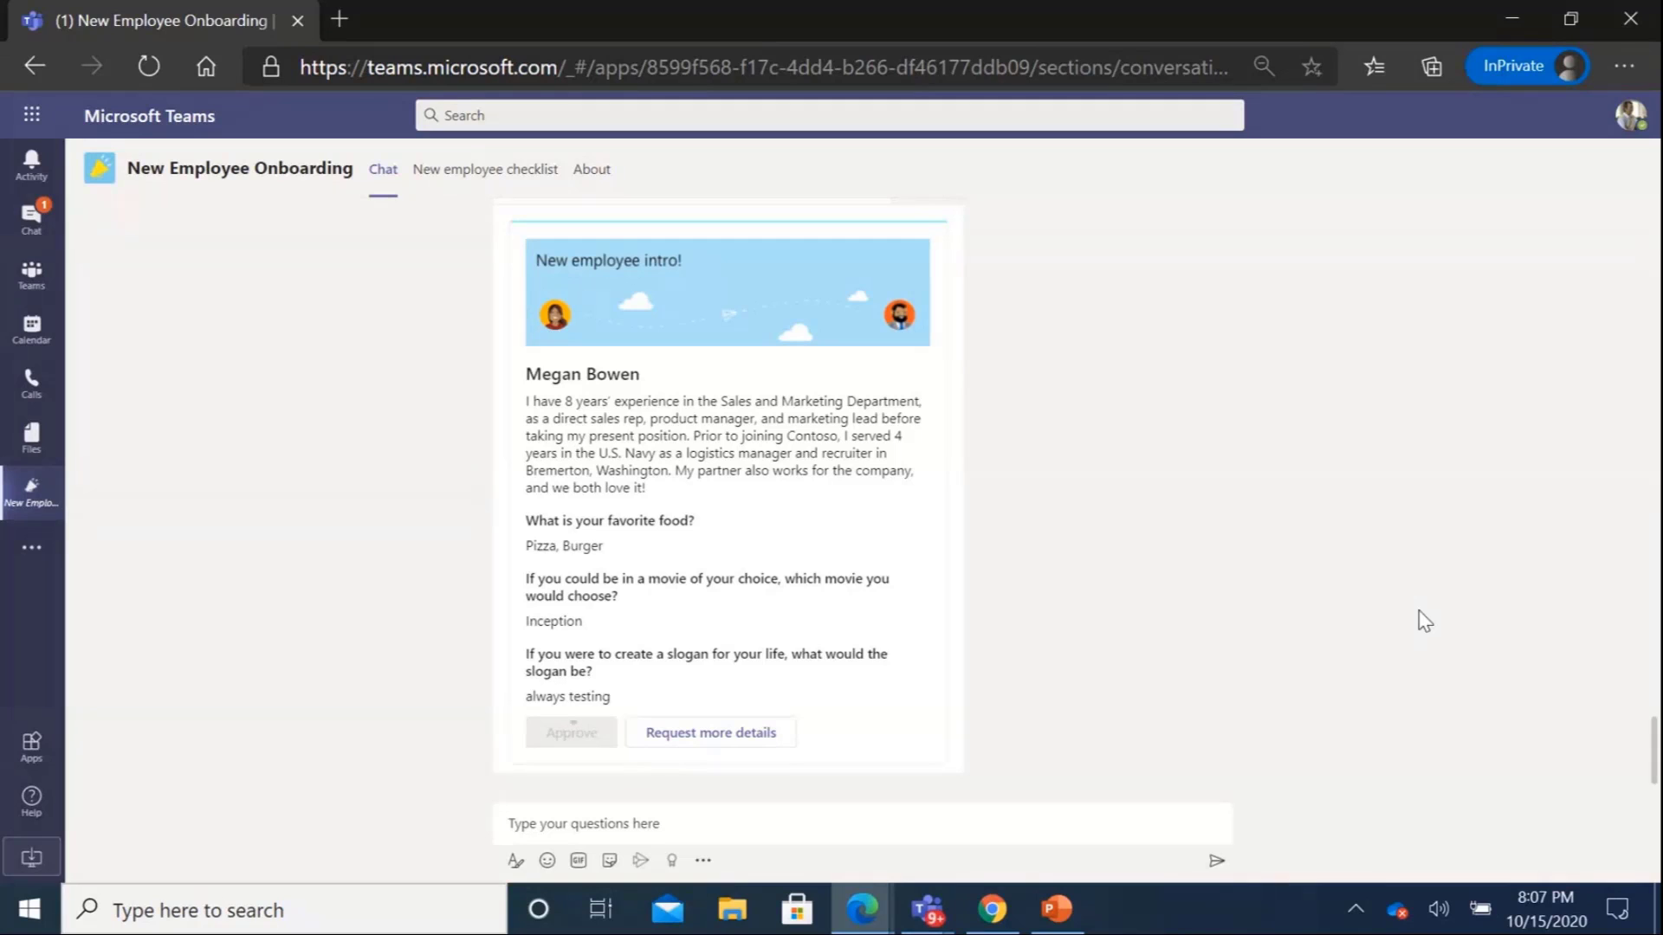
left_click(571, 733)
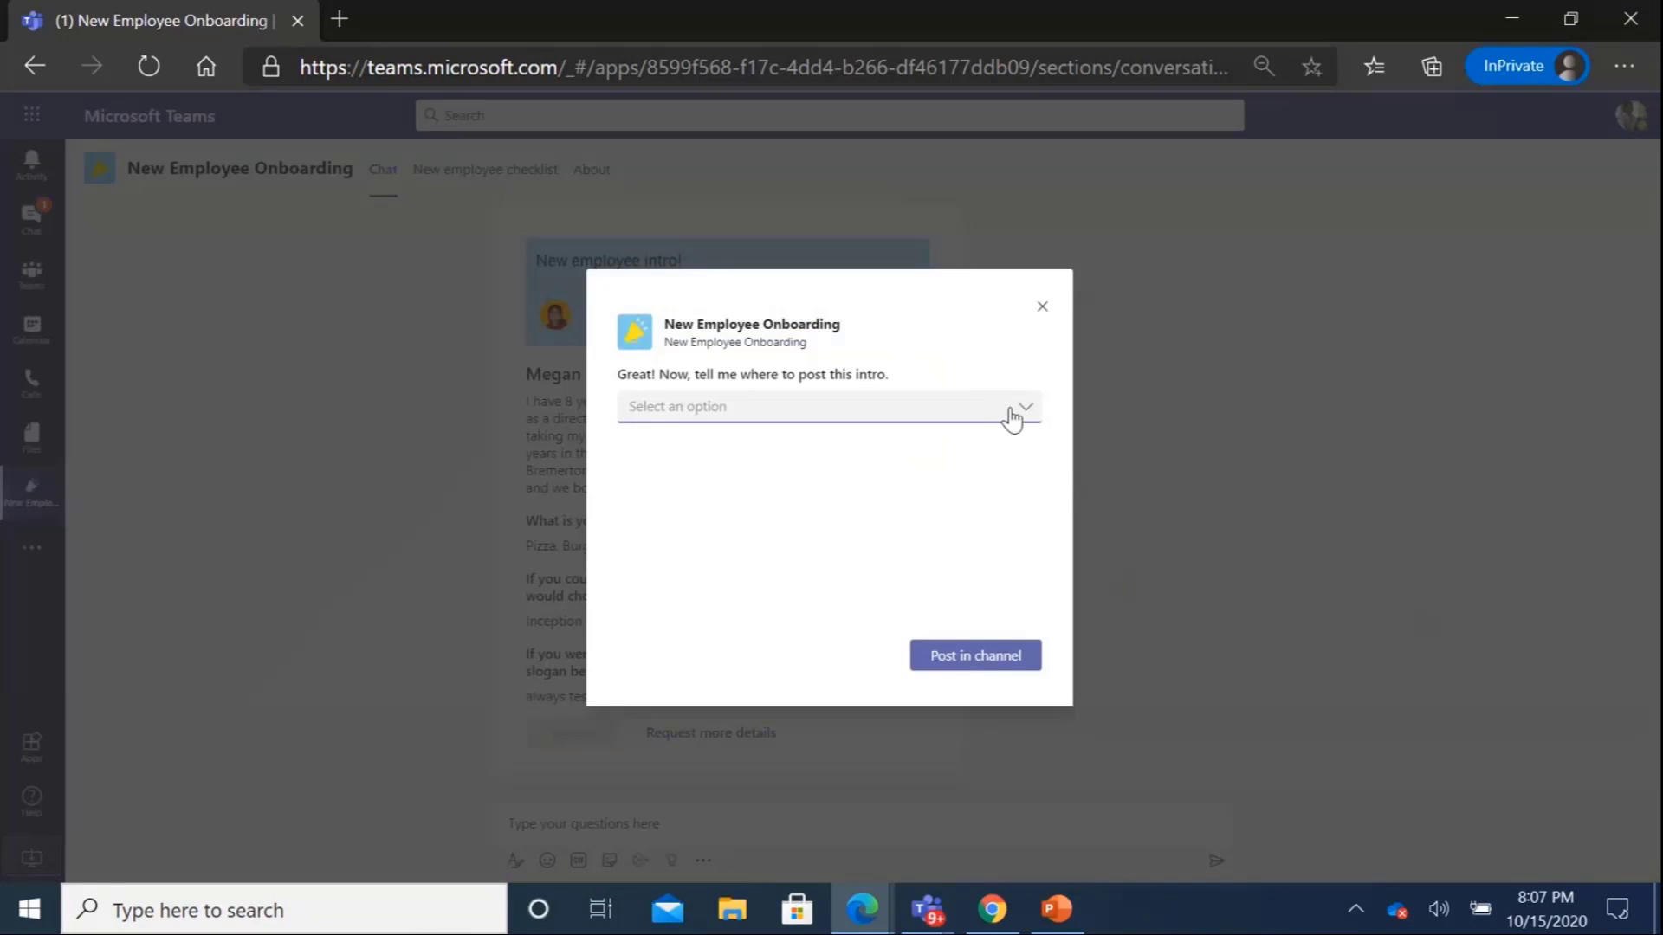
left_click(825, 406)
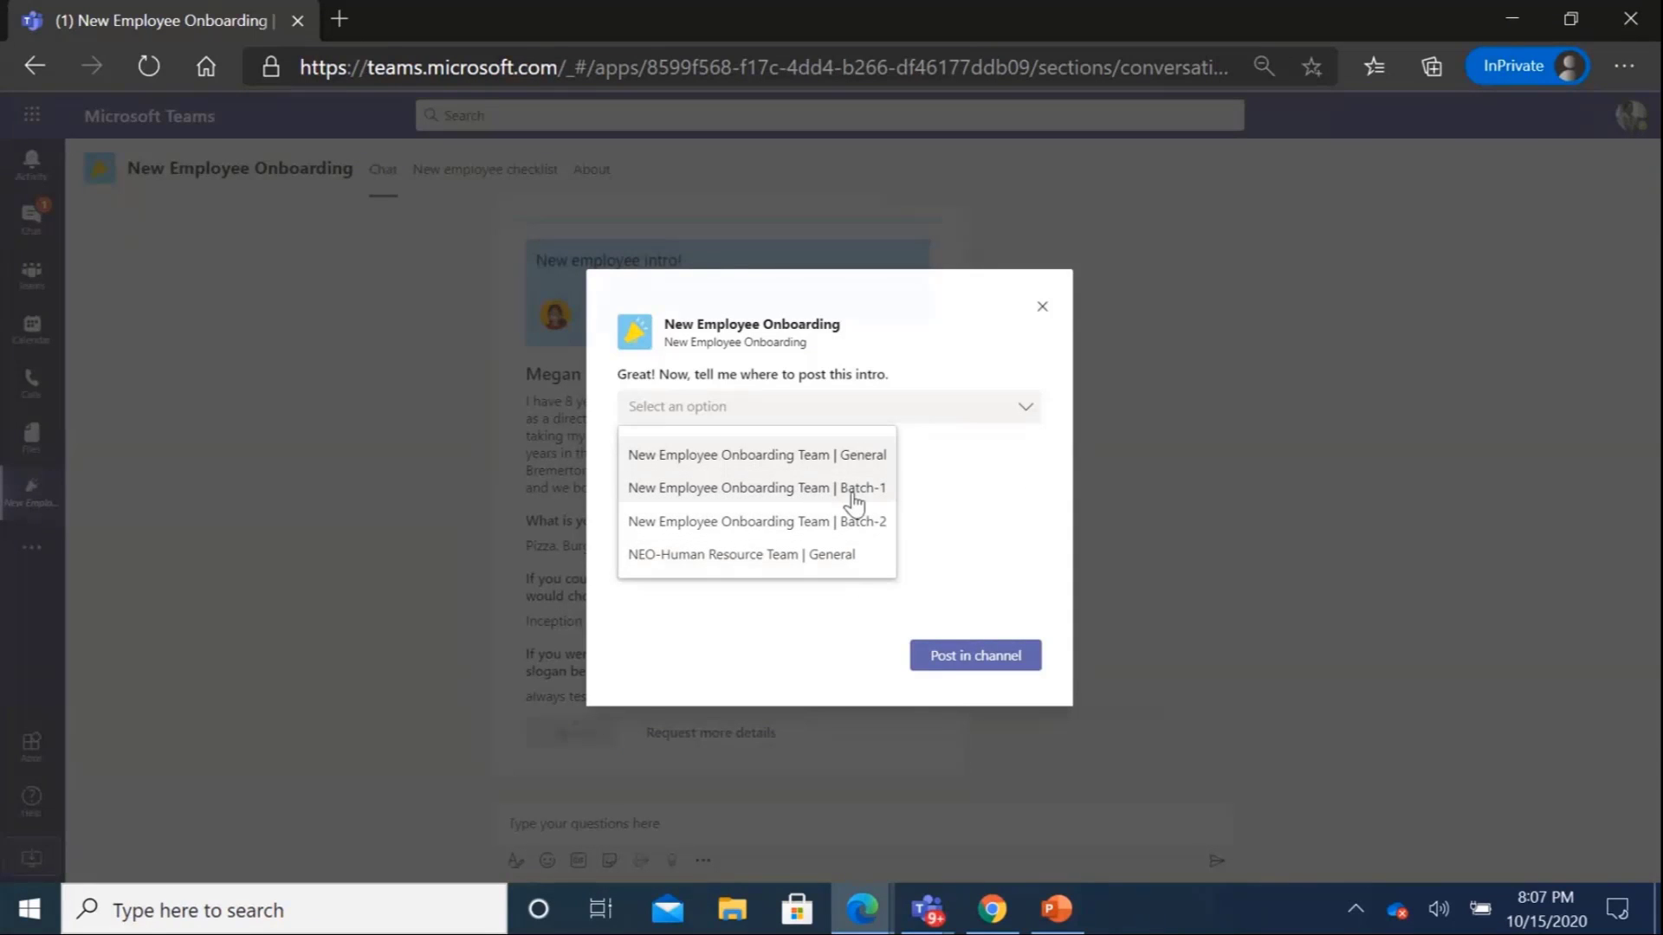
mouse_move(859, 454)
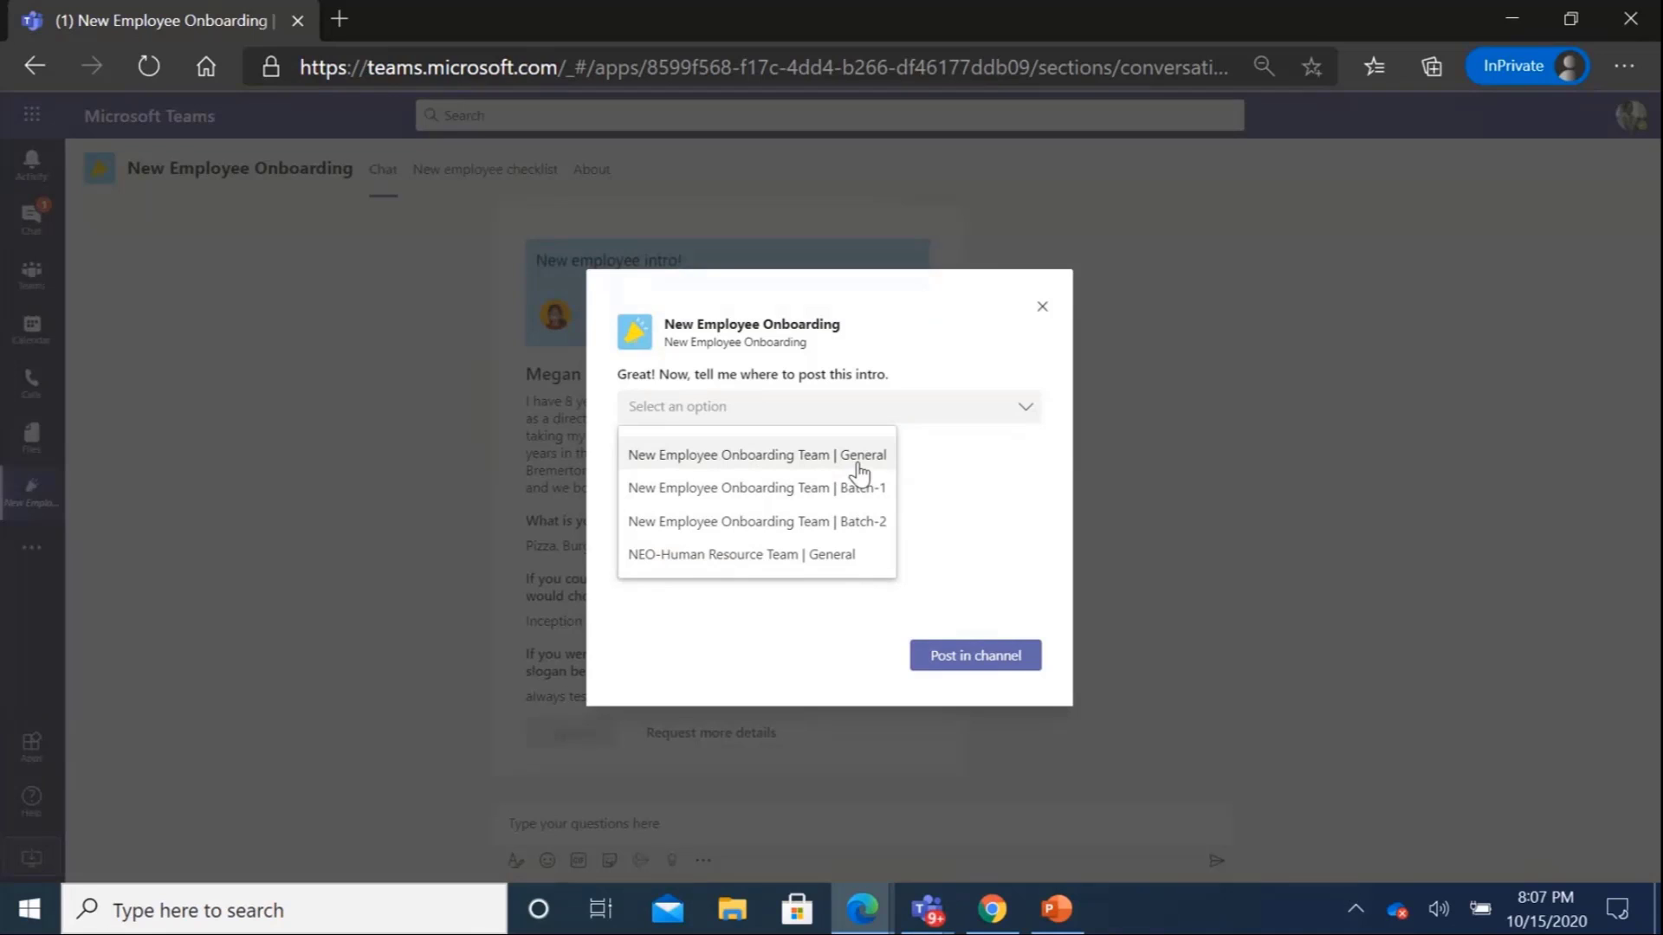
left_click(756, 454)
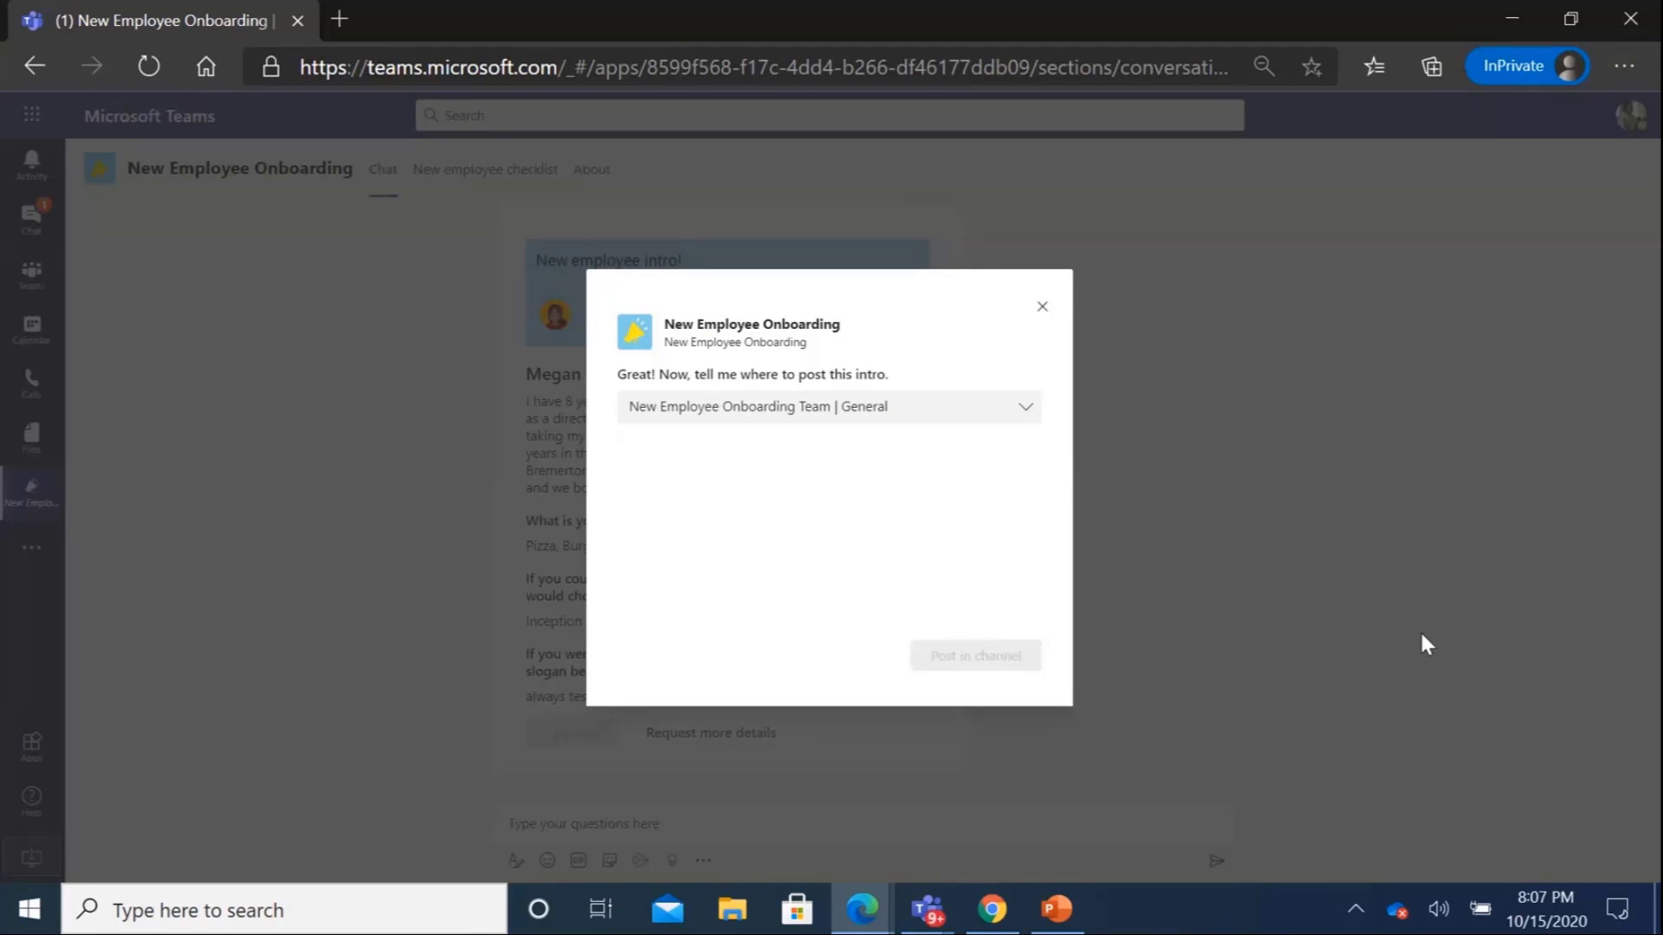
left_click(972, 656)
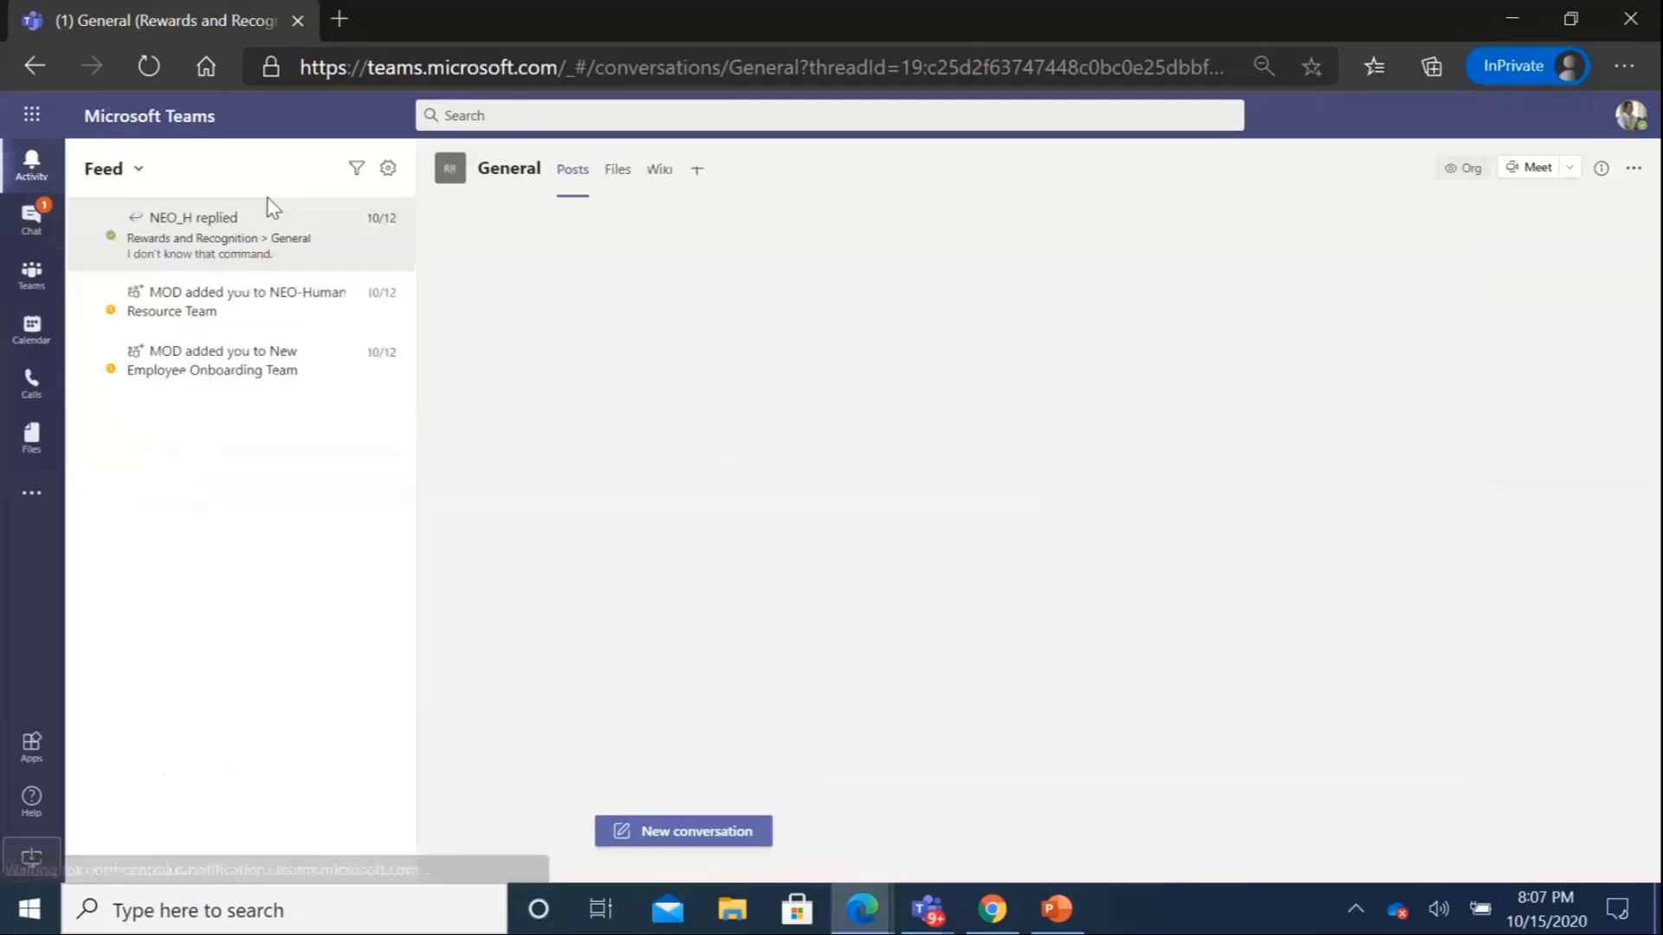
Open the General channel reply, then send 'Review introductions' to the NEO app
left_click(218, 236)
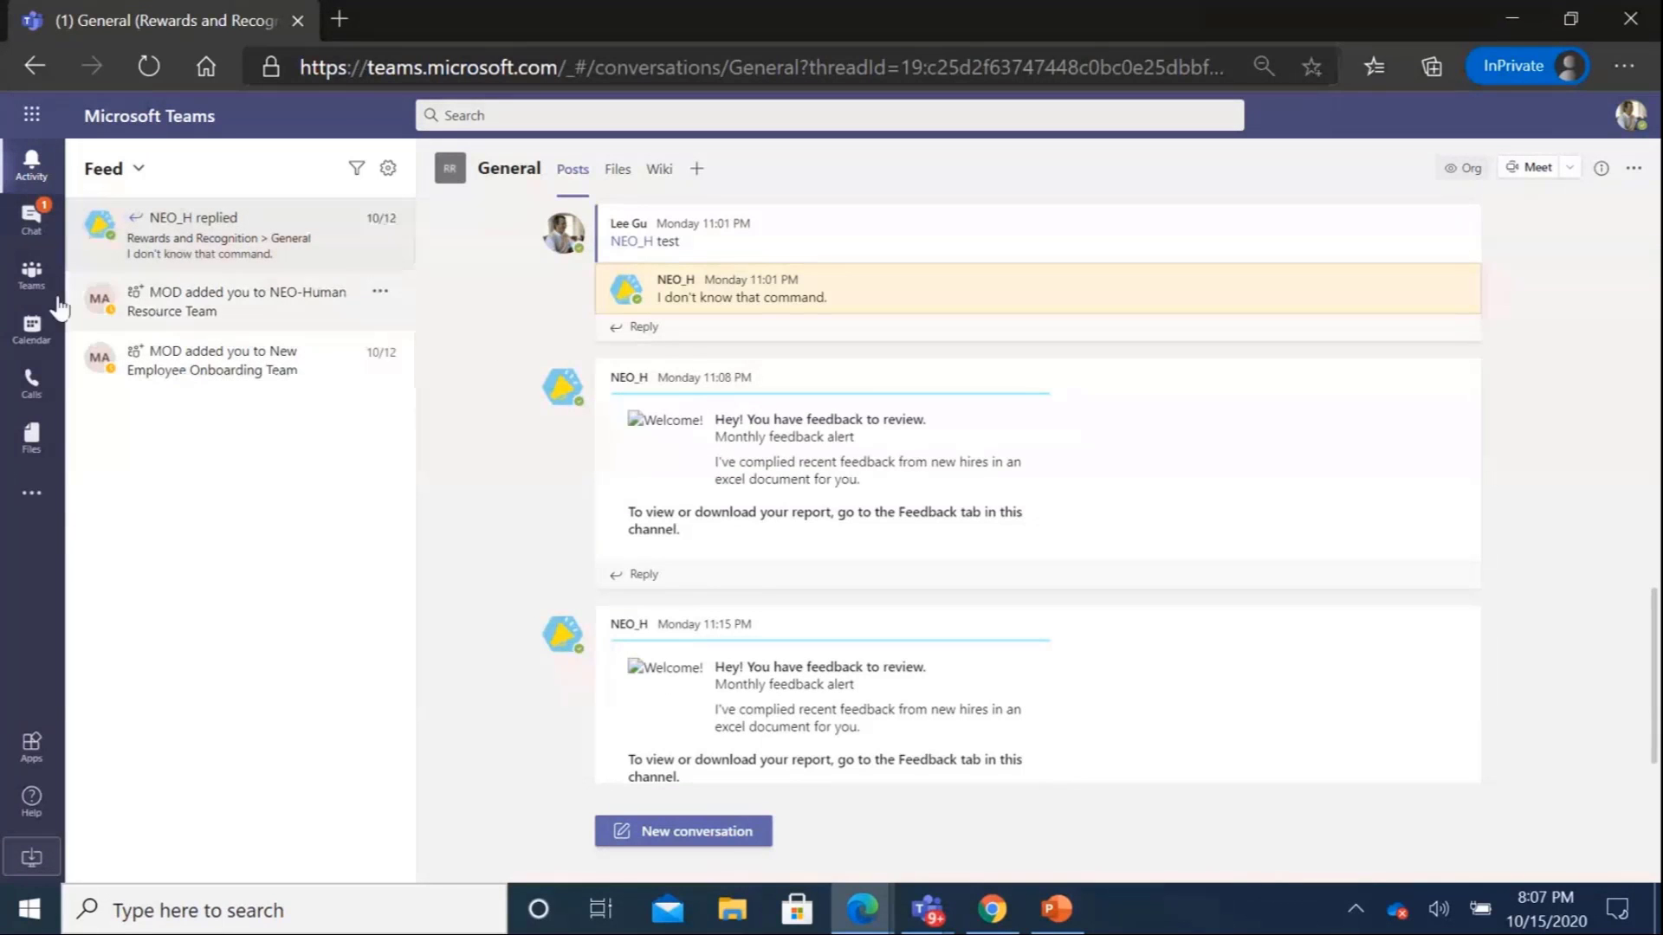
left_click(31, 273)
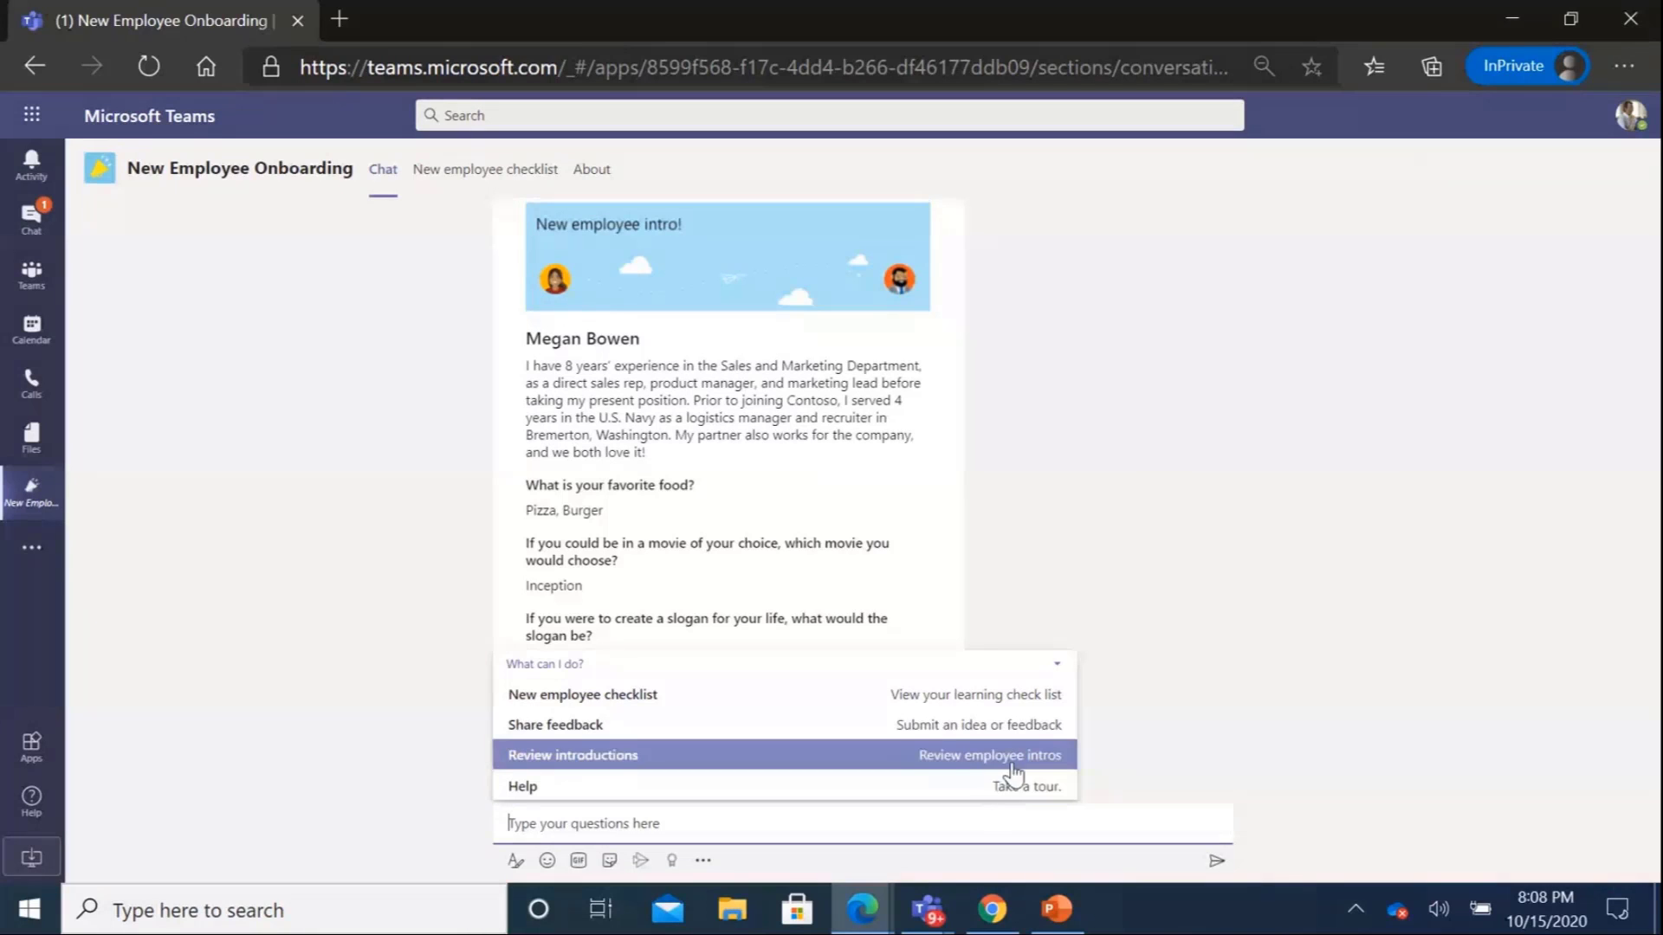
mouse_move(997, 769)
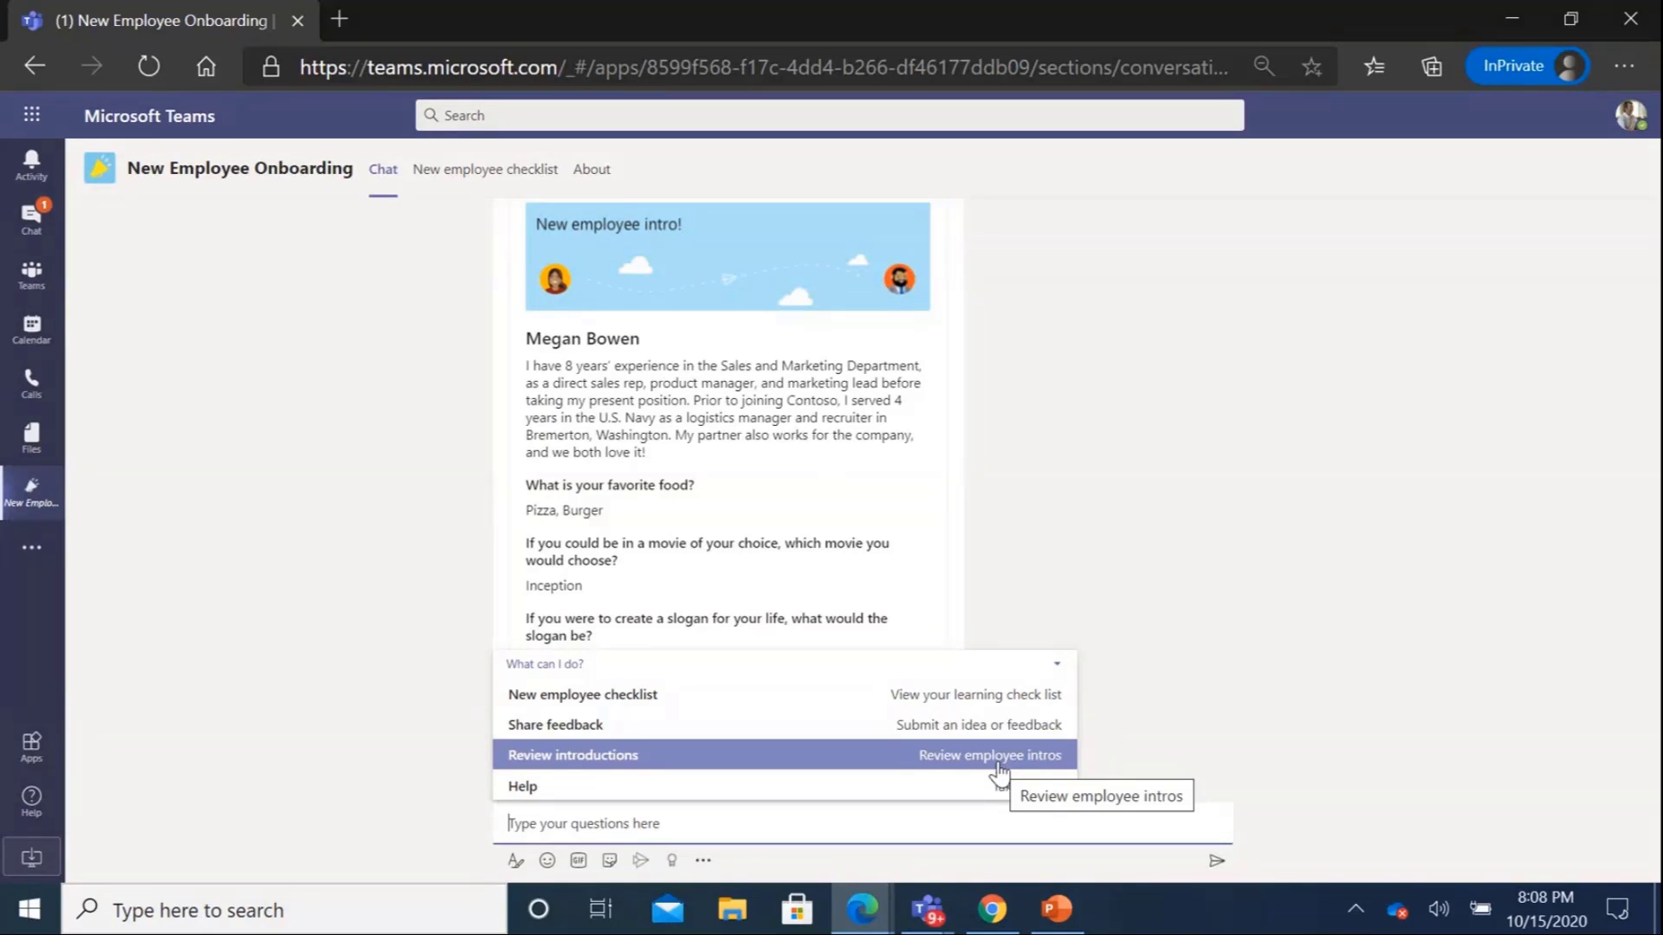
mouse_move(1101, 459)
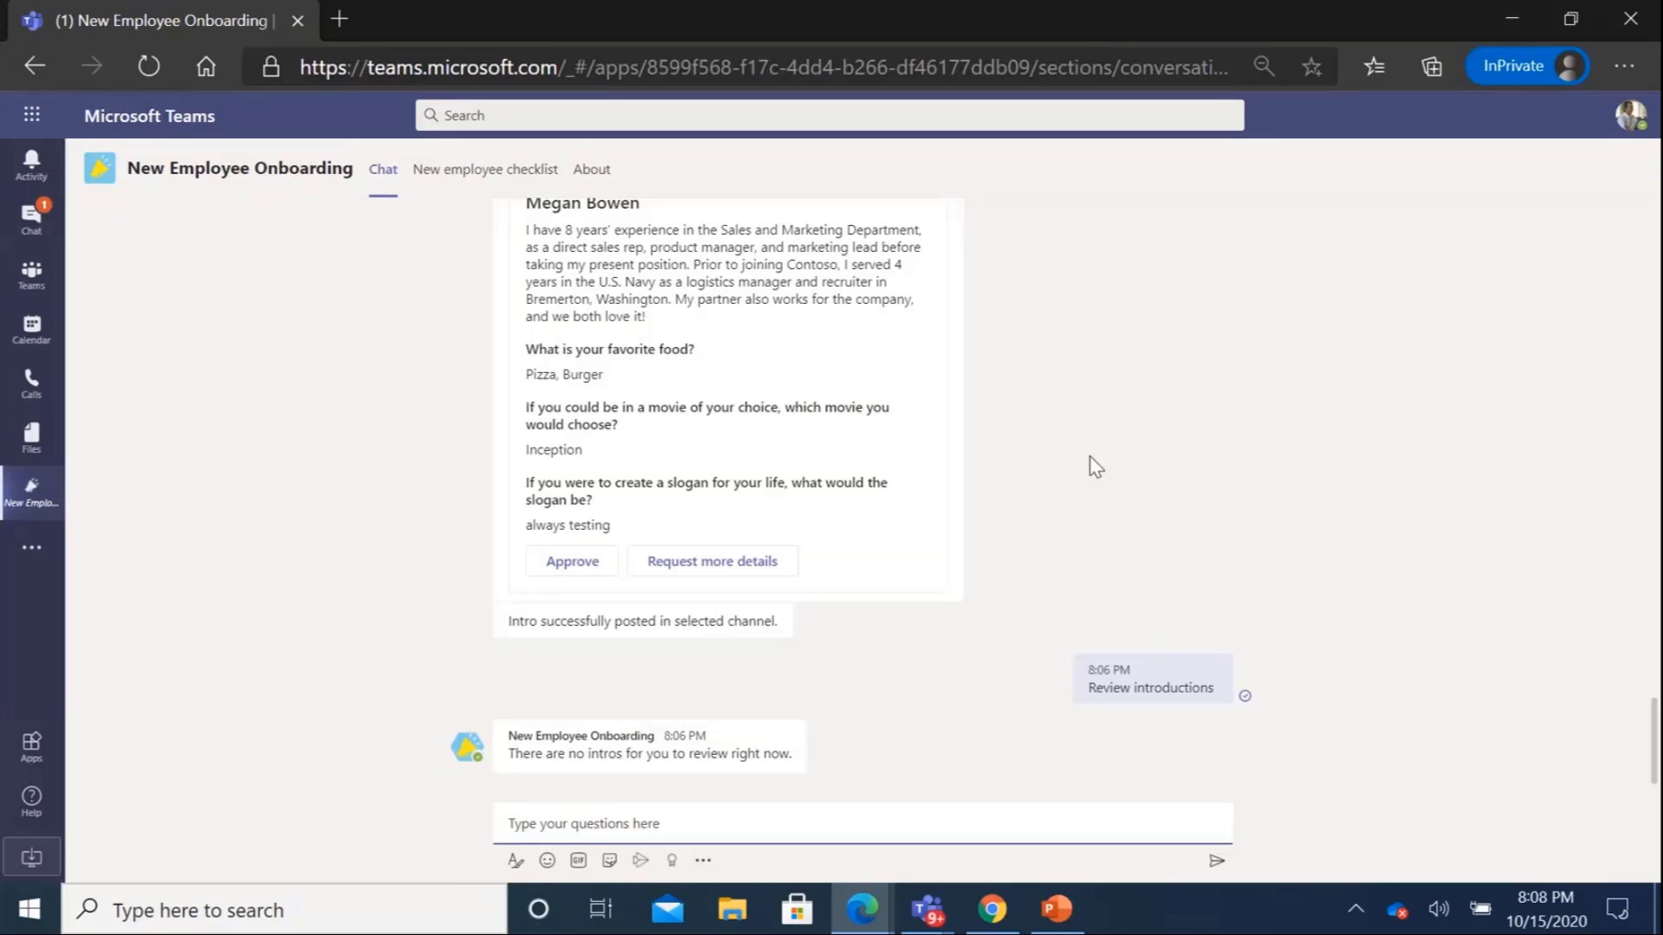
left_click(582, 823)
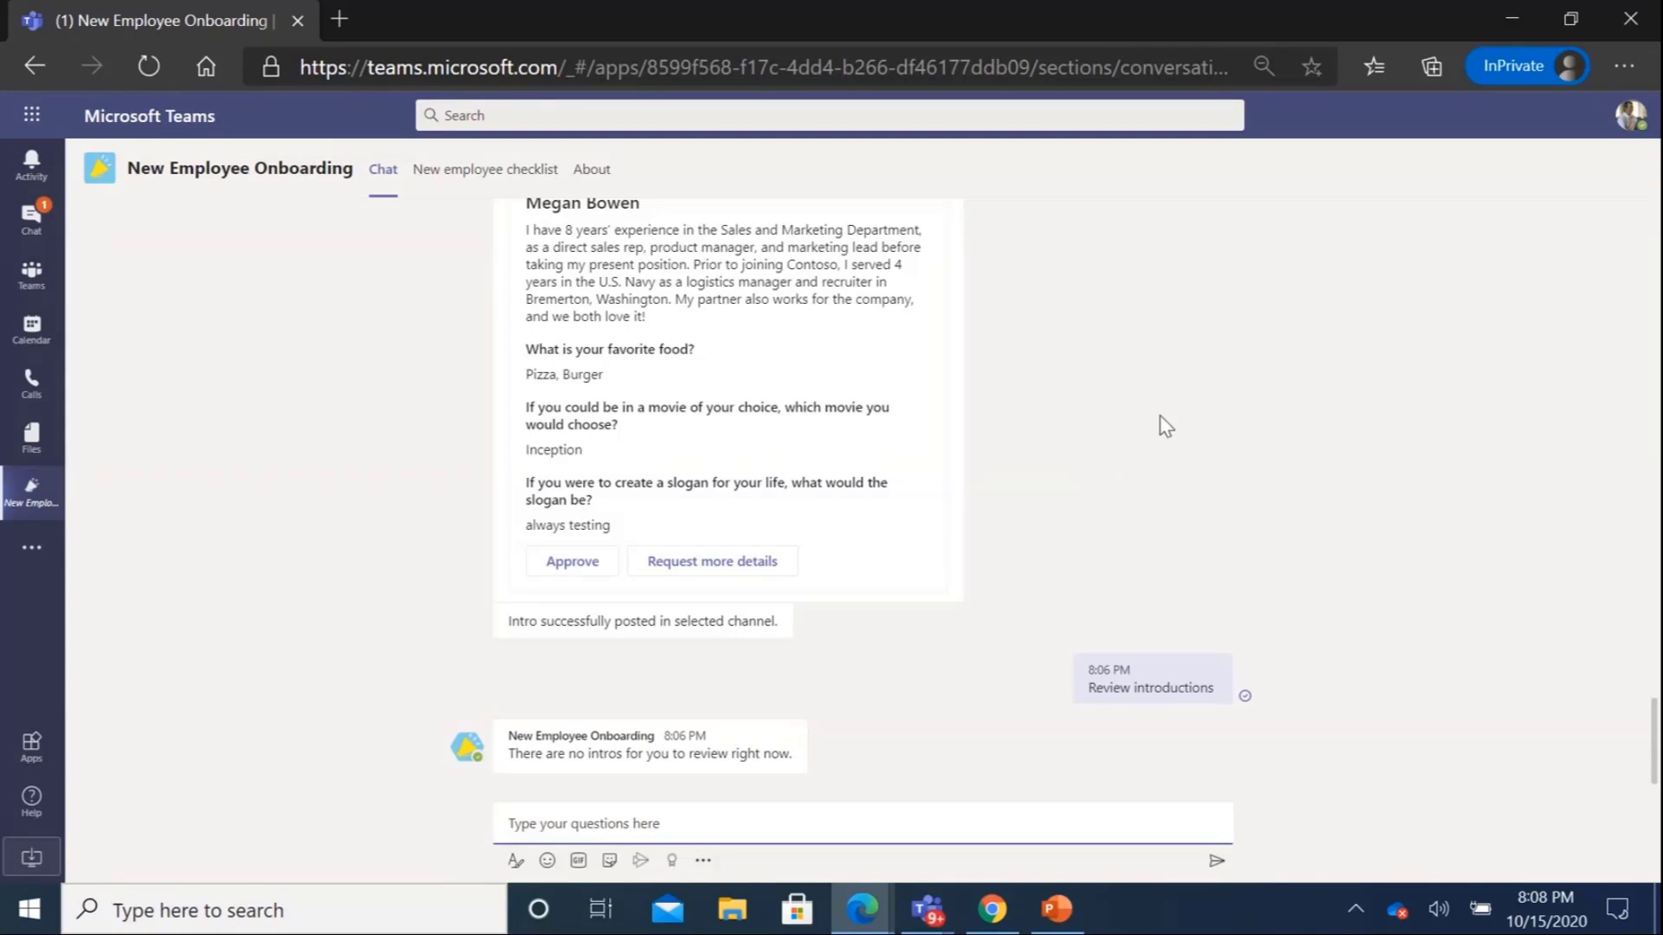
mouse_move(1256, 603)
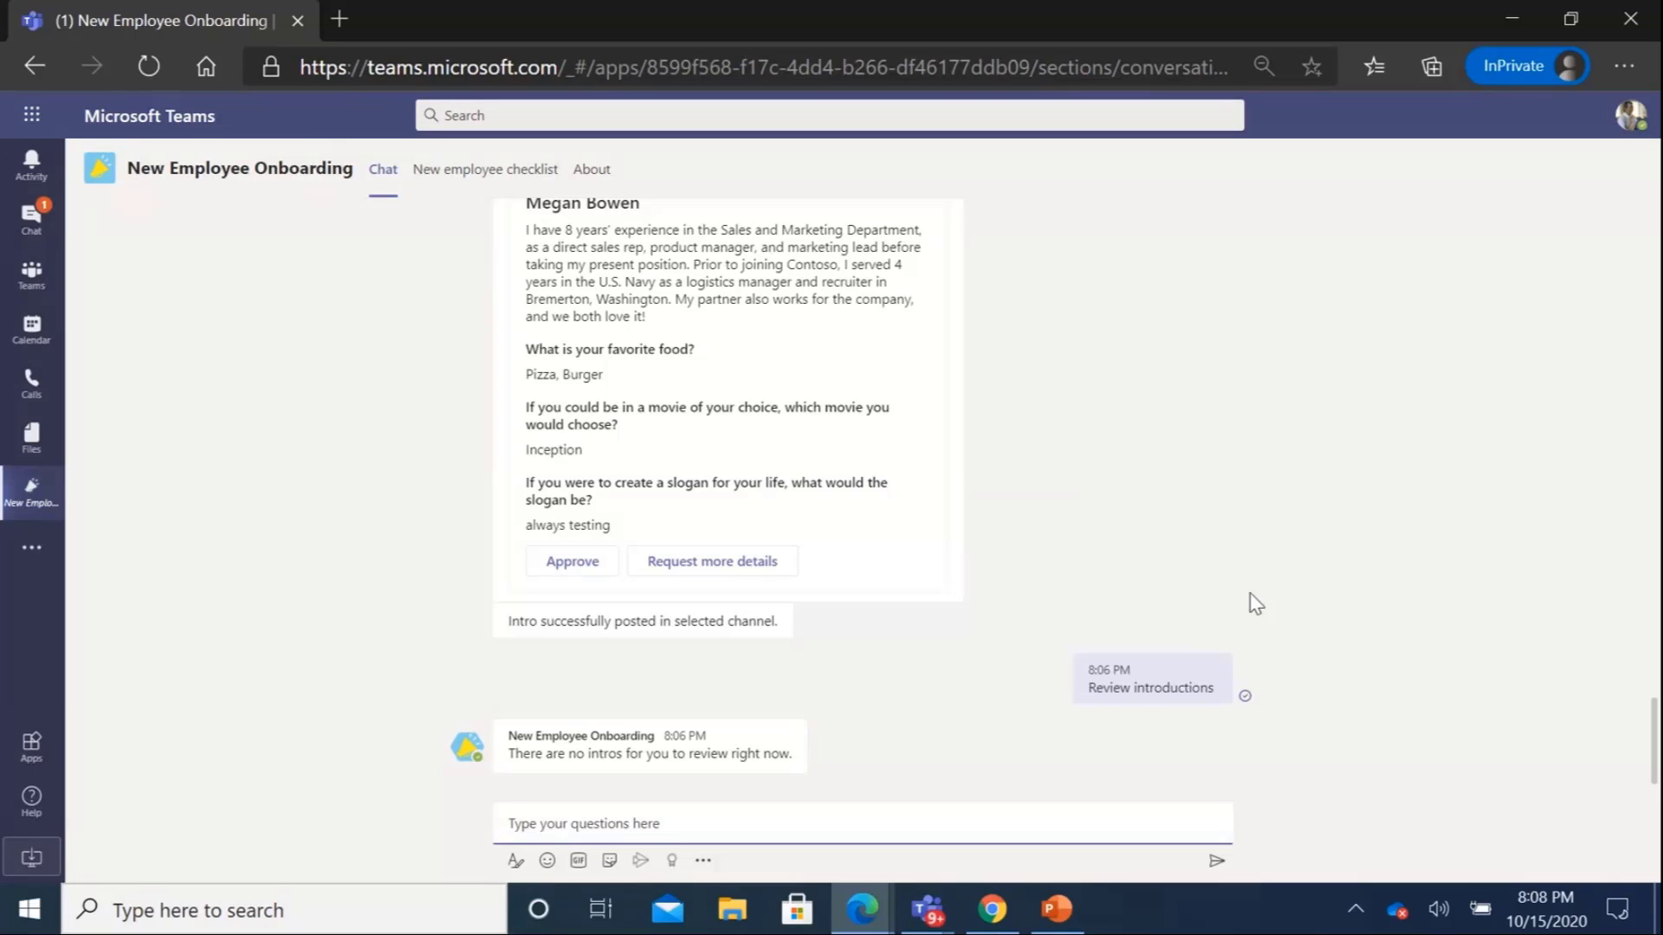
mouse_move(1422, 590)
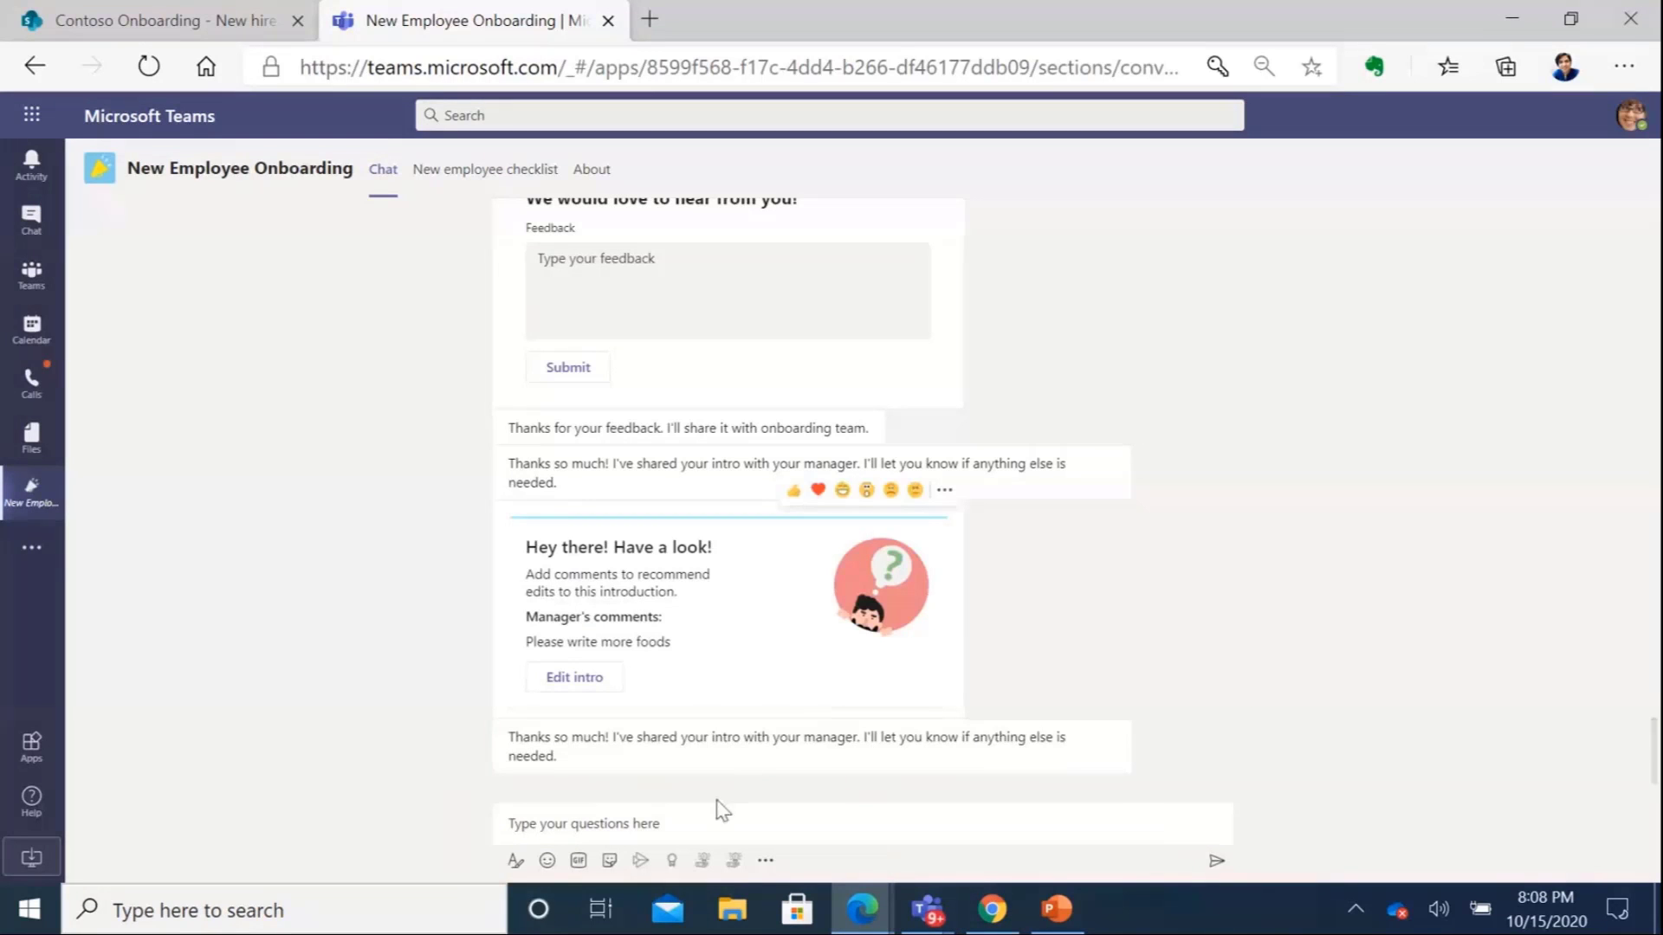
Open the New employee checklist tab and scroll through tasks from Day 1 to Week 2
type("he")
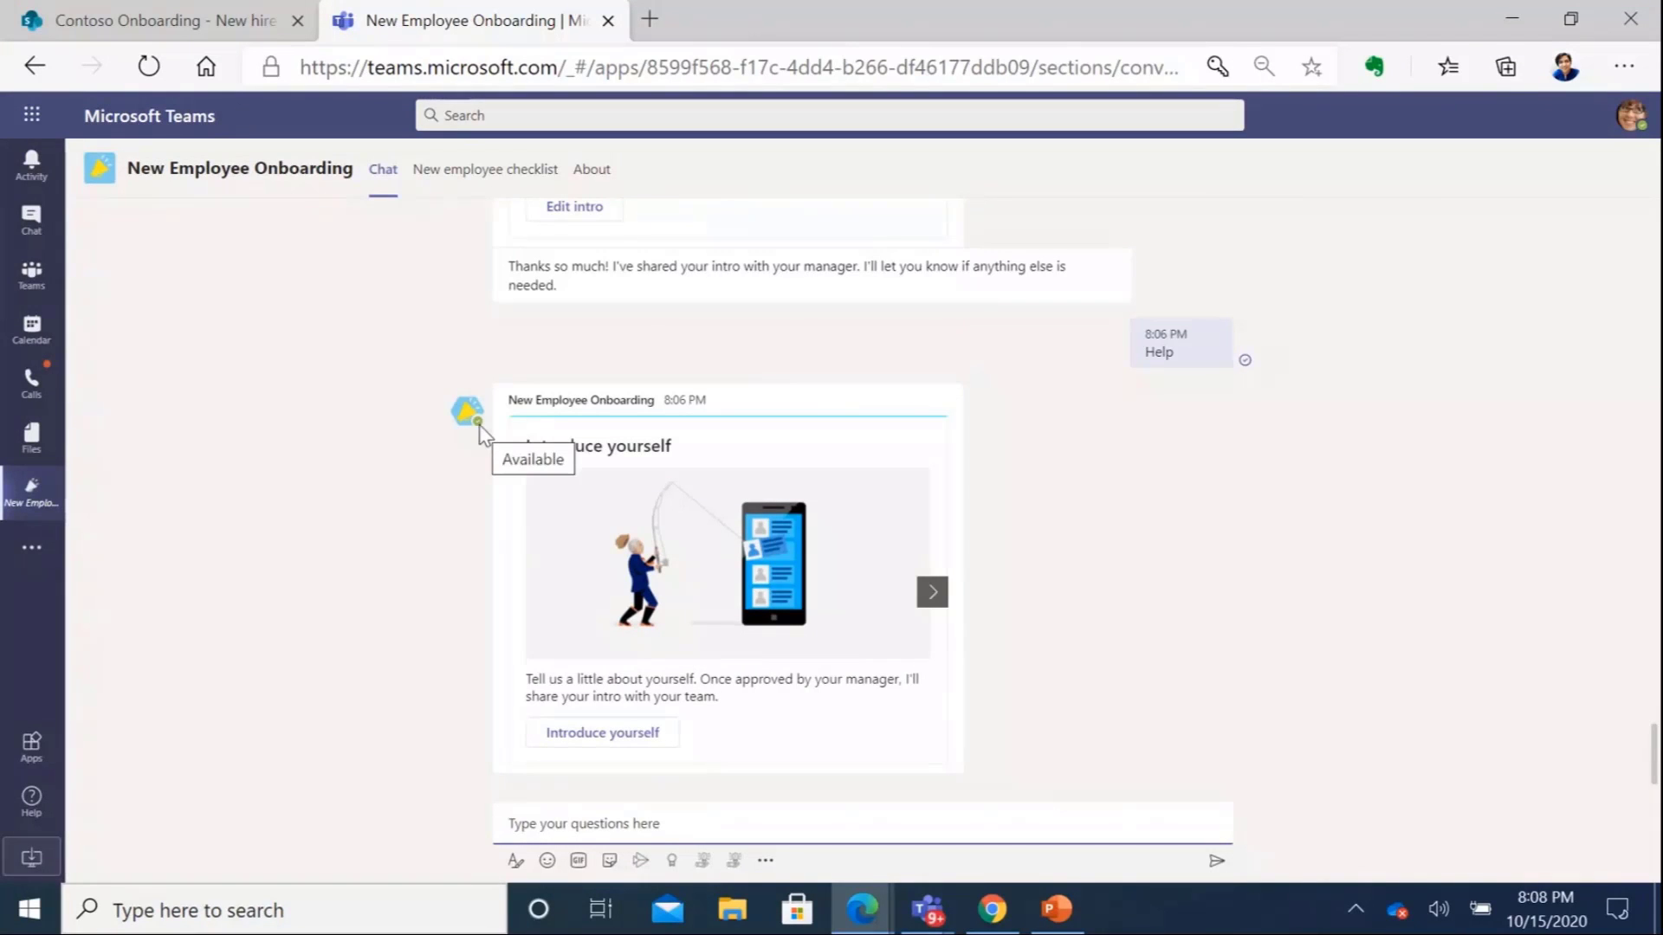
mouse_move(727, 433)
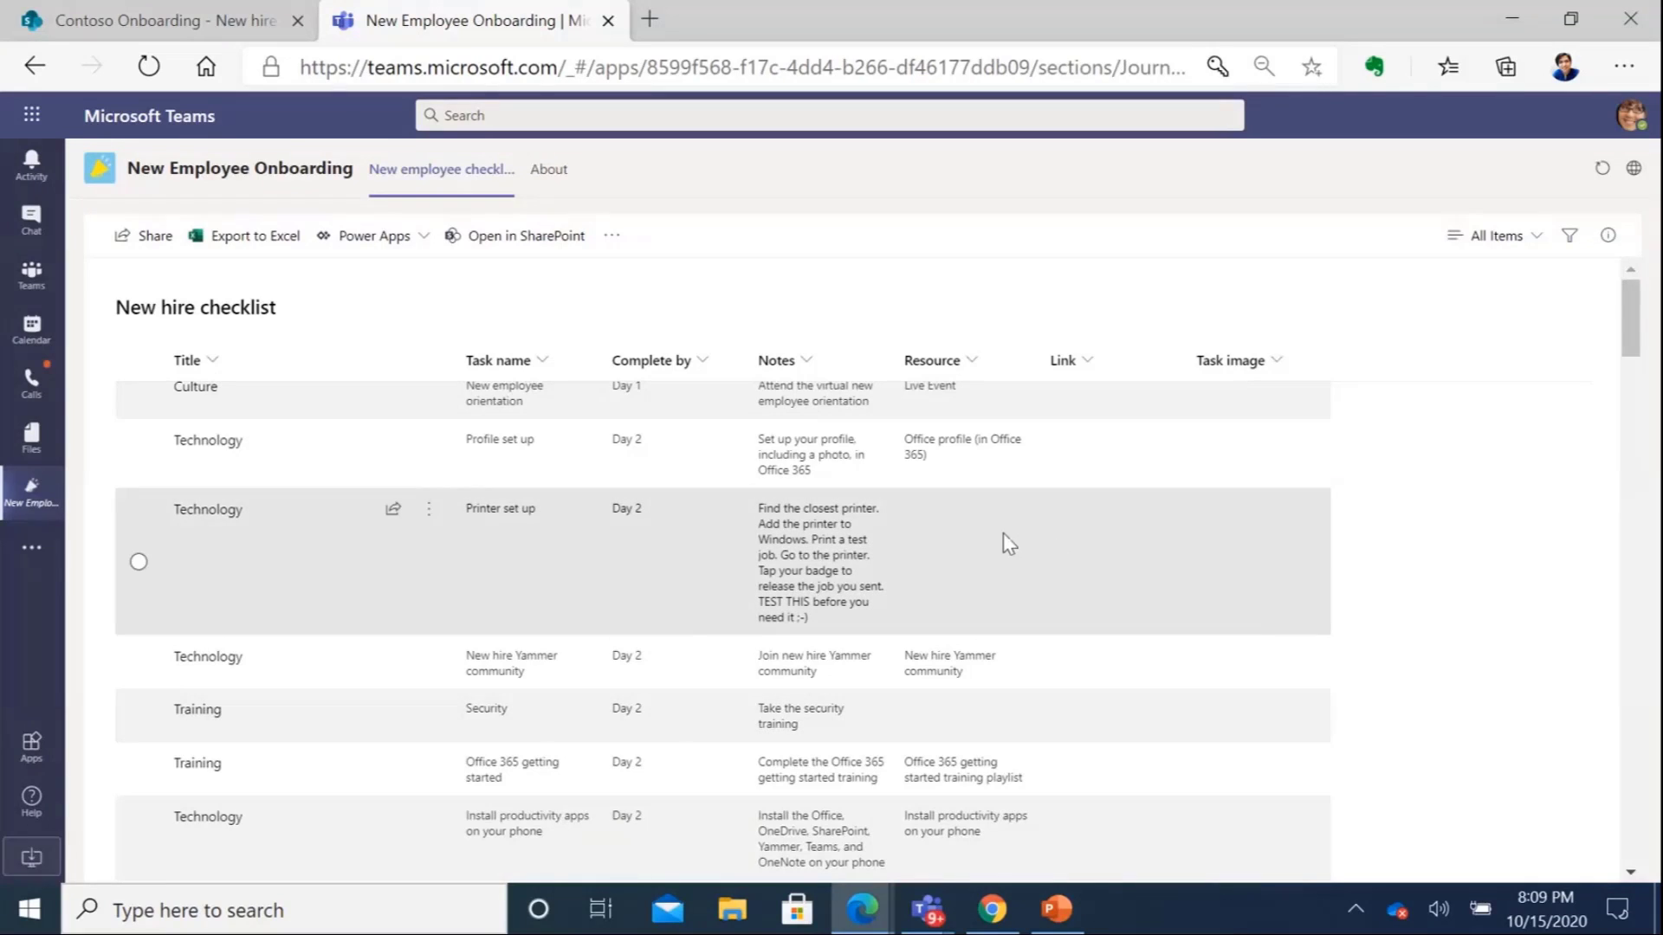
mouse_move(647, 499)
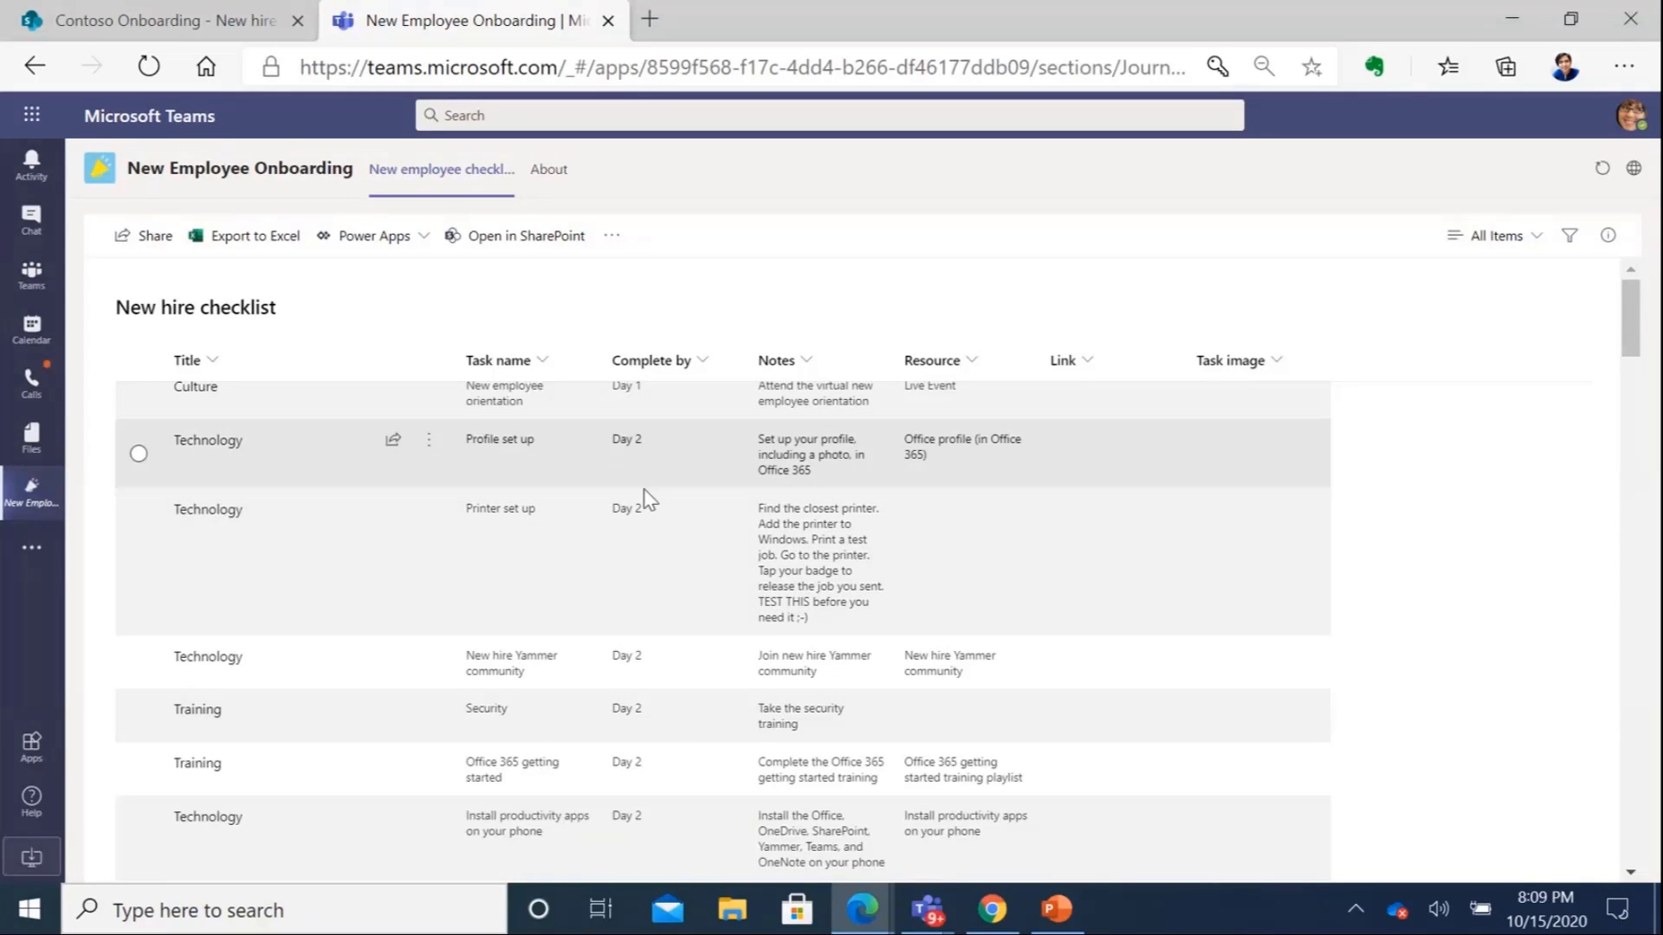
mouse_move(707, 622)
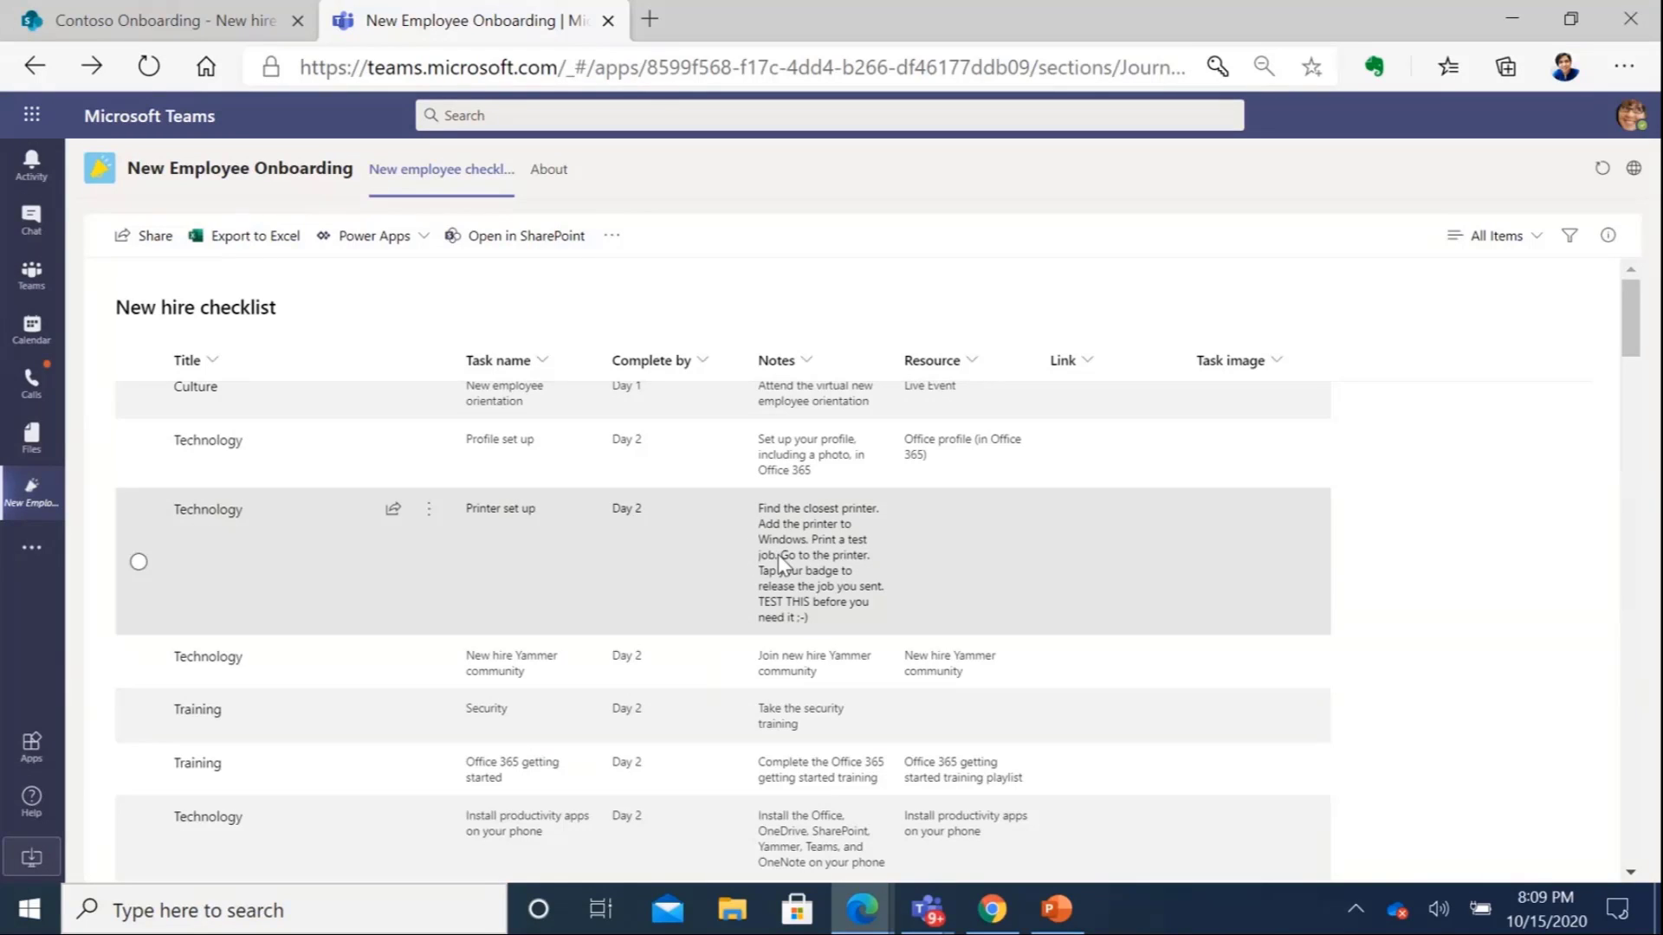
mouse_move(1047, 580)
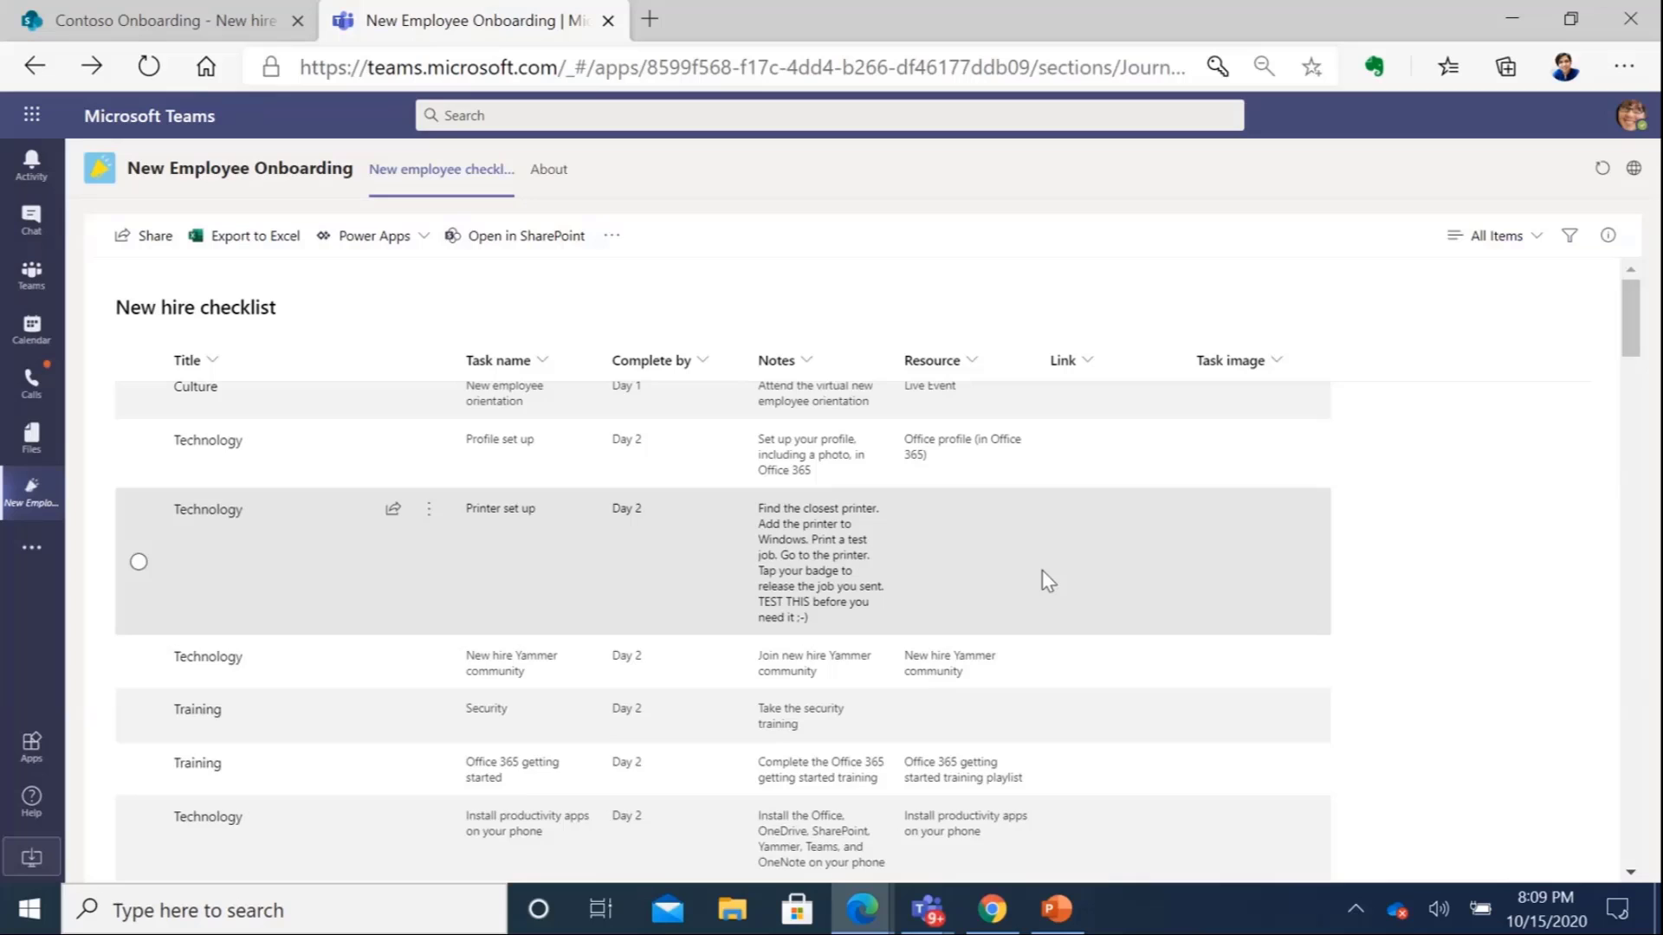
scroll("down", 3)
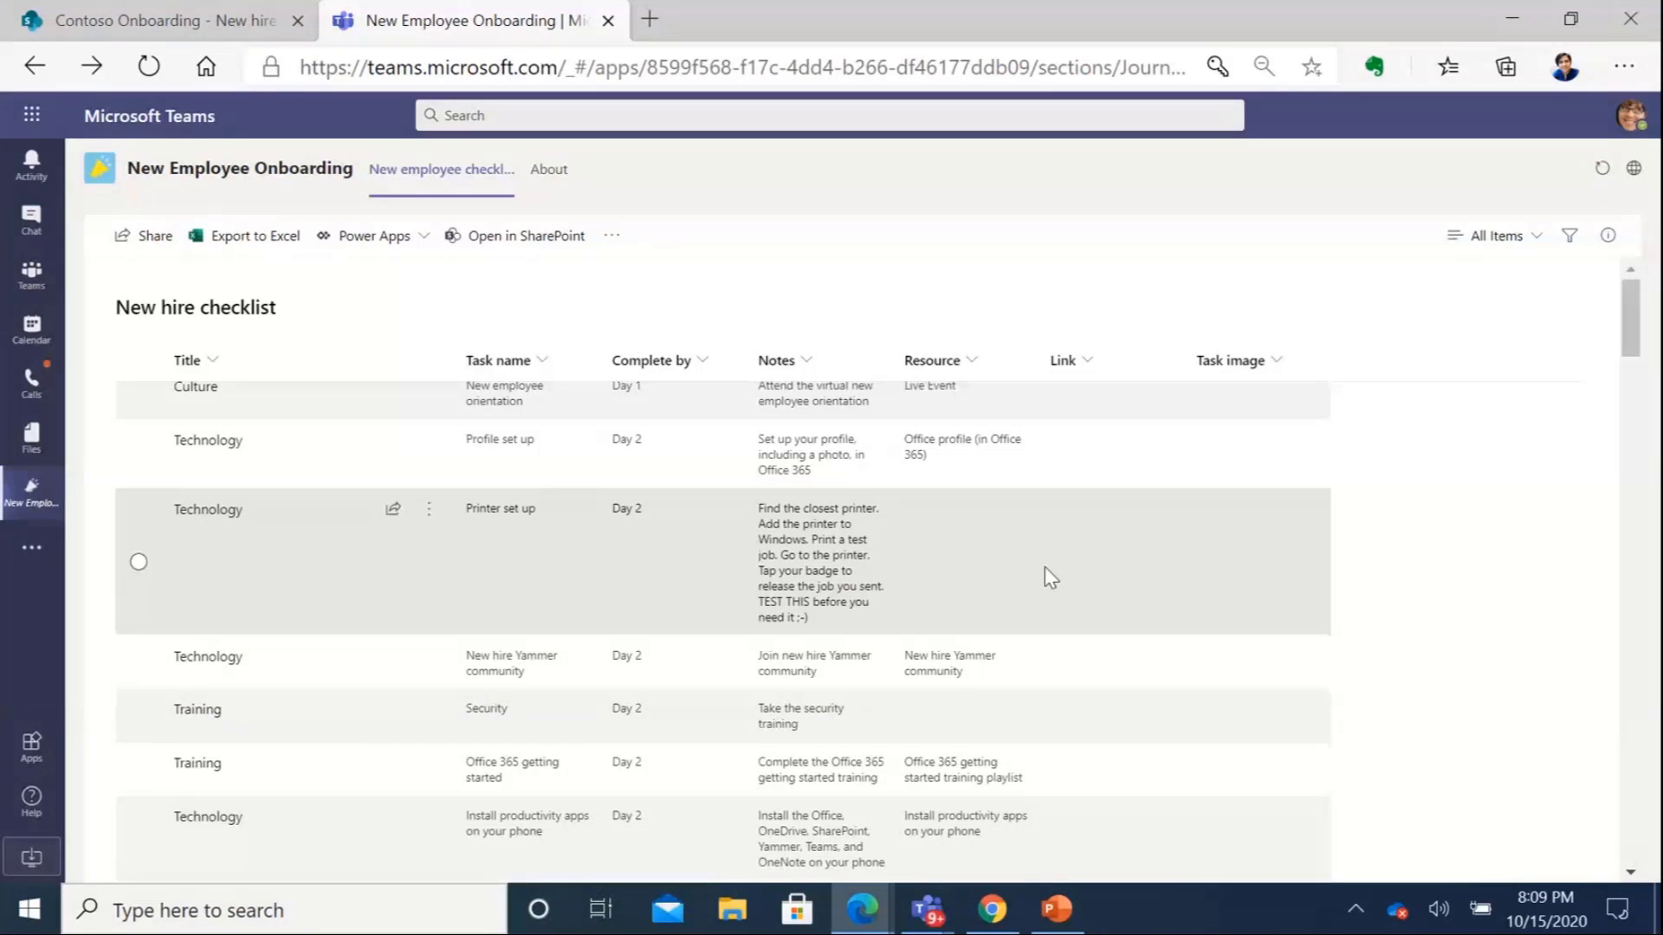
scroll("down", 3)
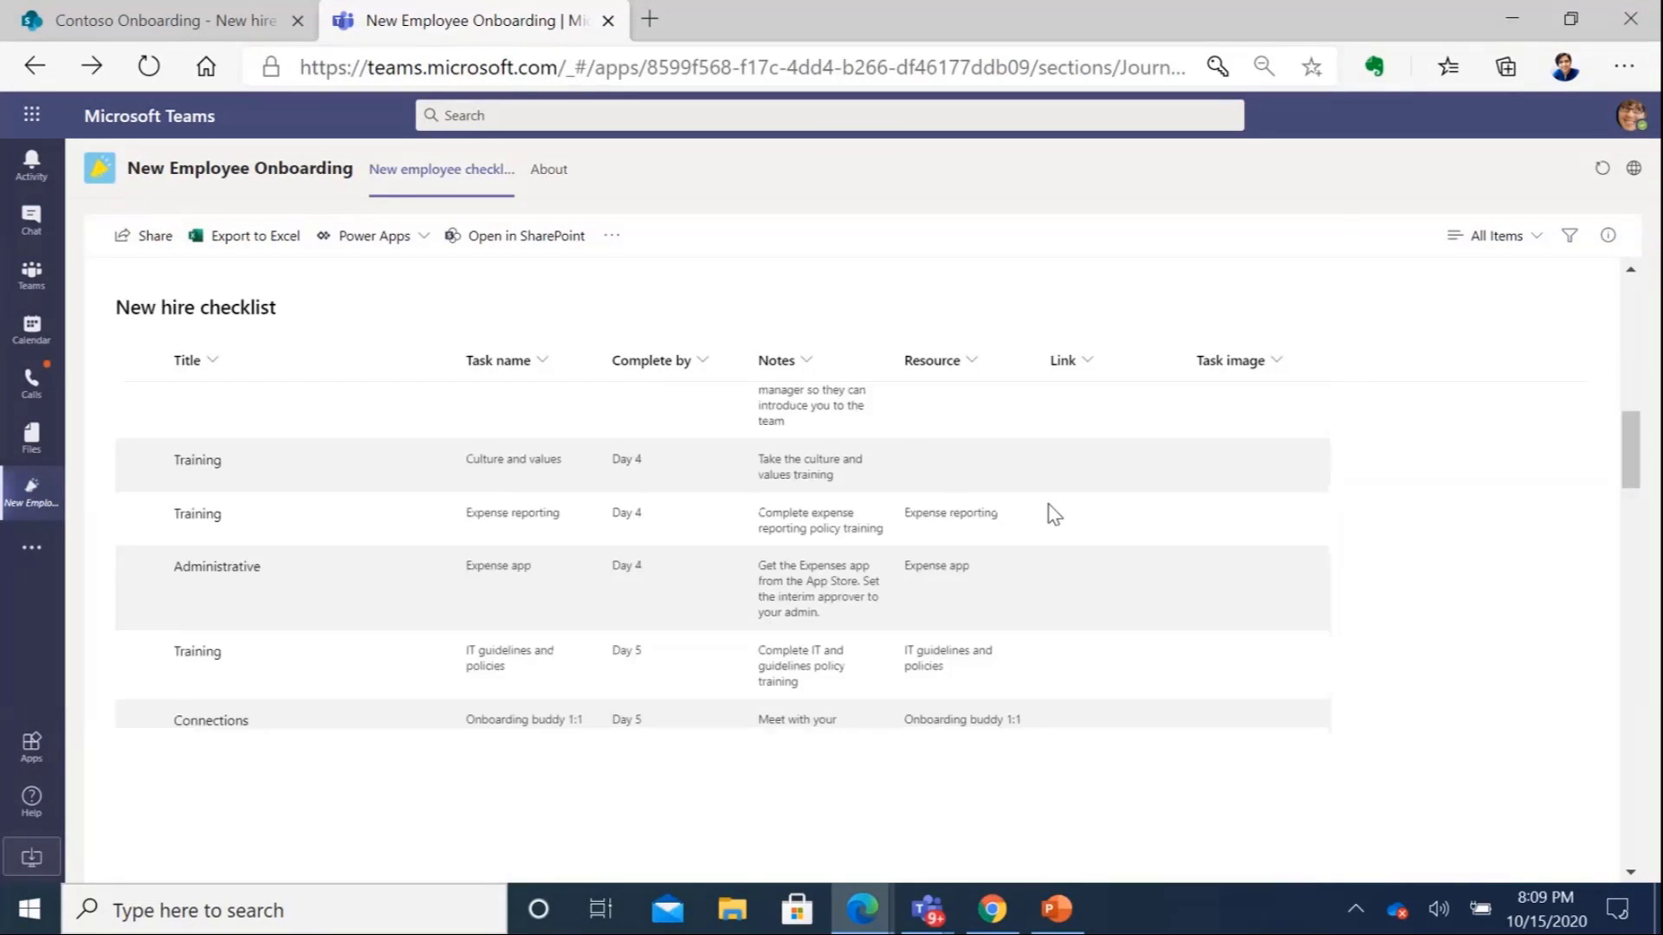
scroll("down", 3)
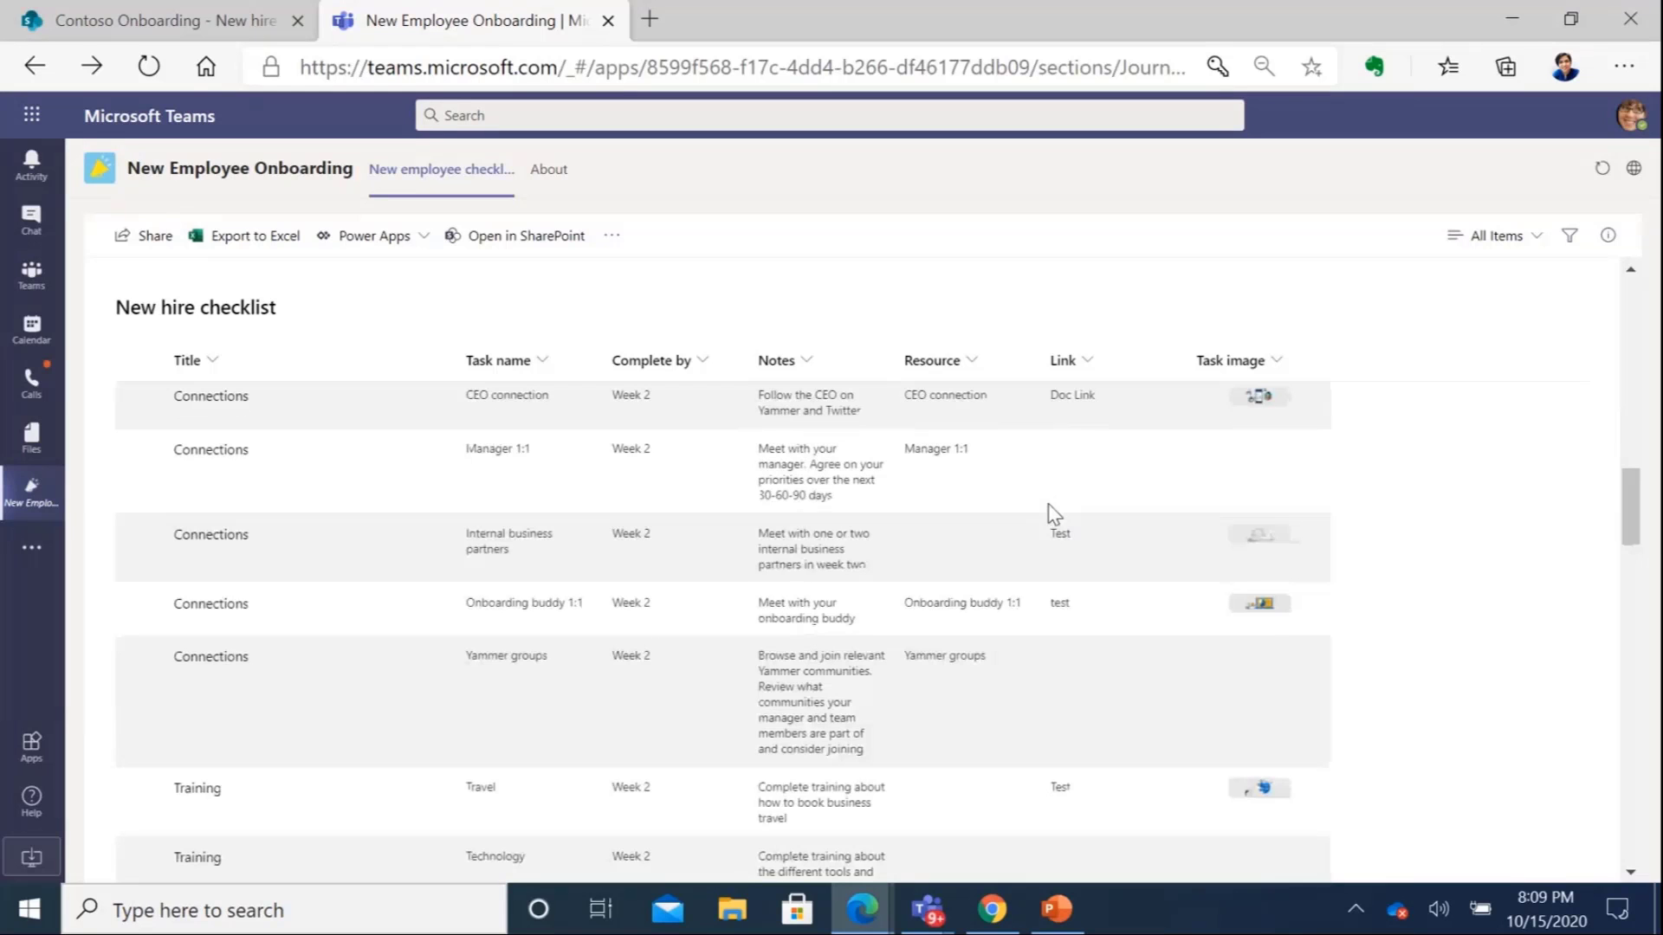
scroll("down", 3)
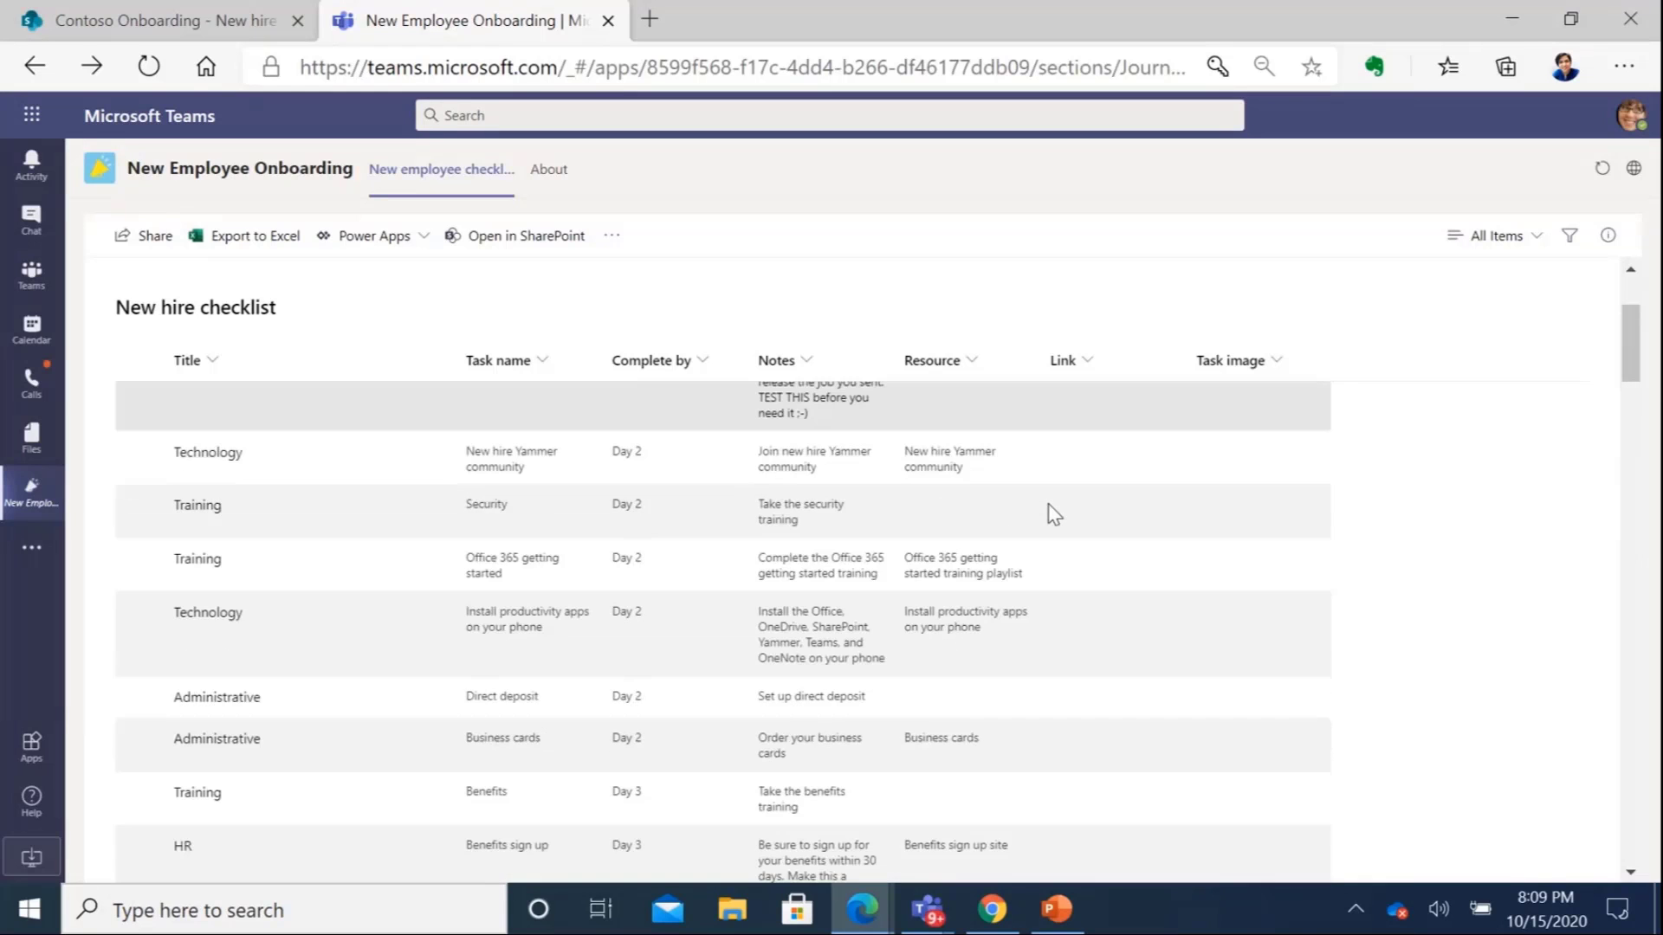
scroll("up", 3)
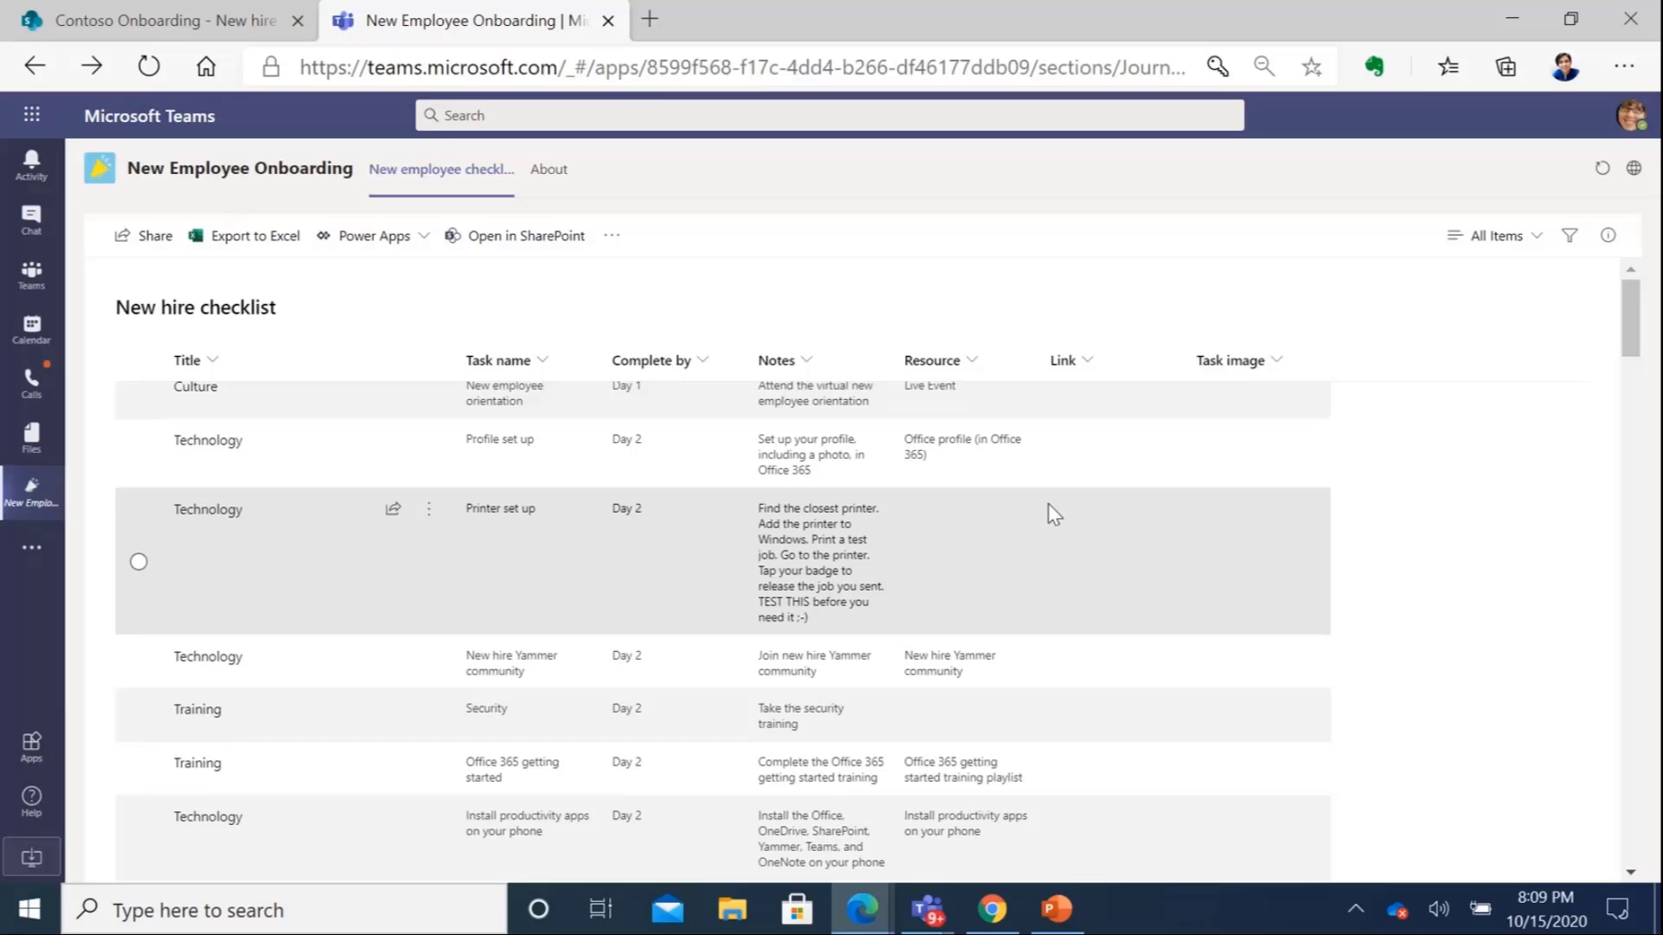
mouse_move(1195, 264)
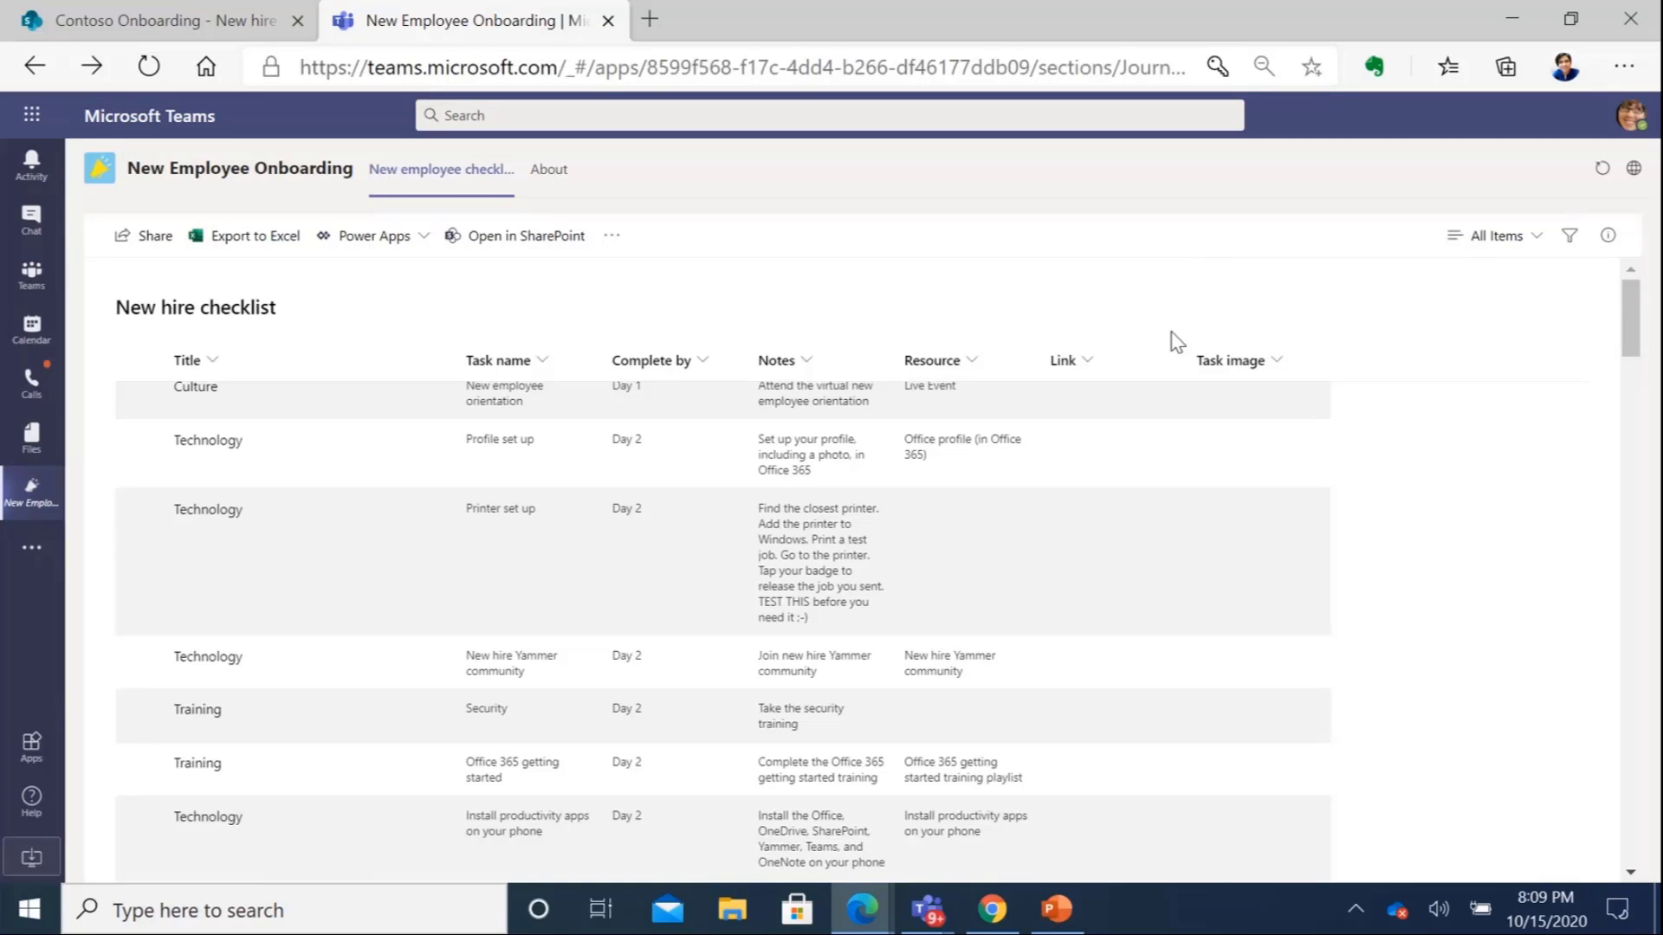
mouse_move(1333, 279)
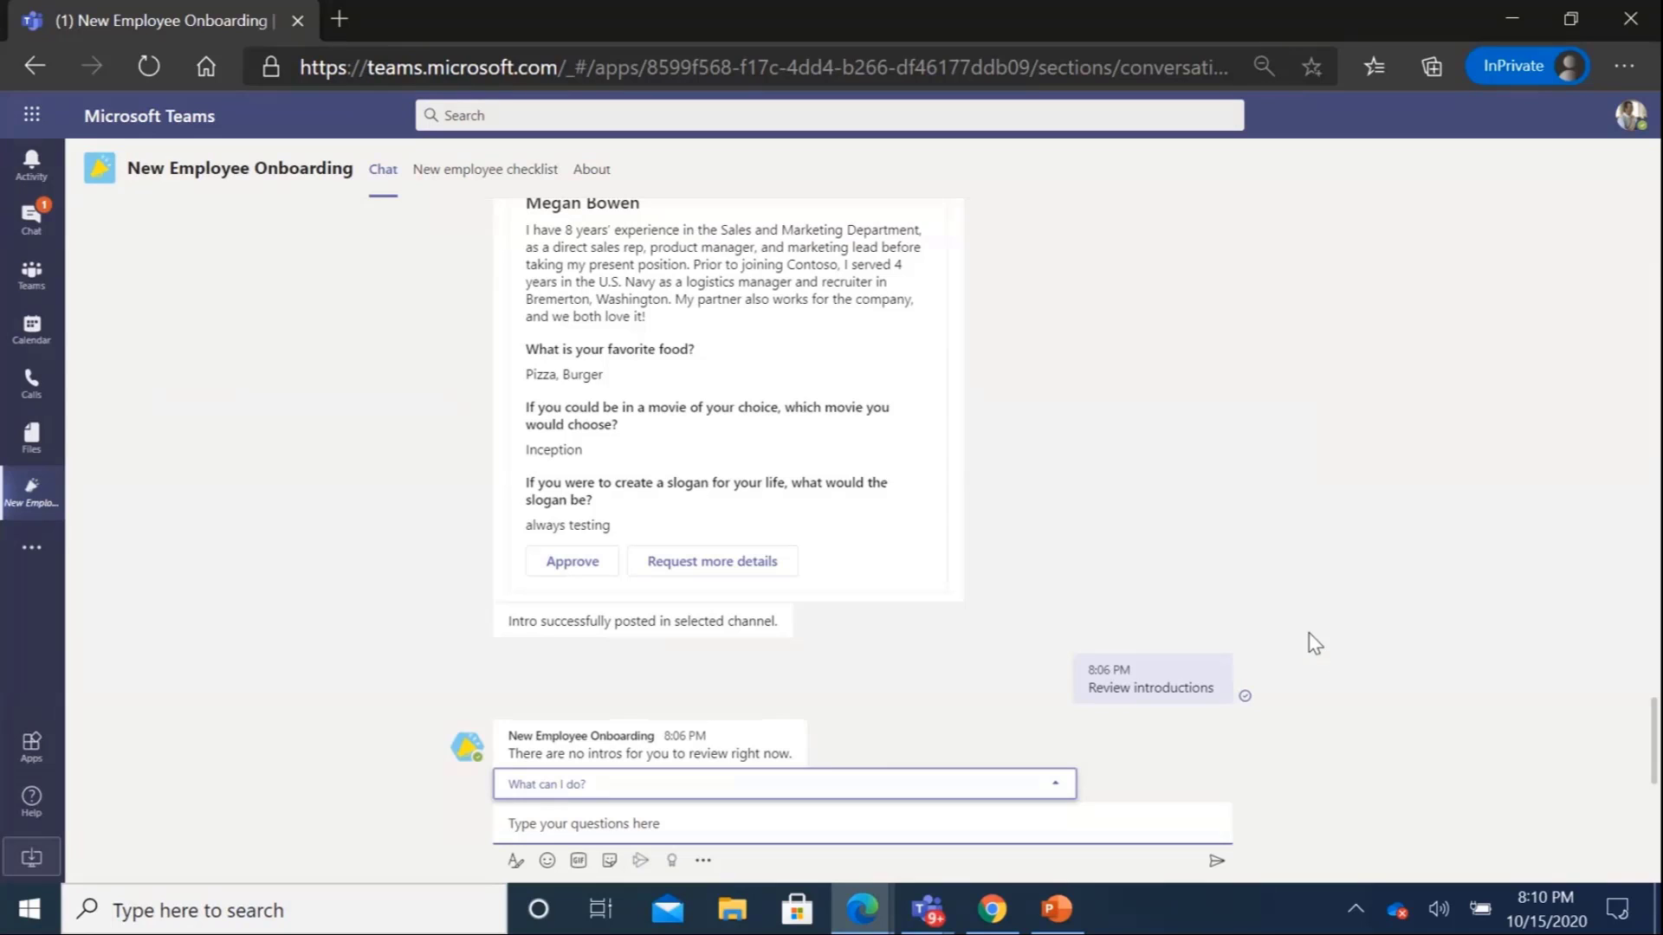
mouse_move(1327, 609)
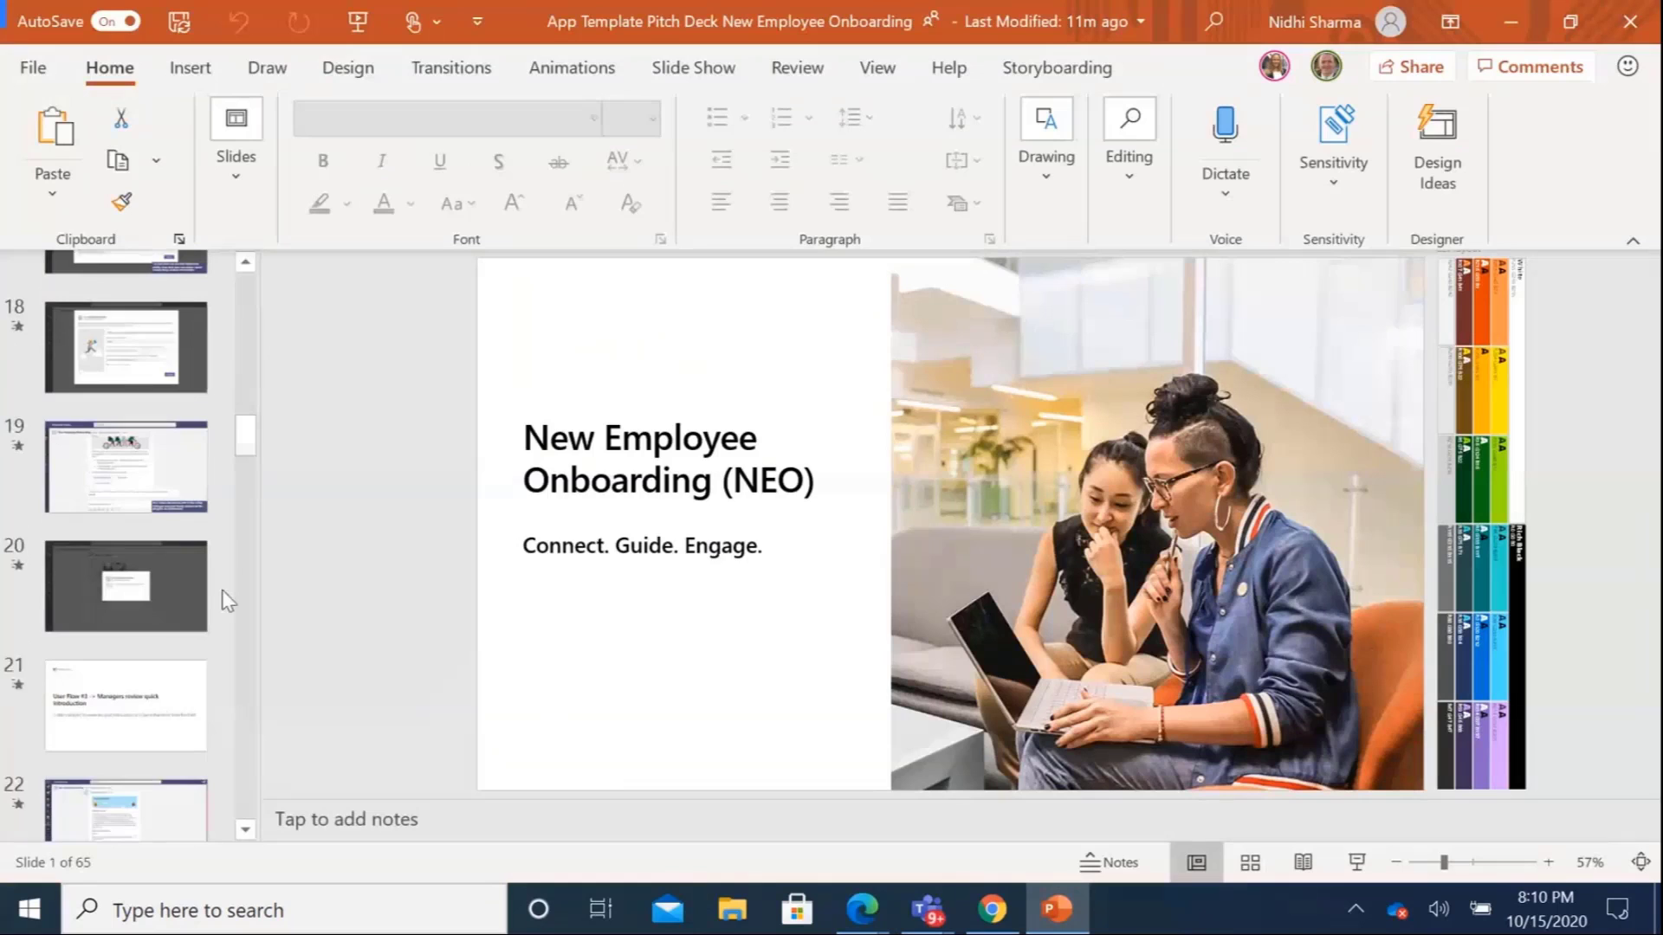
Present the new employee pulse survey slide with comments hidden, then advance to the next slide
scroll("down", 3)
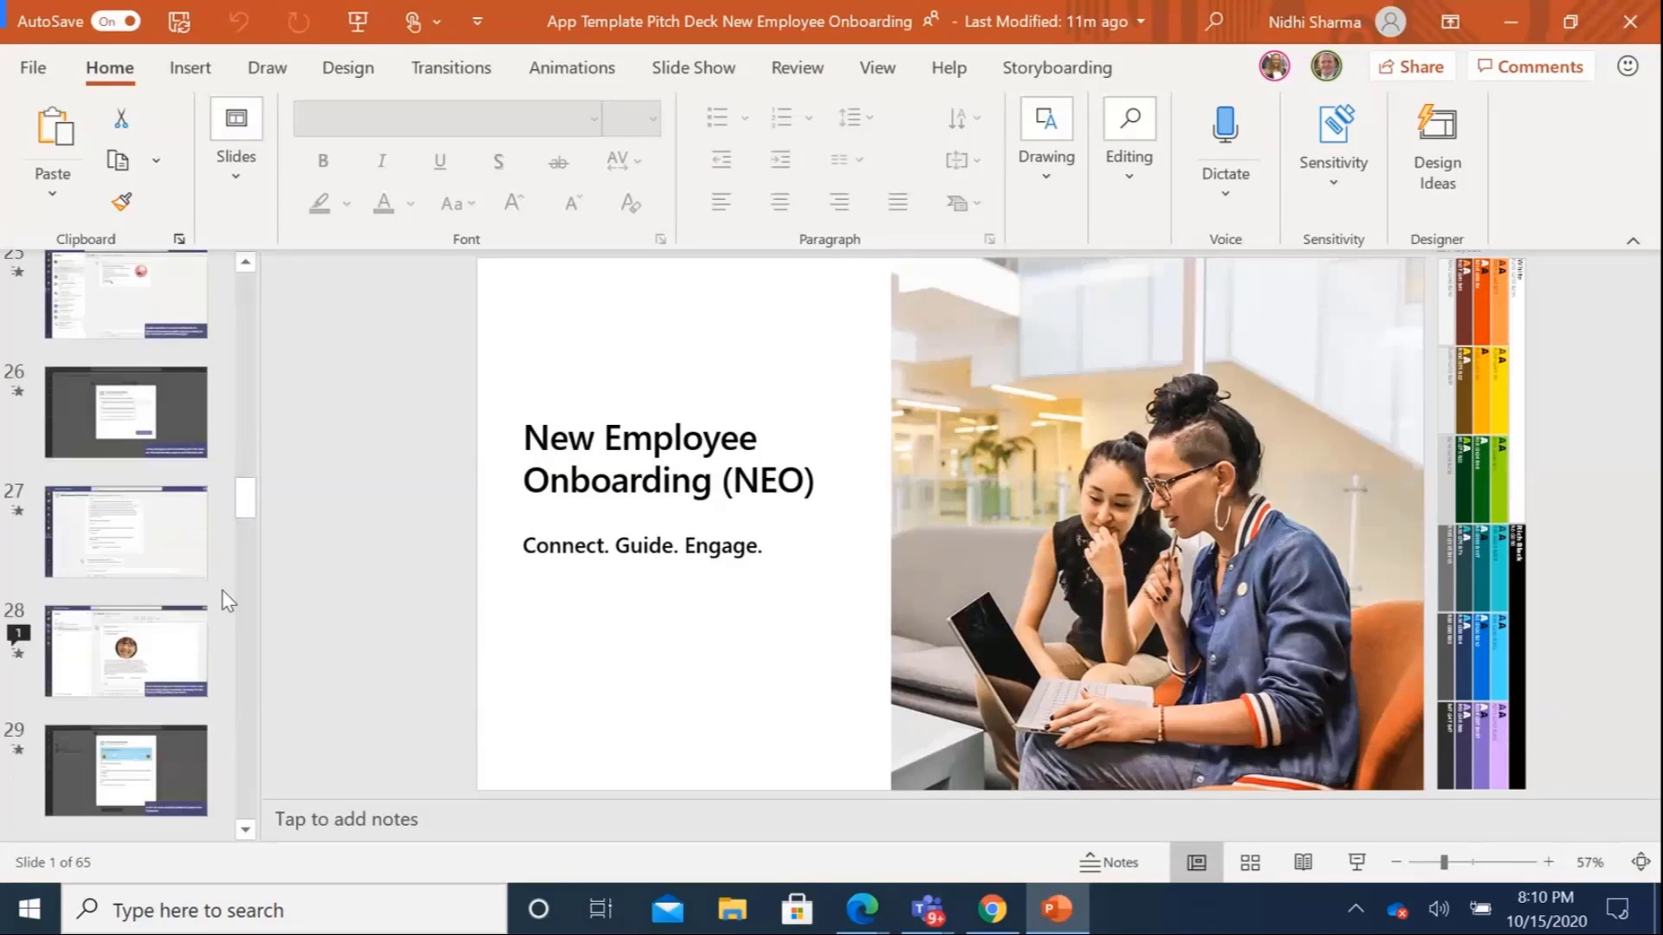
scroll("down", 3)
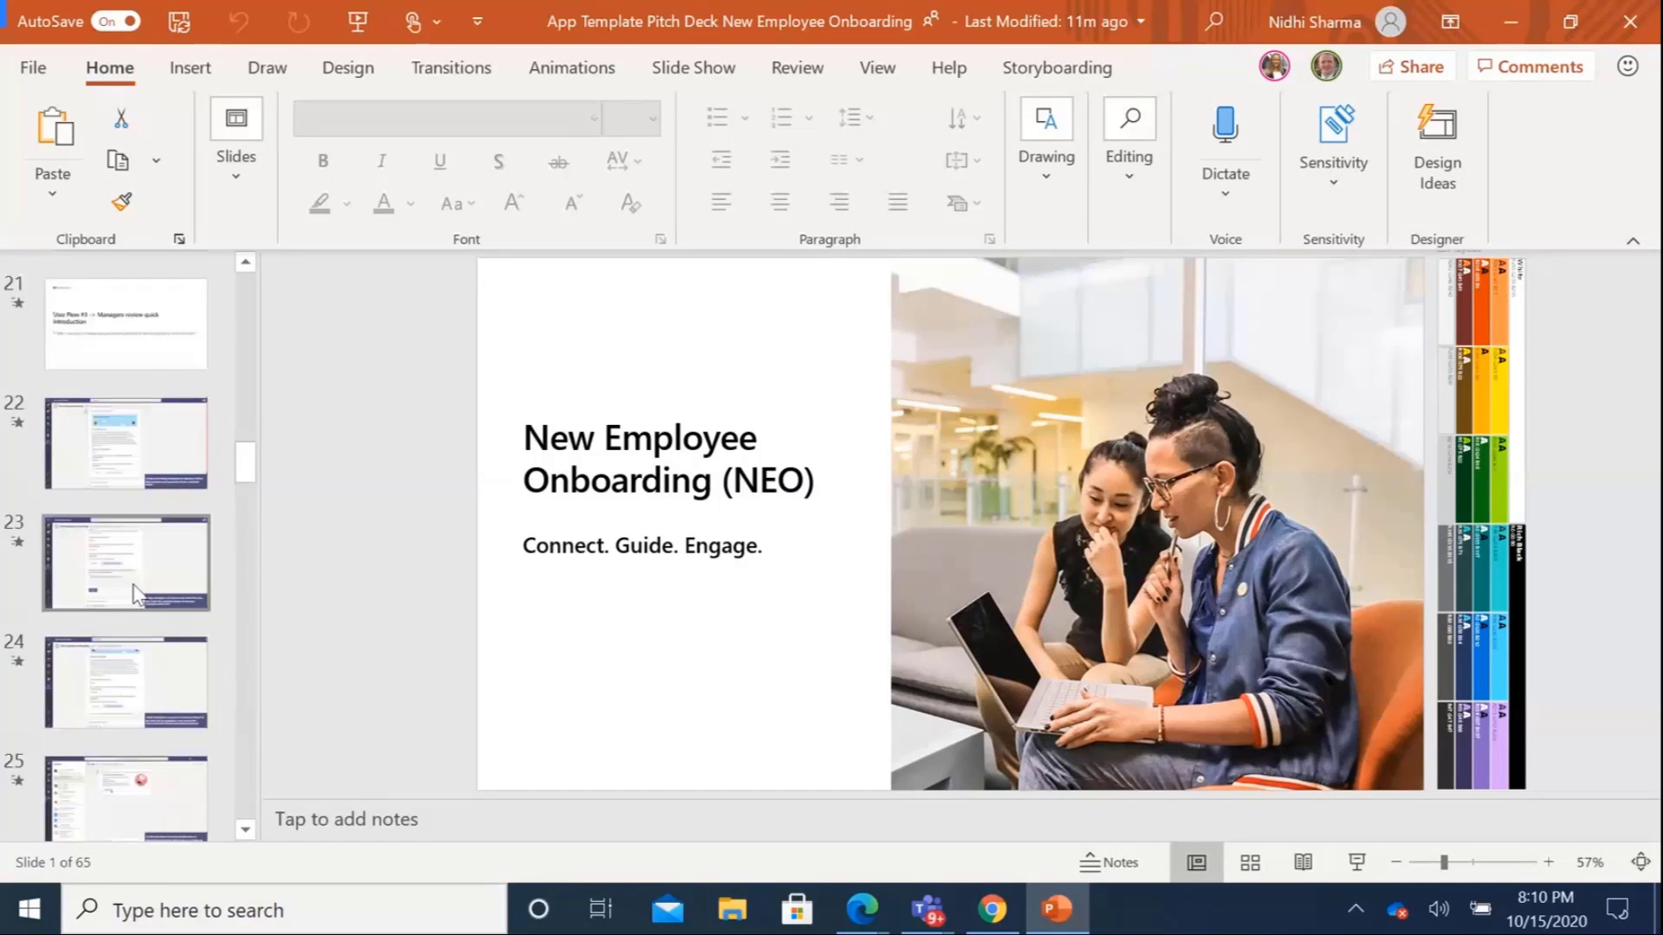
scroll("down", 3)
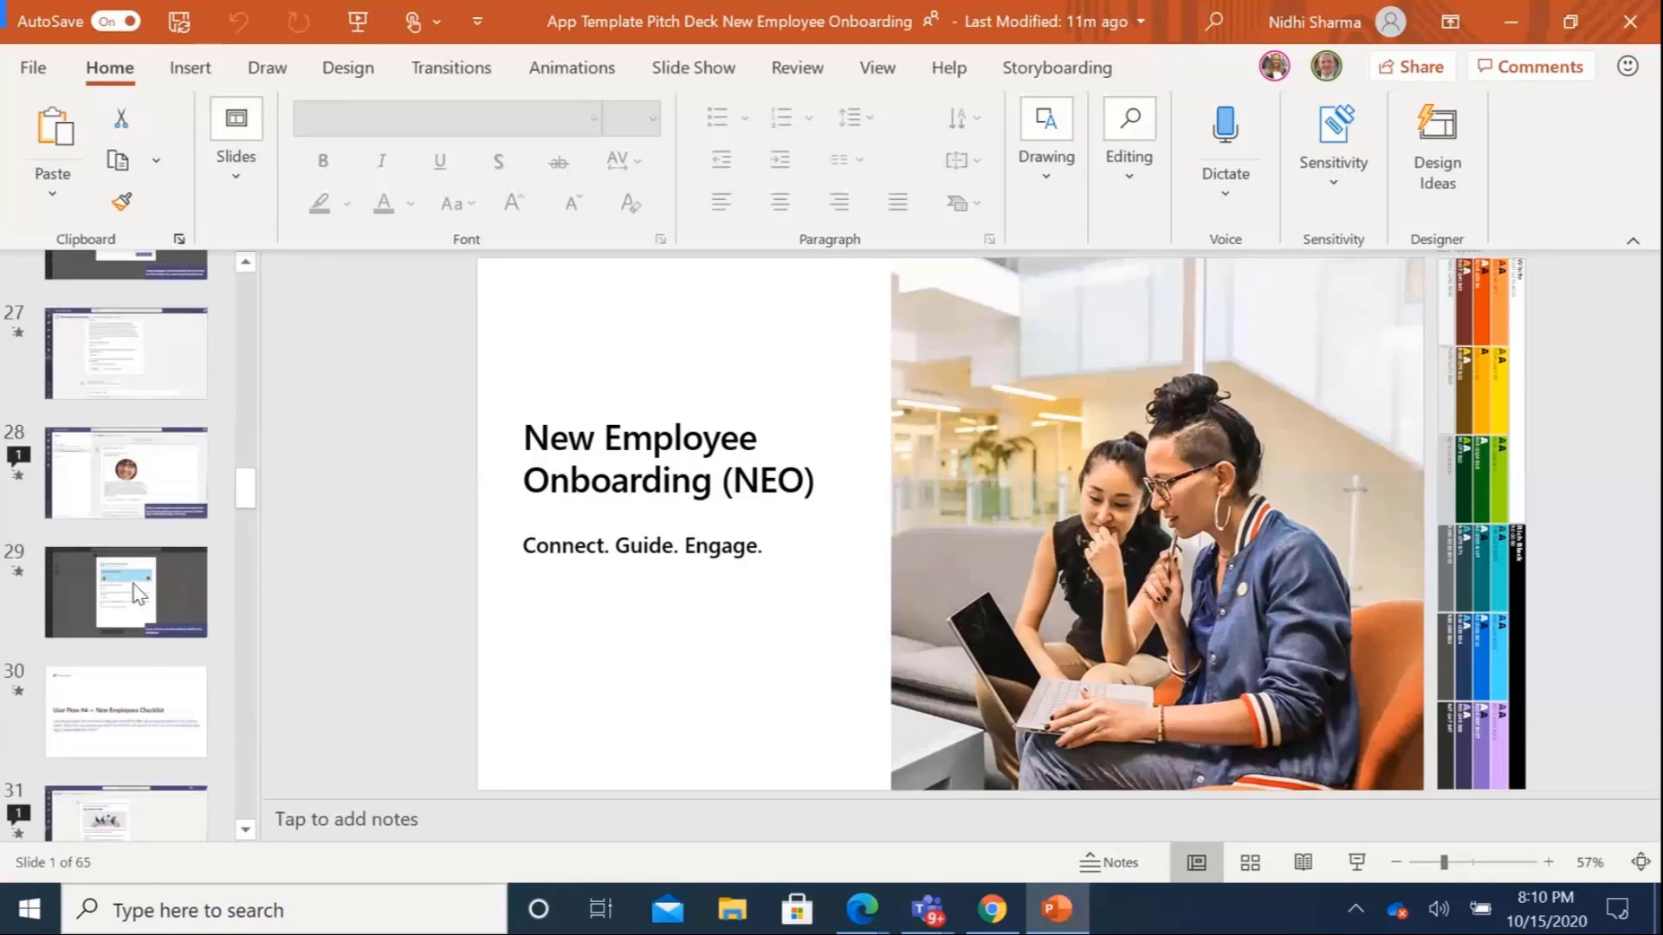
scroll("down", 3)
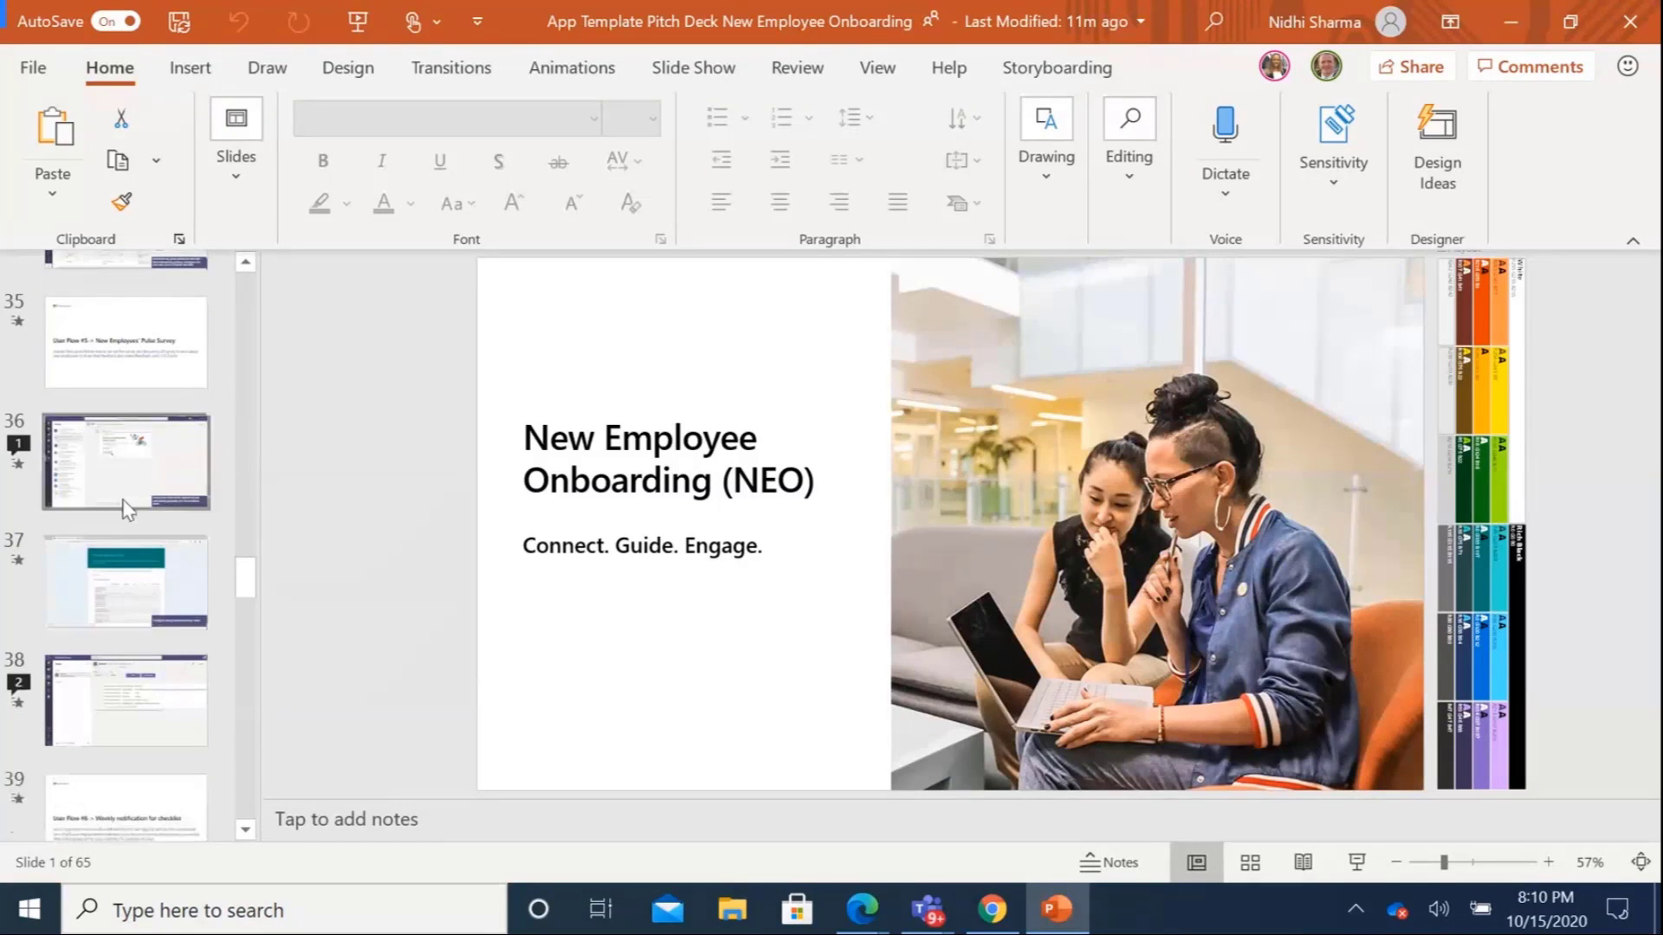
left_click(1530, 66)
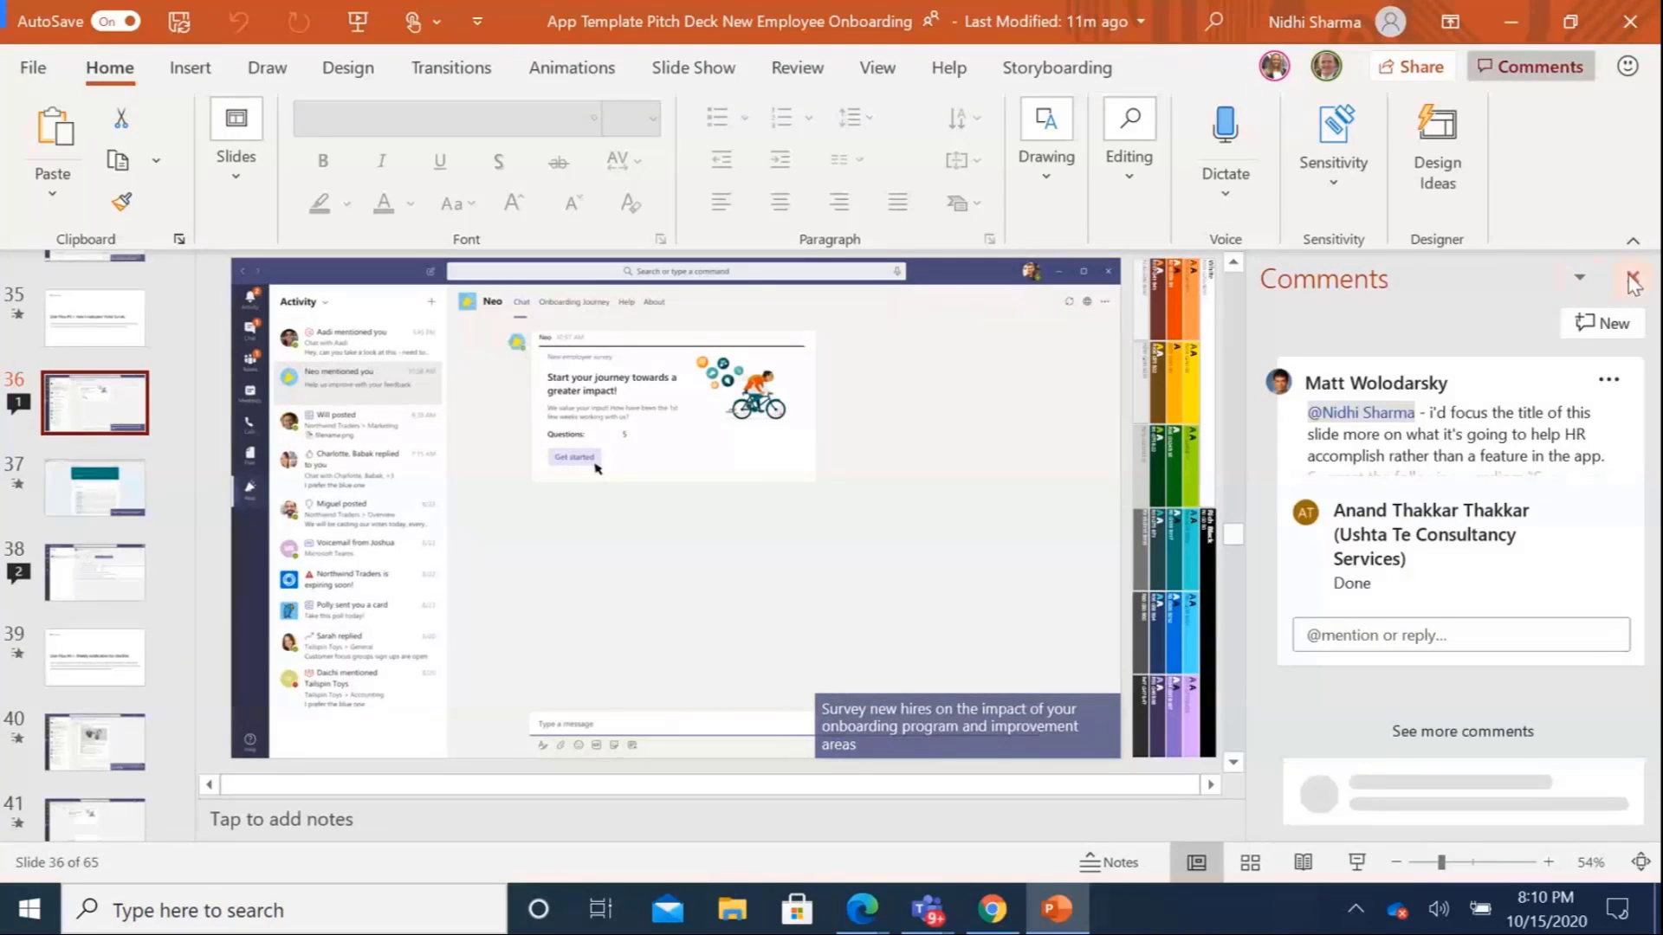
left_click(693, 67)
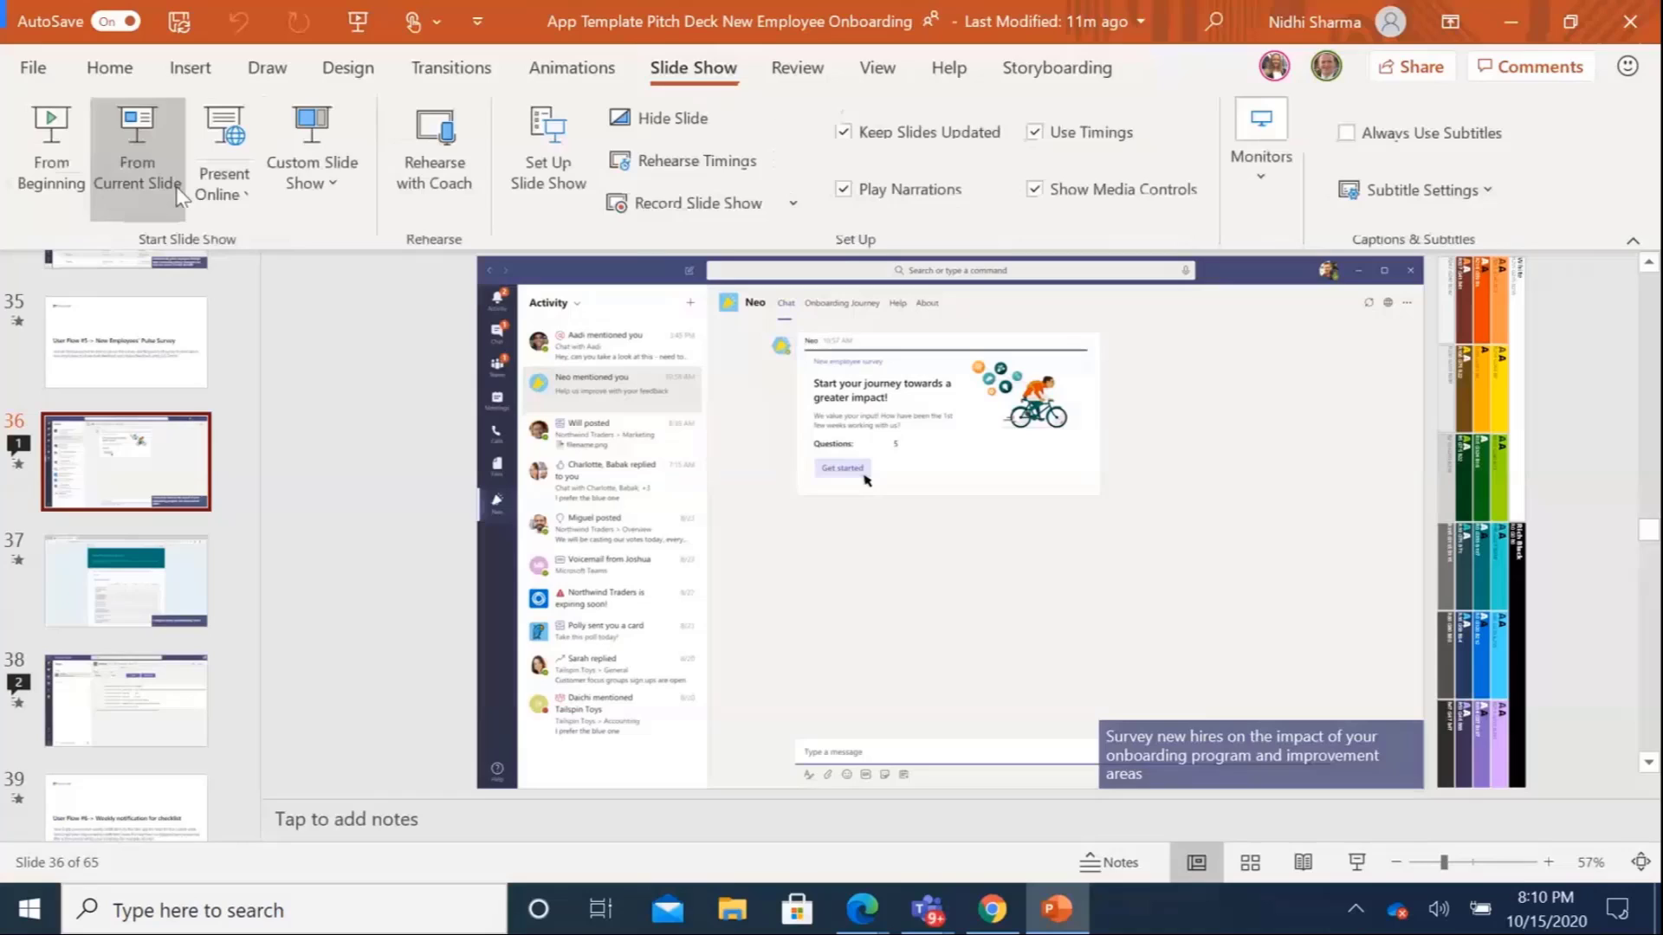
left_click(136, 148)
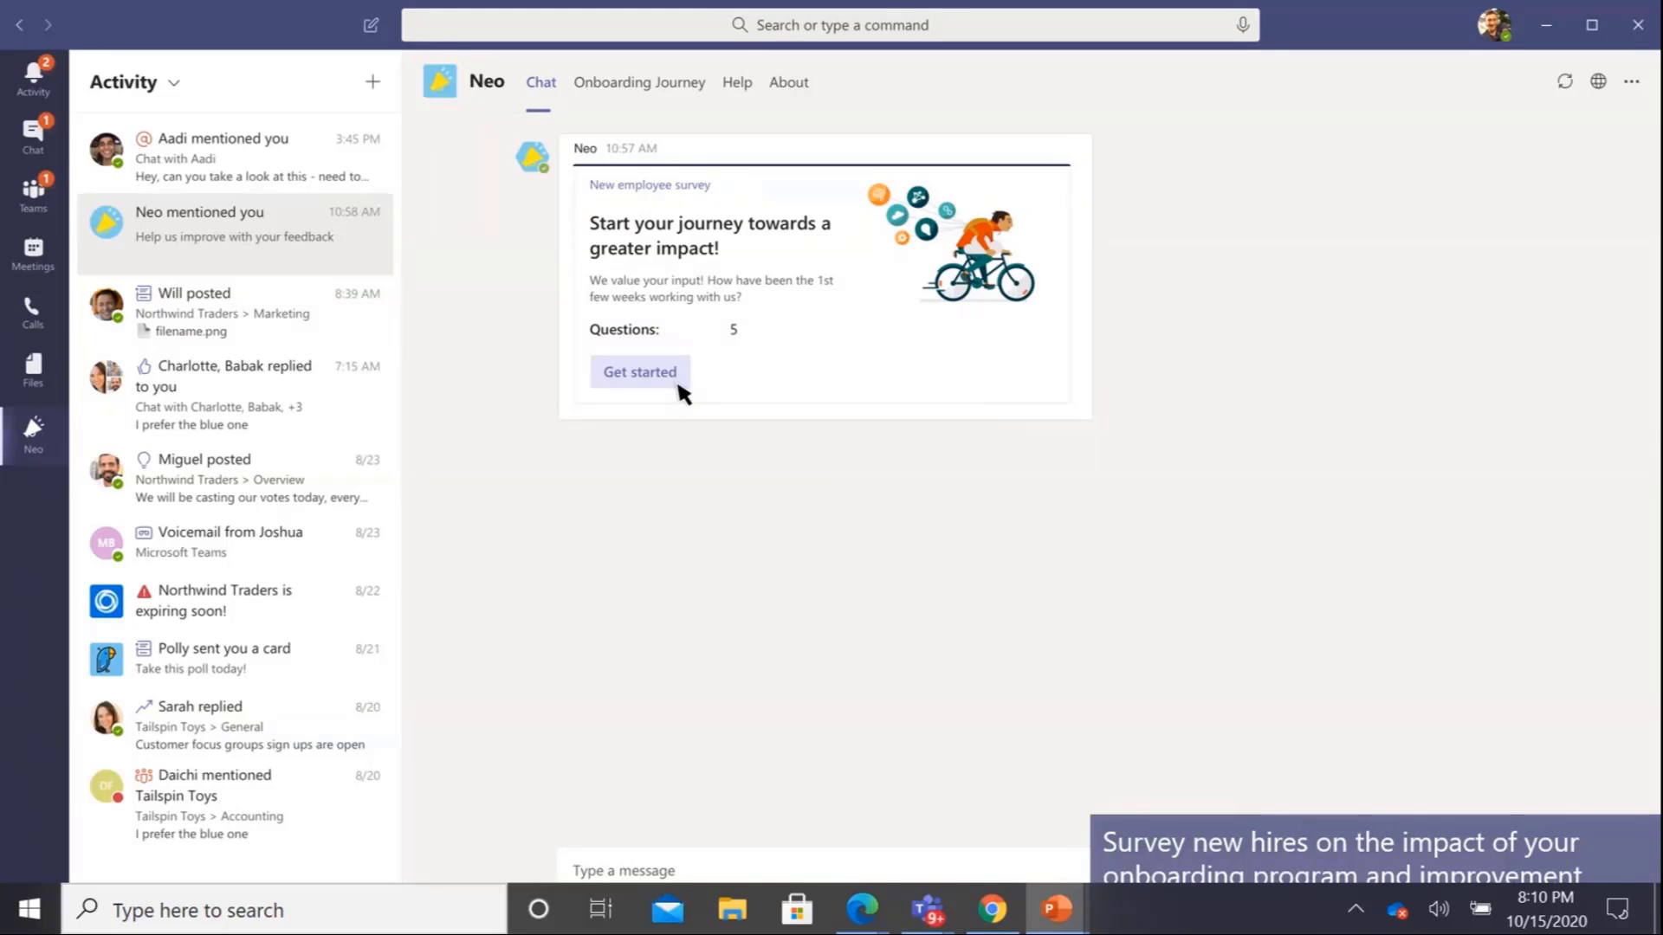
mouse_move(838, 345)
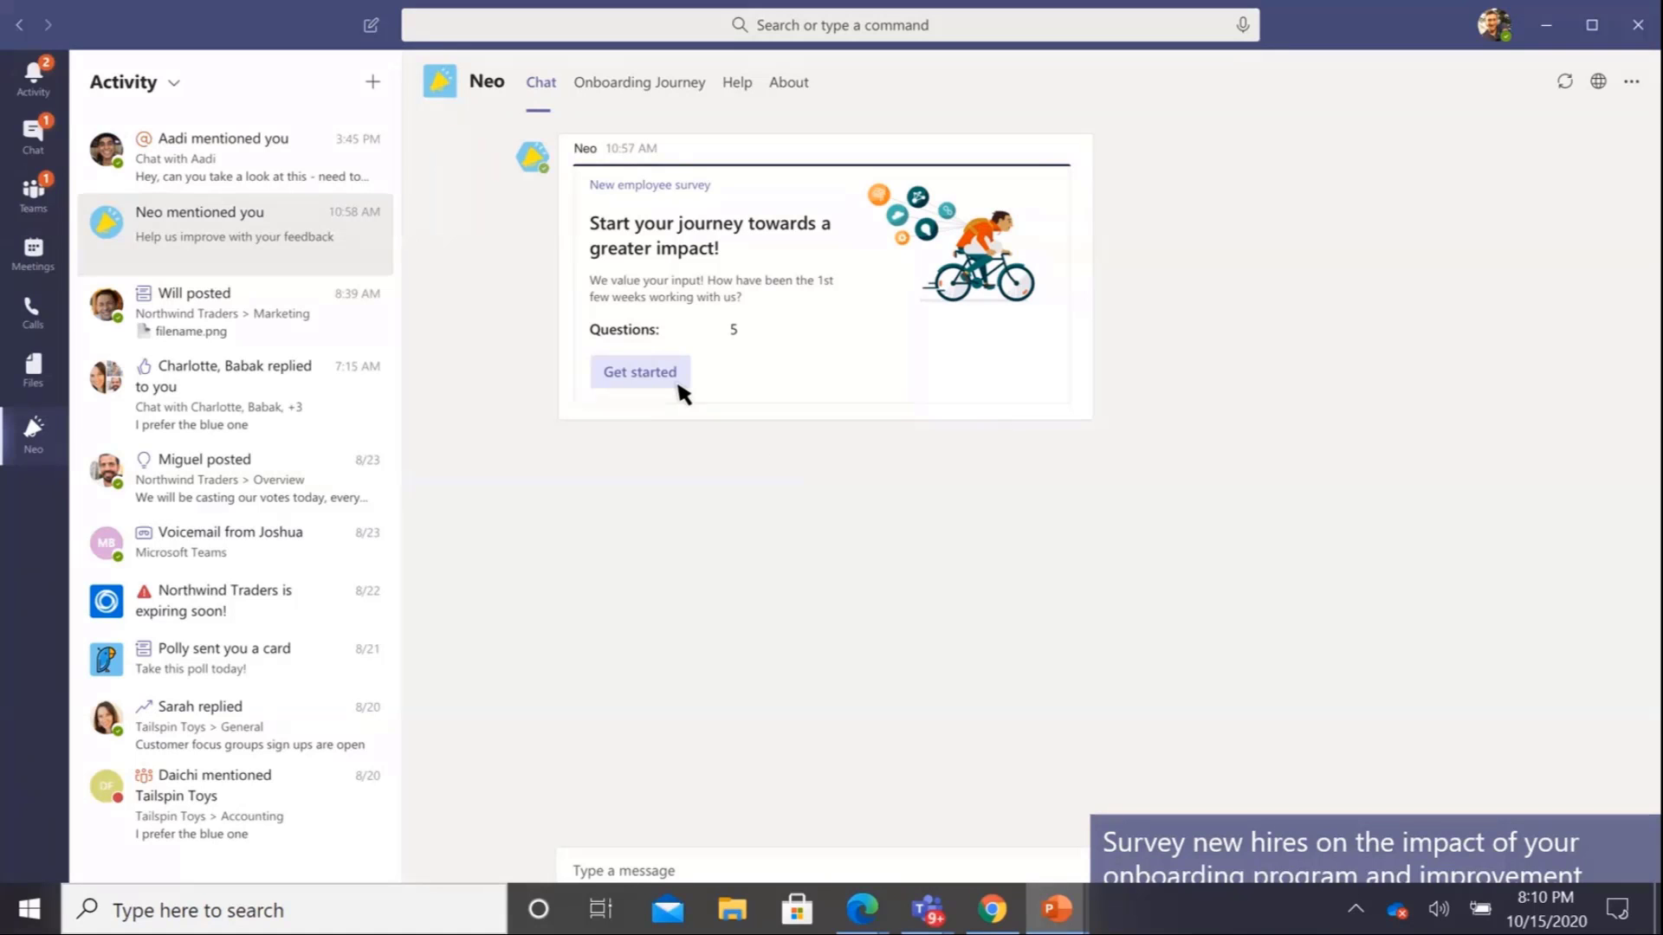
left_click(640, 371)
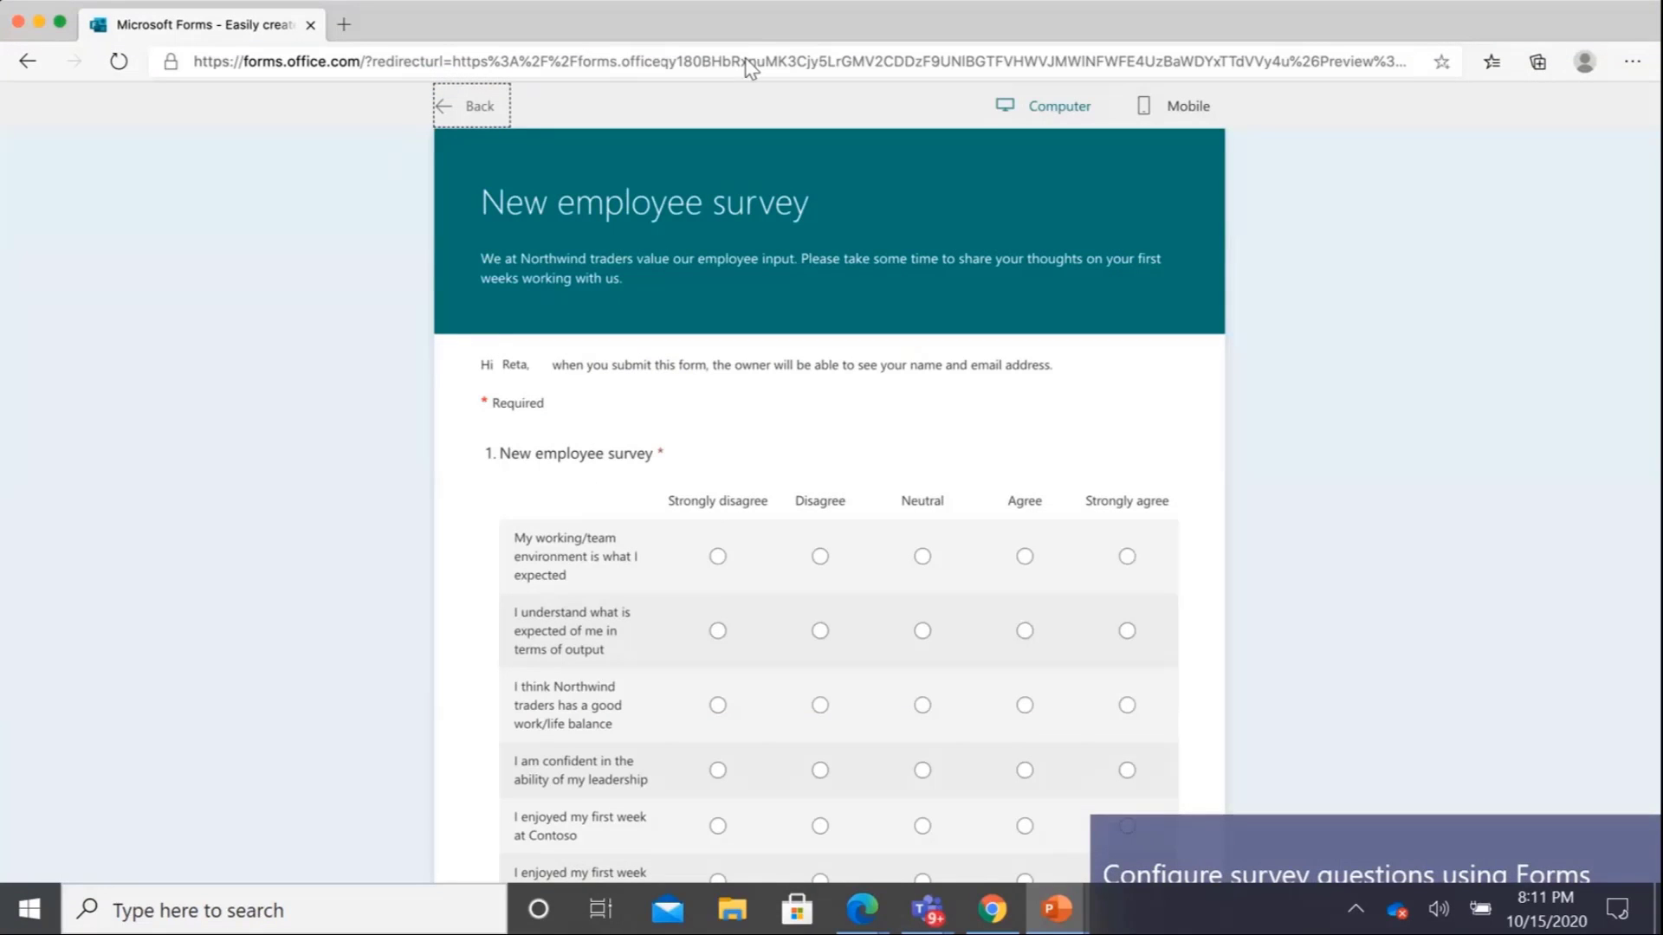
mouse_move(739, 243)
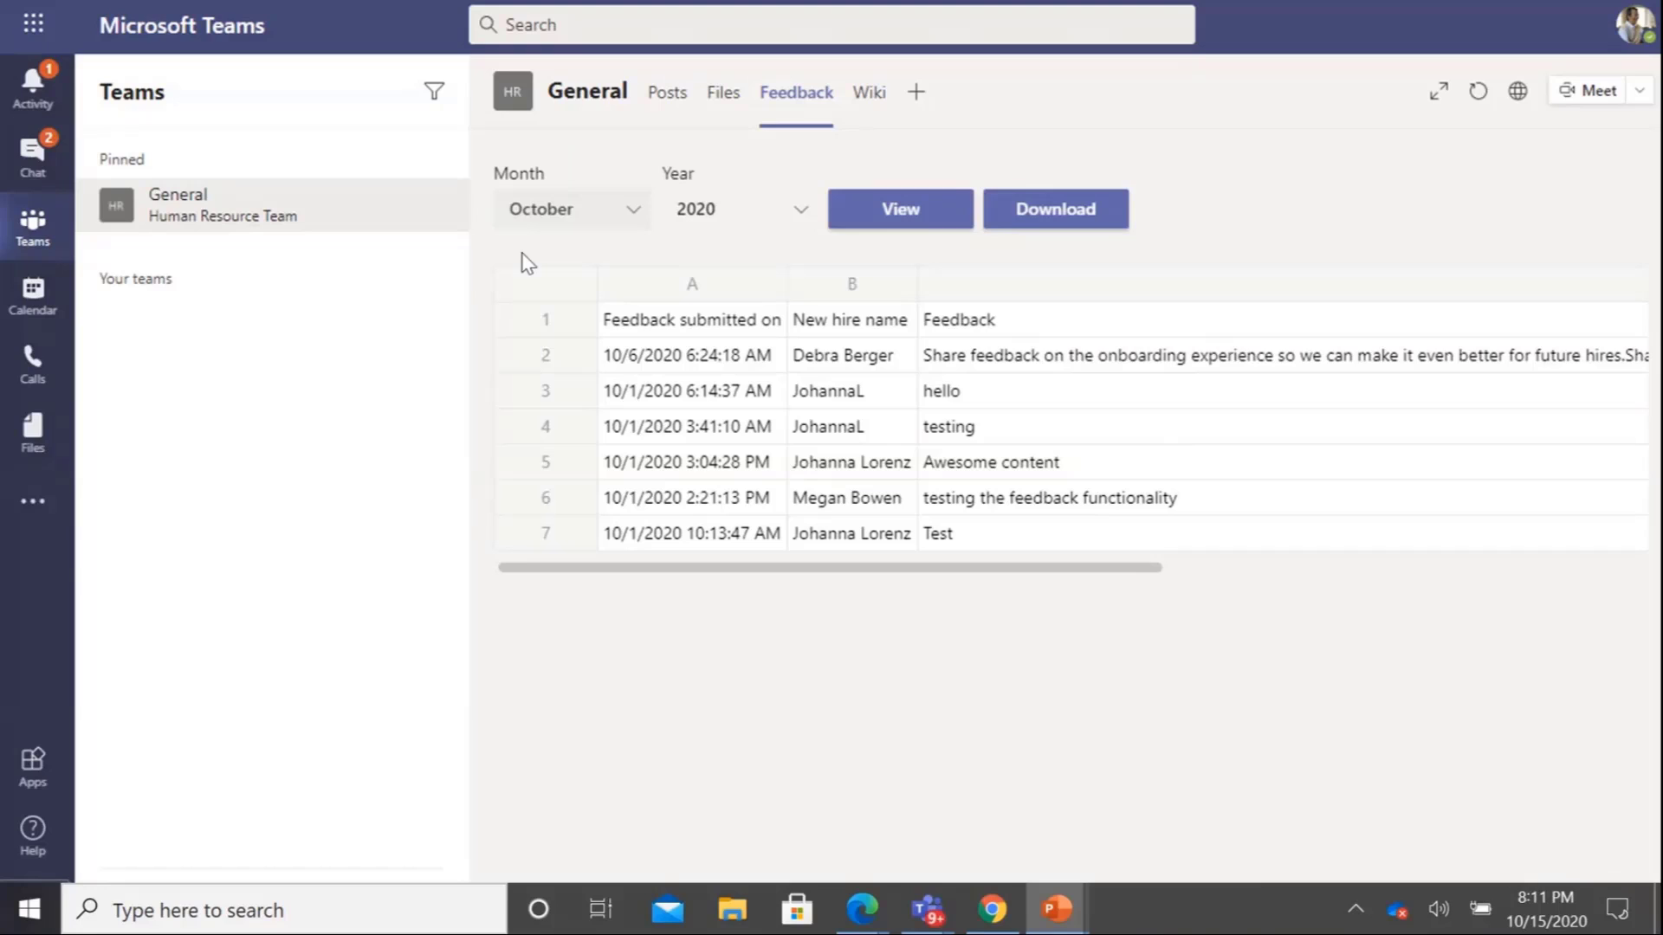
mouse_move(453, 321)
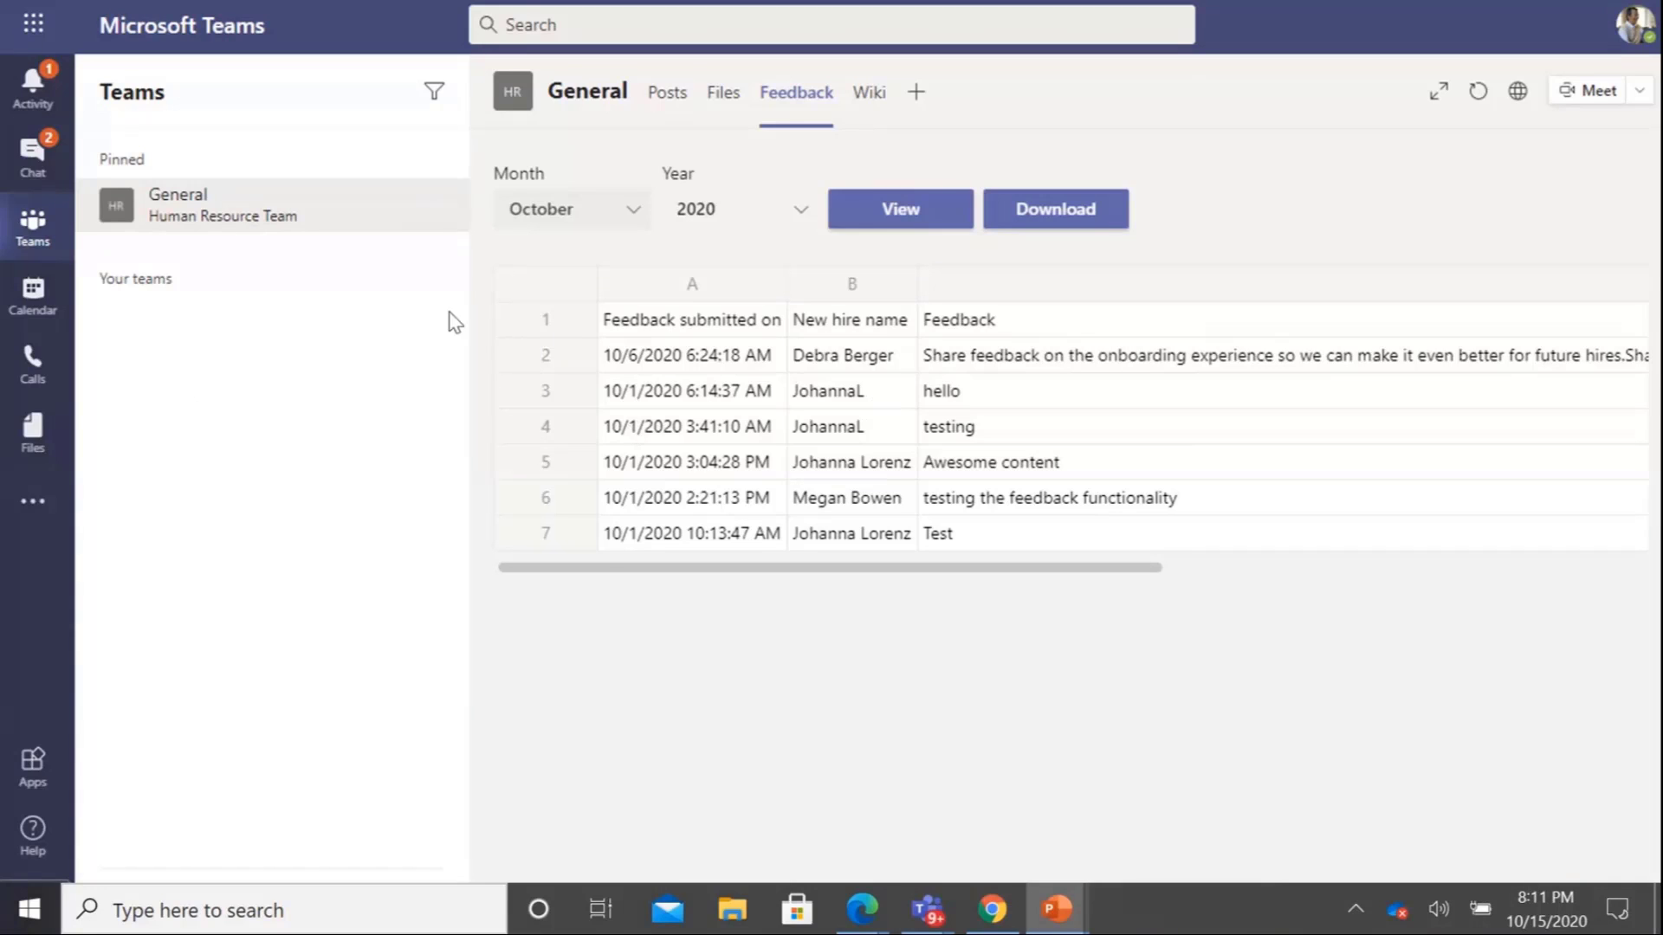
mouse_move(1383, 483)
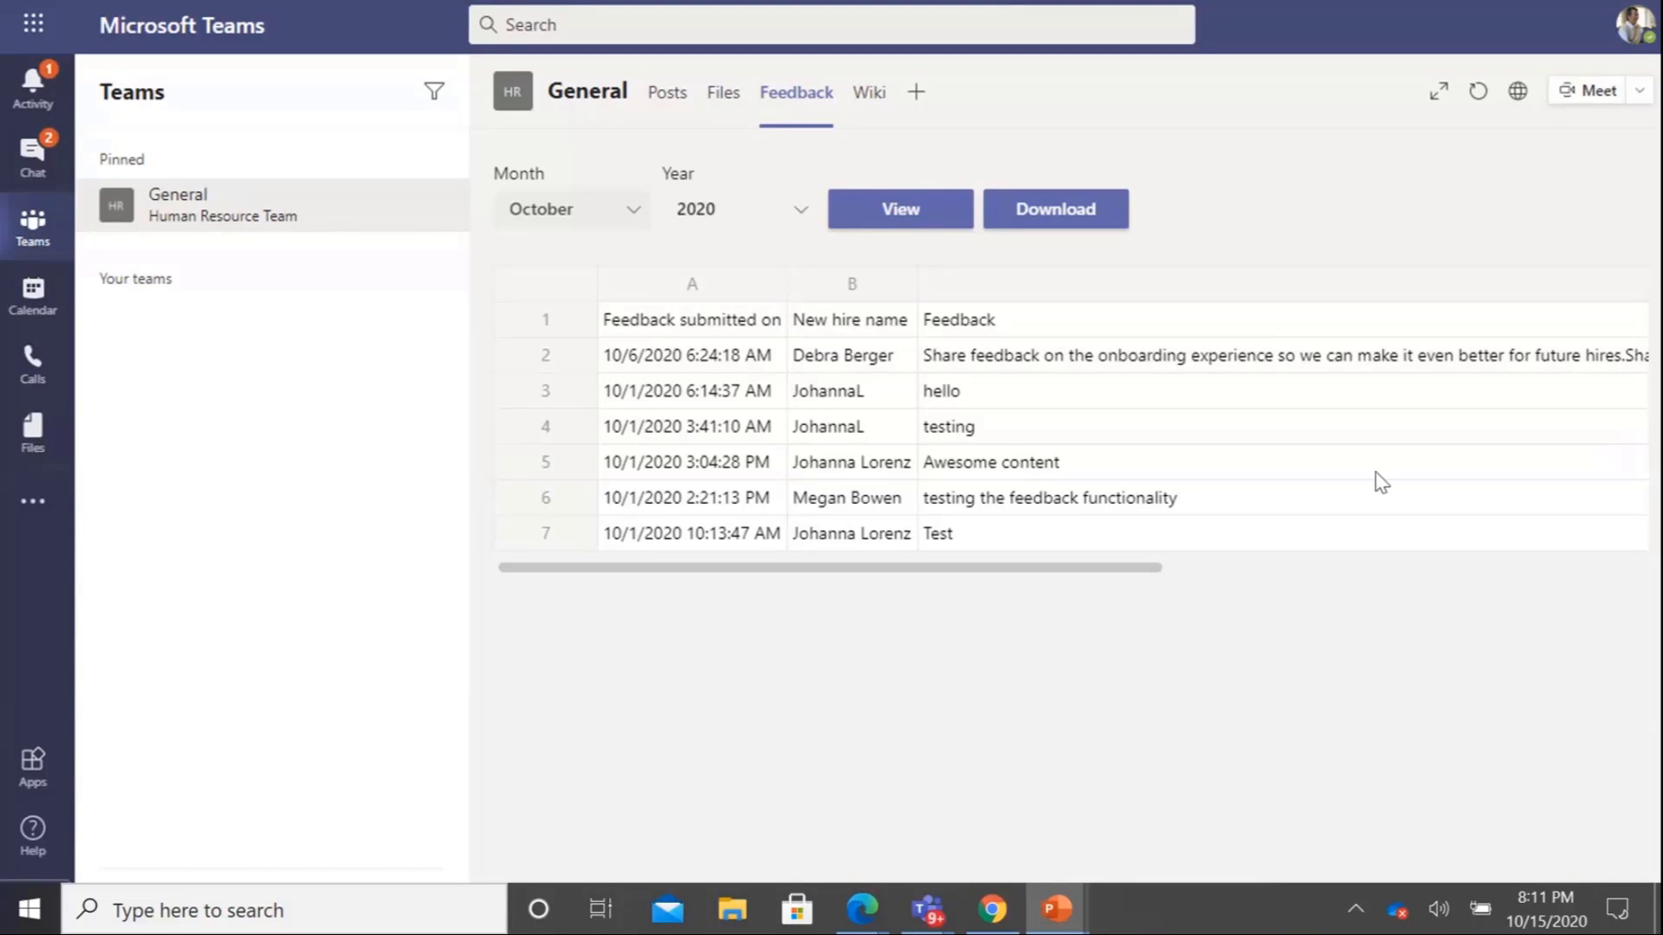
mouse_move(861, 909)
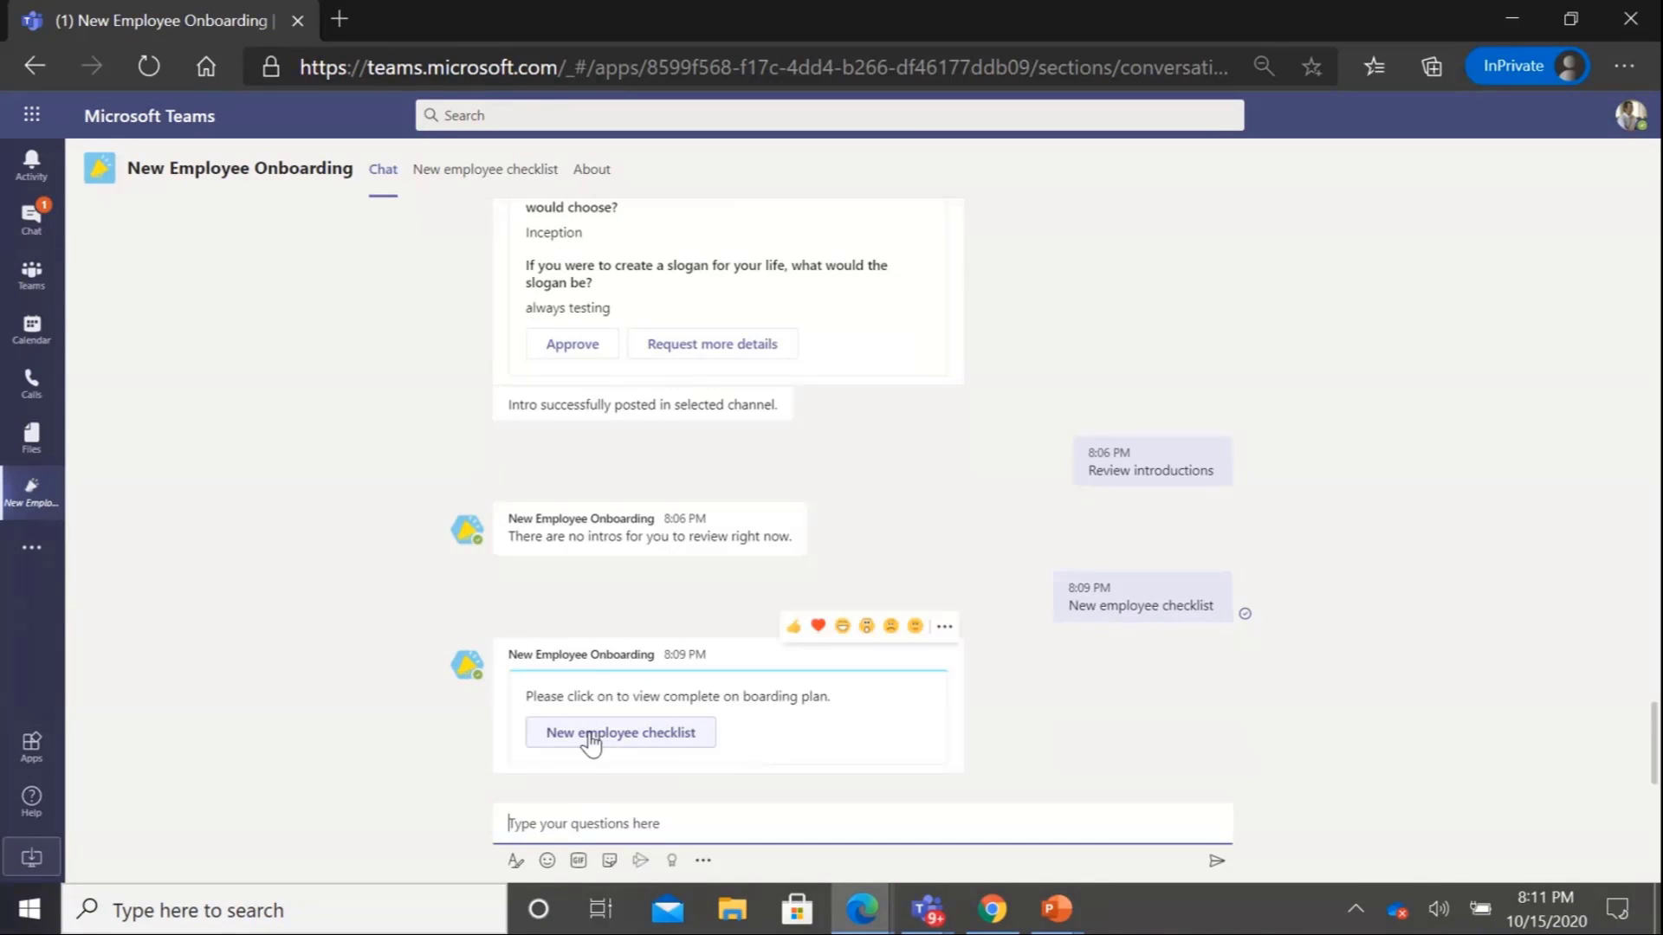
View the full checklist, send NEO 'New employee checklist', and pick Week 1 department training
left_click(620, 733)
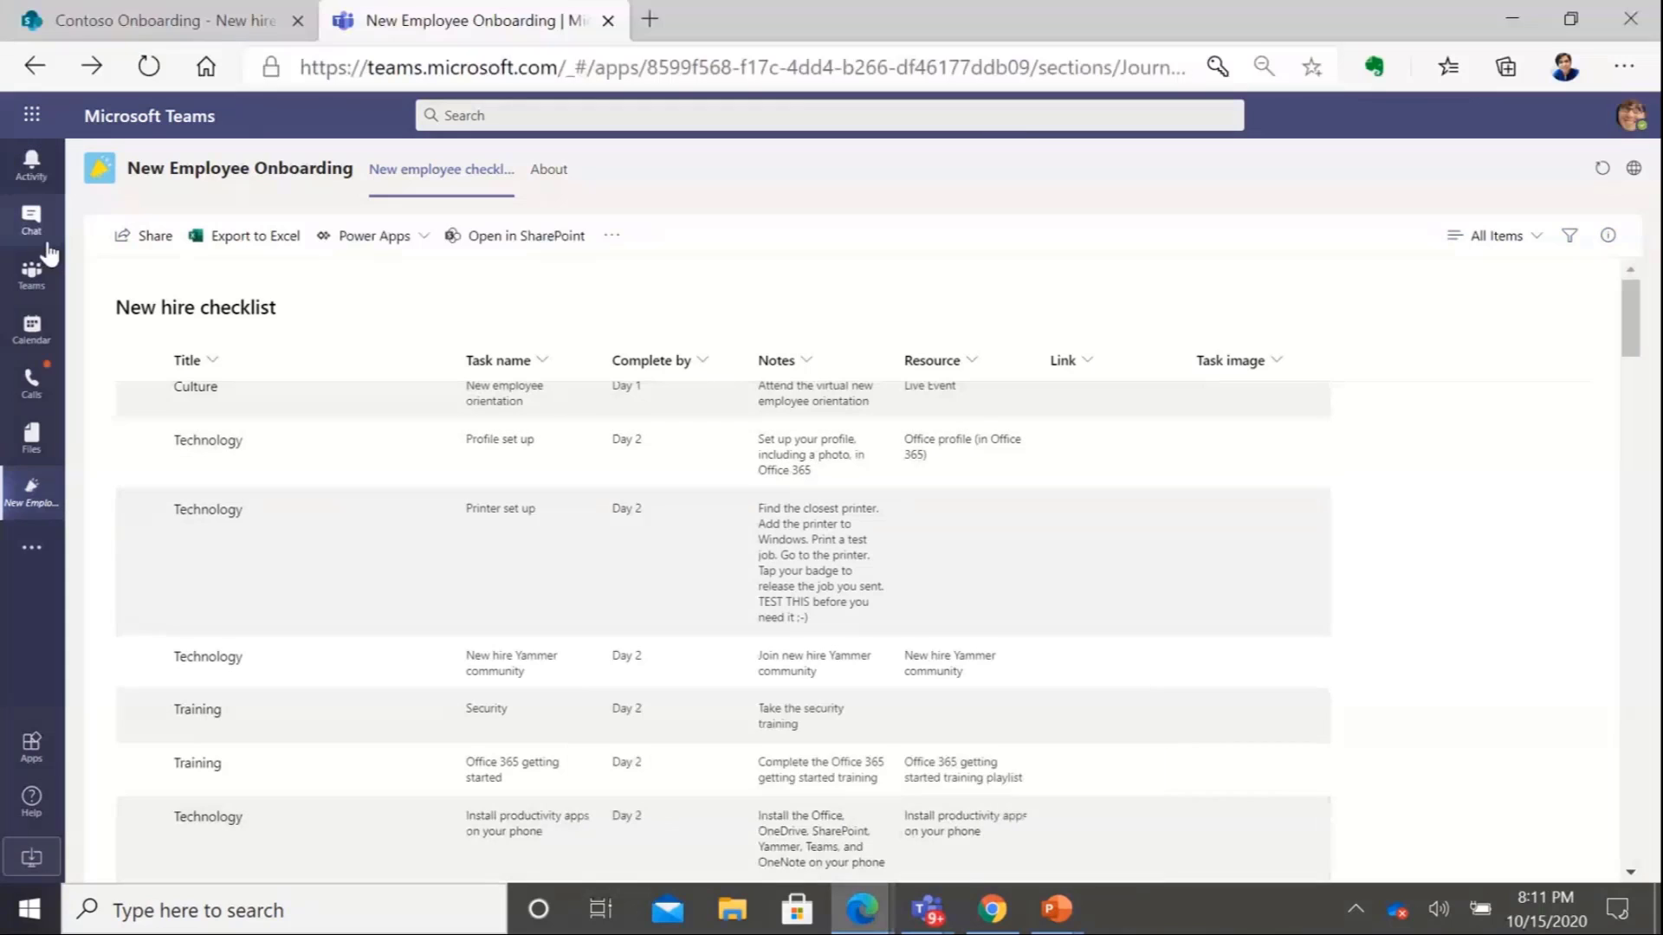
left_click(31, 218)
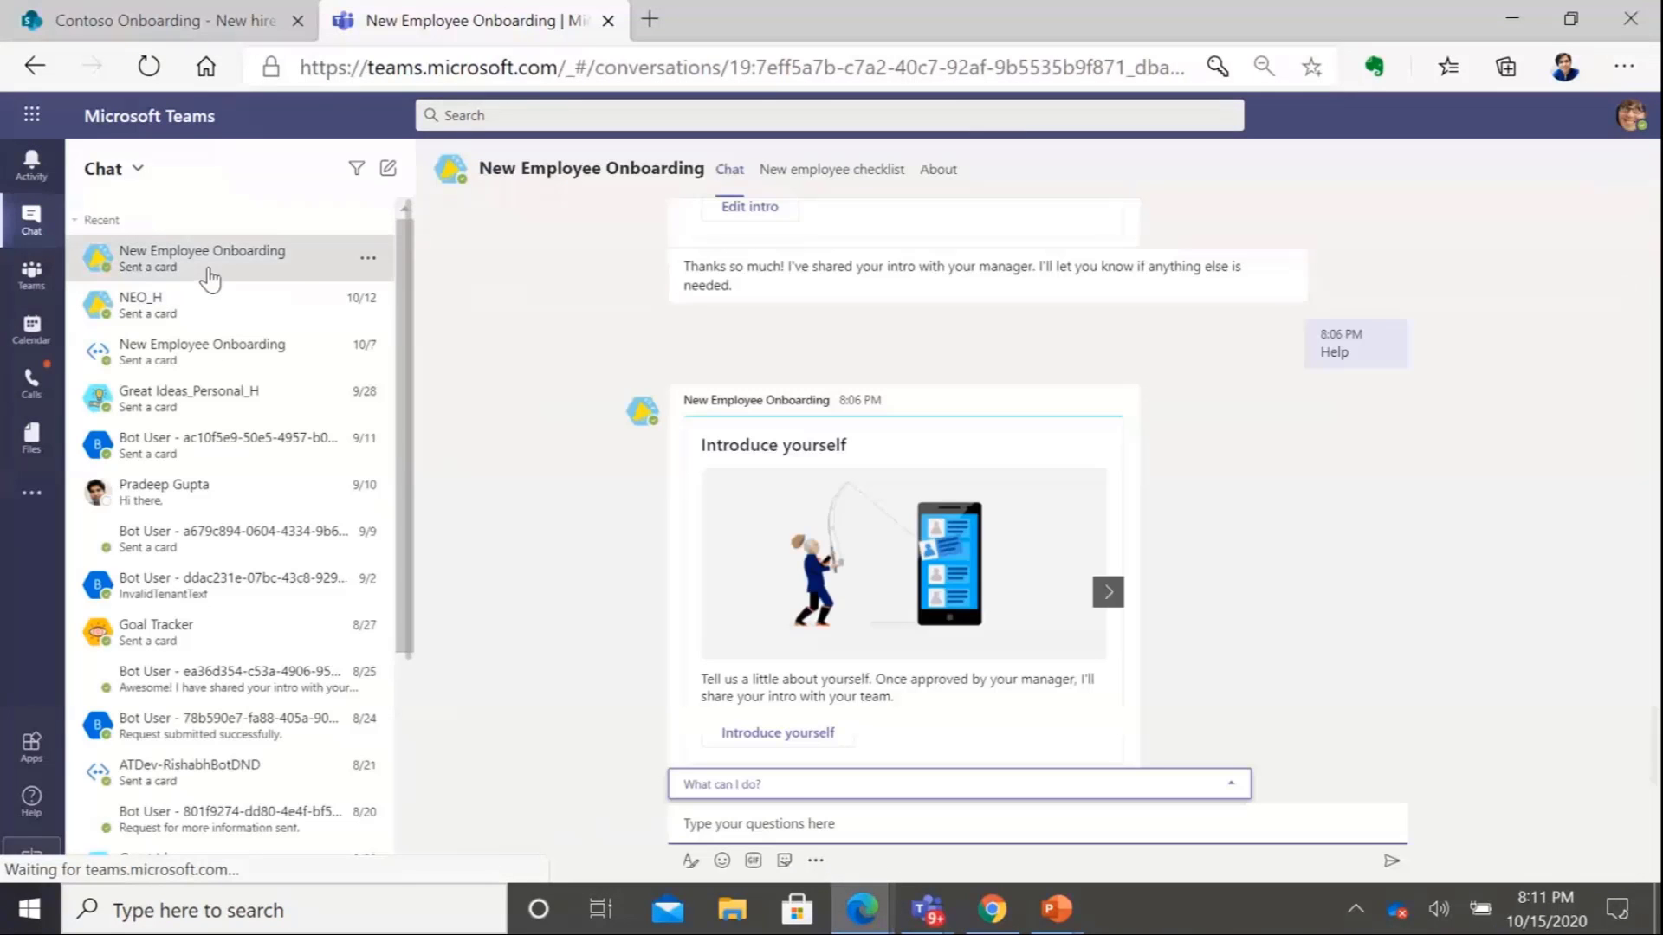
type("New employee checklist")
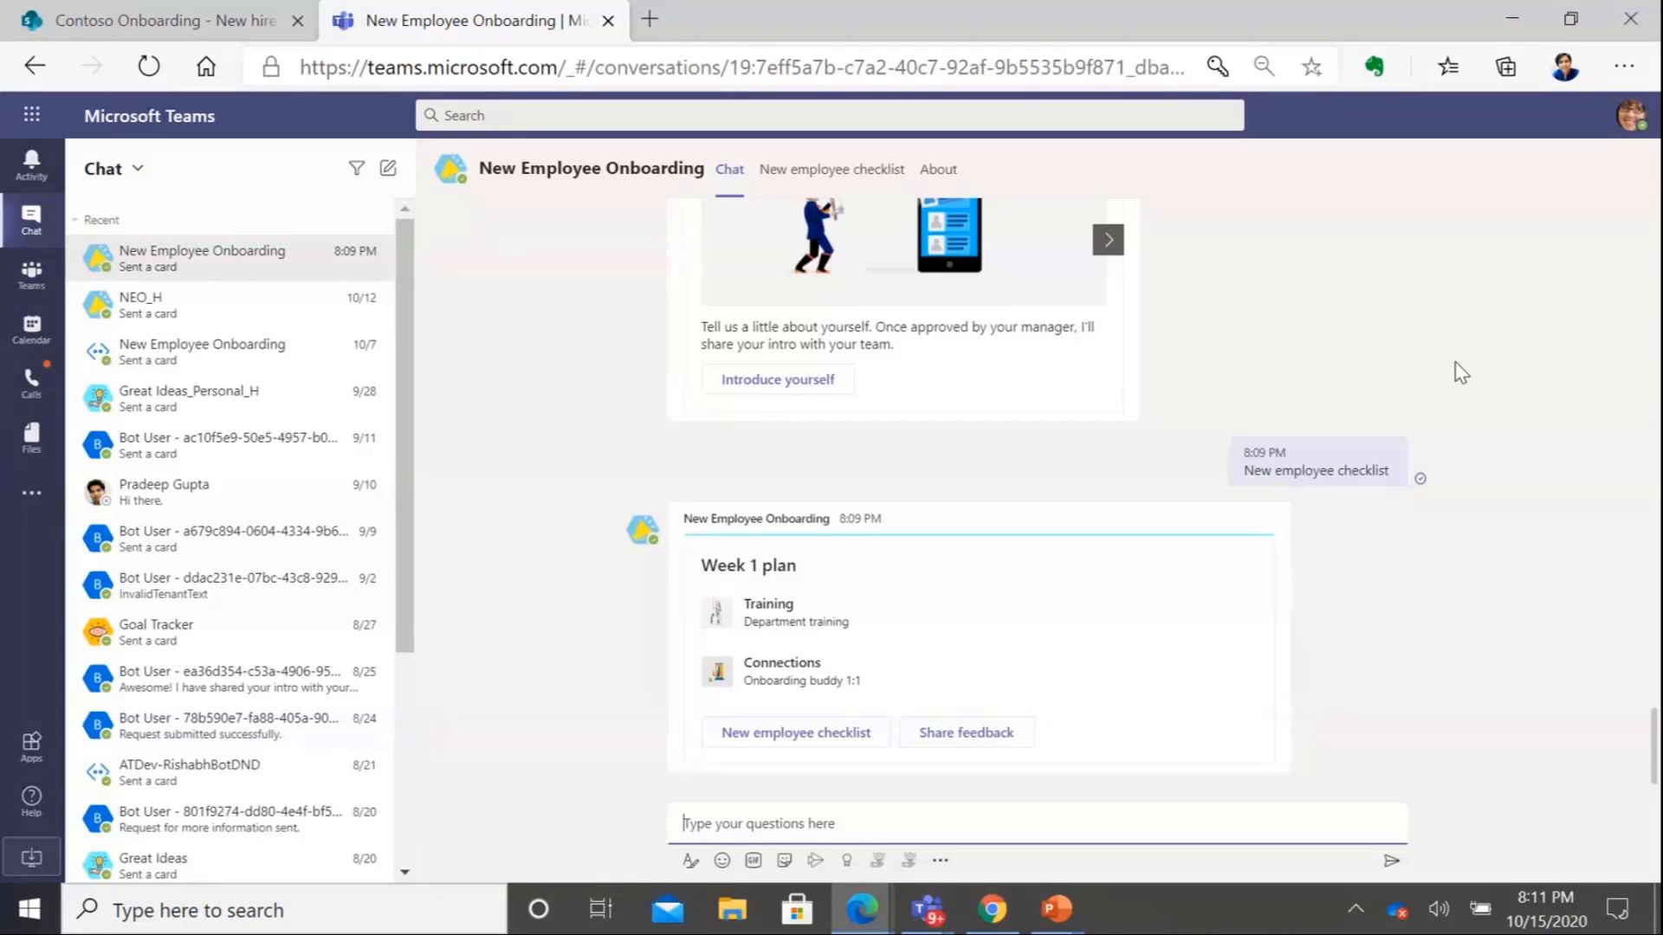
mouse_move(885, 620)
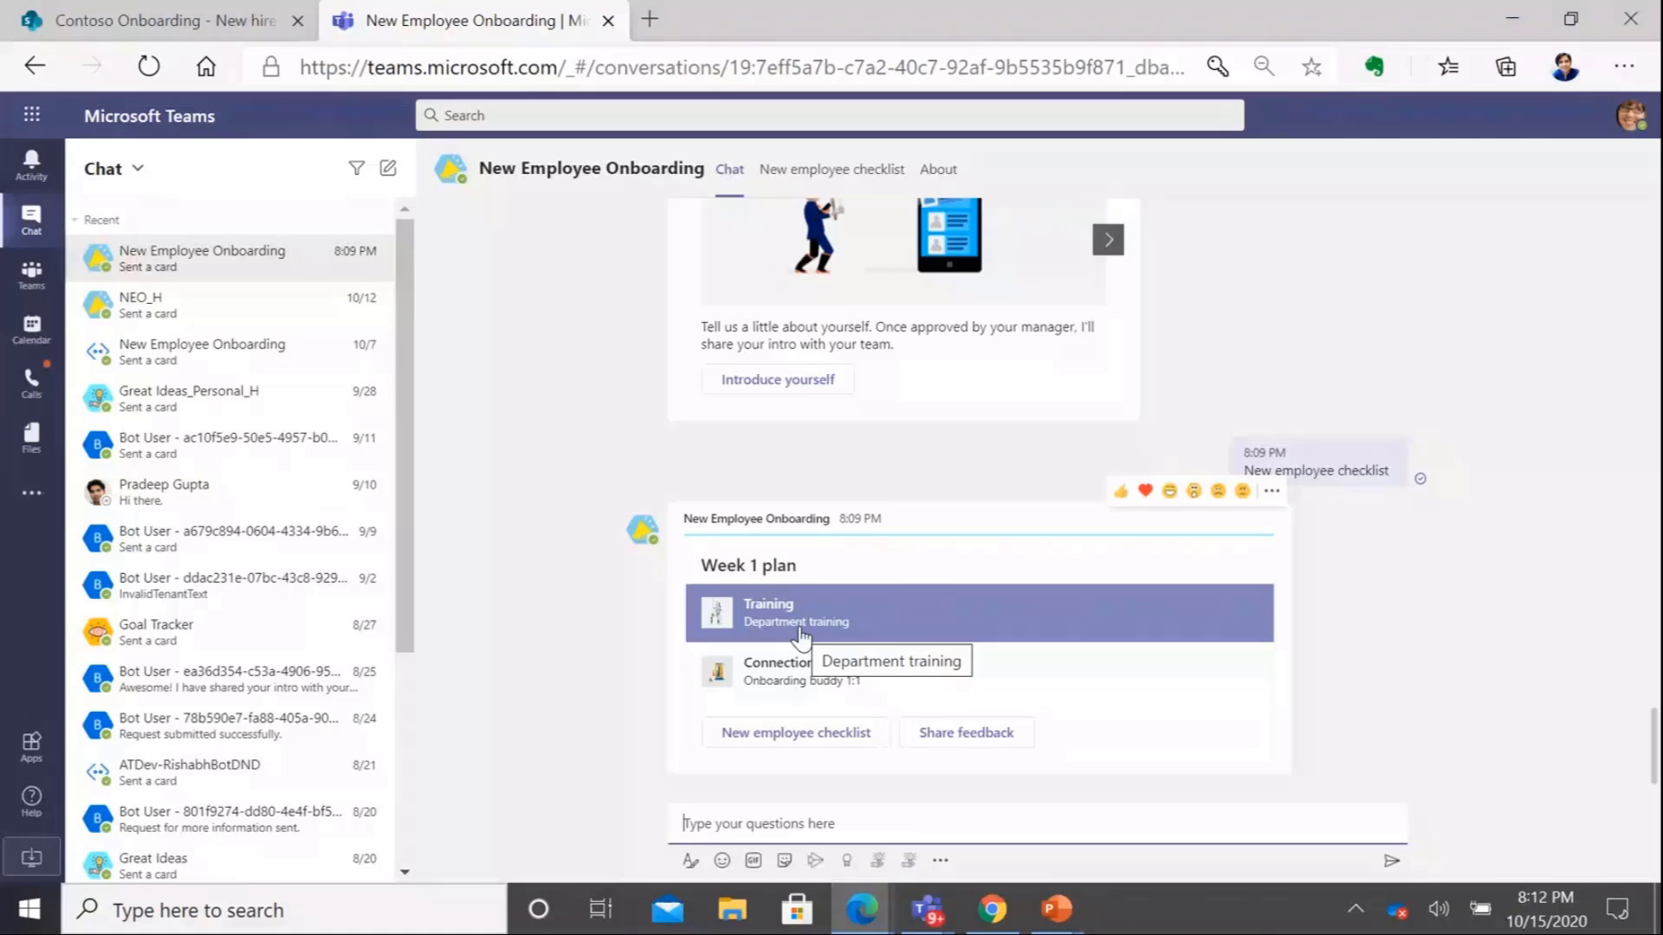
mouse_move(817, 613)
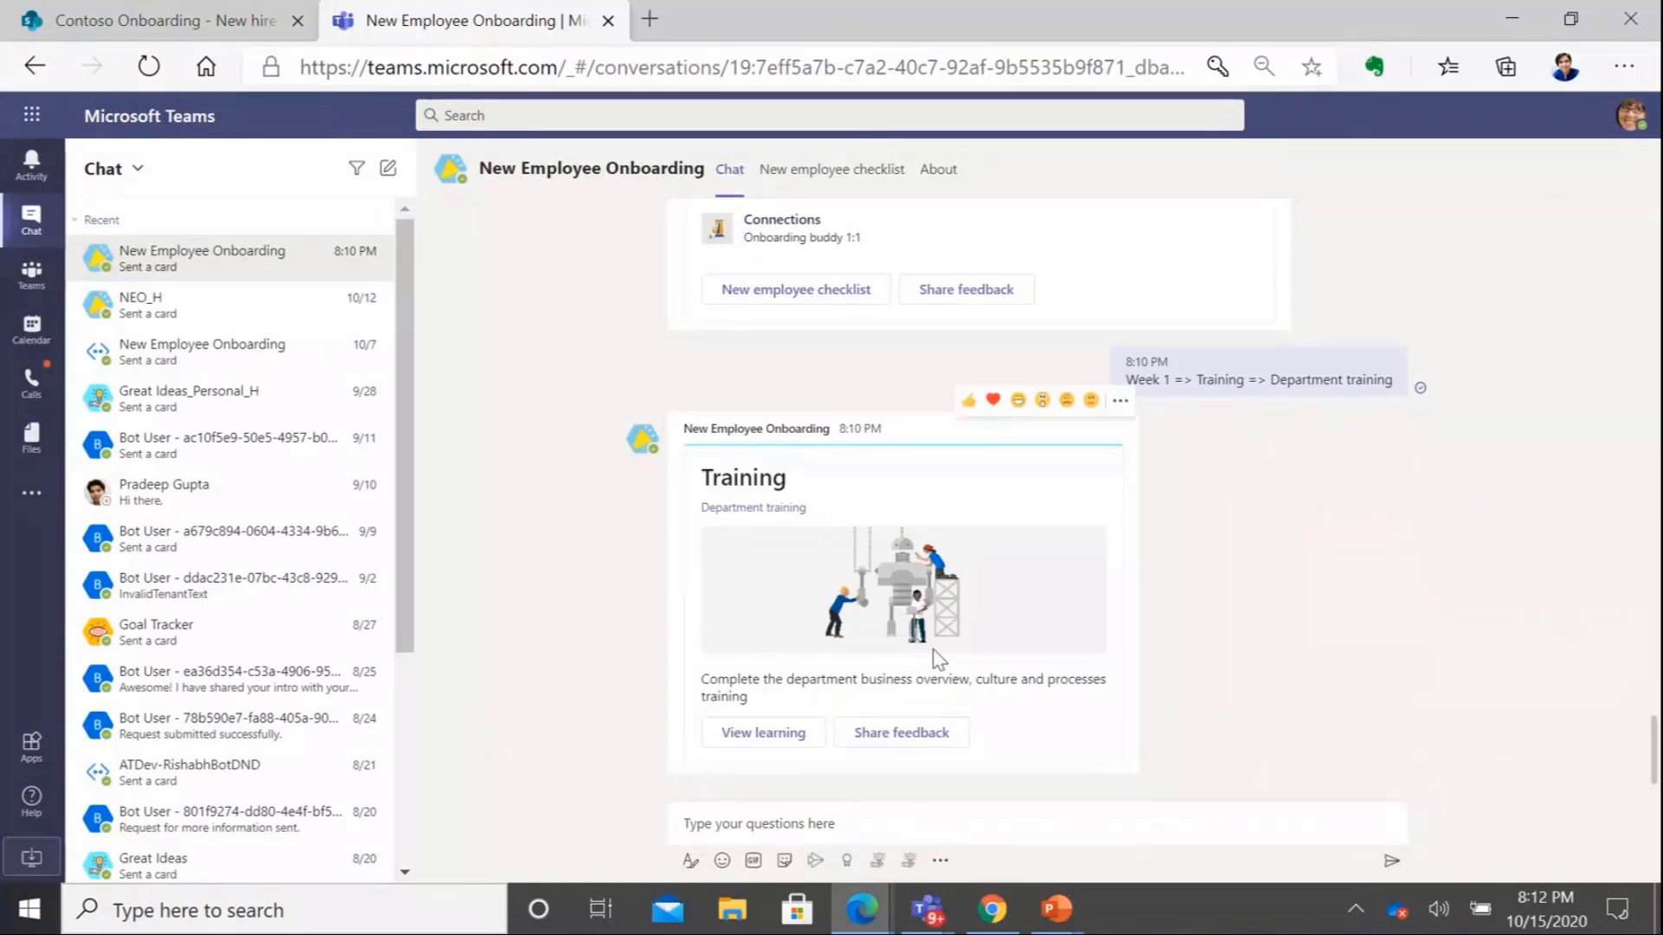
mouse_move(1081, 769)
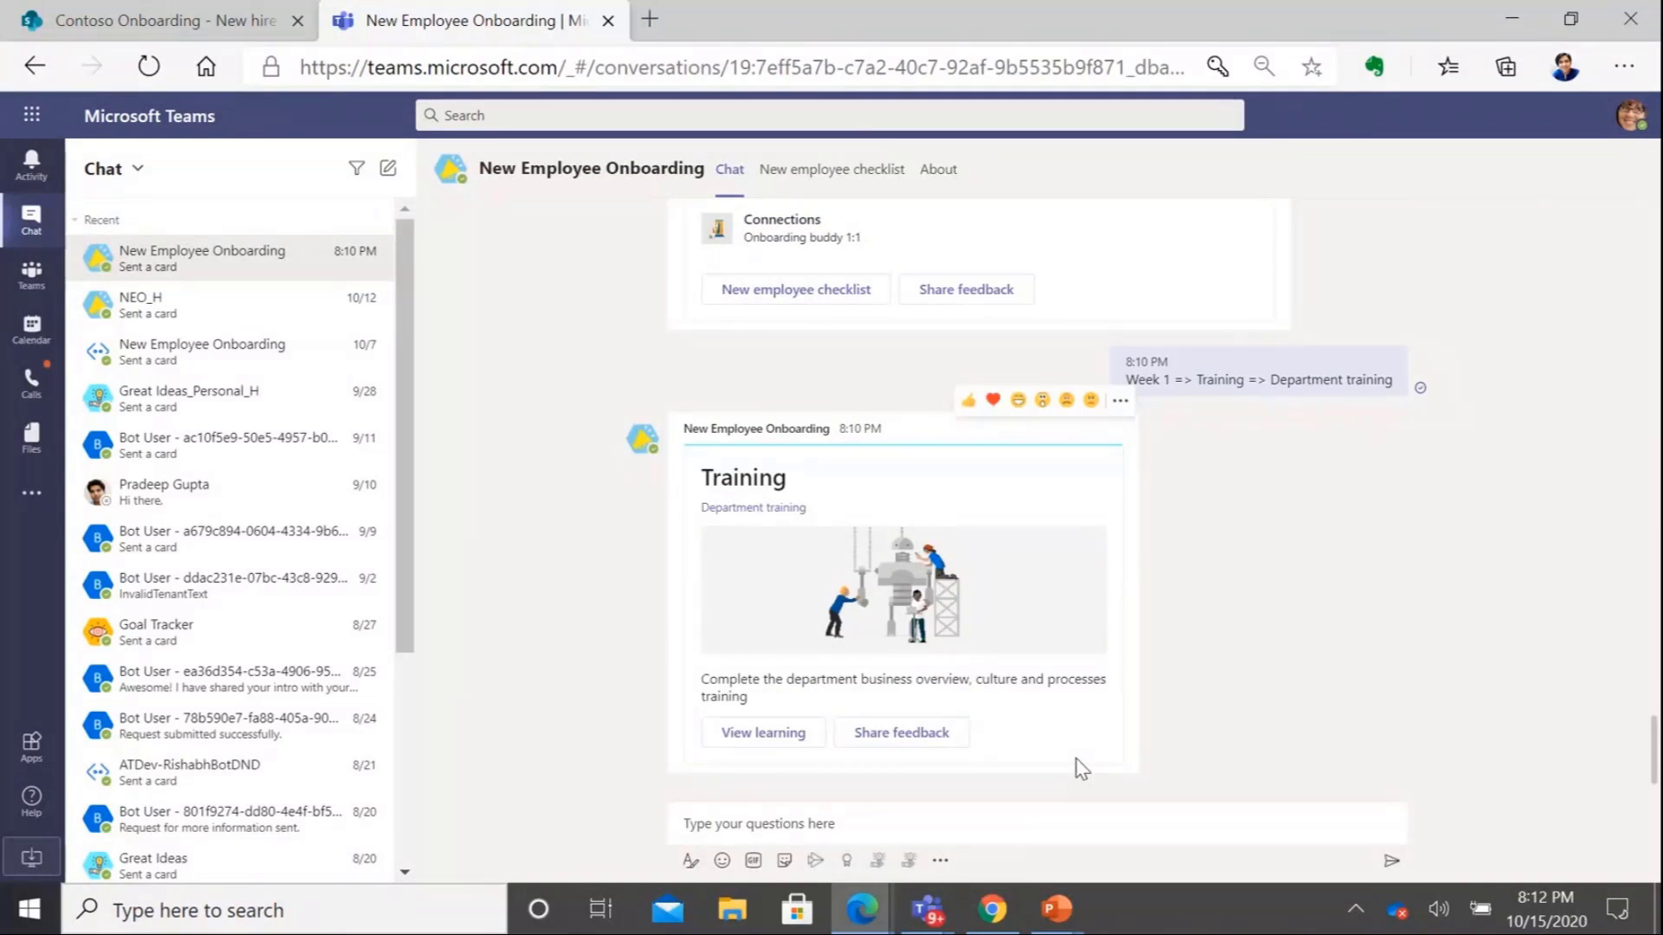
left_click(903, 589)
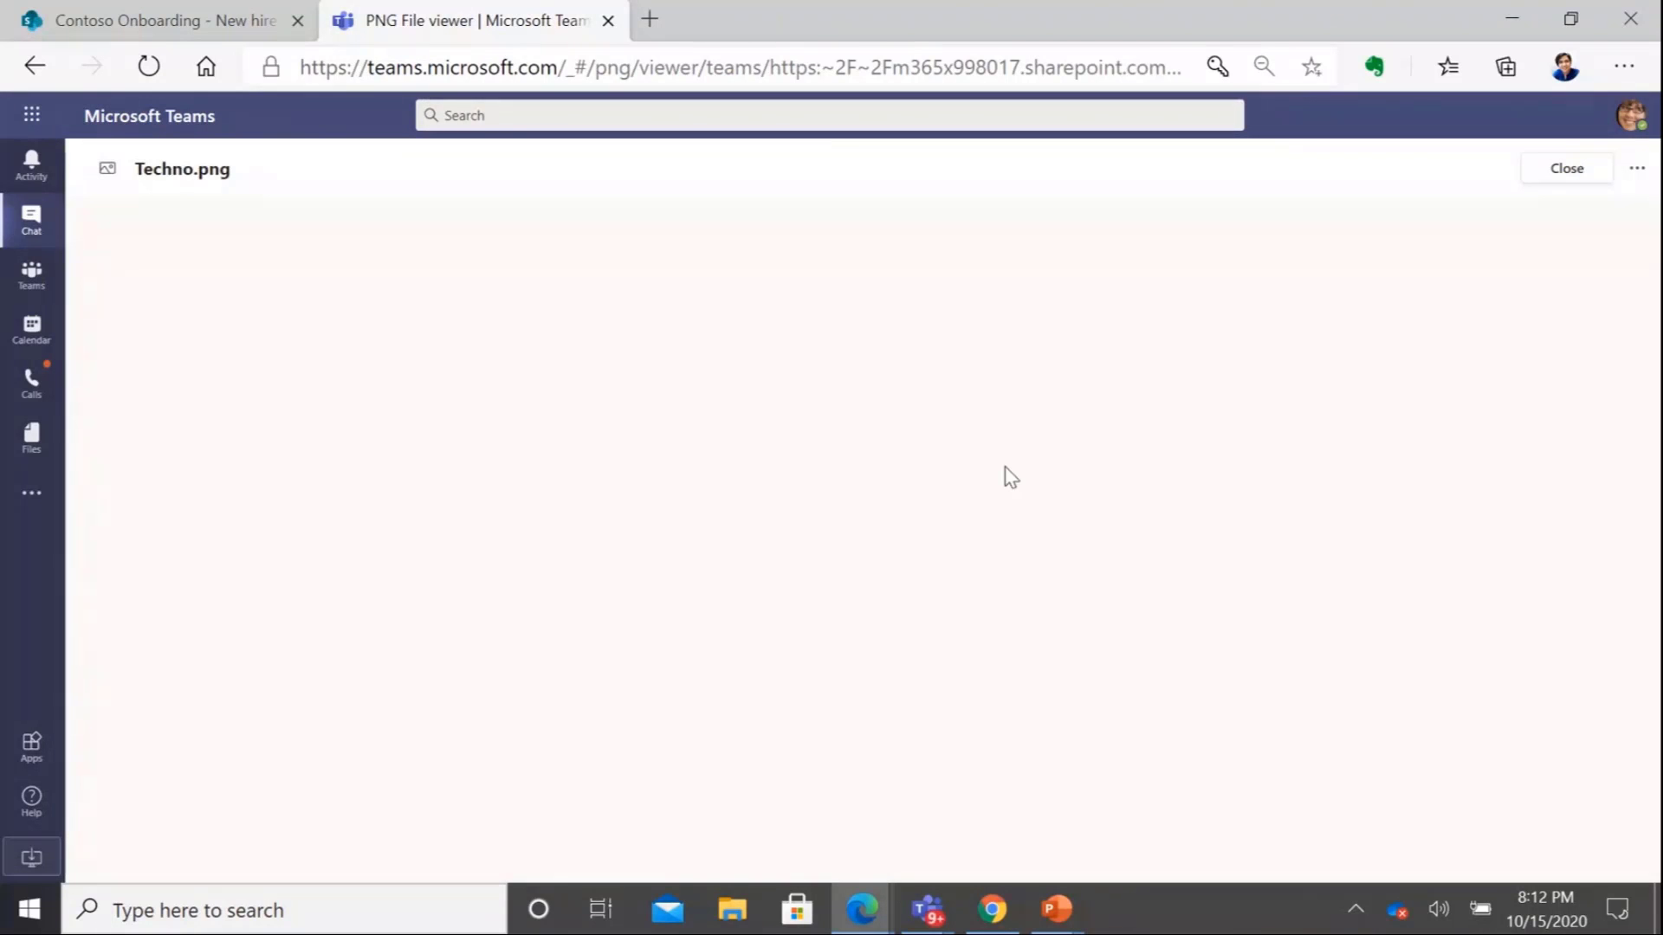
mouse_move(958, 472)
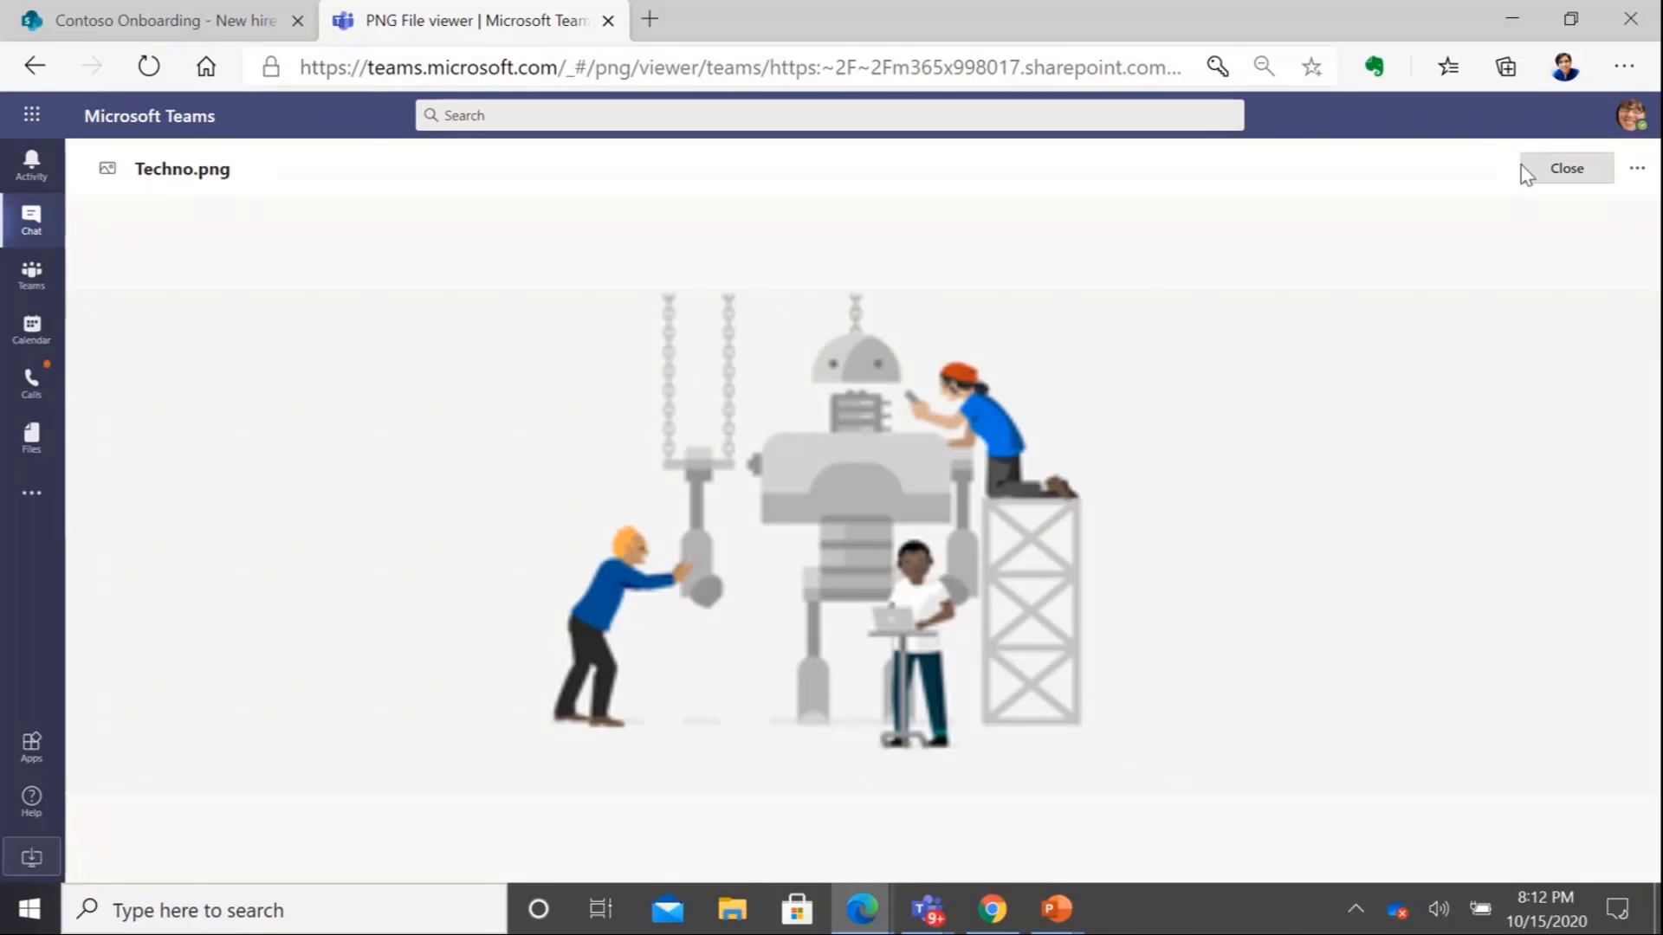
Close the Techno.png training image and request the department training feedback form
left_click(1567, 169)
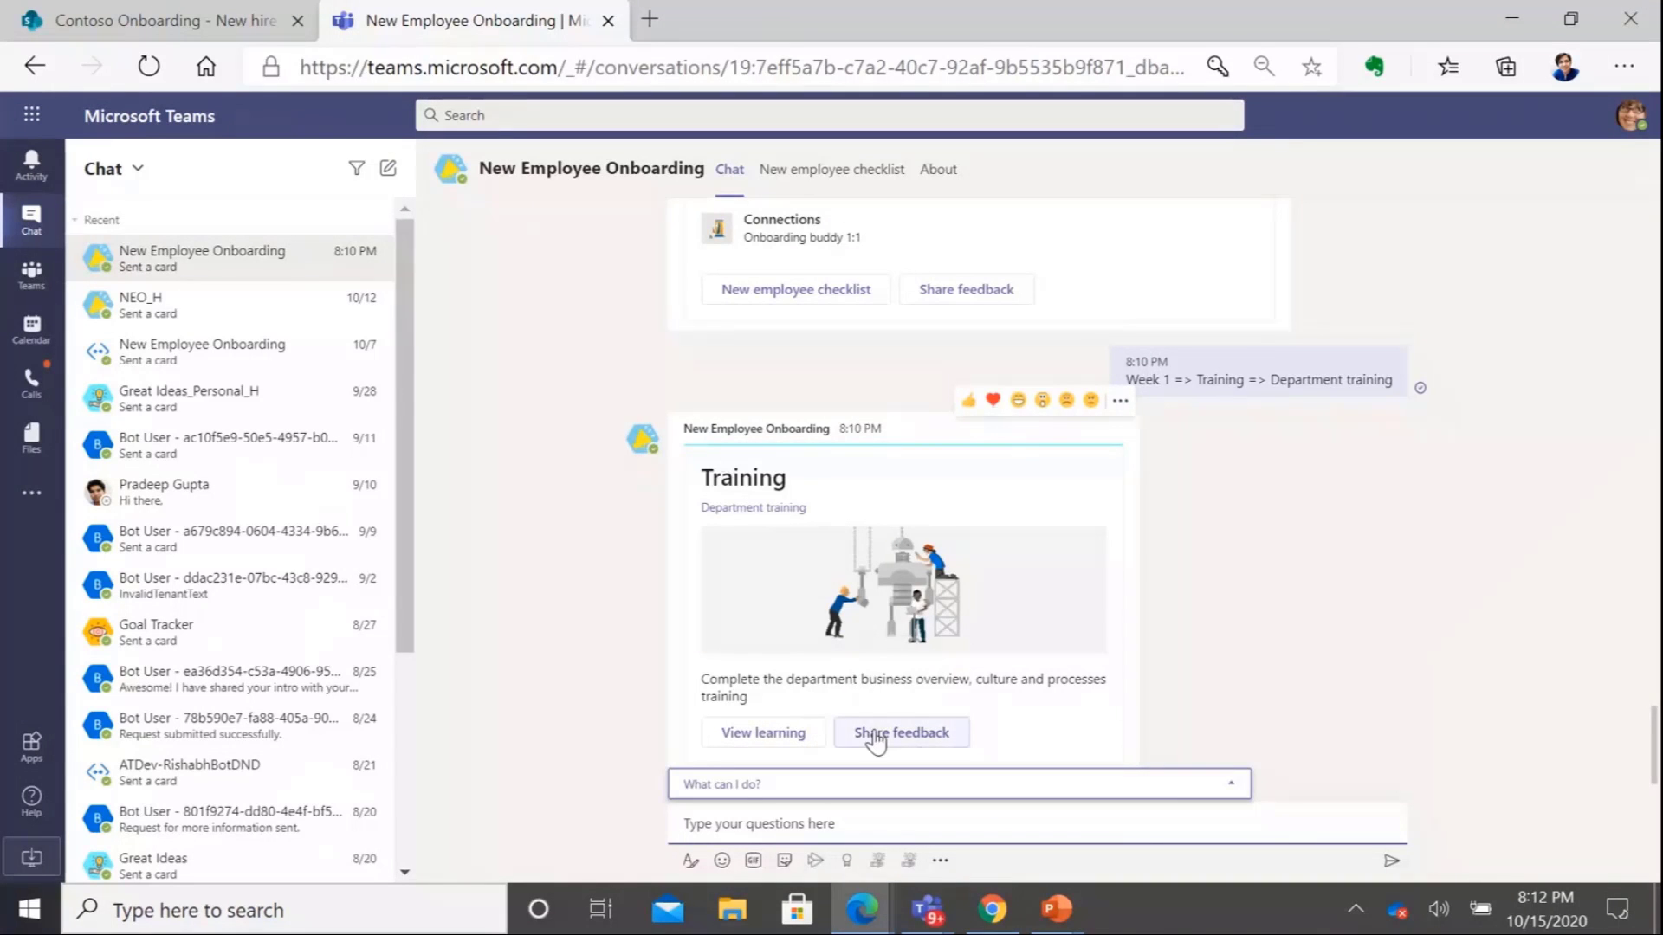
left_click(901, 732)
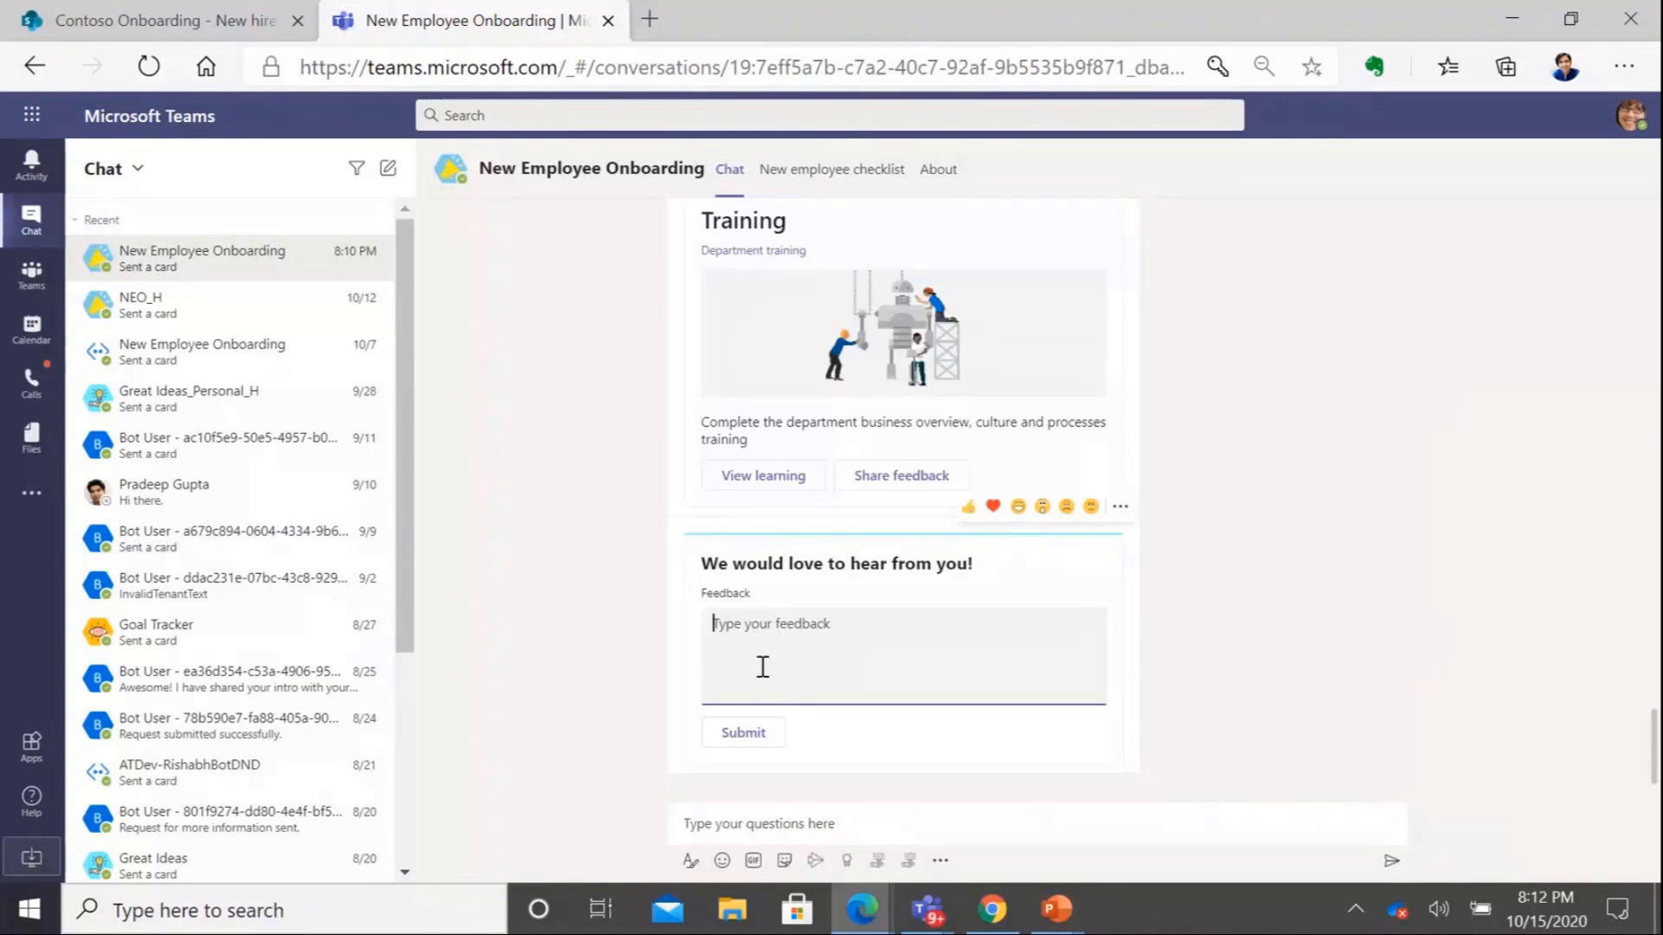
mouse_move(912, 735)
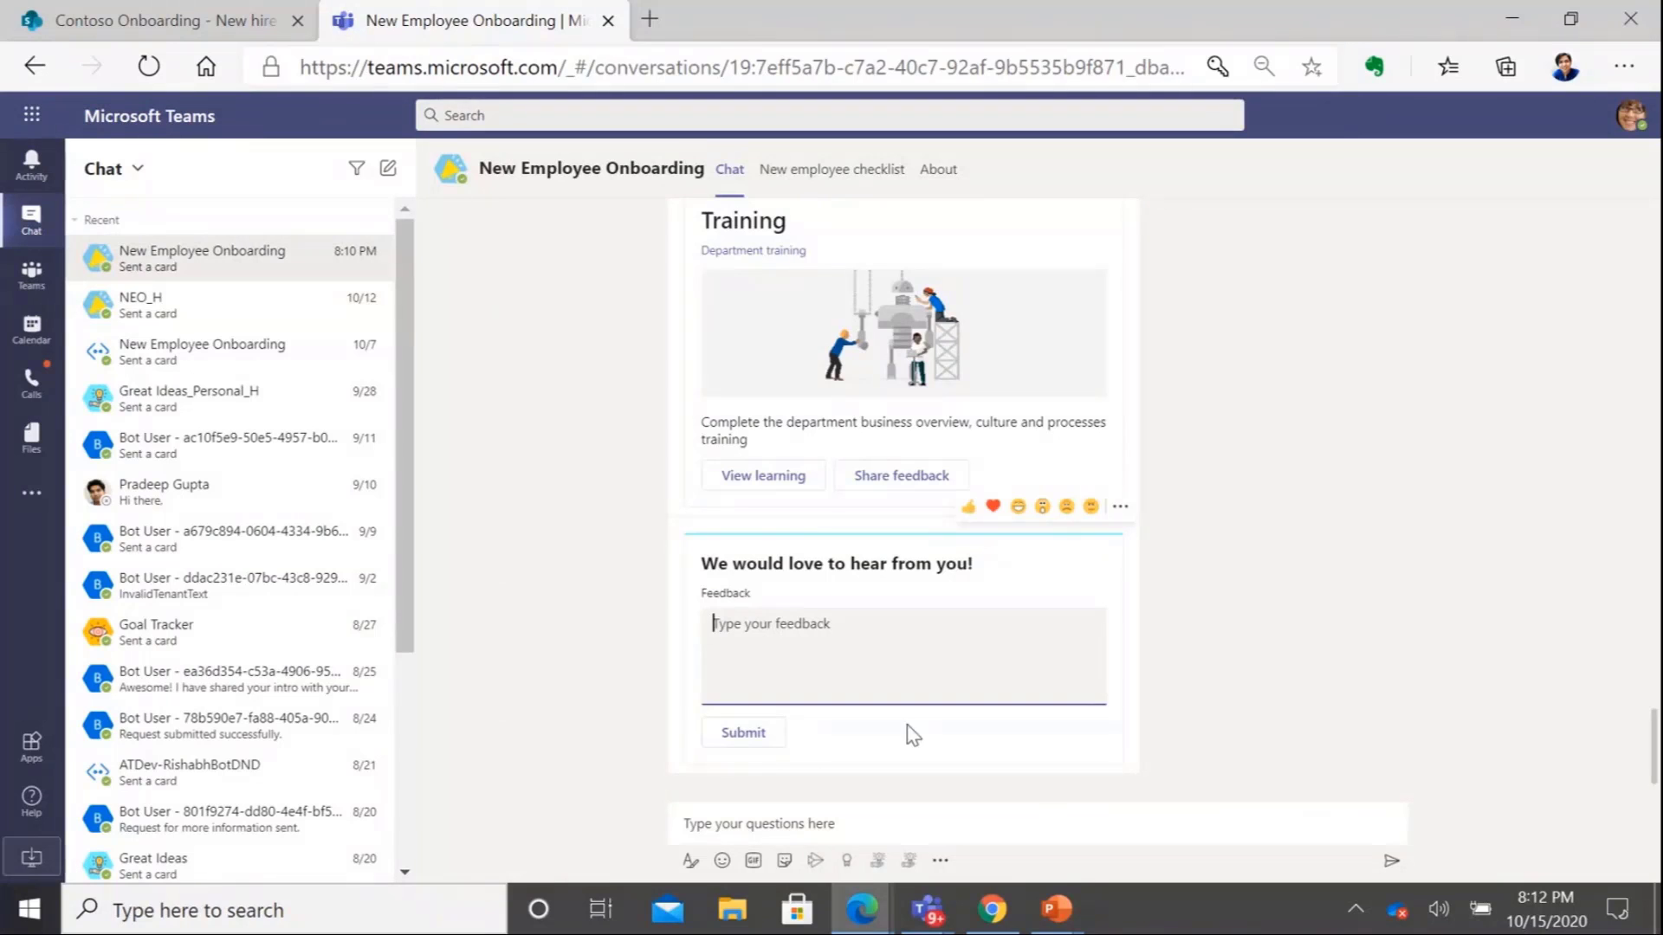
mouse_move(992, 910)
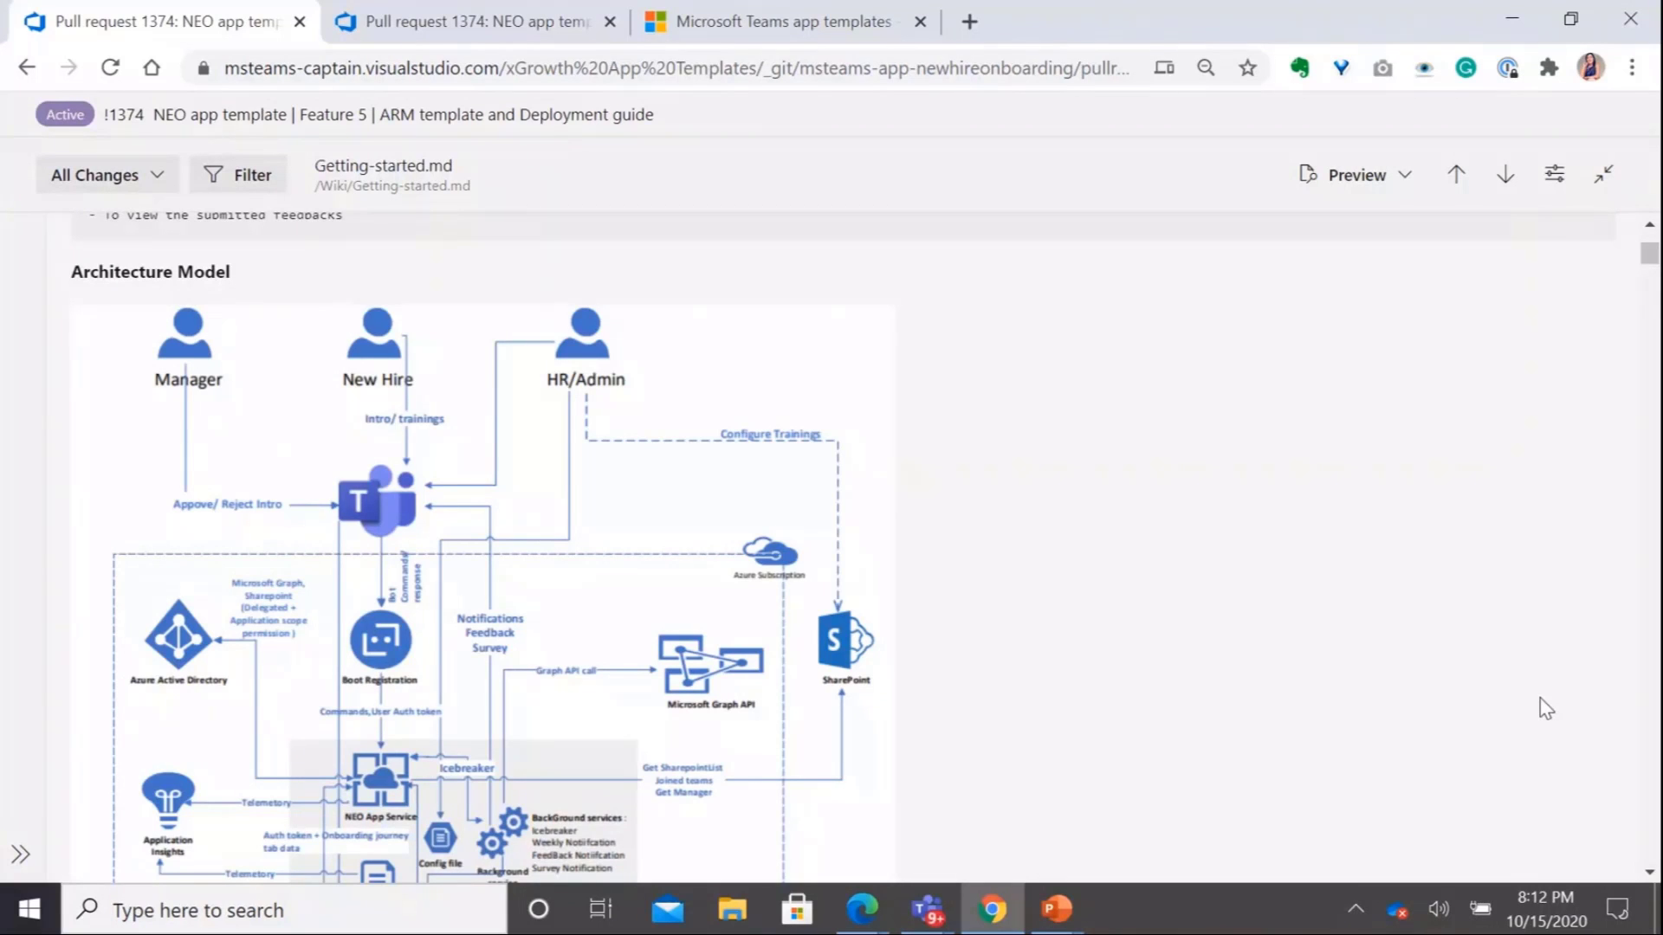
mouse_move(1380, 754)
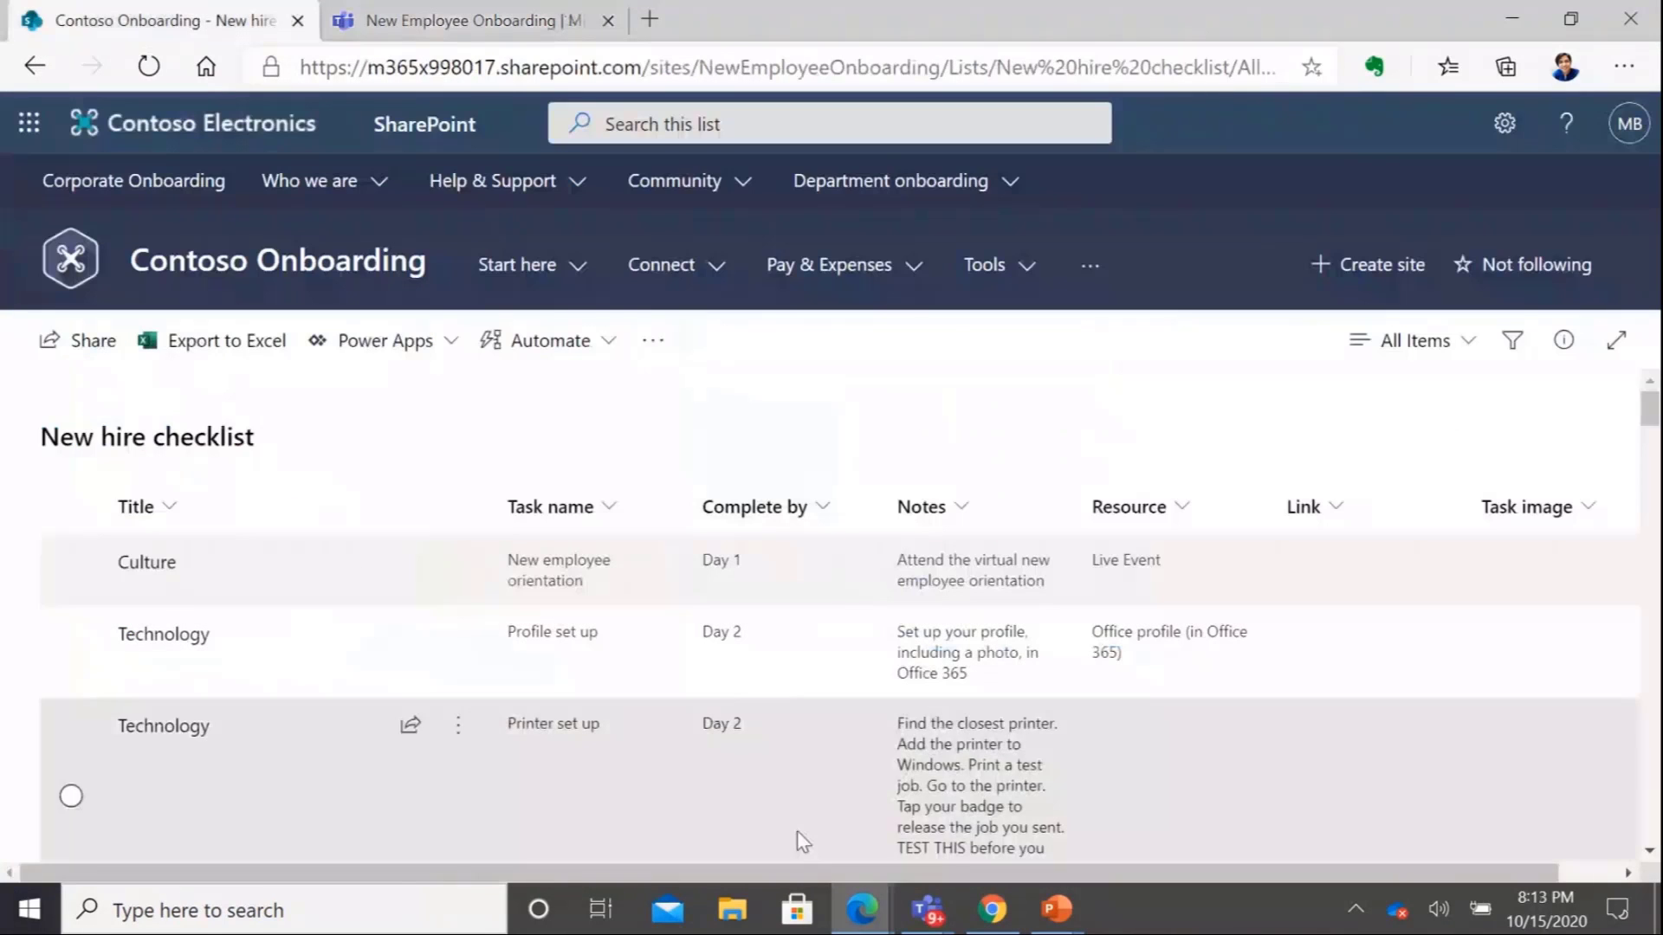
mouse_move(718, 440)
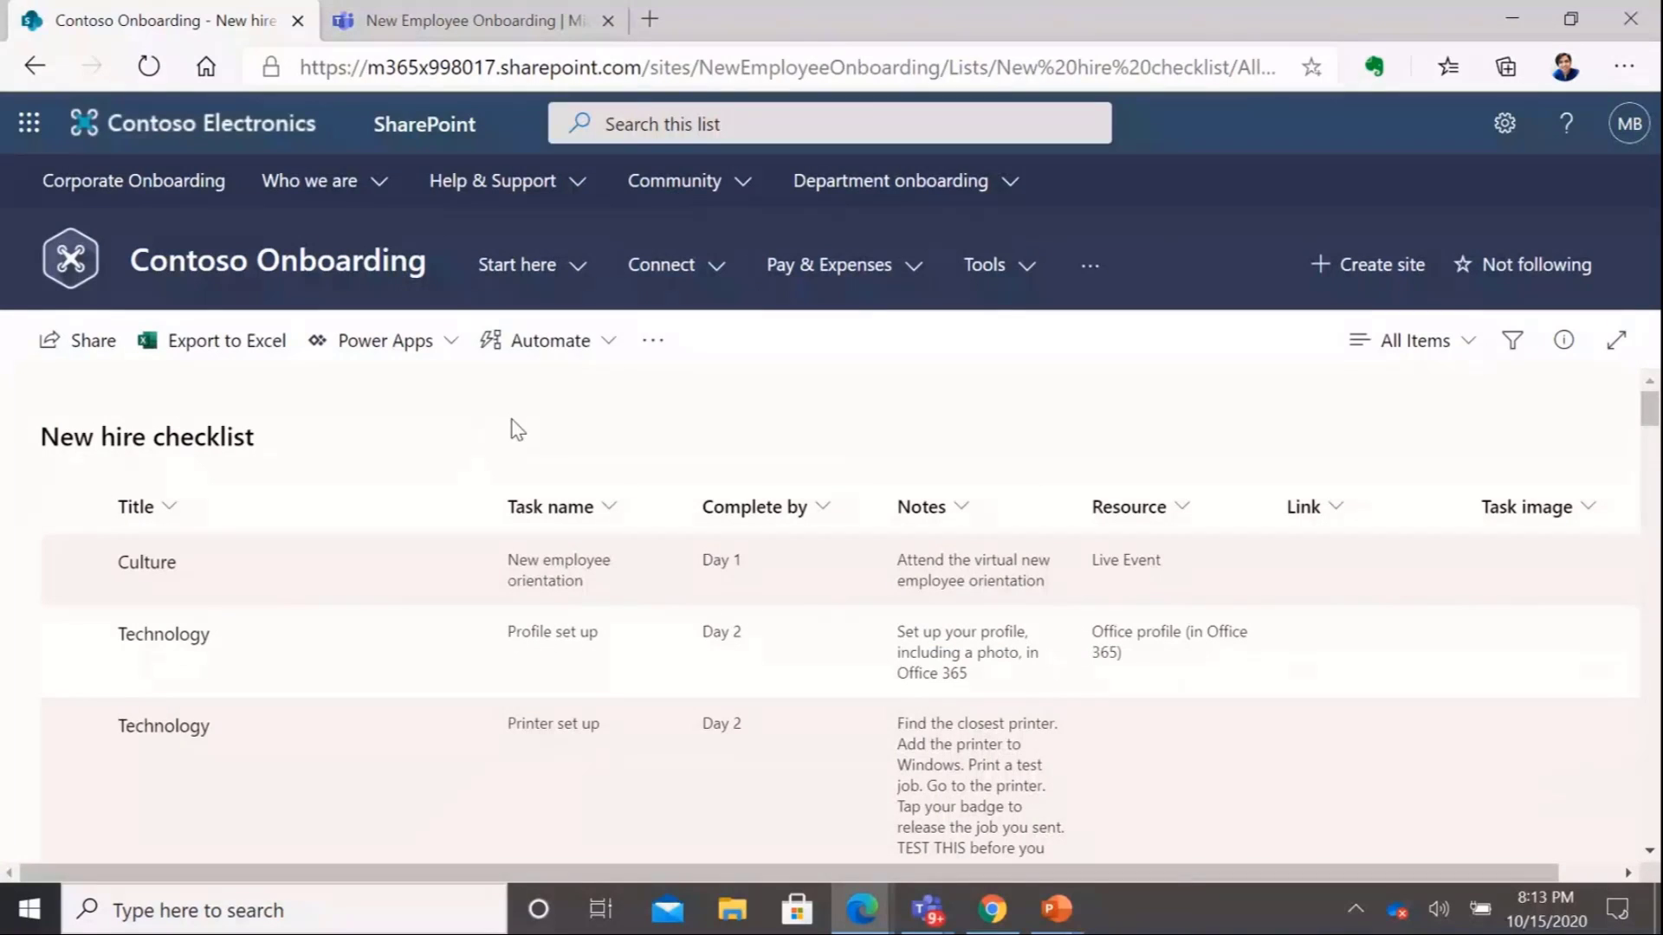
mouse_move(312, 241)
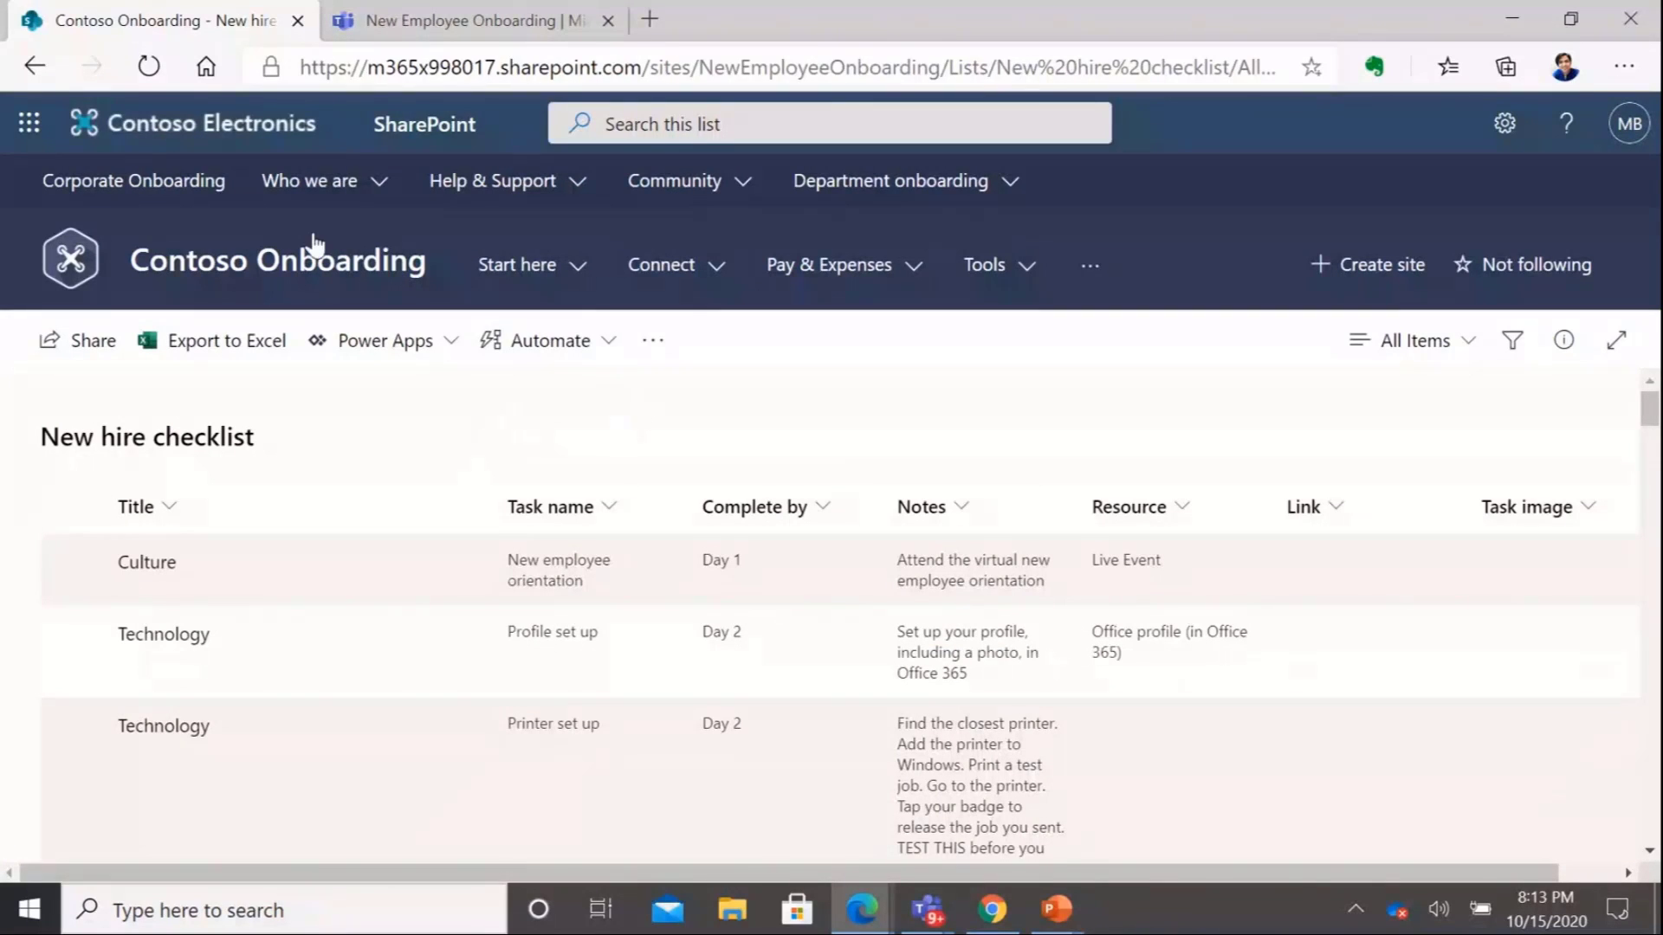
left_click(491, 181)
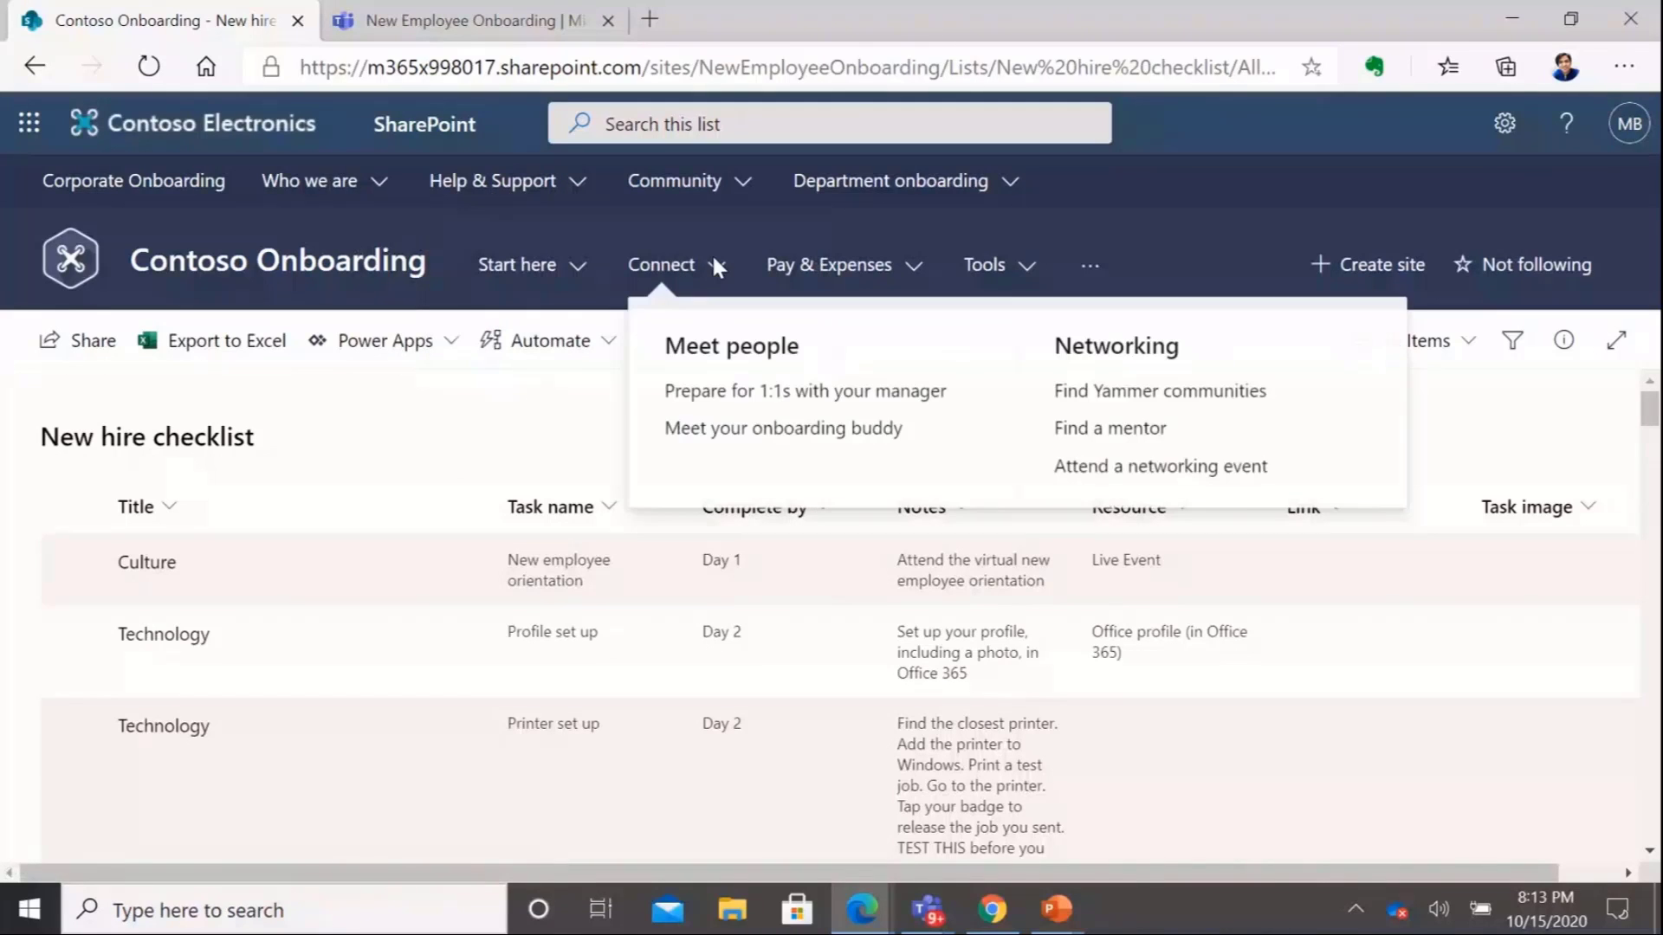
mouse_move(1195, 403)
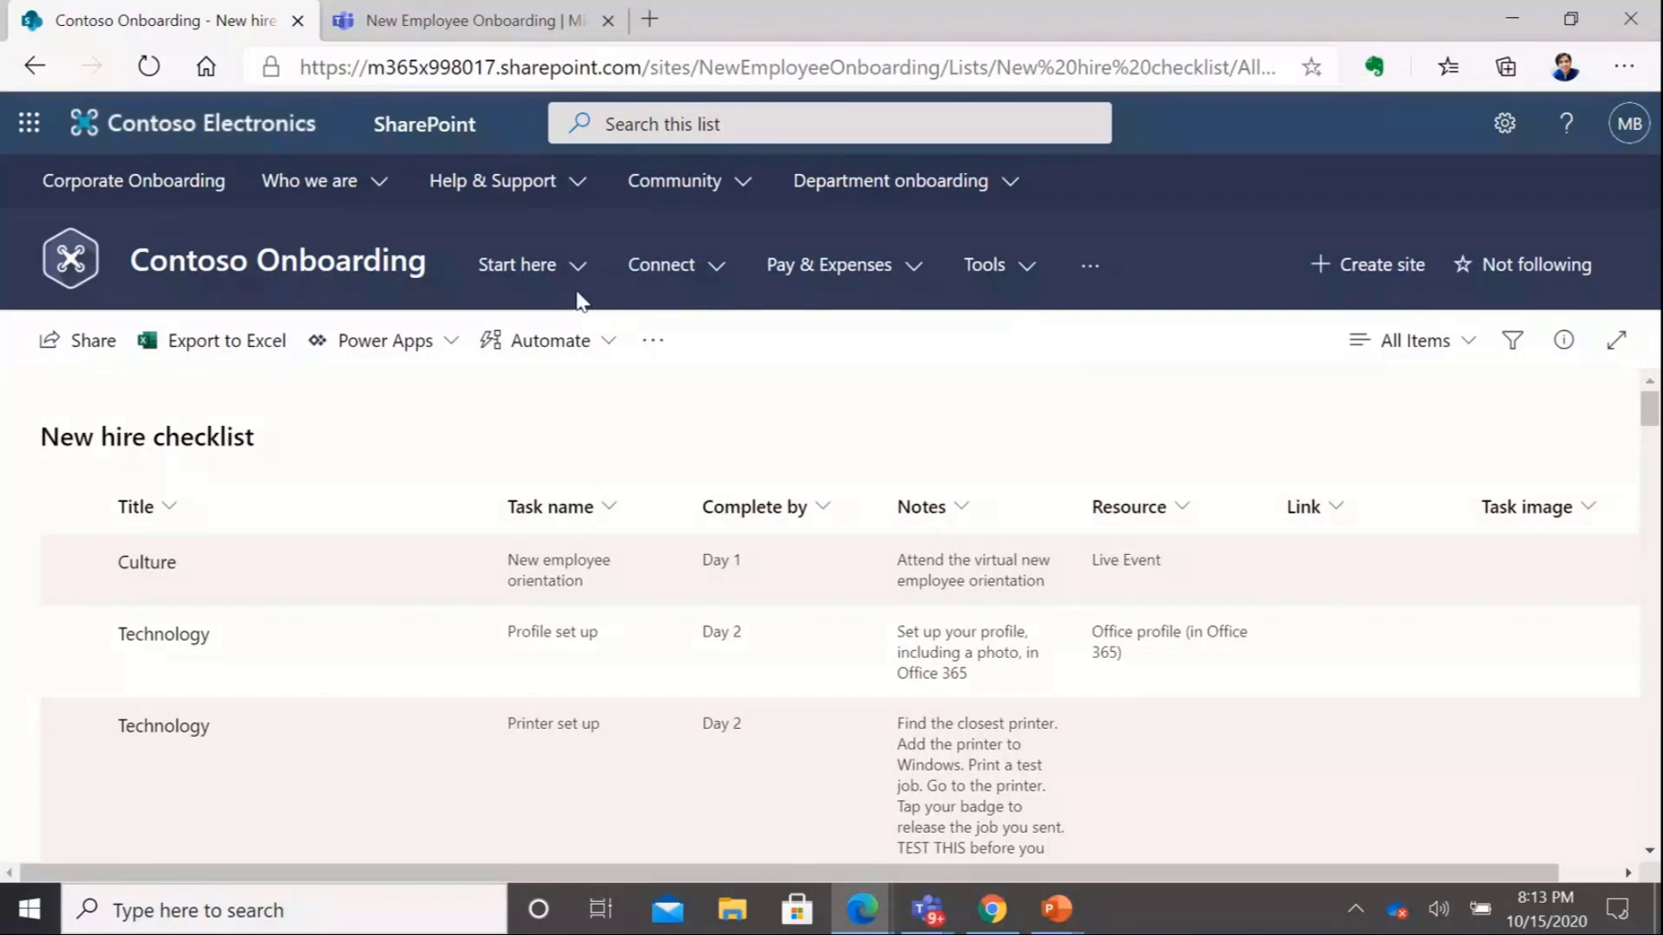
mouse_move(551, 643)
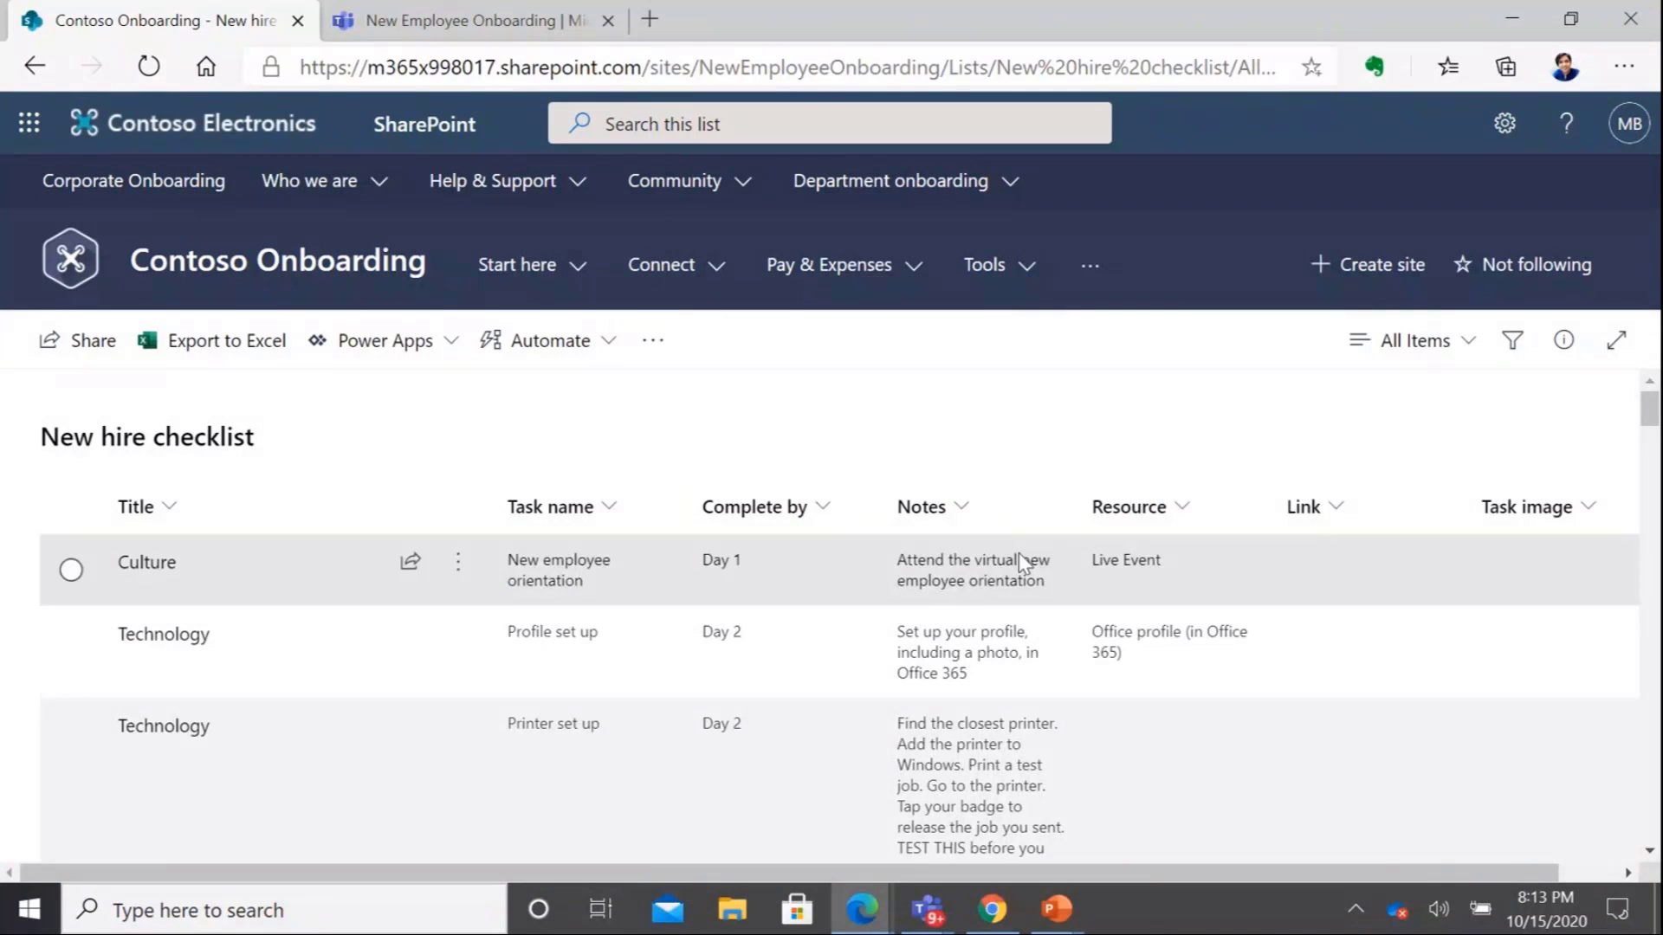
mouse_move(1002, 880)
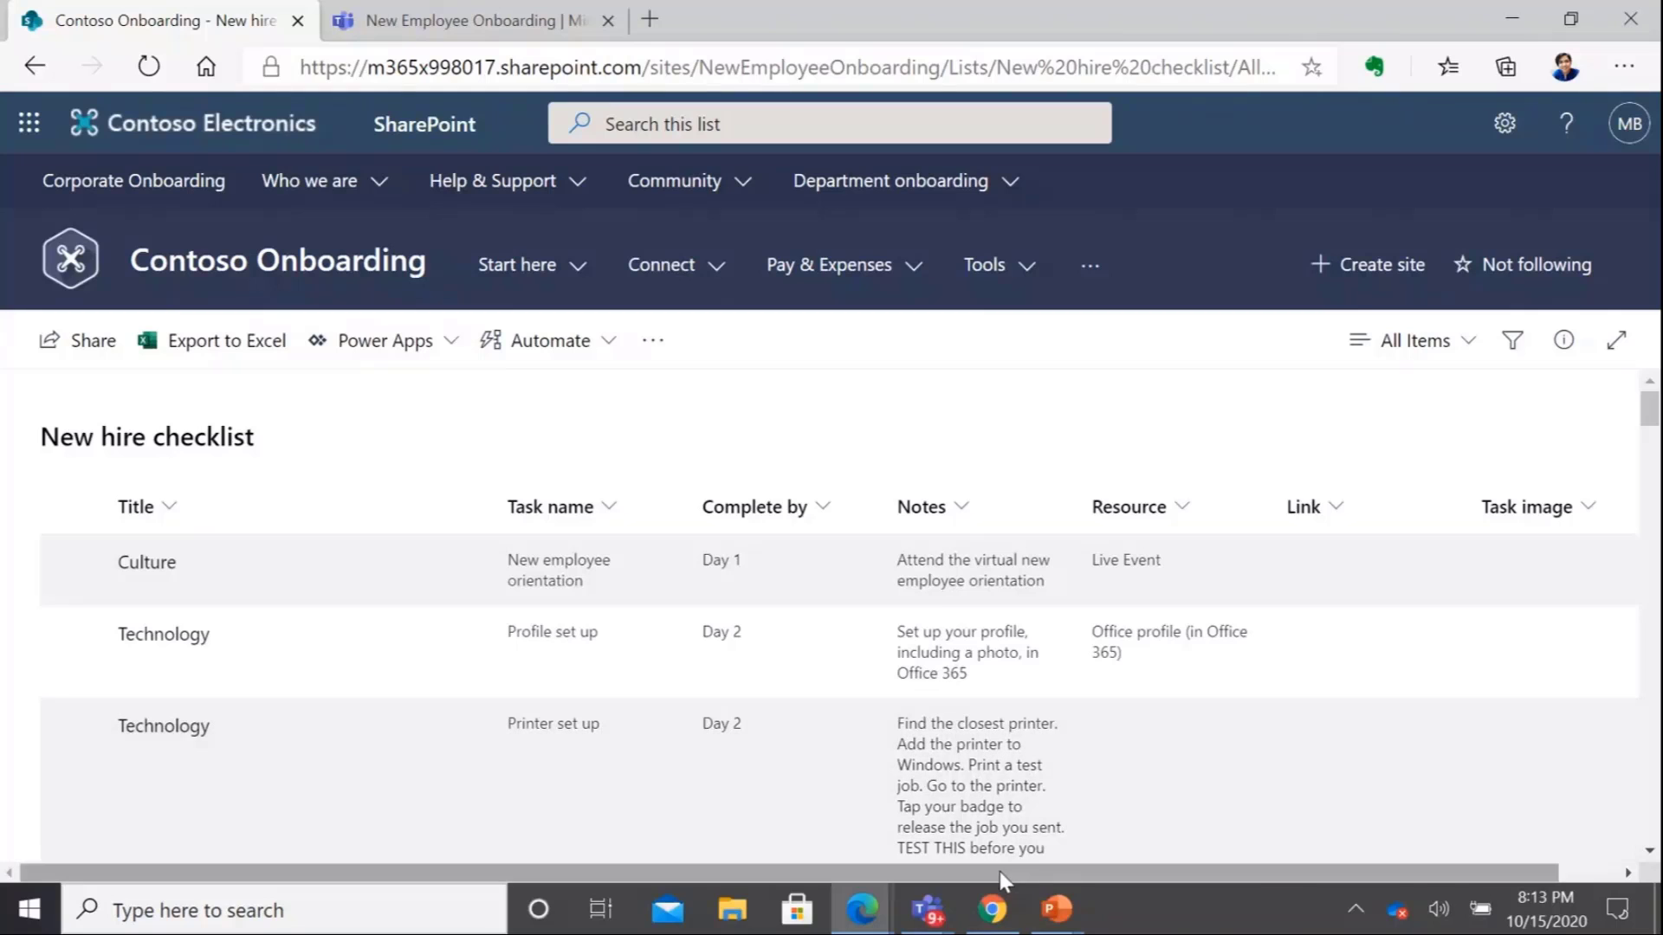
mouse_move(992, 909)
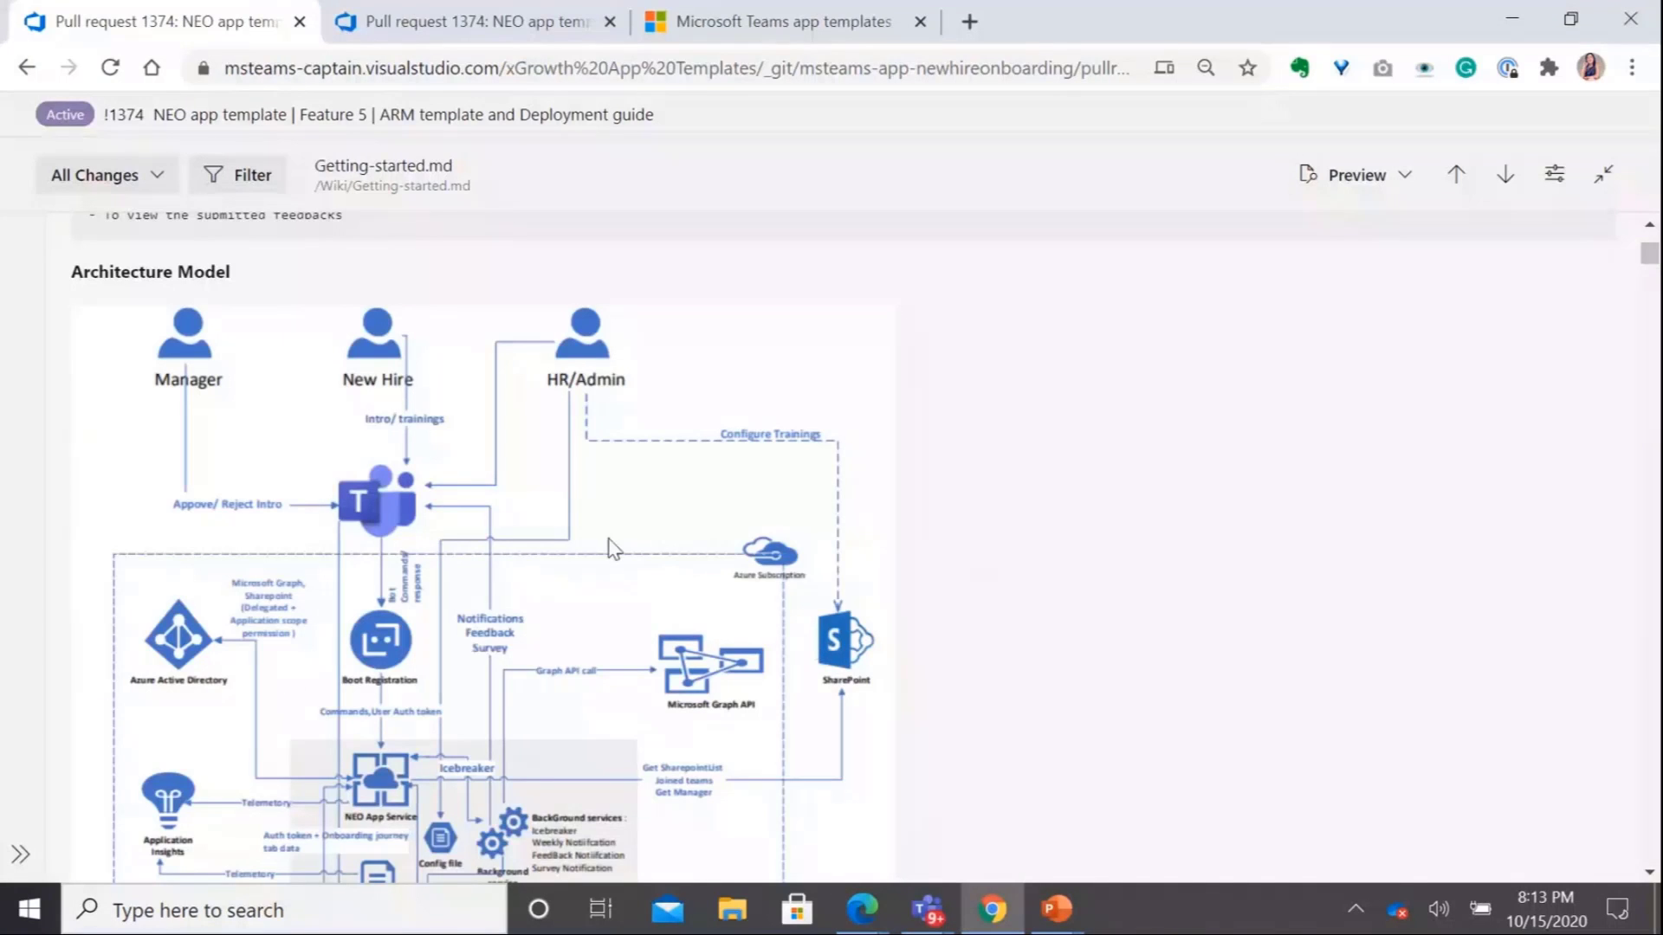
Scroll Getting-started.md from the architecture diagram through setup to the Application settings descriptions
scroll("down", 3)
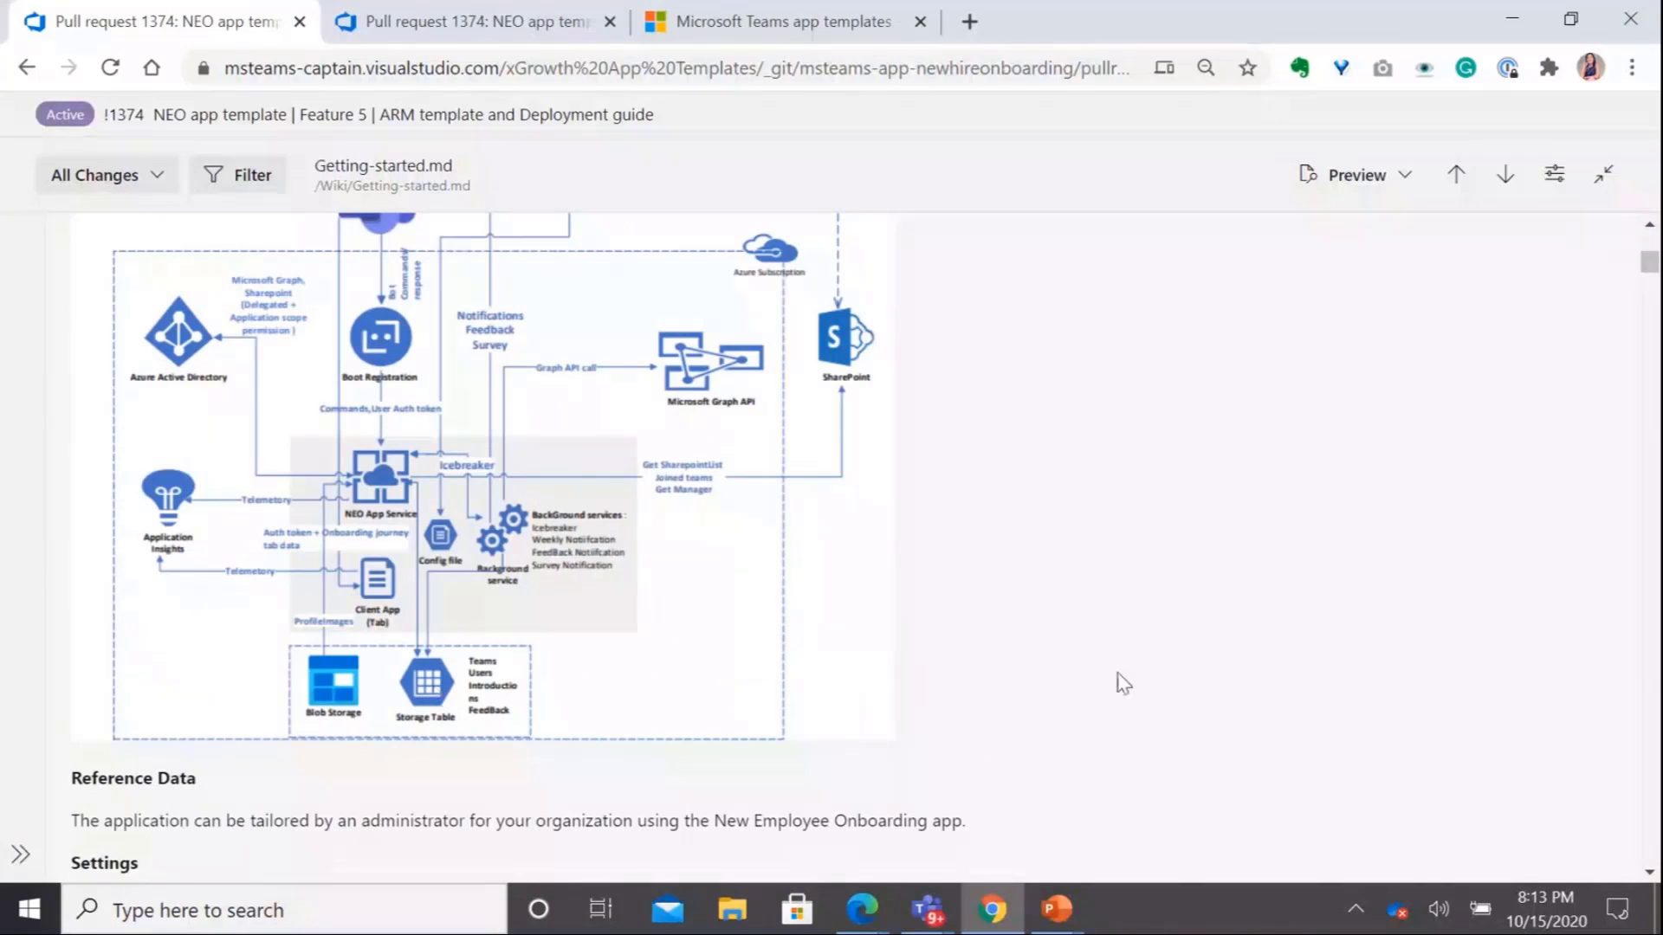
mouse_move(1008, 599)
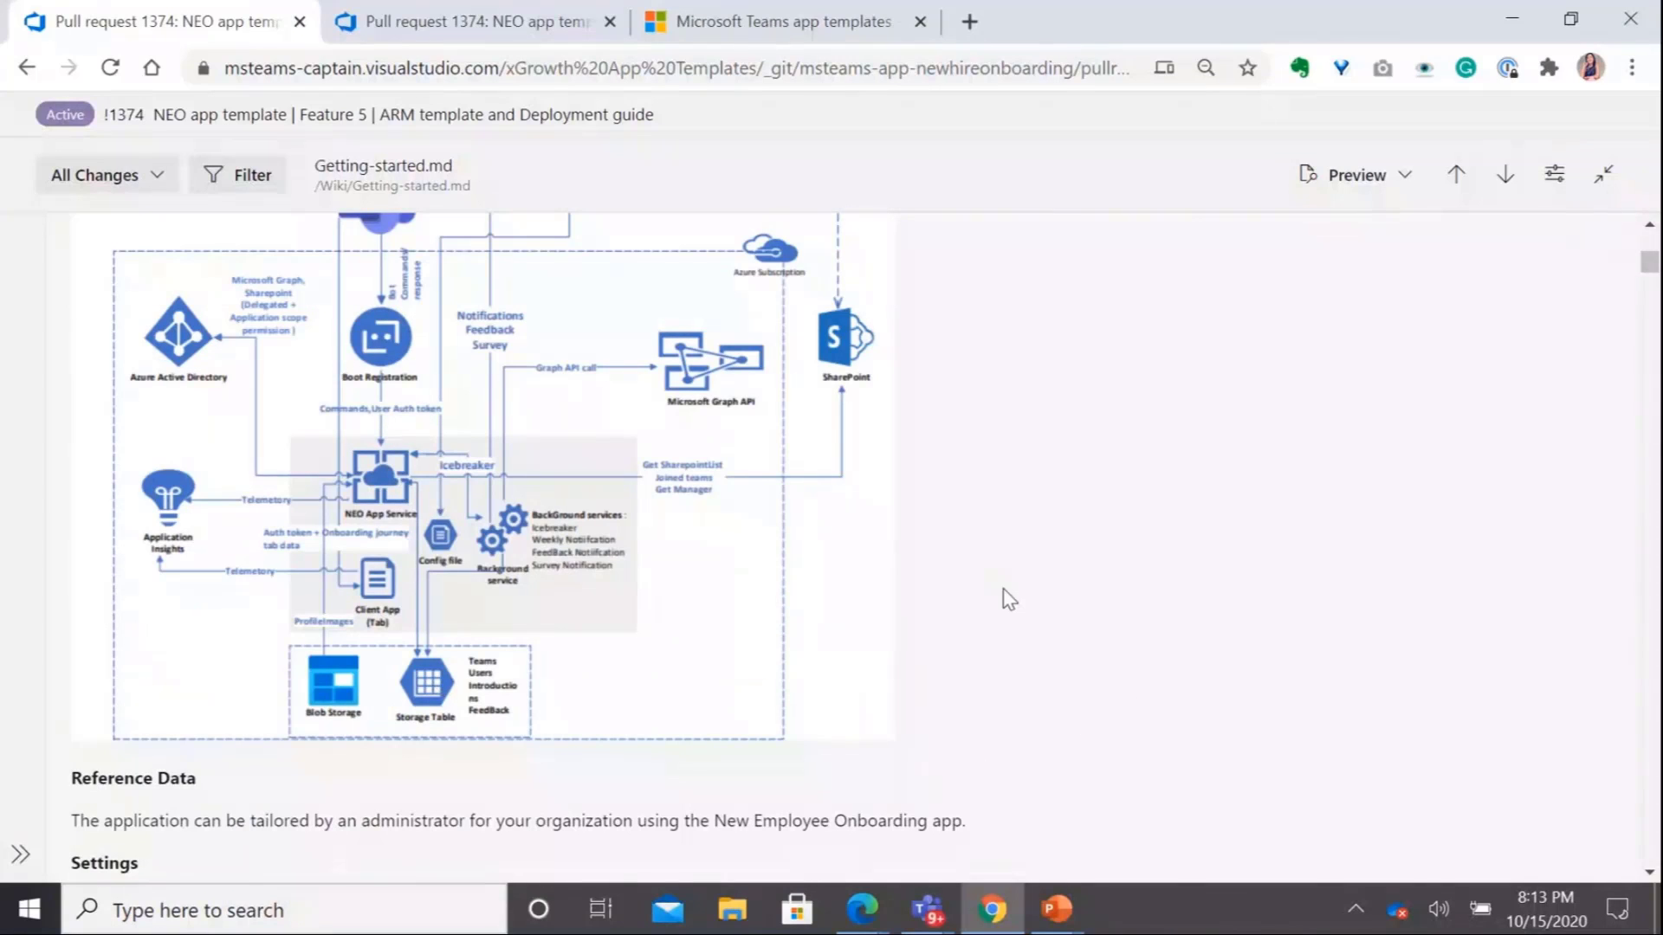
mouse_move(321, 491)
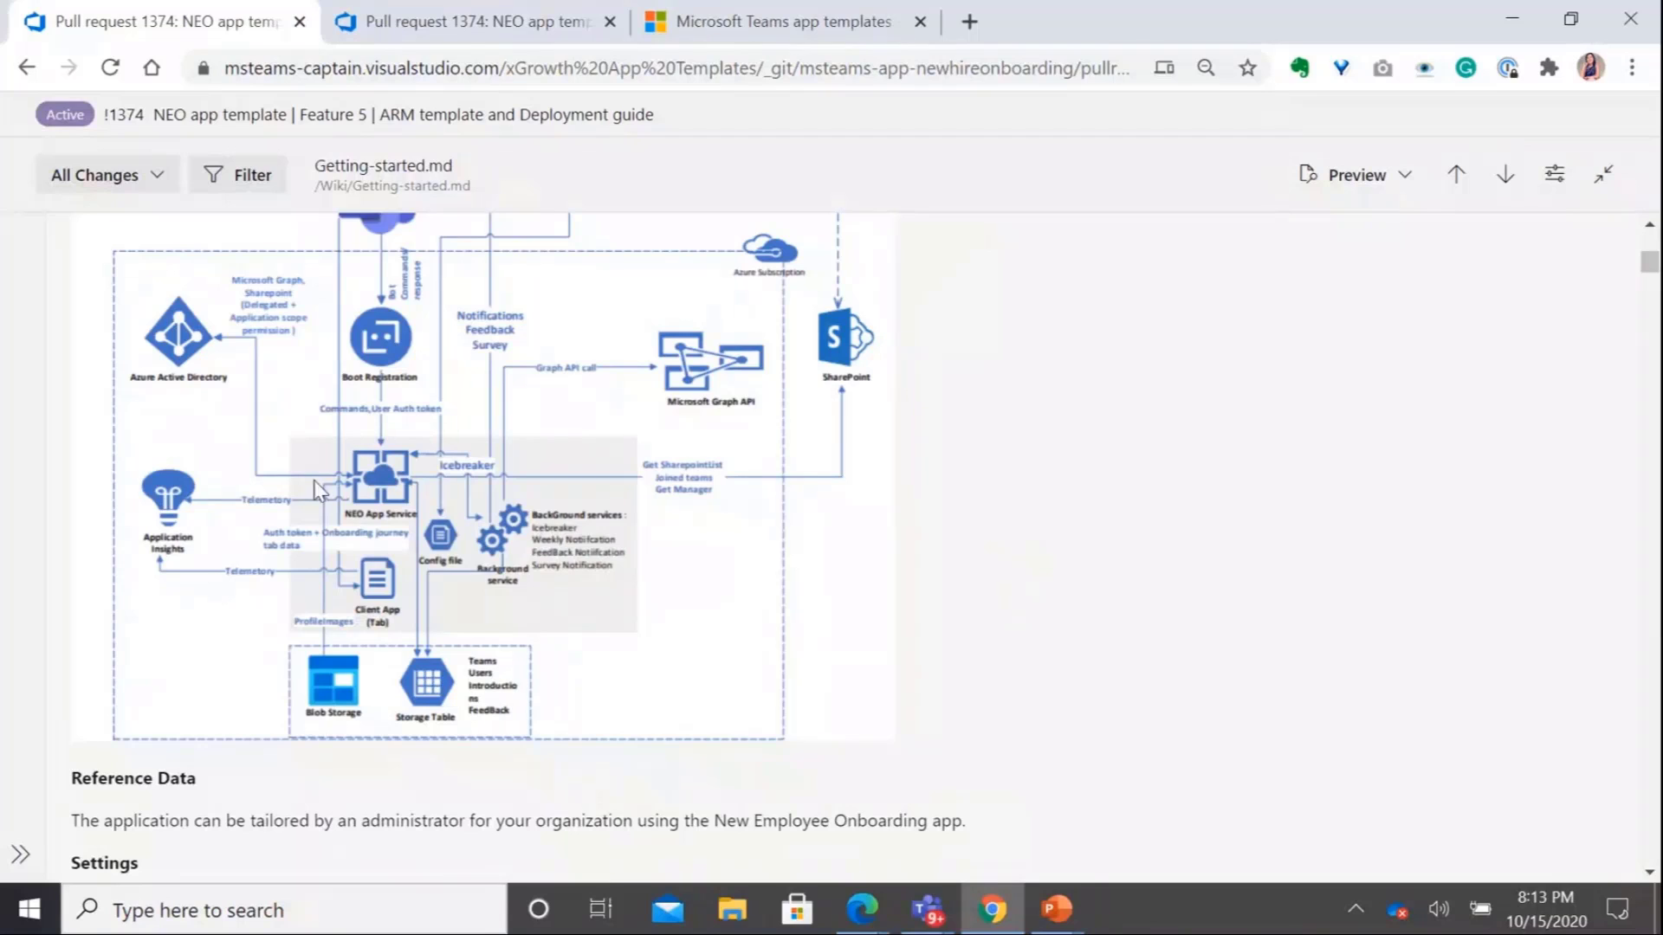
mouse_move(395, 301)
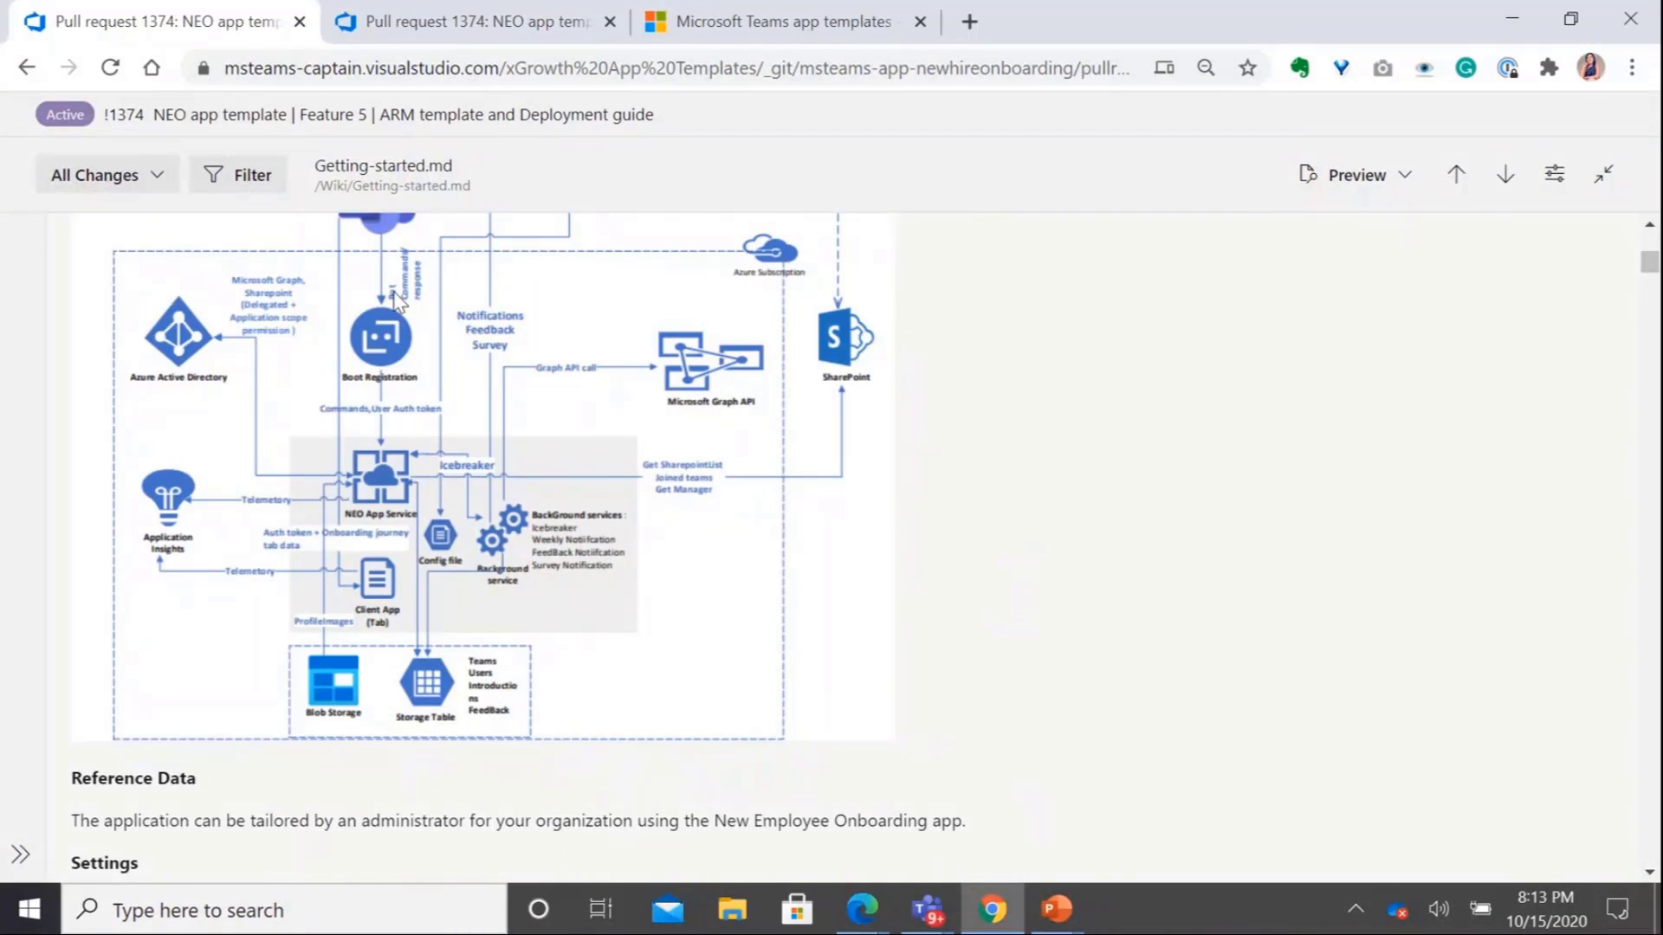
mouse_move(1063, 505)
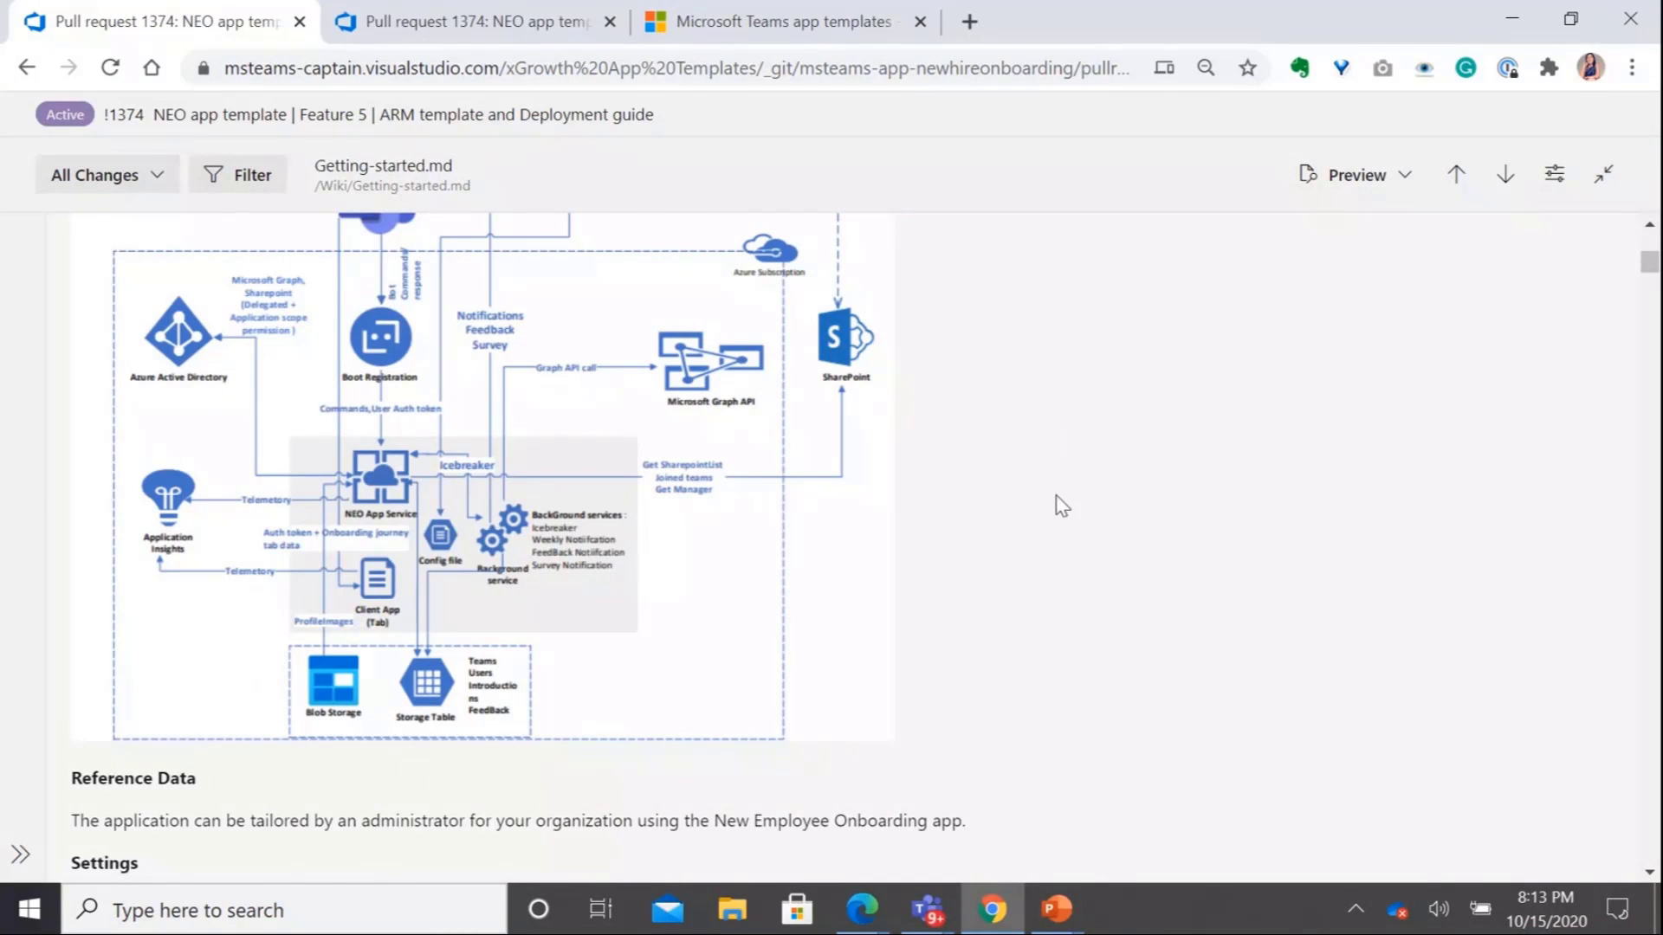
scroll("down", 3)
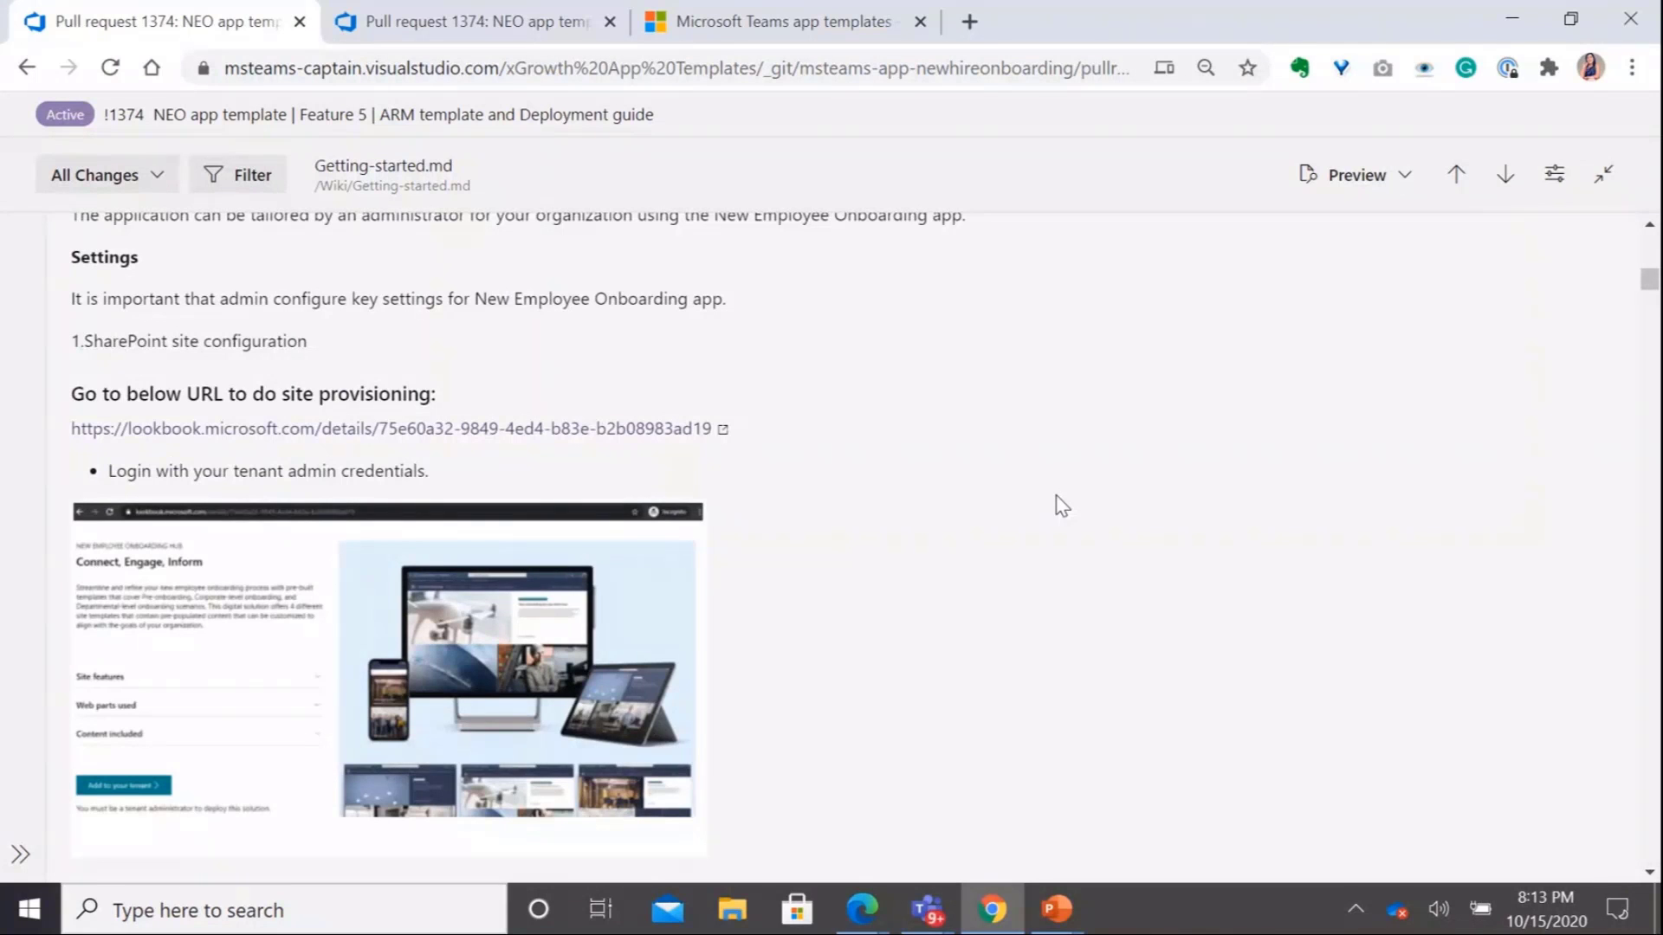
scroll("down", 3)
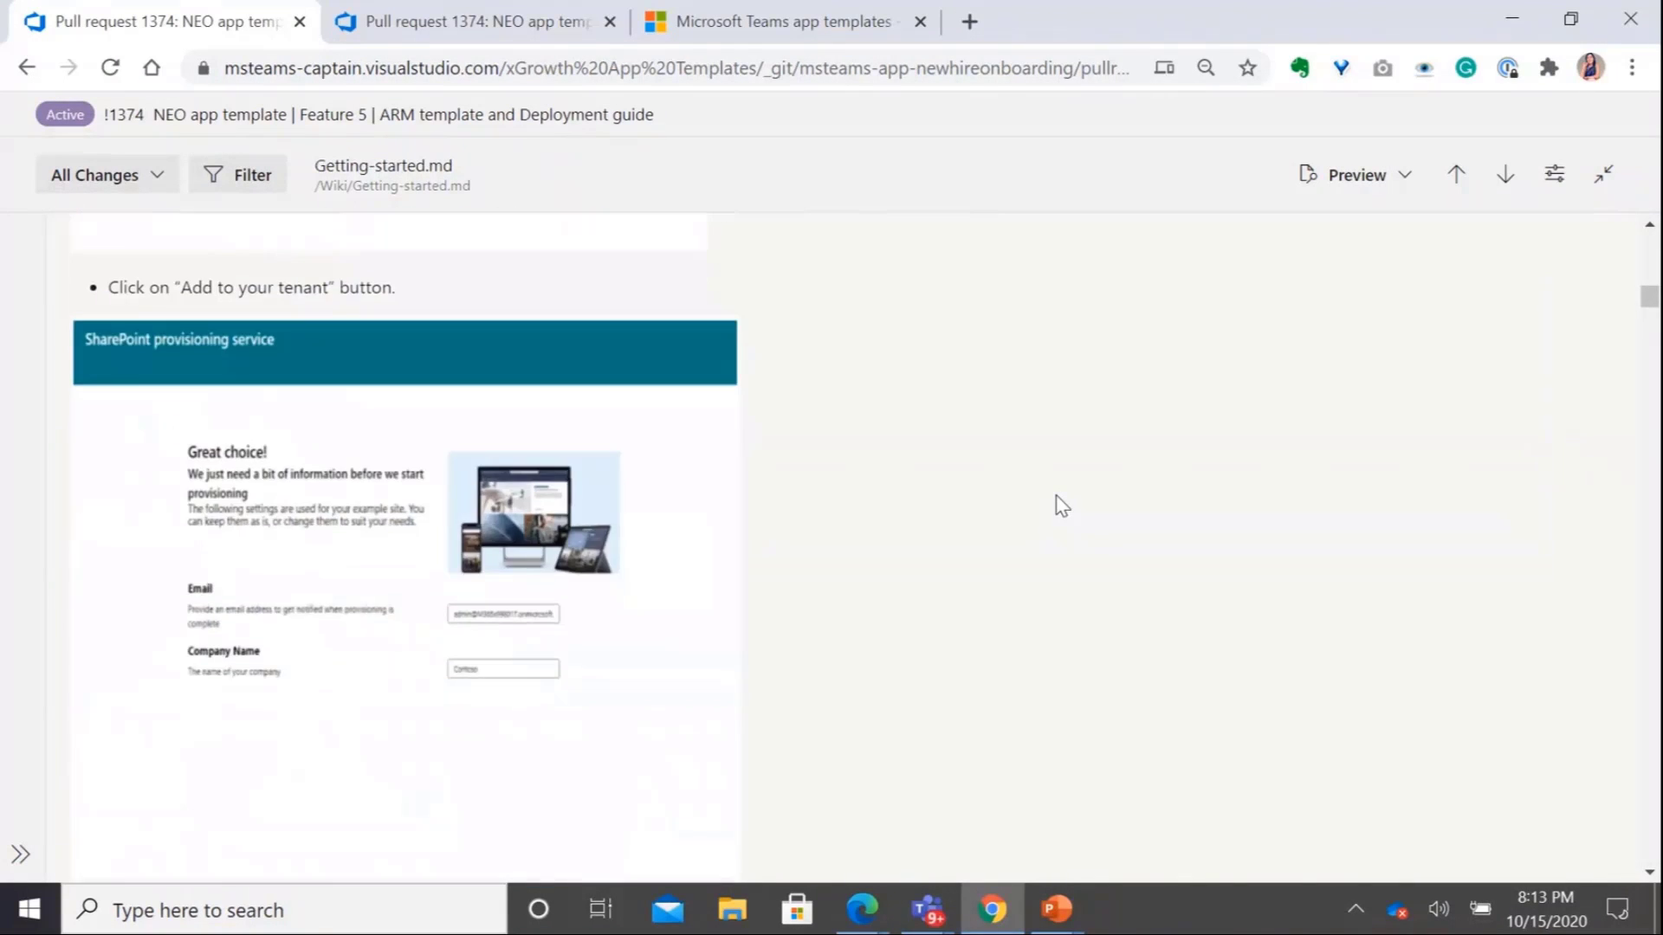
scroll("down", 3)
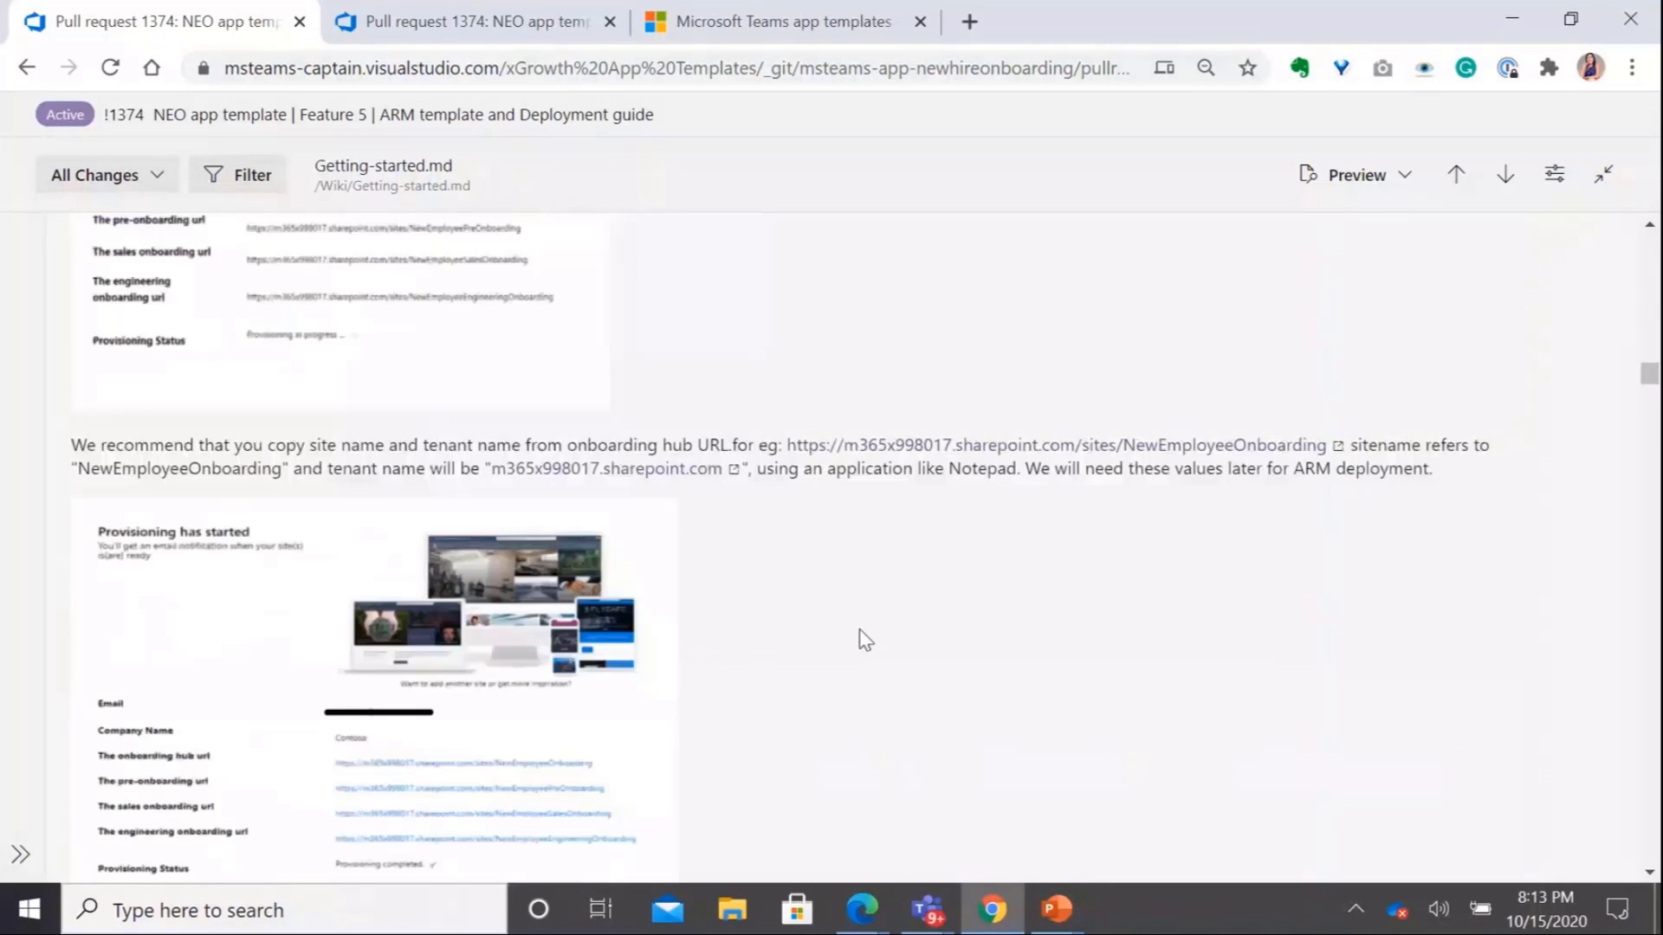
scroll("down", 3)
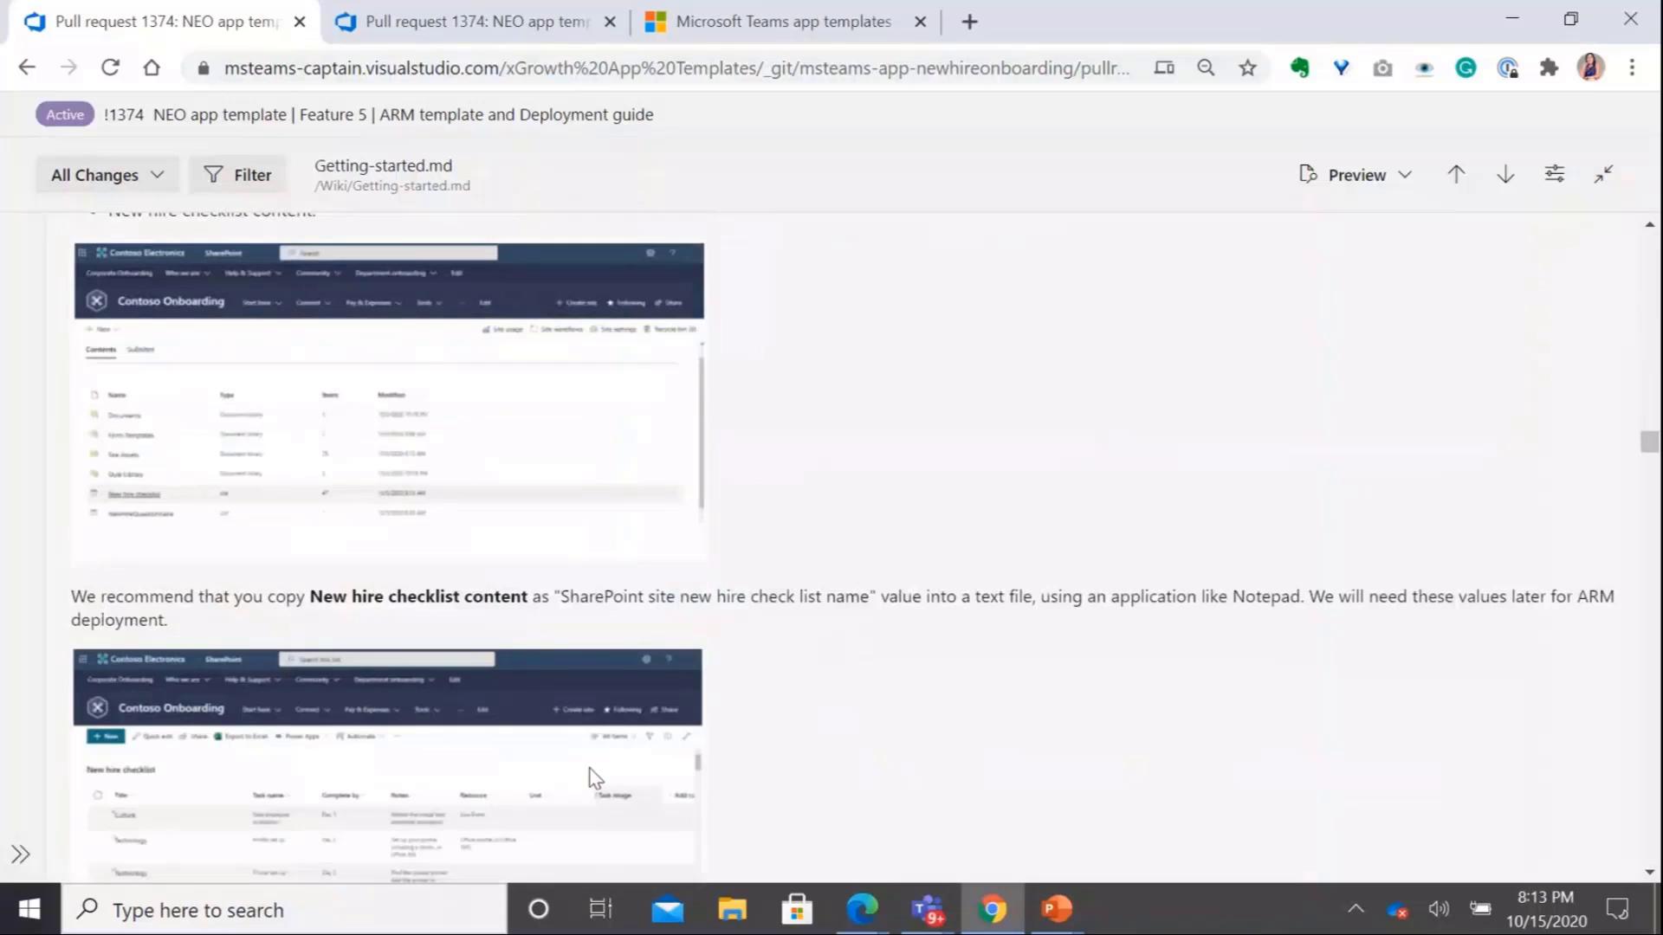
scroll("down", 3)
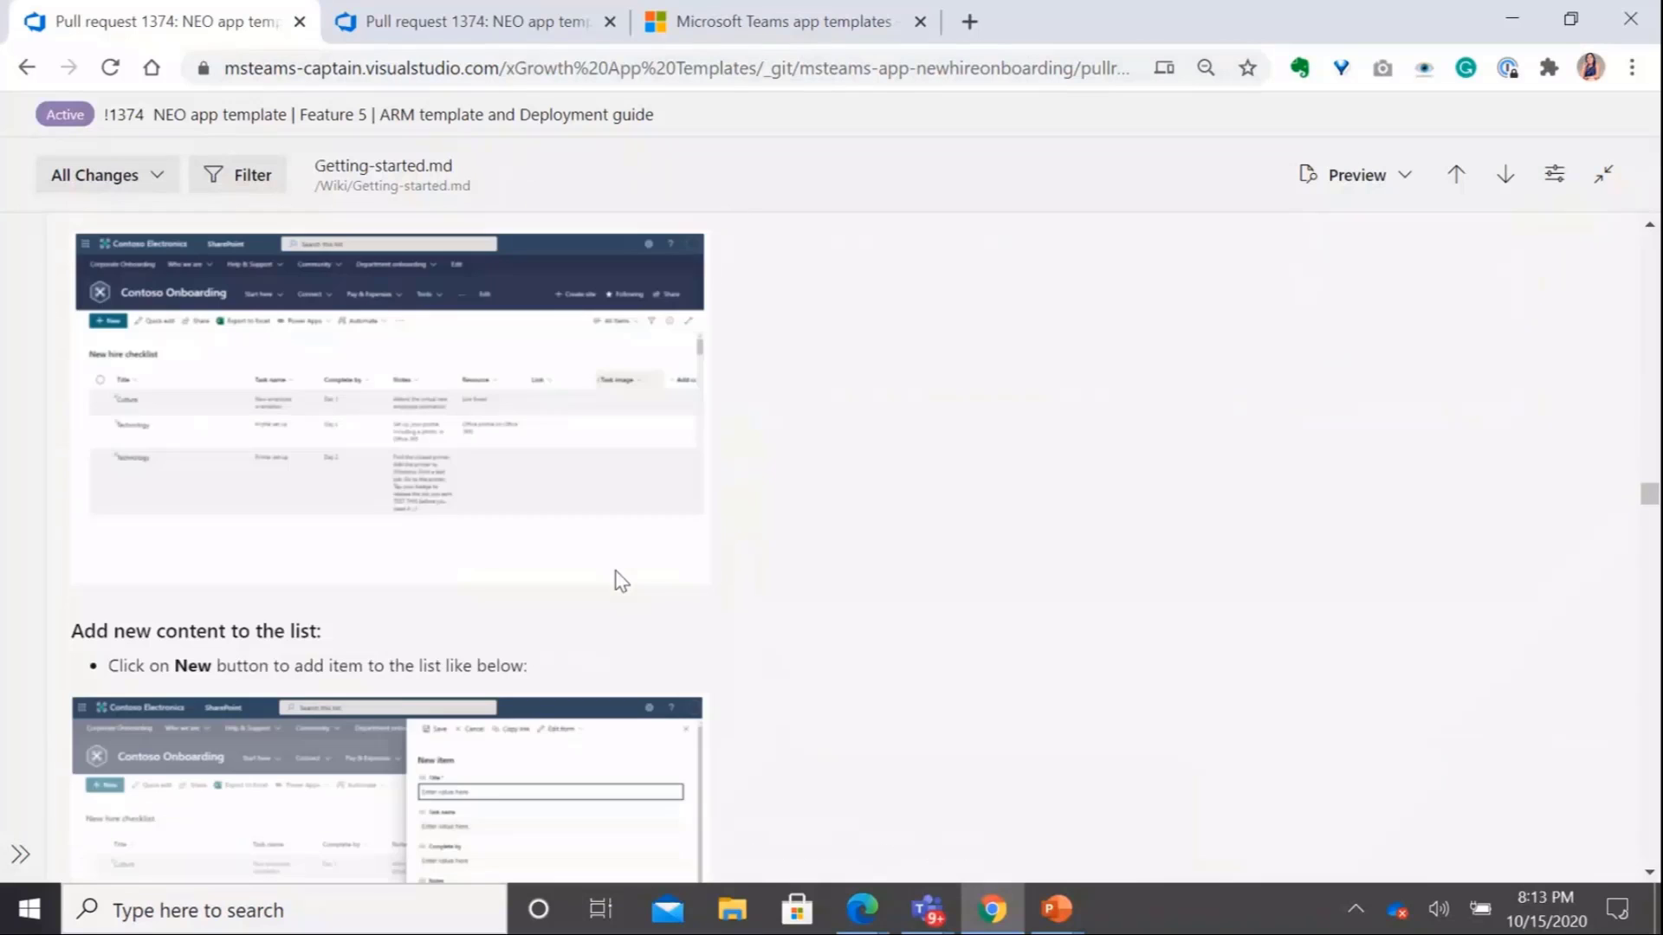
mouse_move(859, 610)
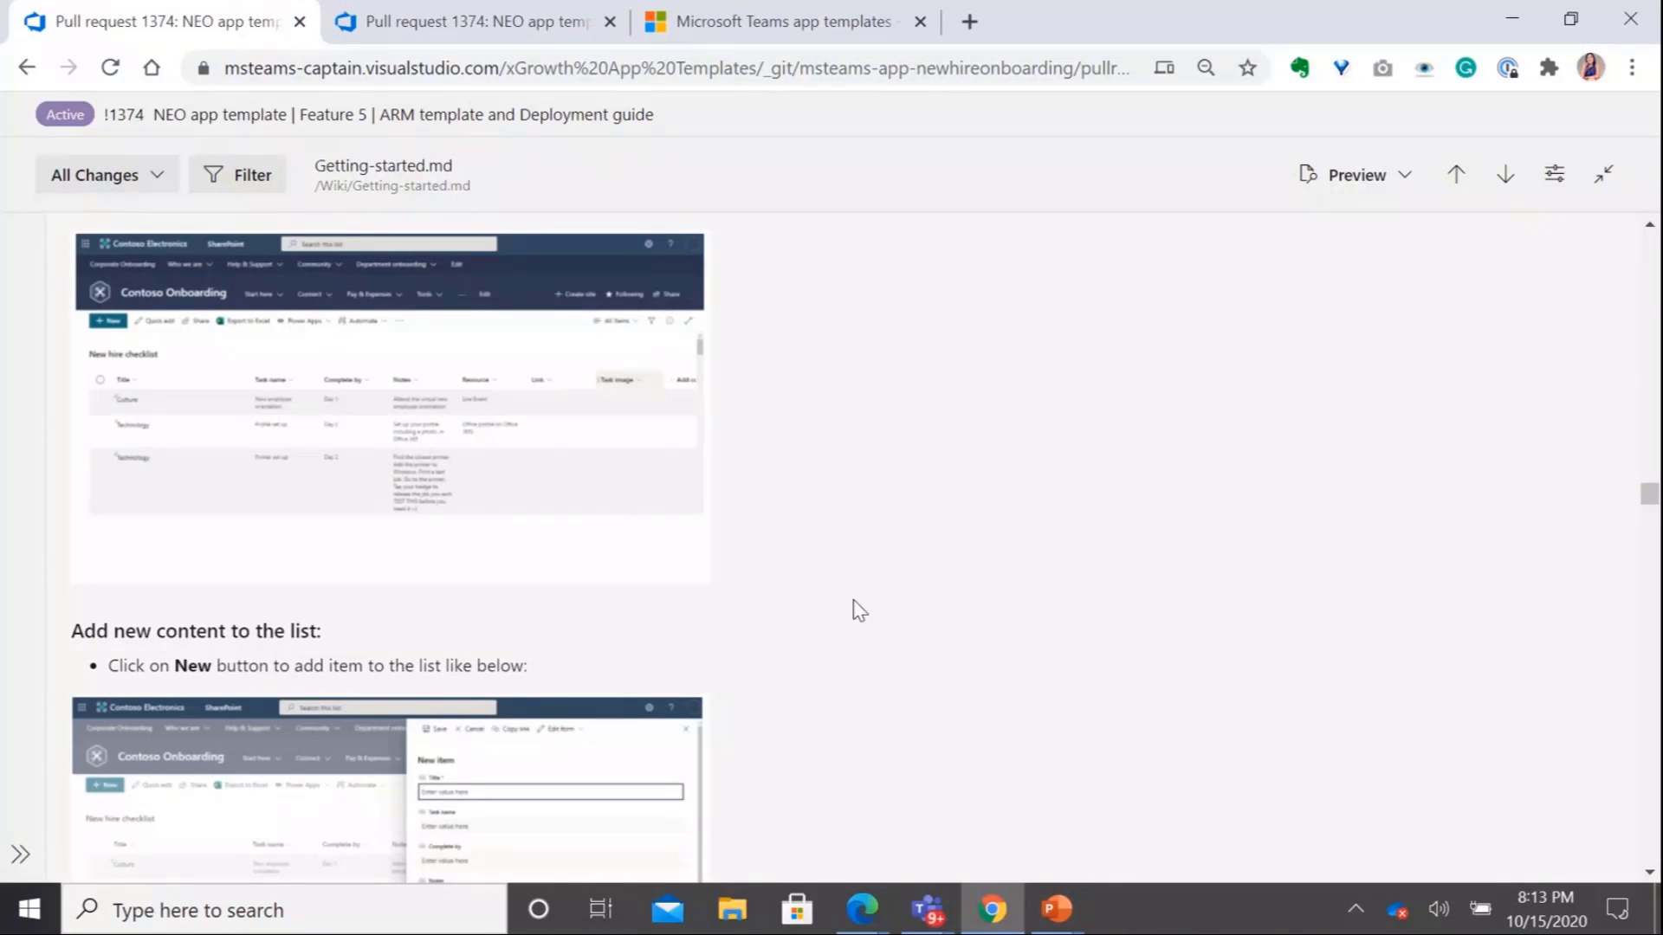
scroll("down", 3)
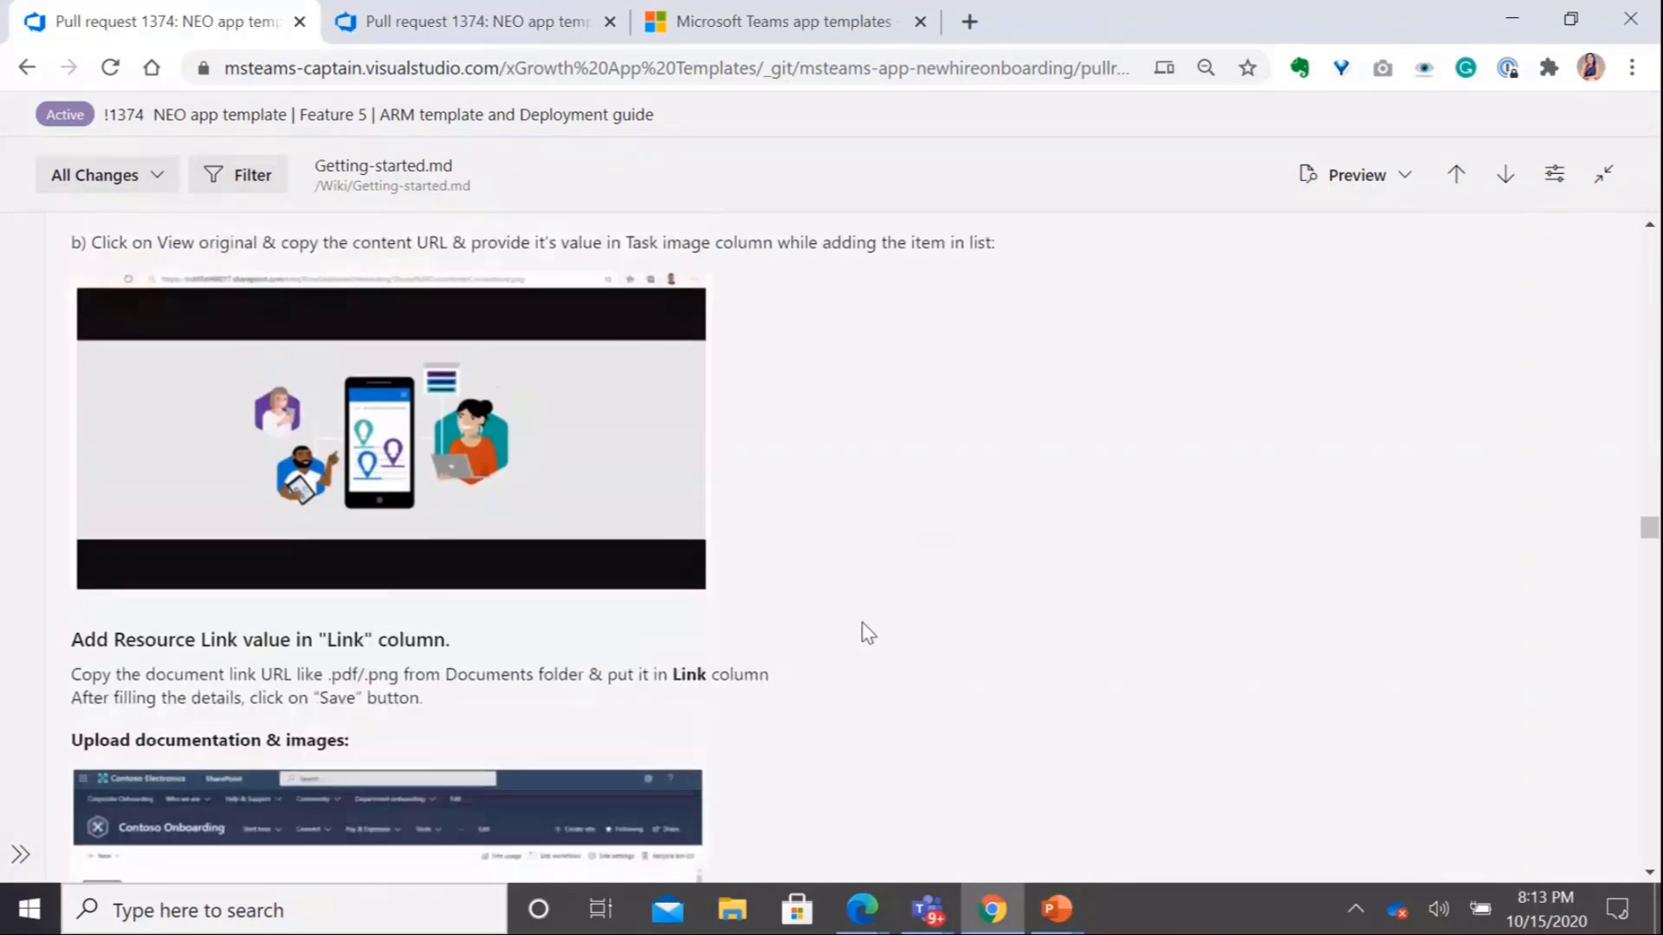
scroll("down", 3)
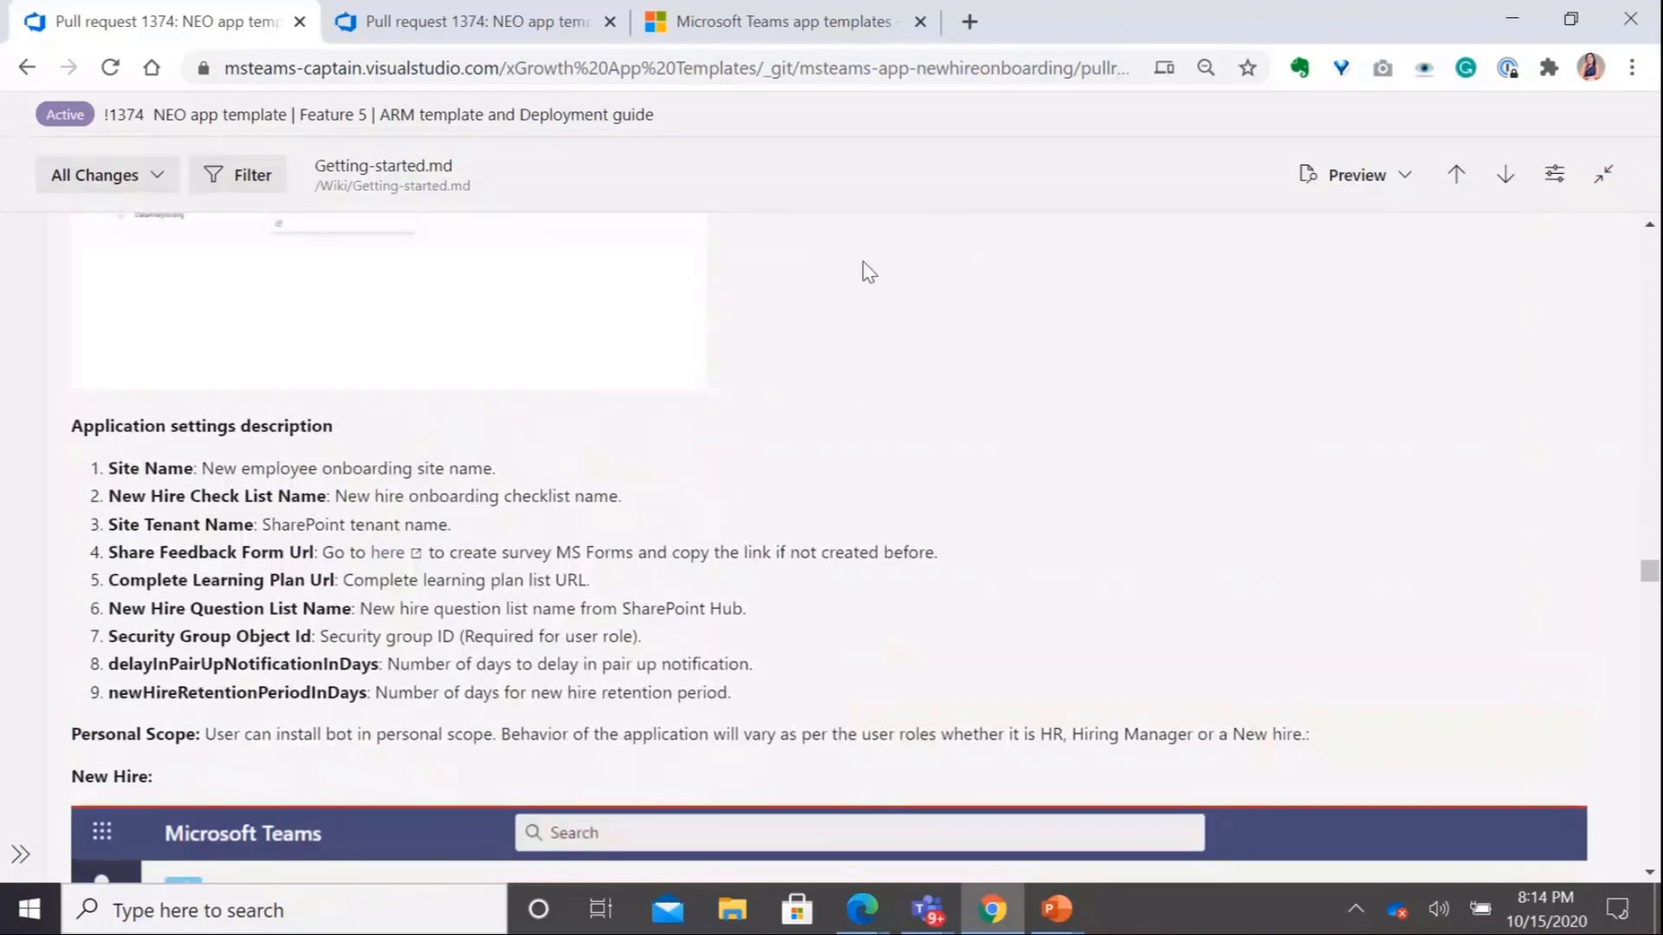
mouse_move(395, 520)
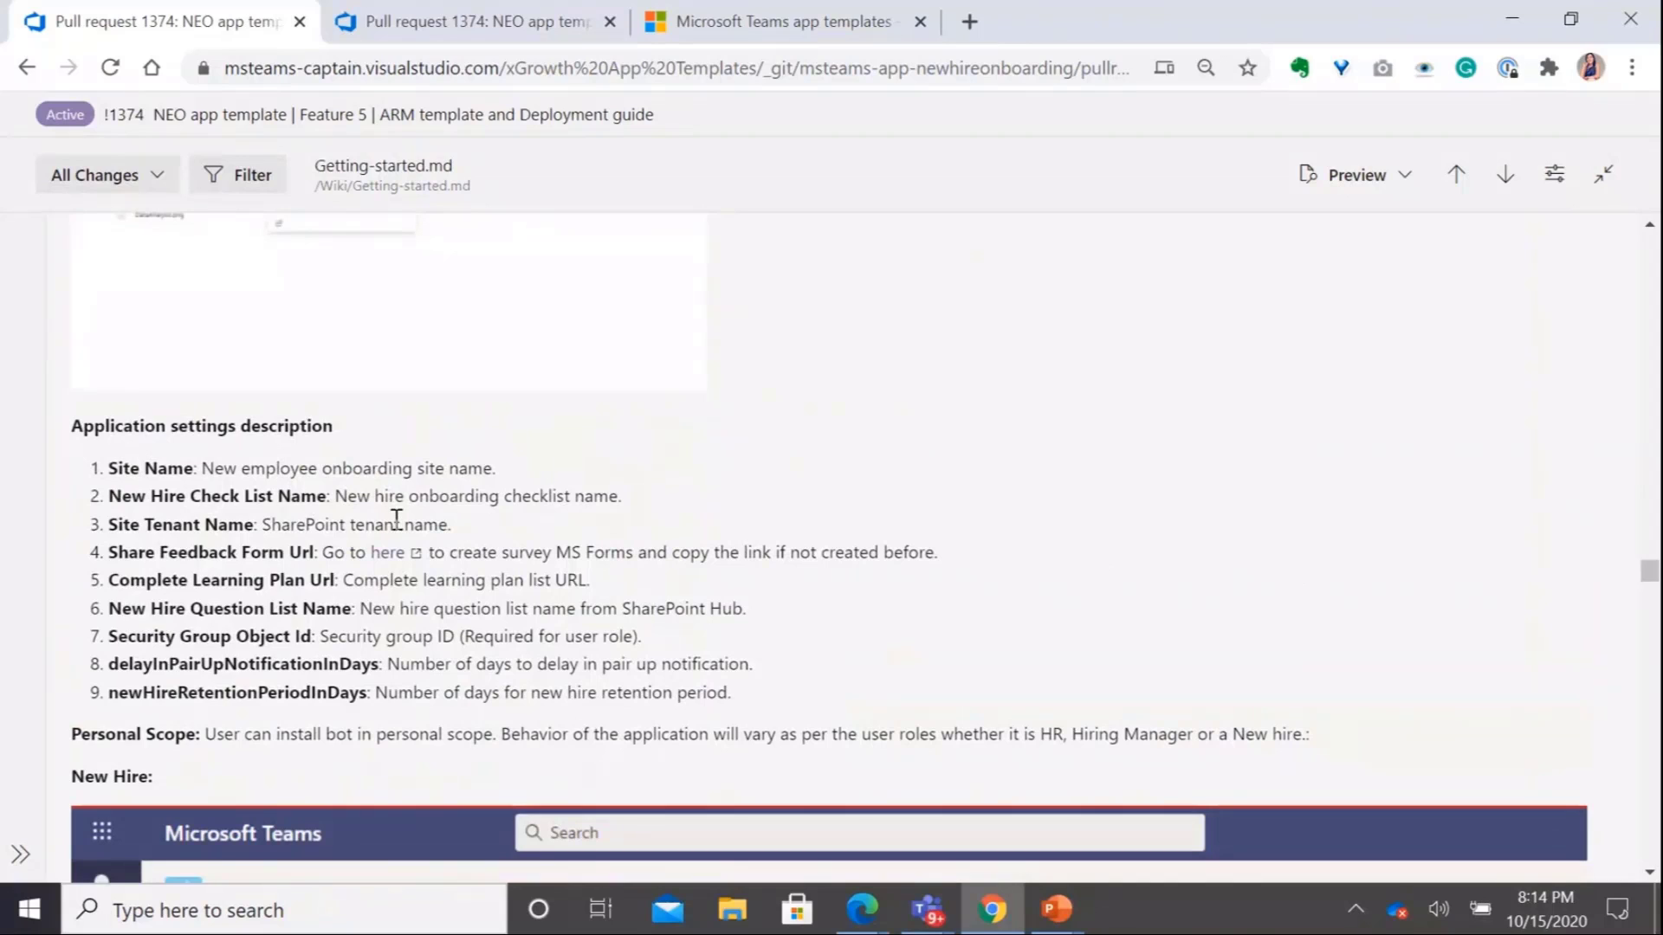
mouse_move(284, 679)
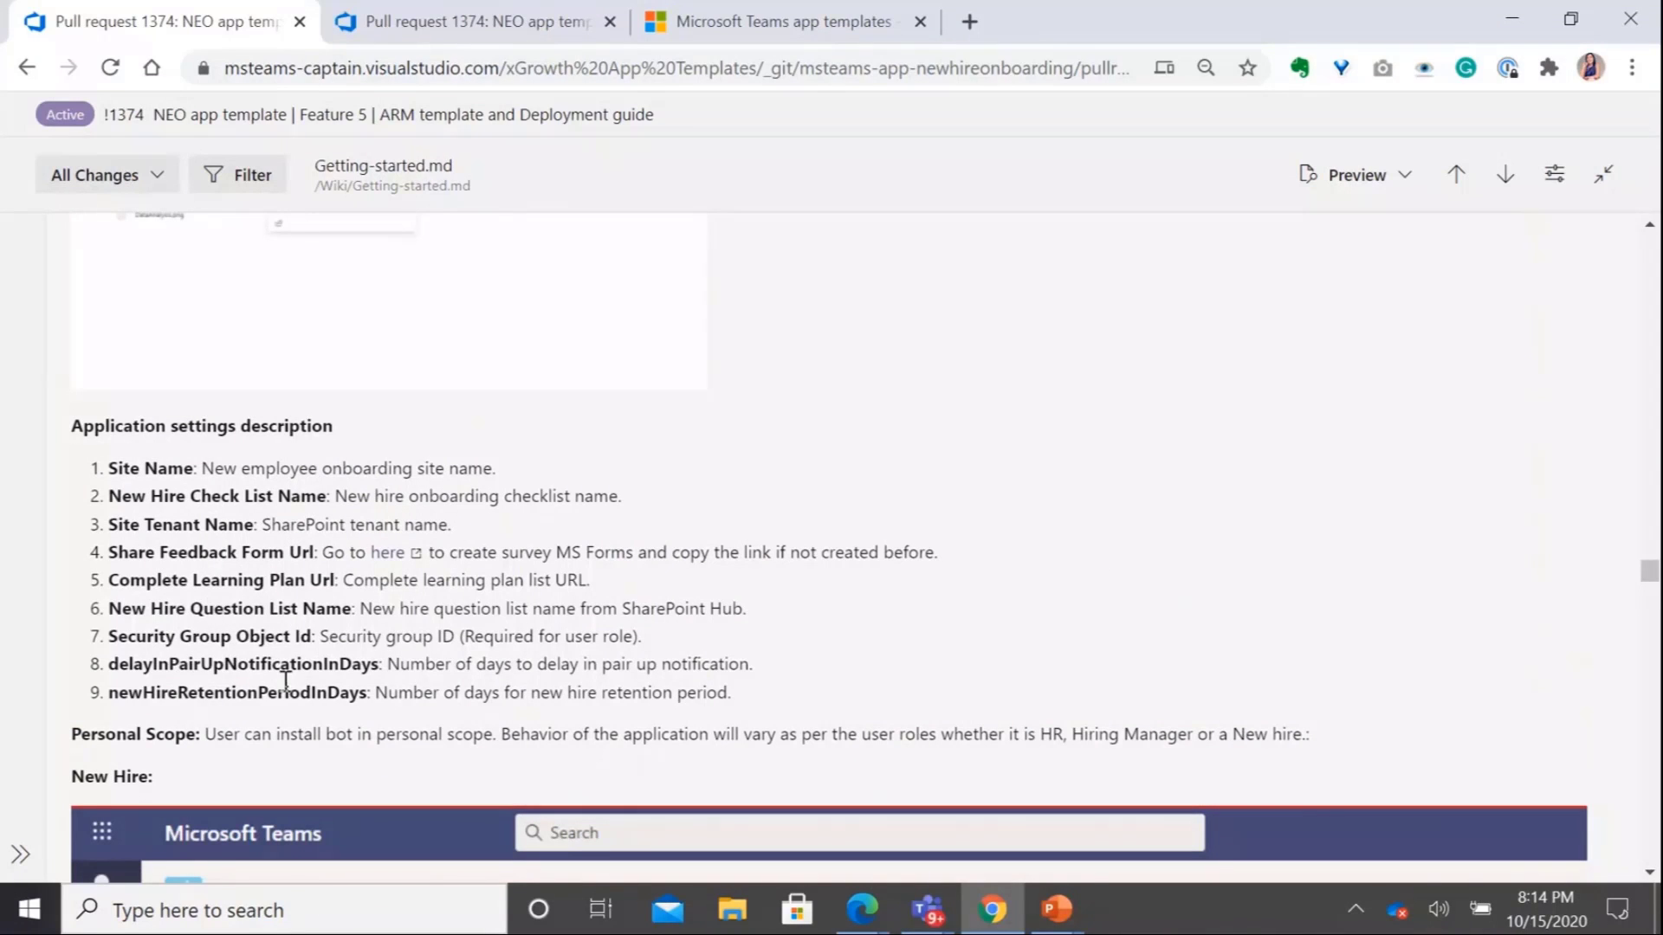
mouse_move(1149, 645)
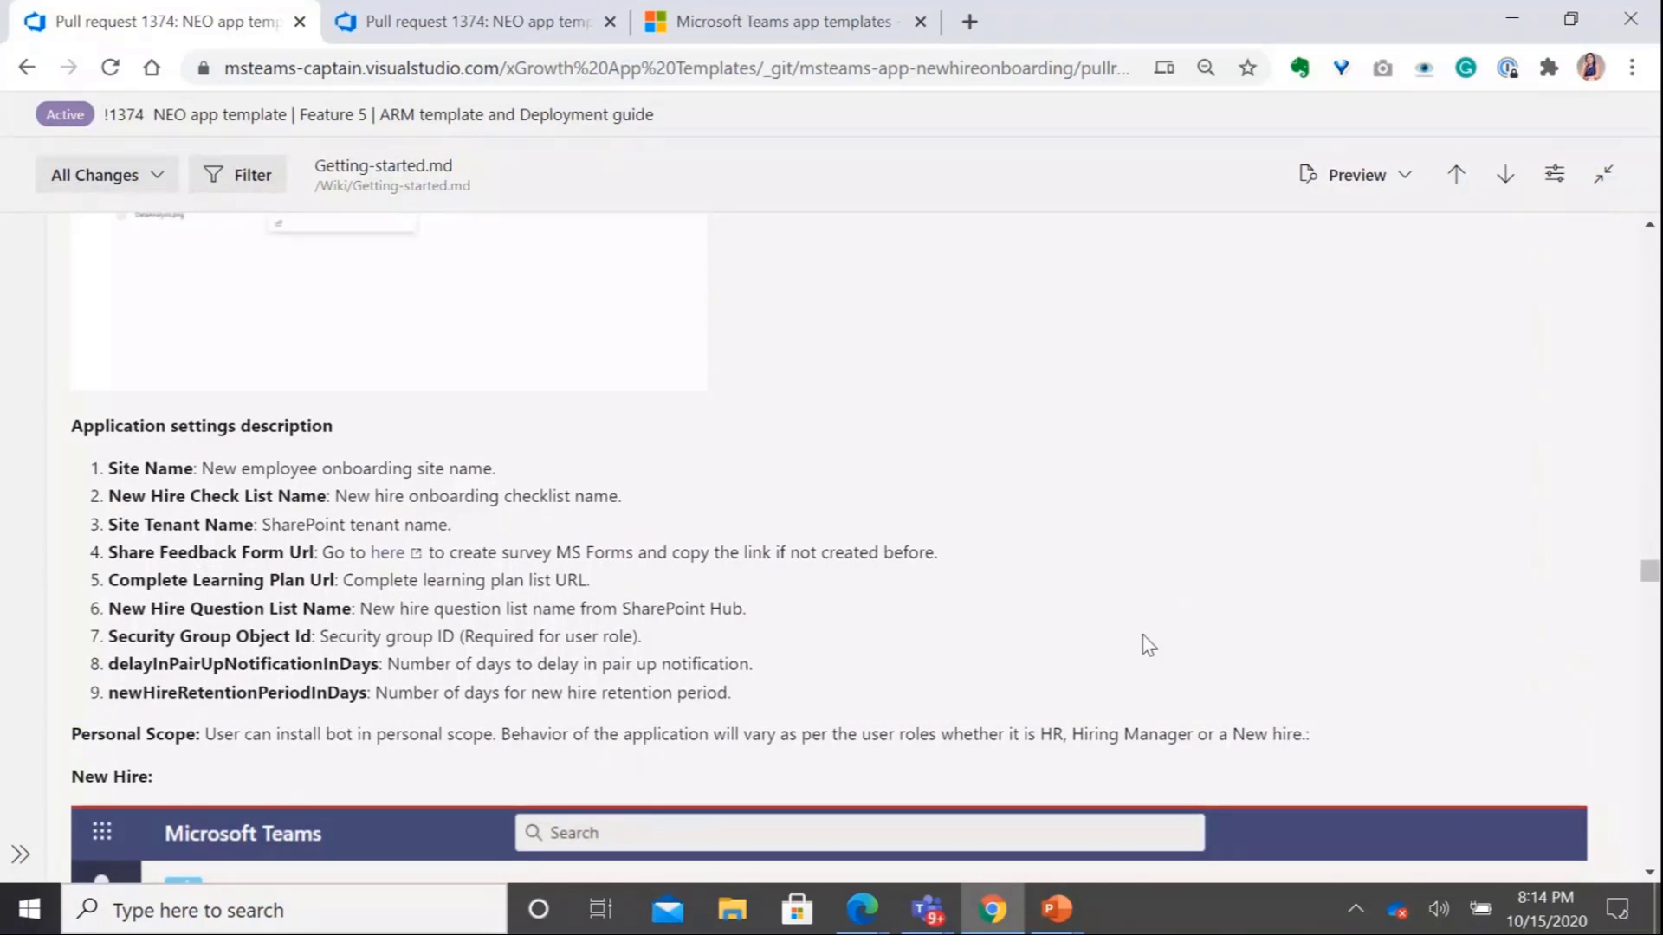
scroll("down", 3)
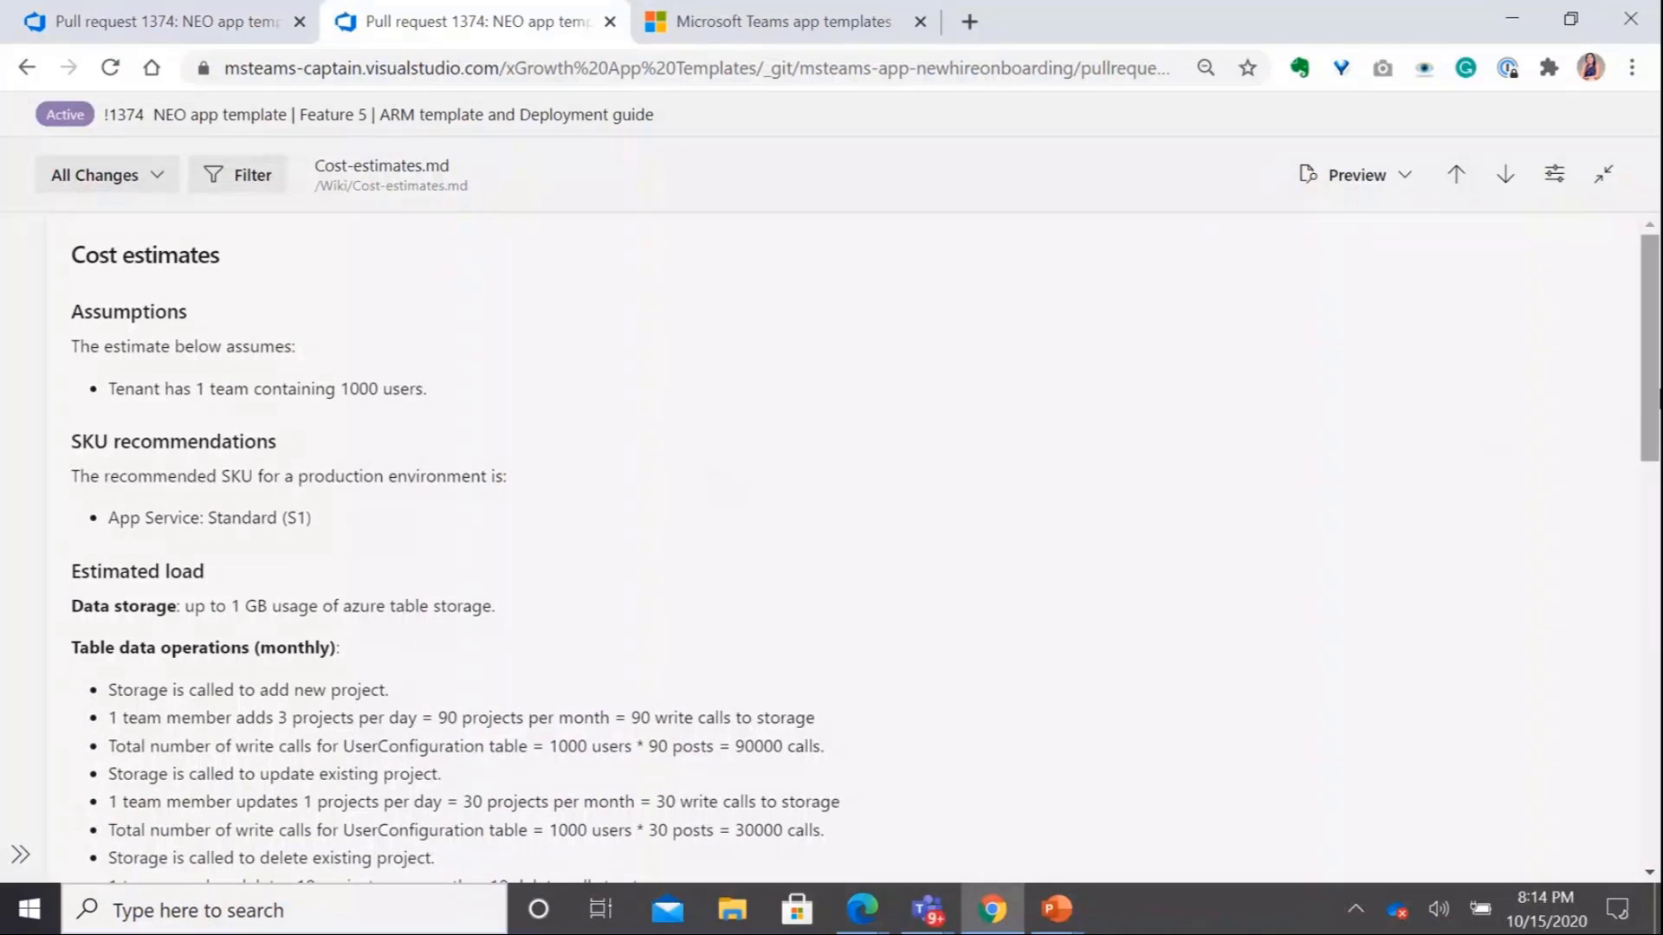
Switch to the Cost-estimates.md tab and scroll to the $75.51 estimated monthly cost table
scroll("down", 3)
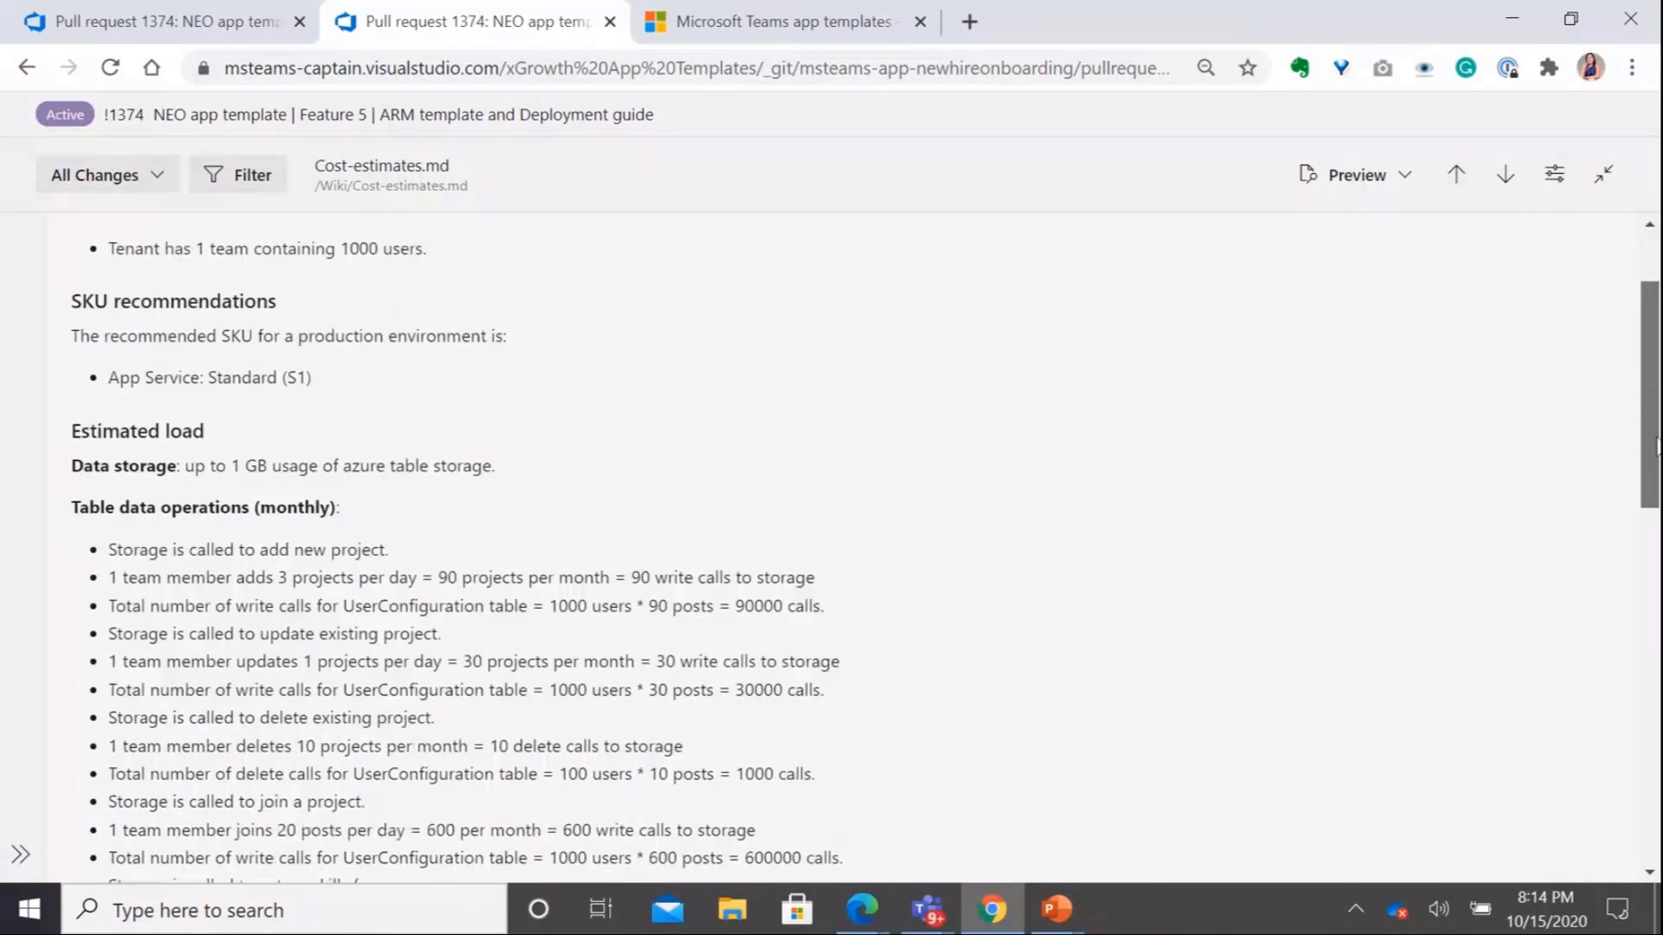
left_click(782, 21)
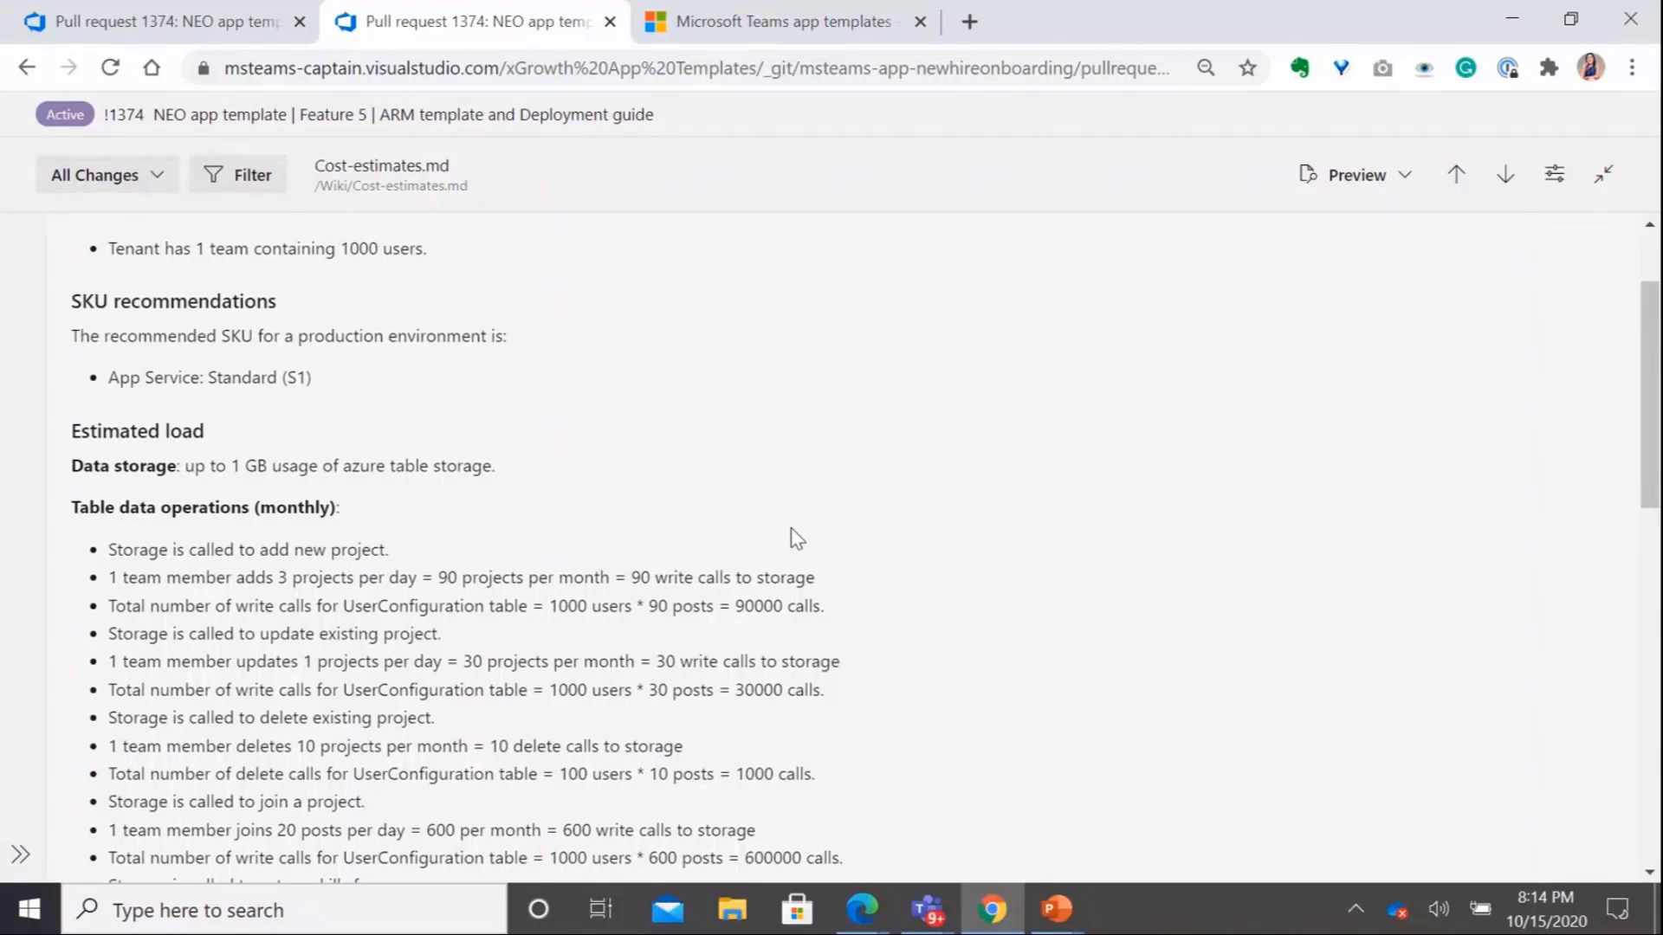
mouse_move(414, 294)
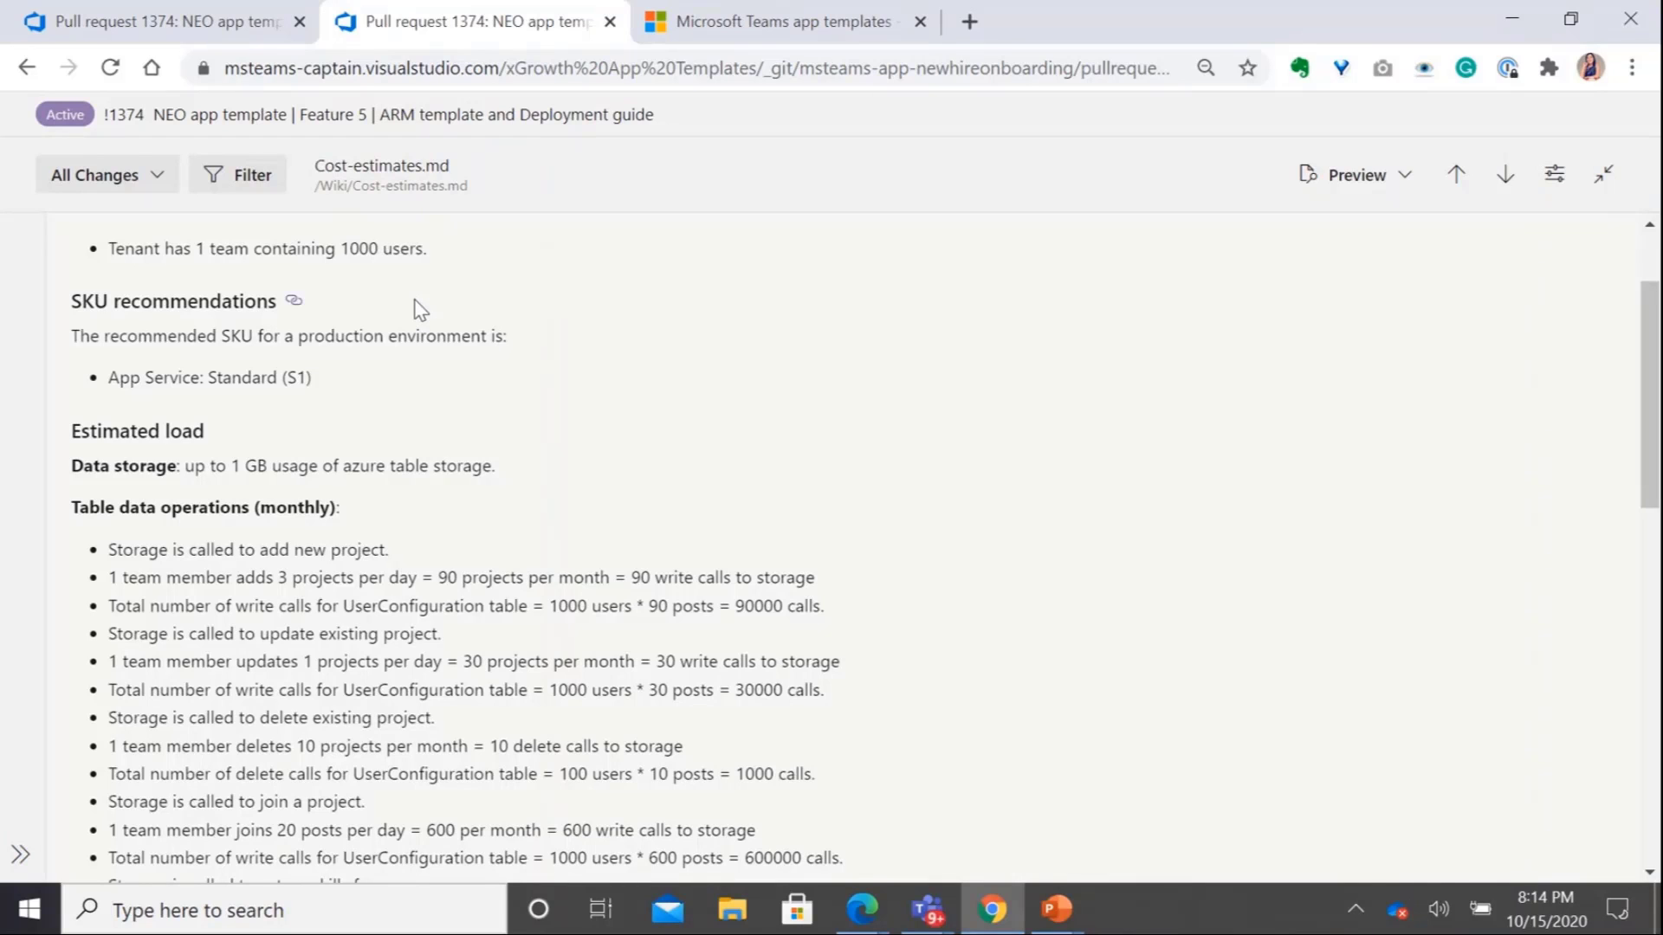
mouse_move(201, 628)
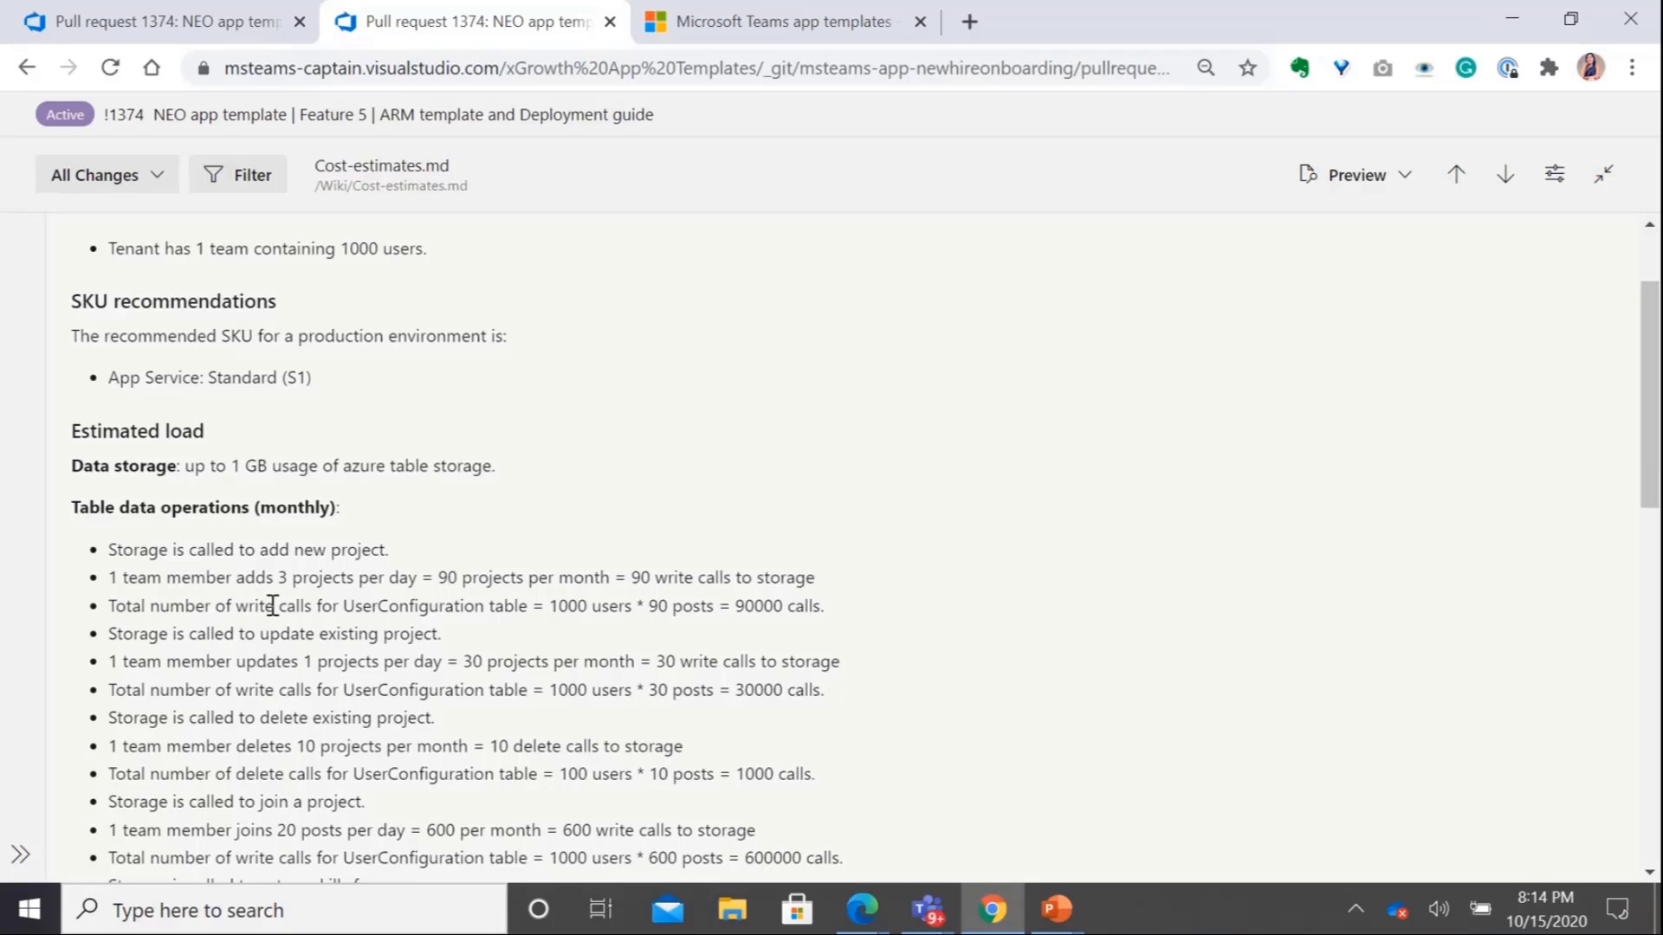
scroll("down", 3)
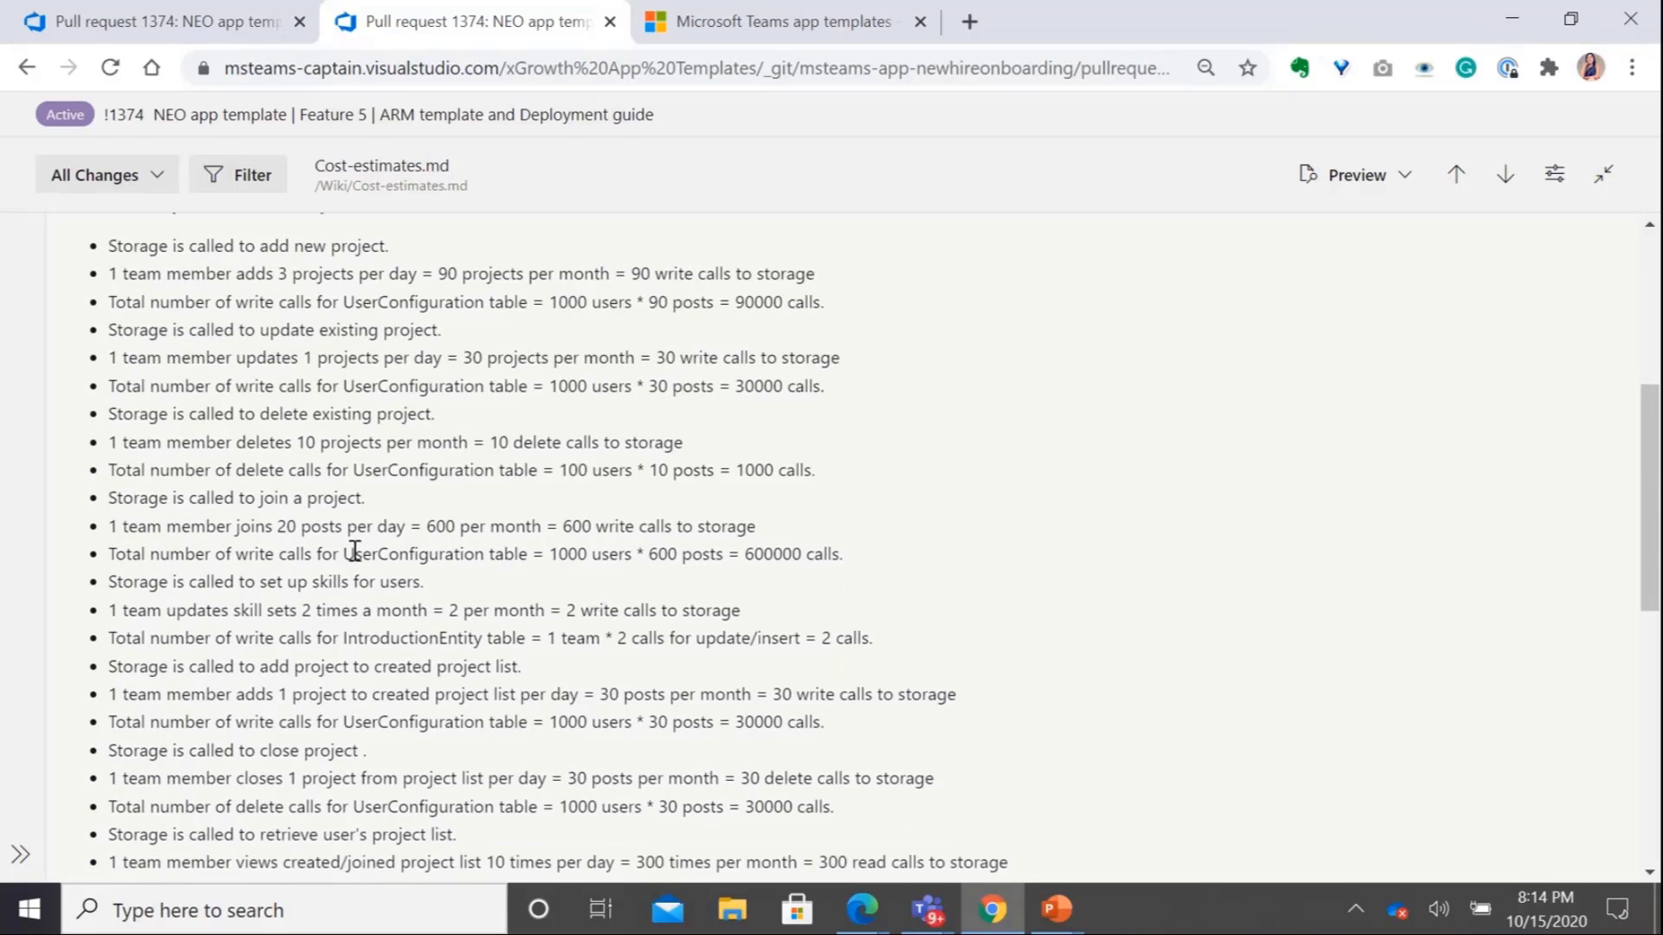
scroll("down", 3)
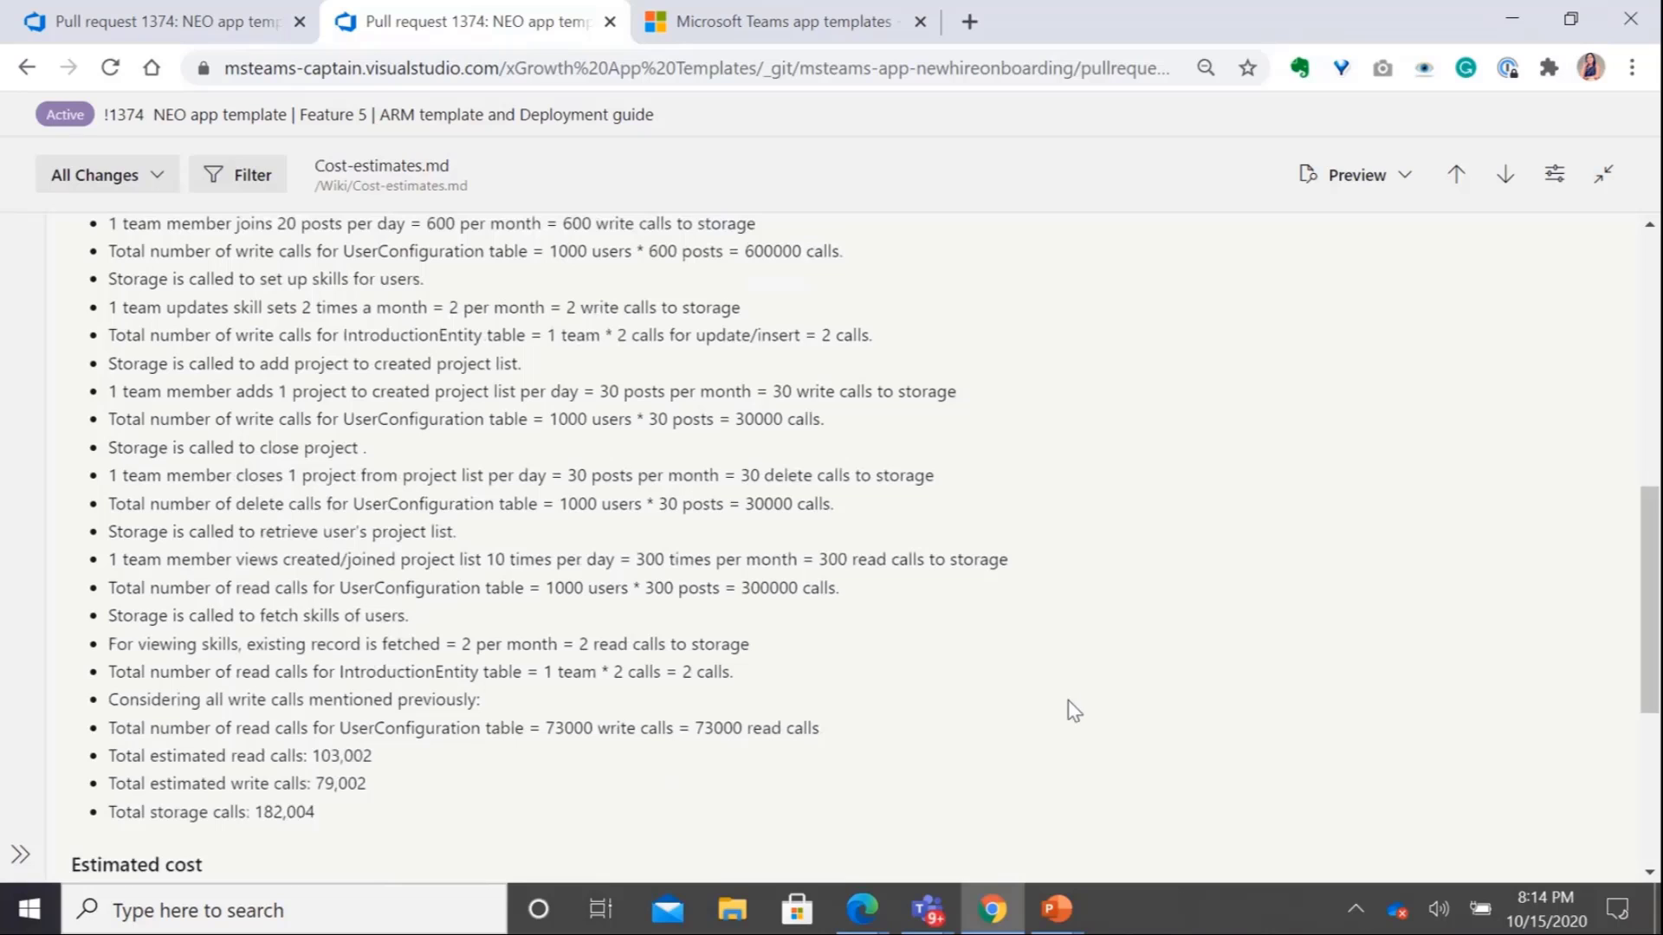
scroll("down", 3)
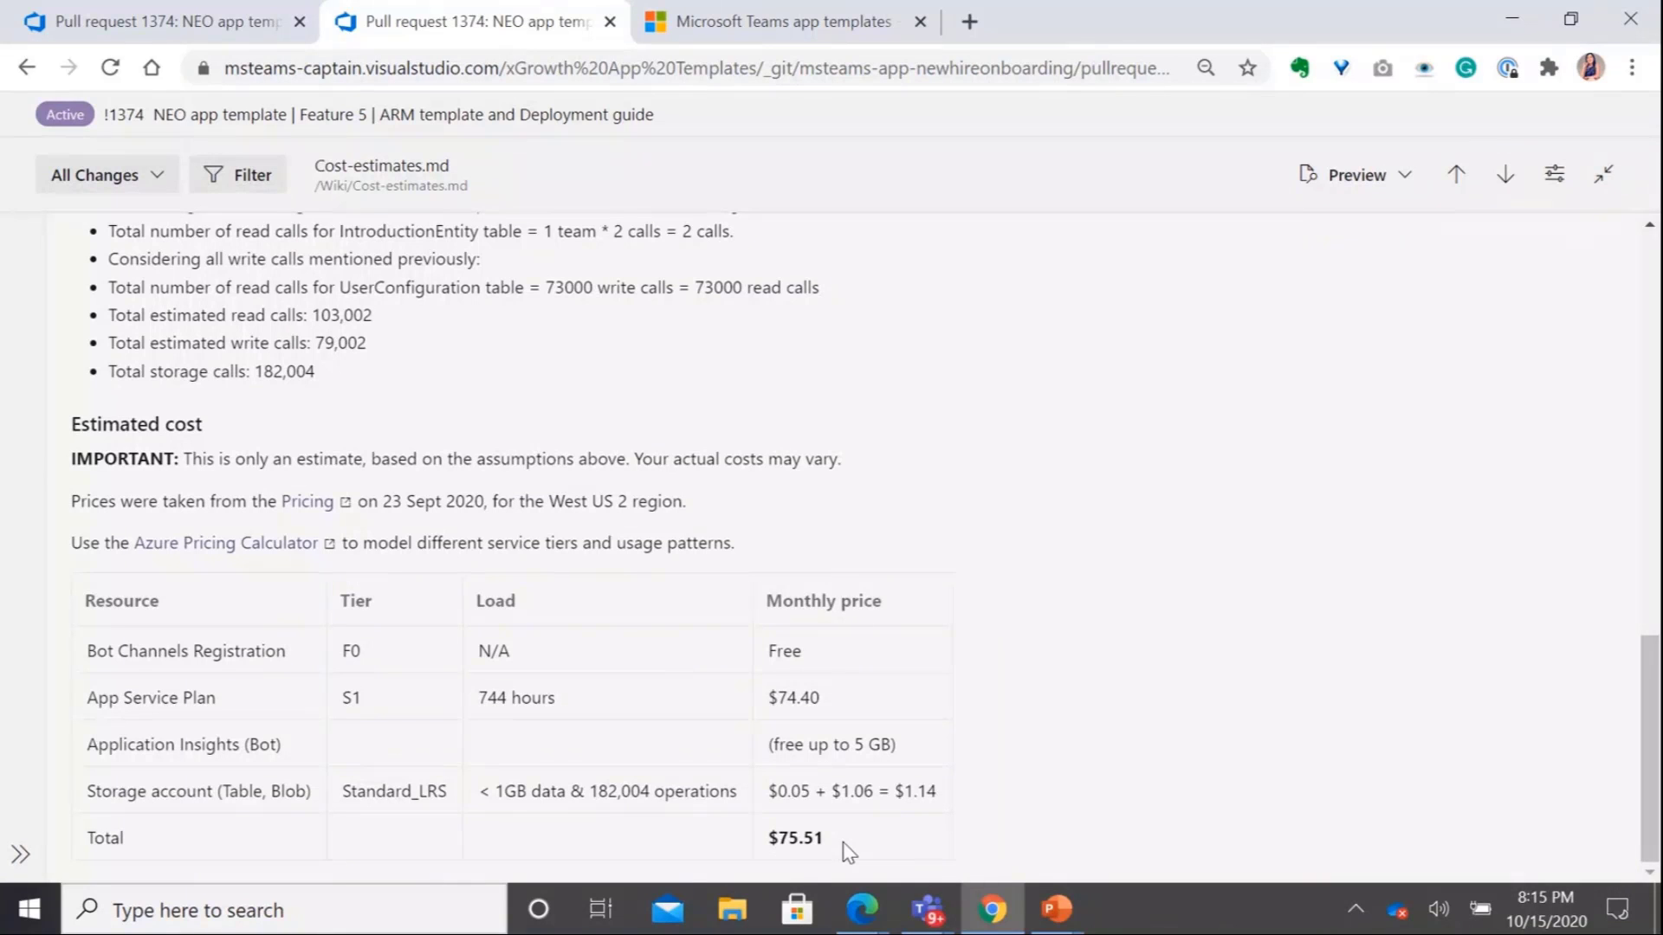
mouse_move(831, 856)
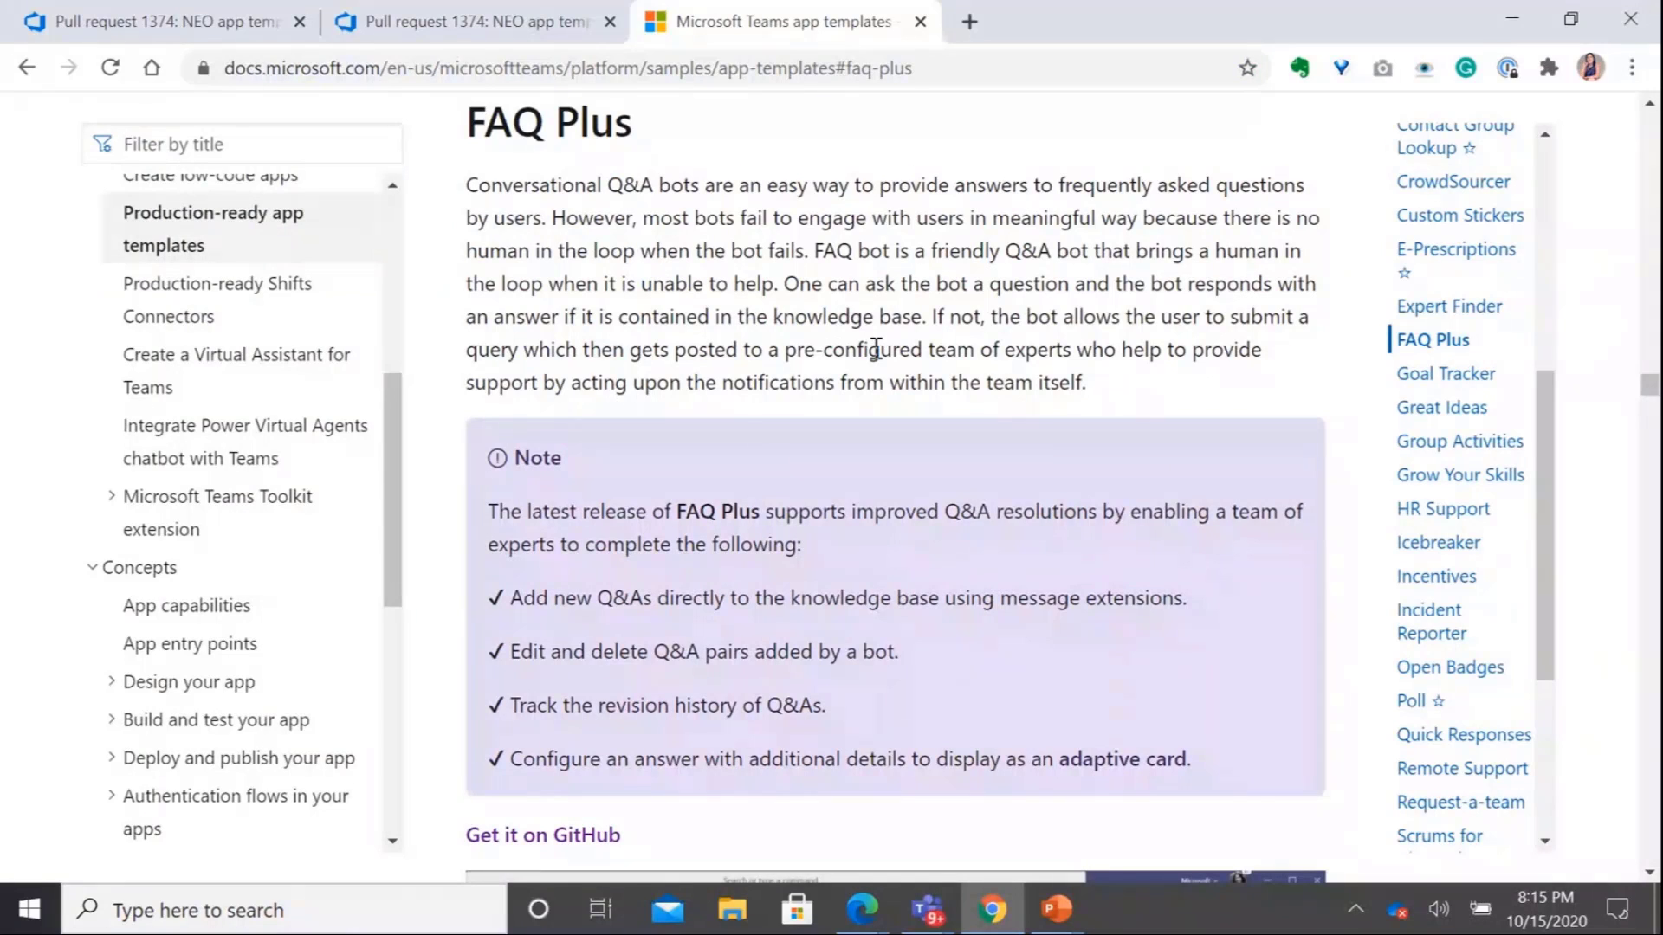
mouse_move(864, 217)
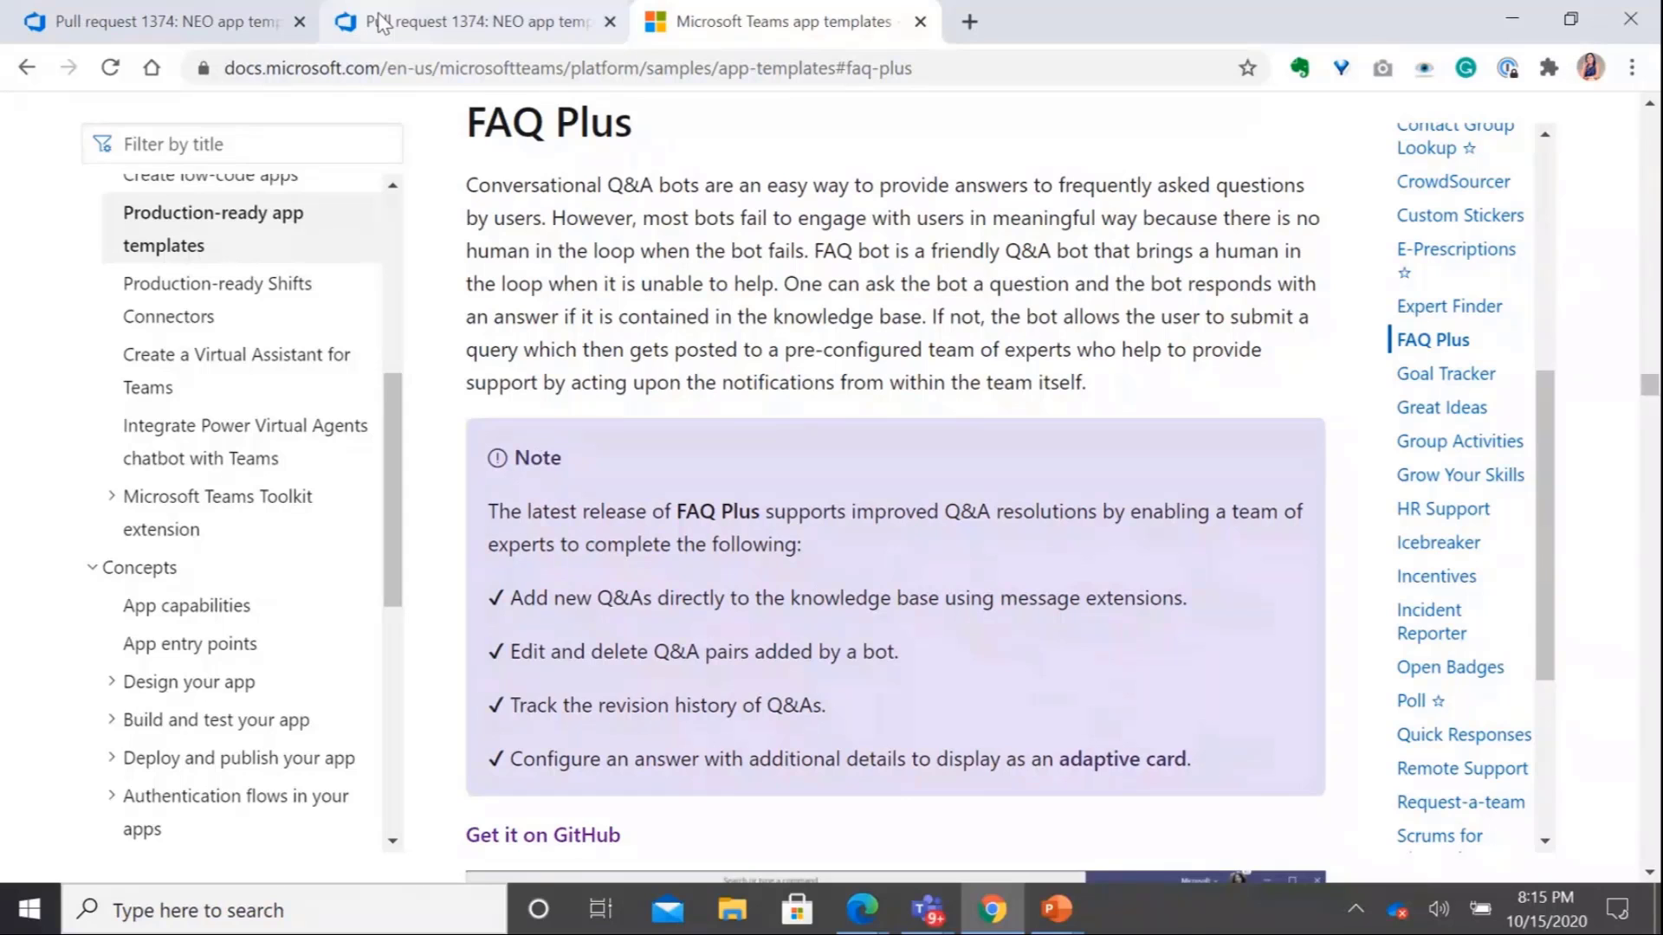
Return to the Cost-estimates.md tab and scroll to the $75.51 monthly cost table
left_click(472, 20)
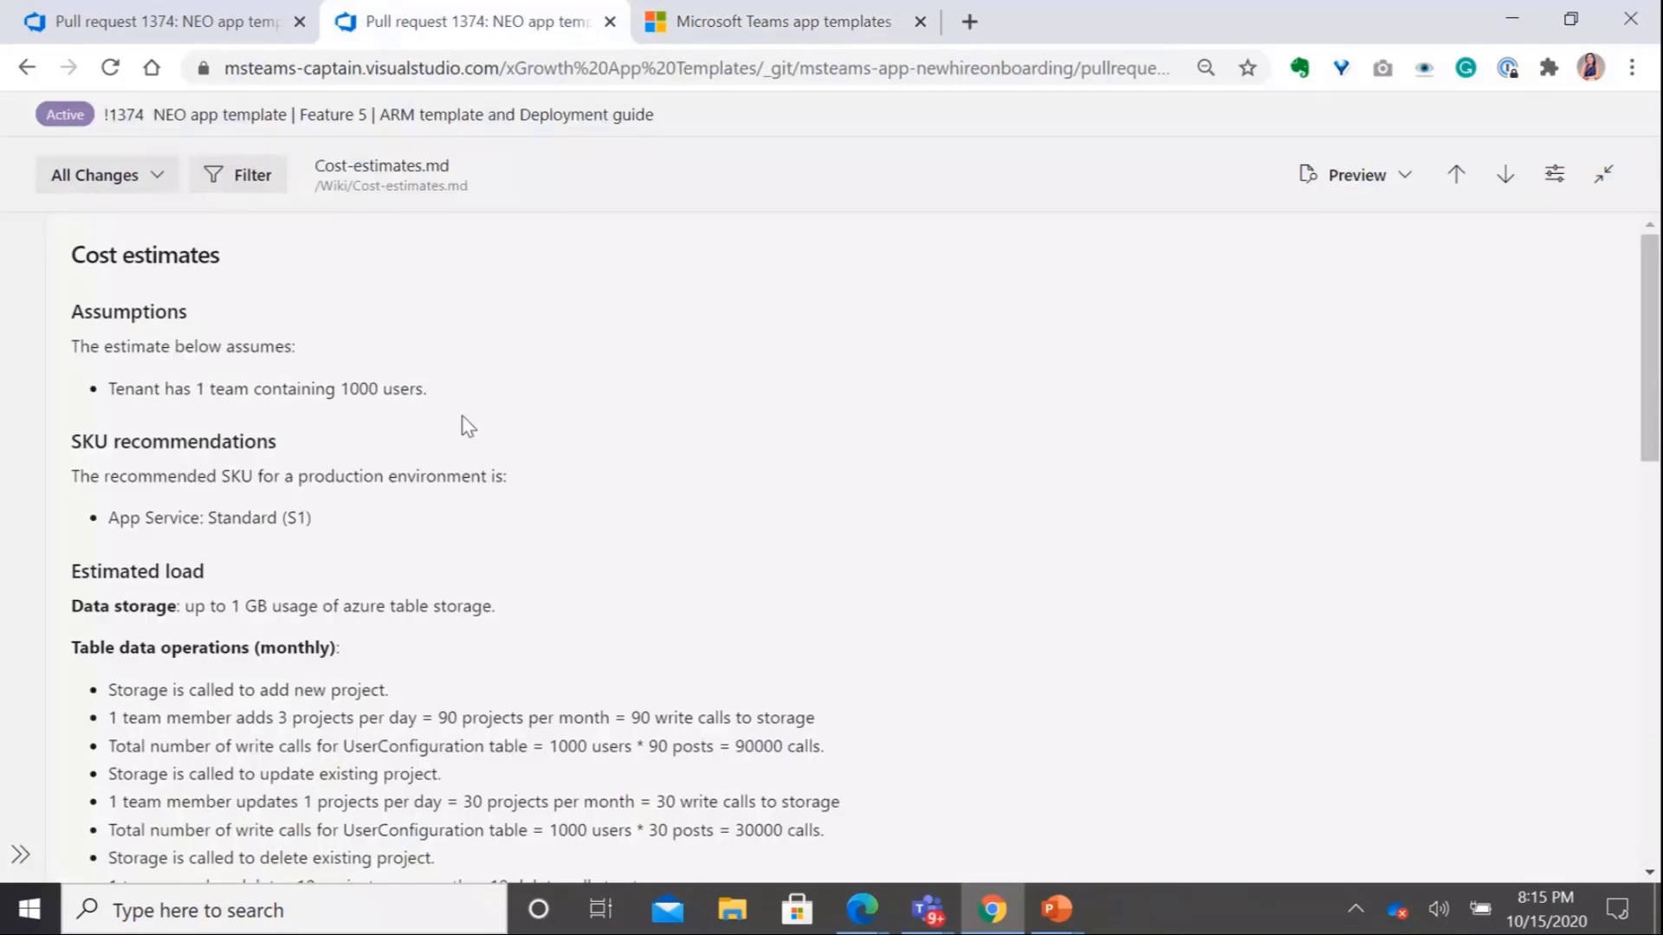
scroll("down", 3)
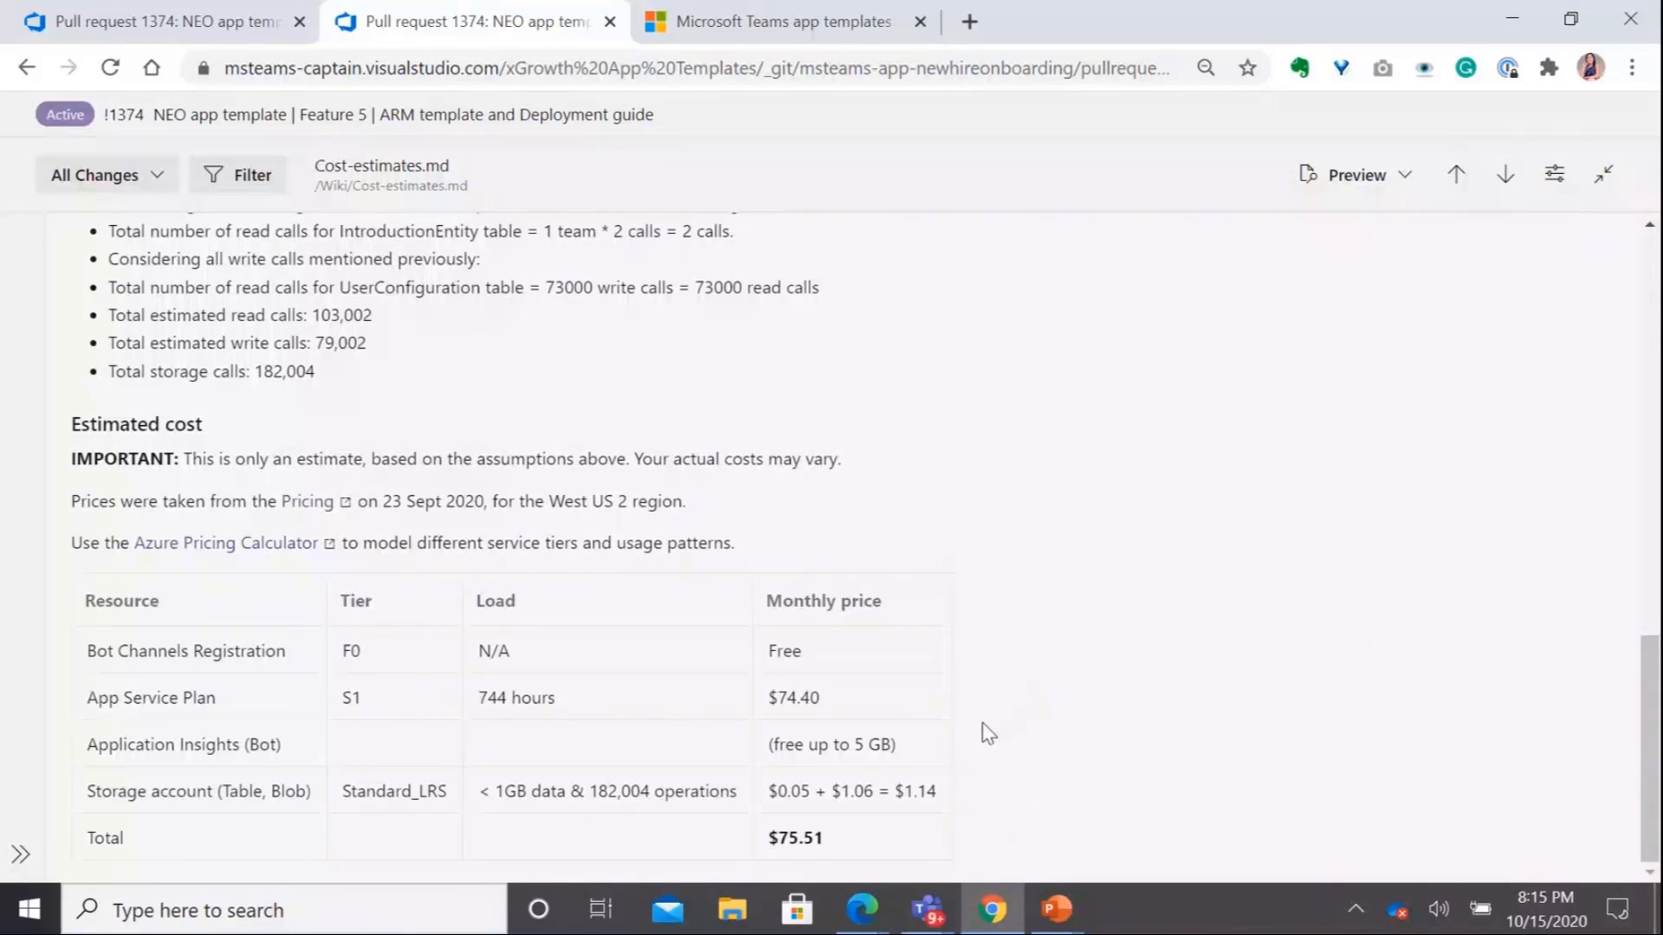
mouse_move(887, 682)
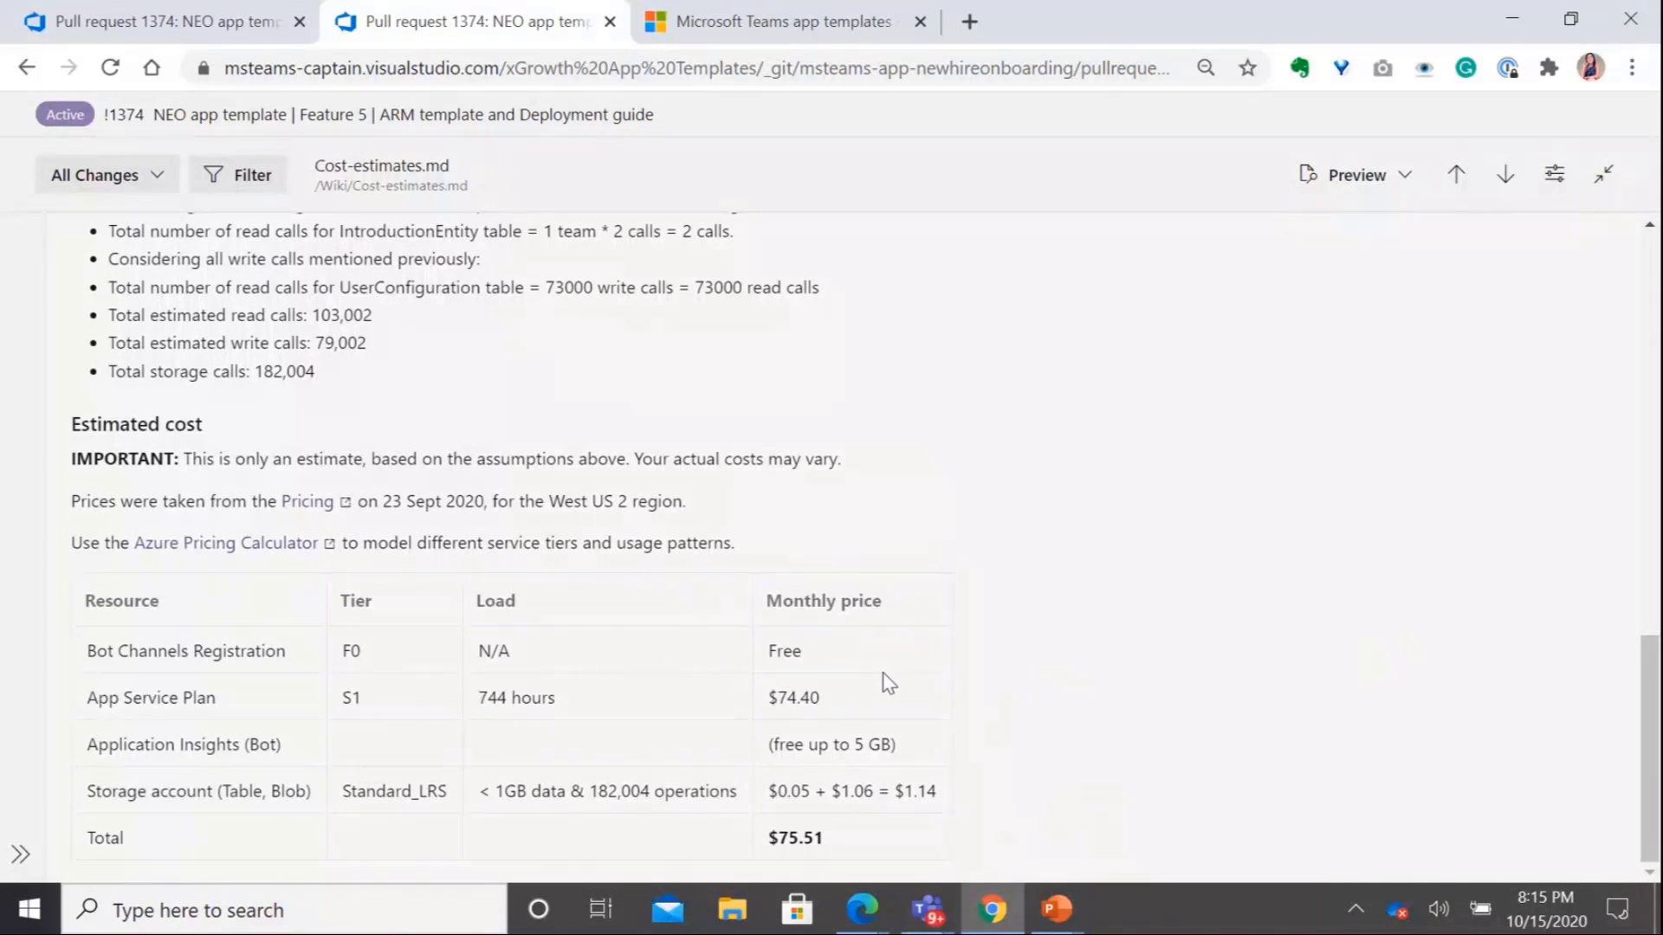
mouse_move(891, 651)
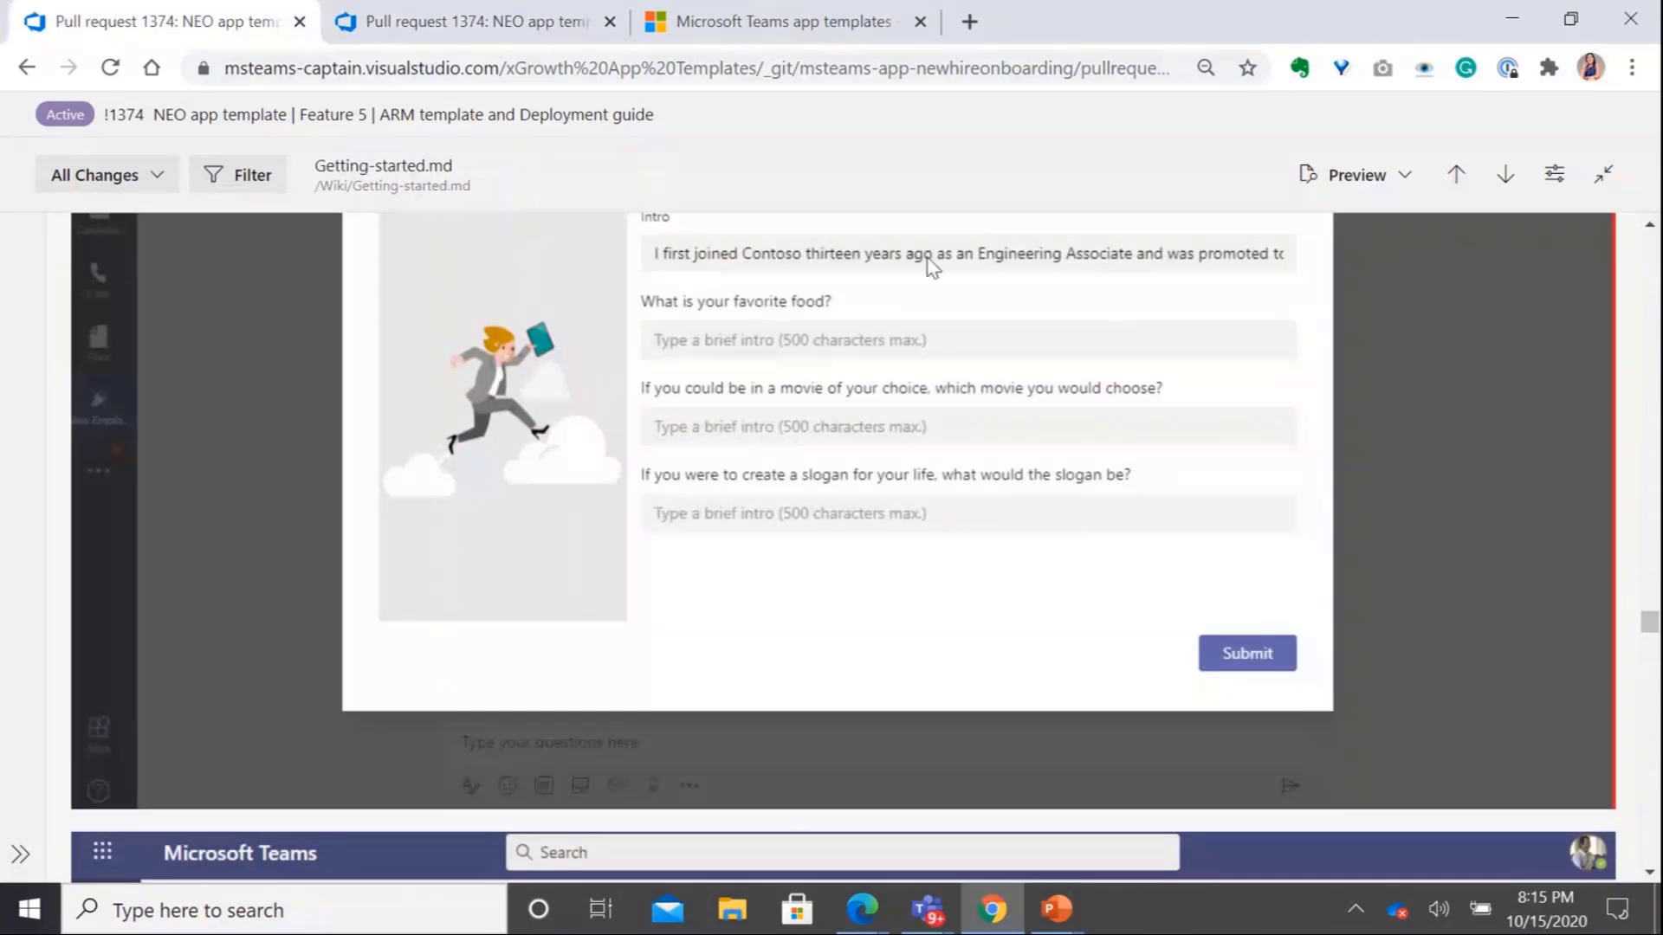
mouse_move(949, 411)
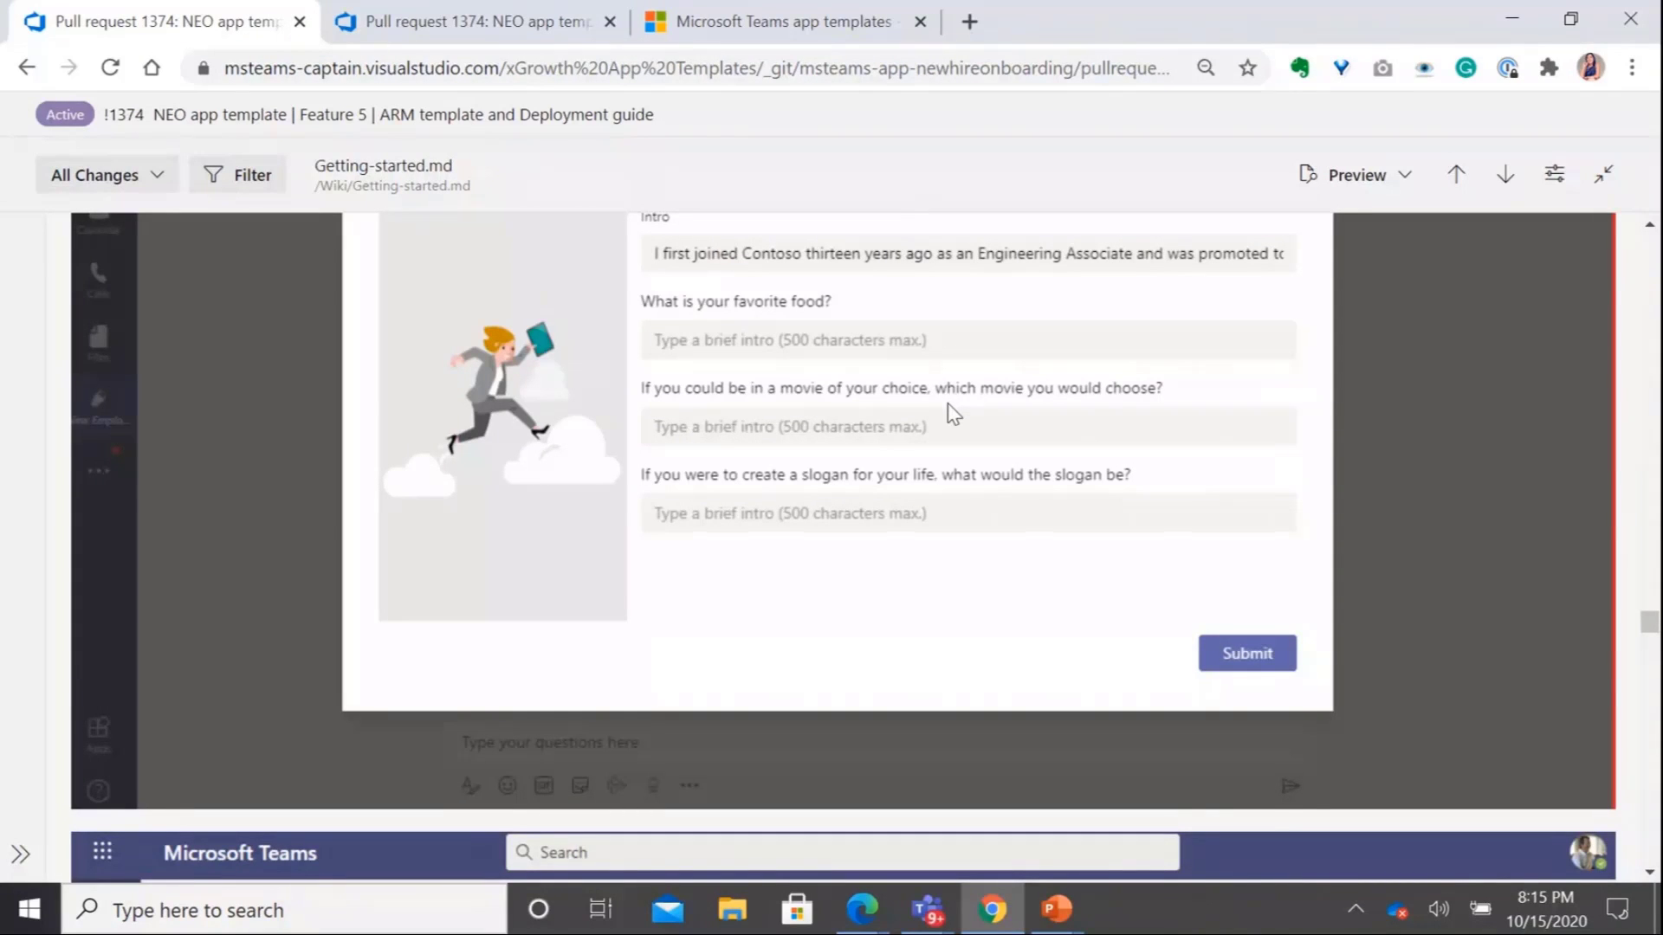